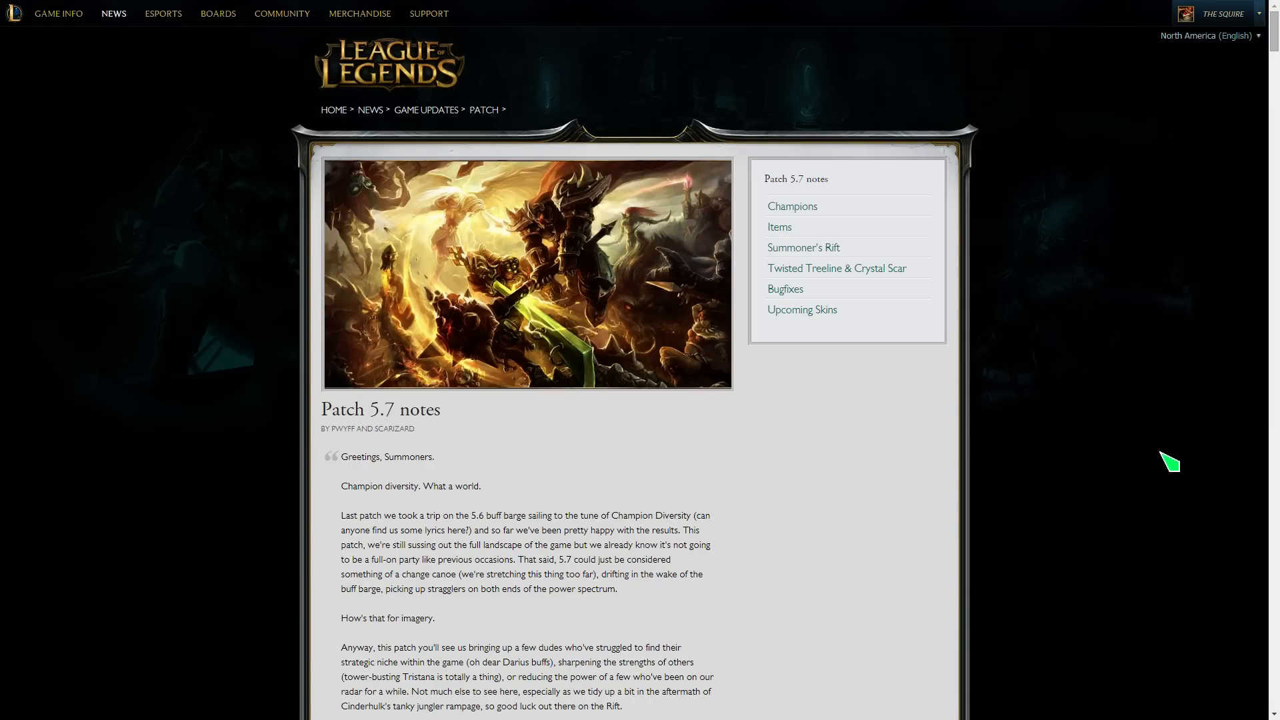
- Scroll down past the Patch 5.7 intro to the Champions header and Ultra Rapid Fire note
scroll("down", 3)
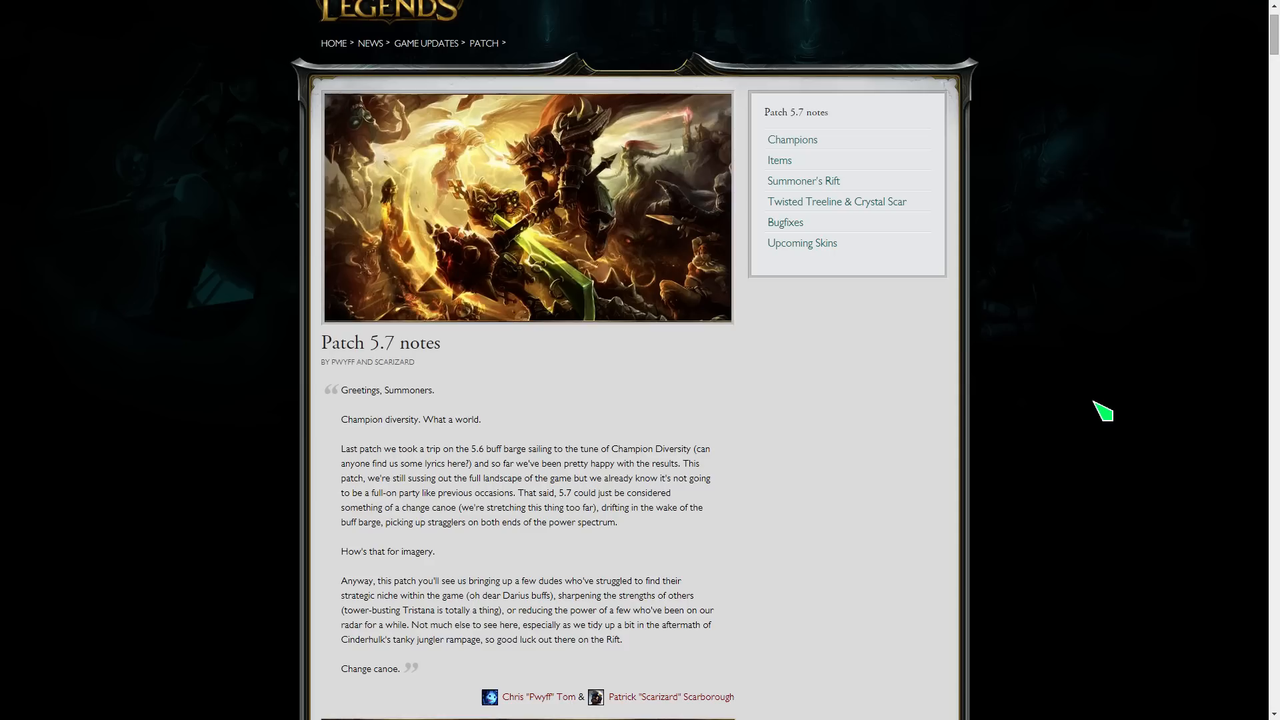
scroll("down", 3)
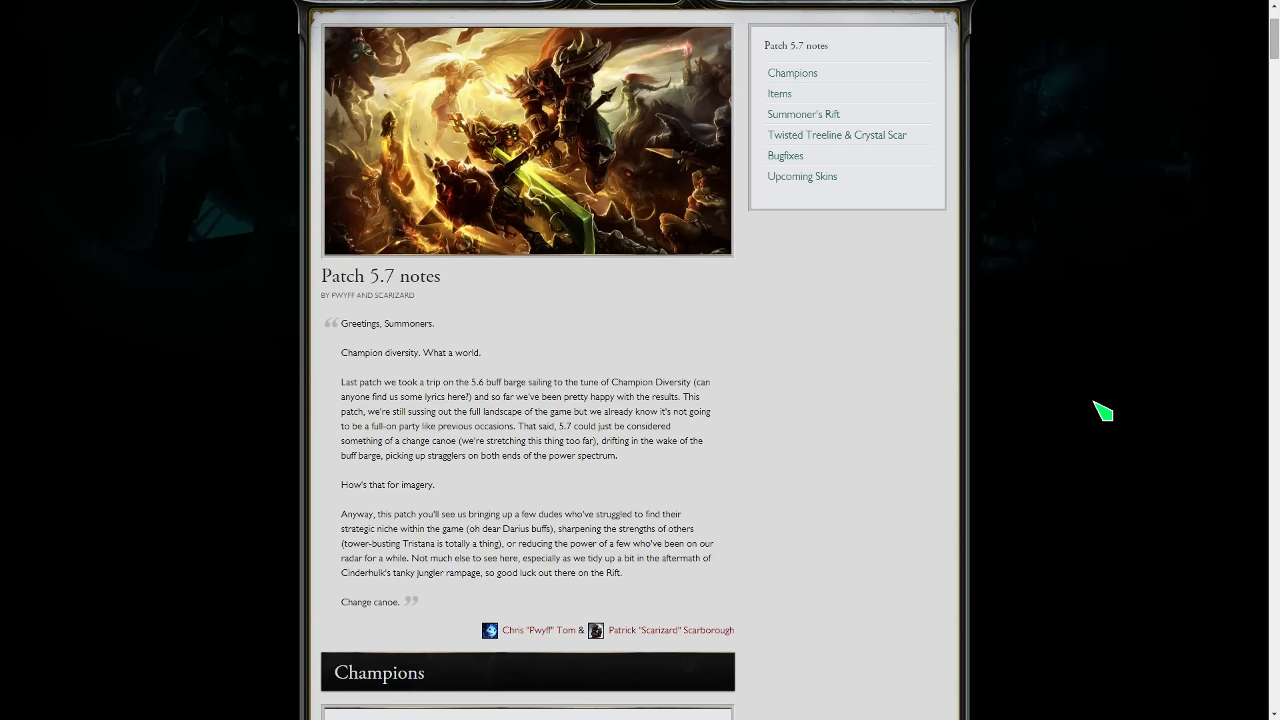
scroll("down", 3)
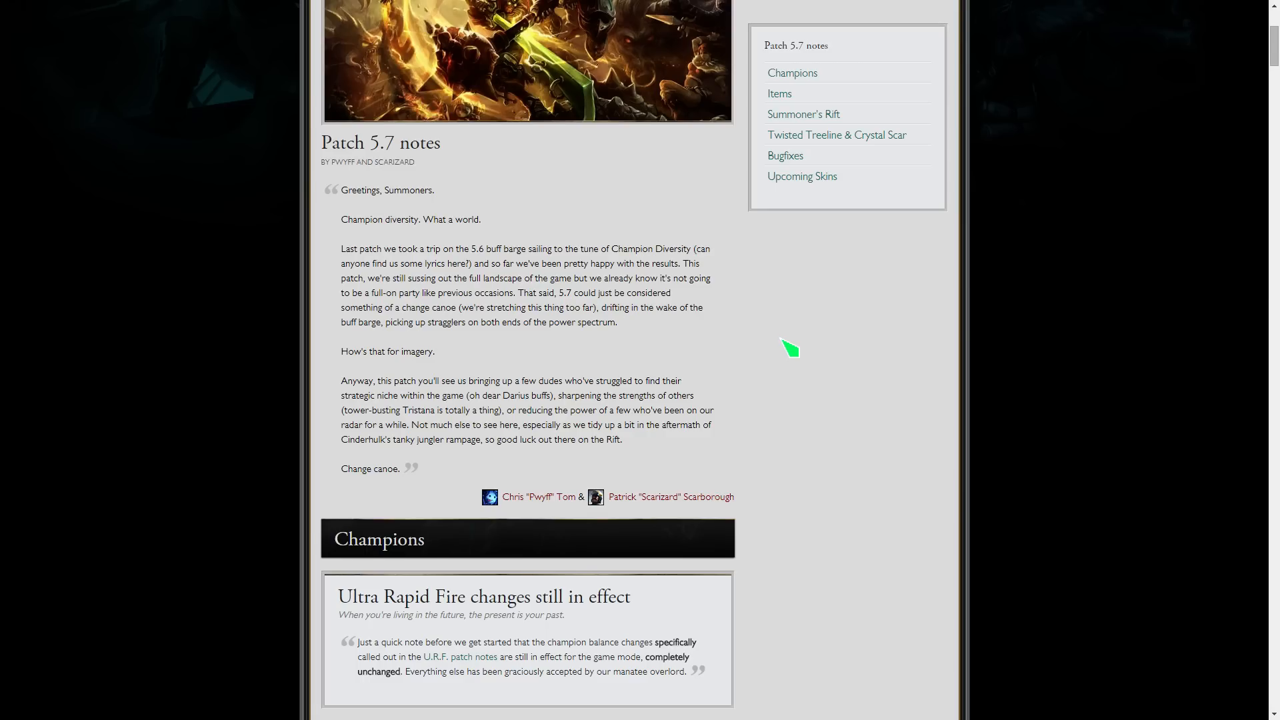
scroll("down", 3)
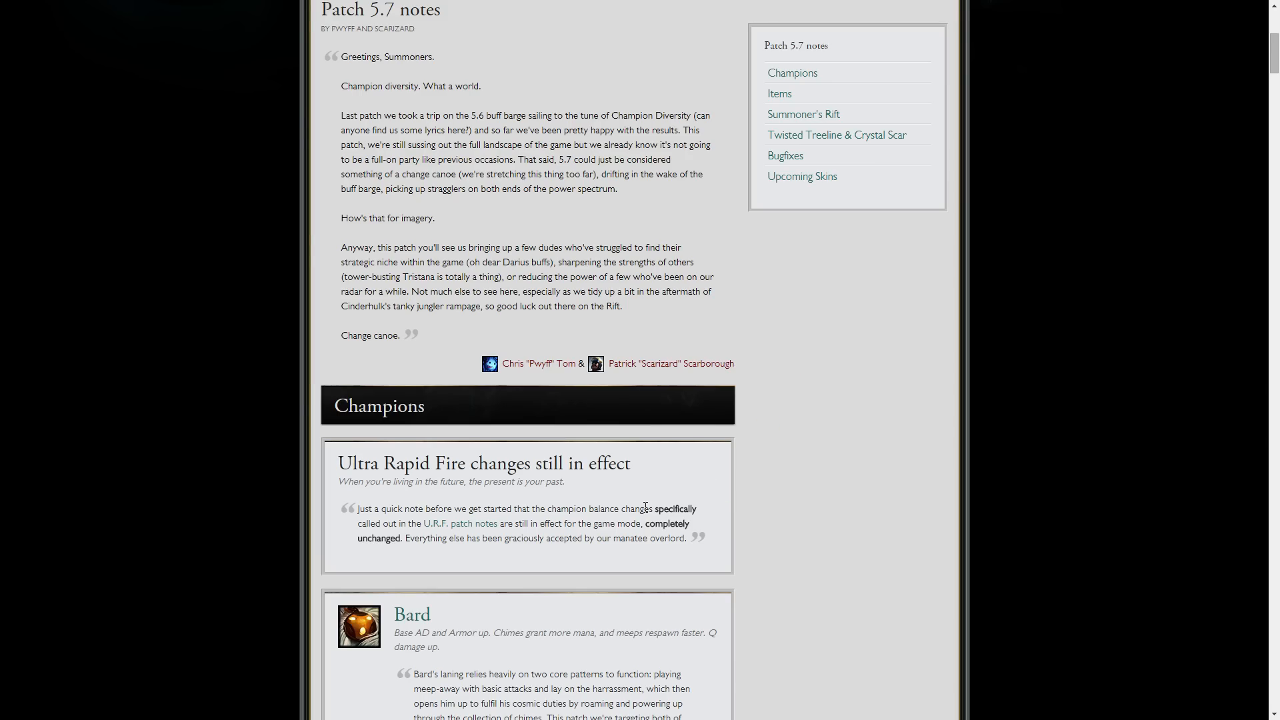
mouse_move(628, 475)
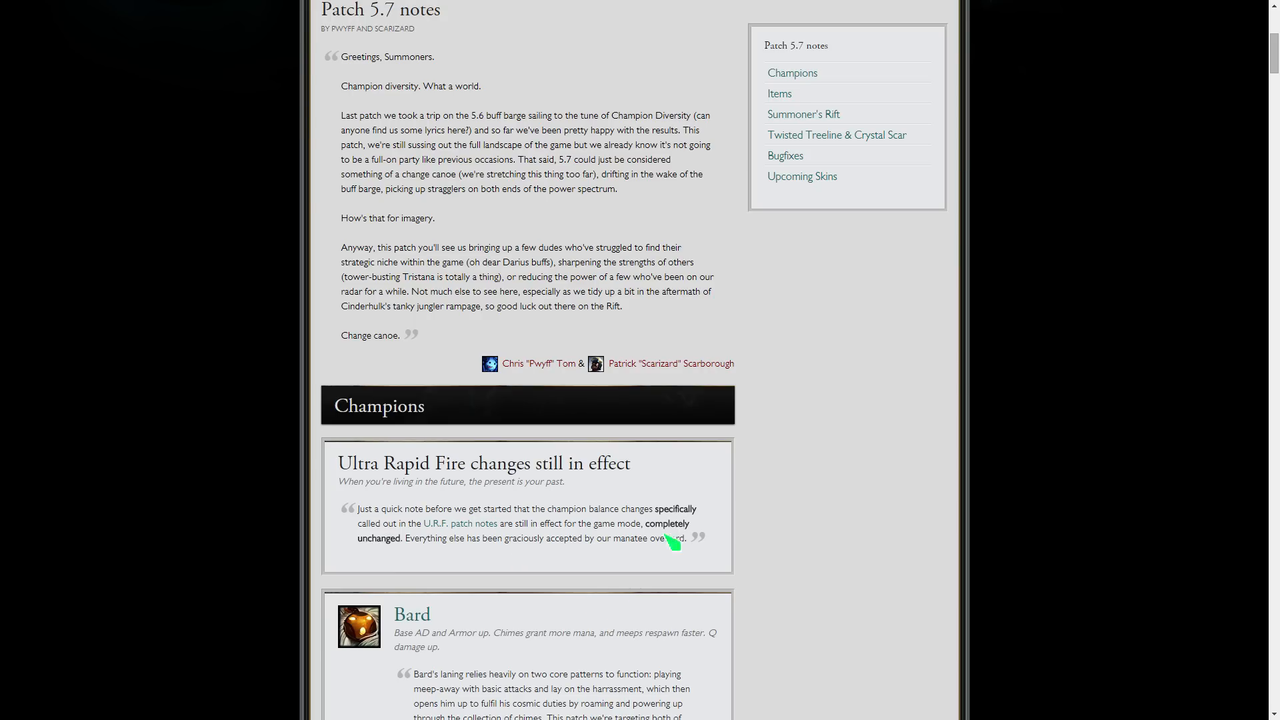
- Scroll into Bard's section and clear the selection on his mana restore text
scroll("down", 3)
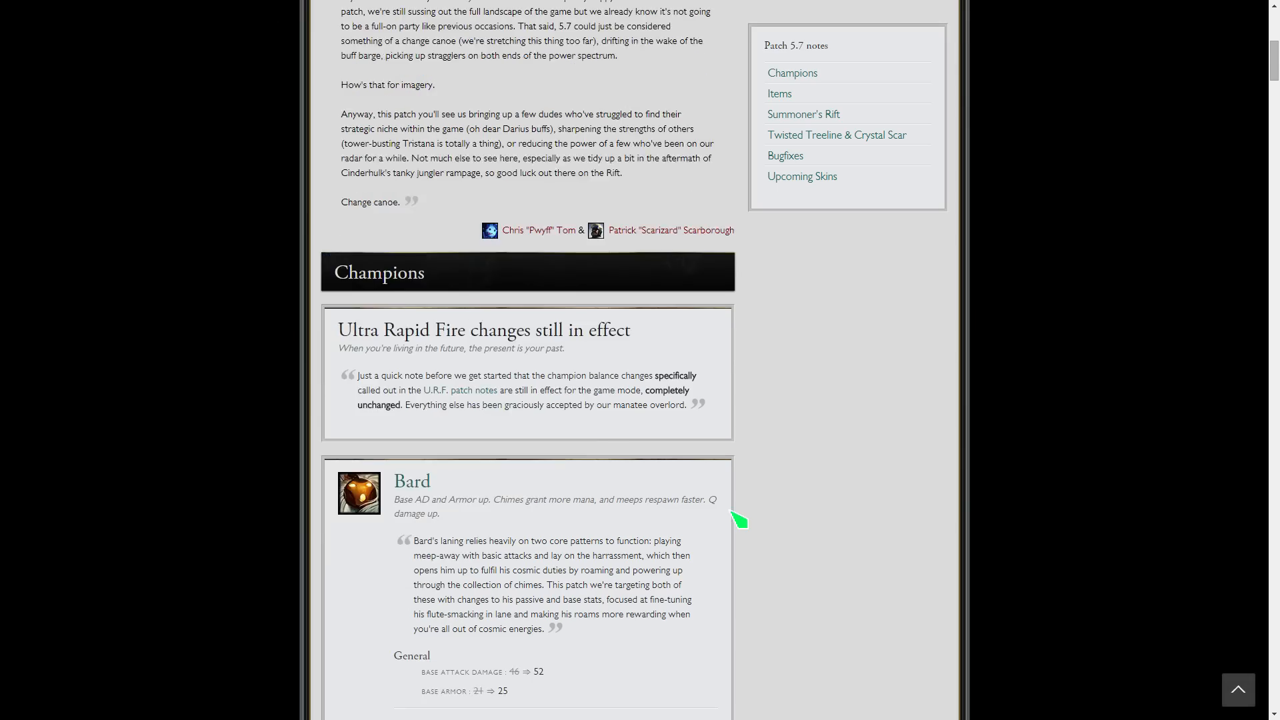
scroll("down", 3)
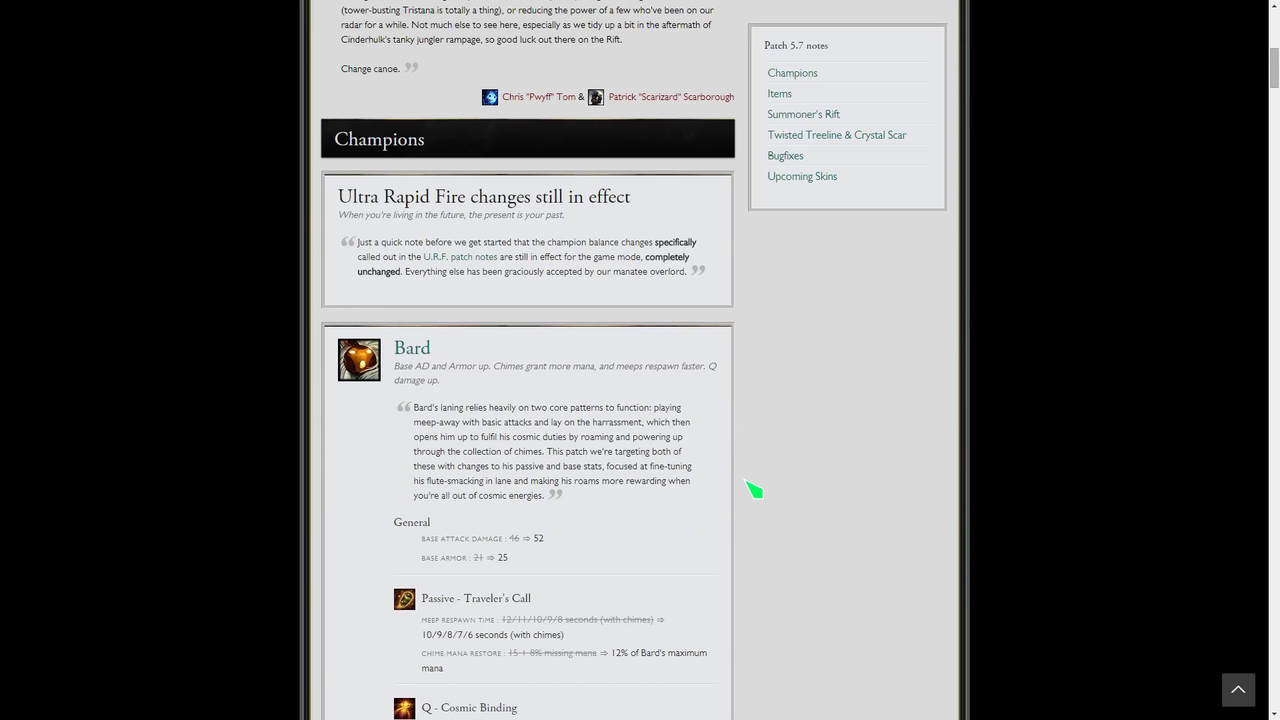
scroll("down", 3)
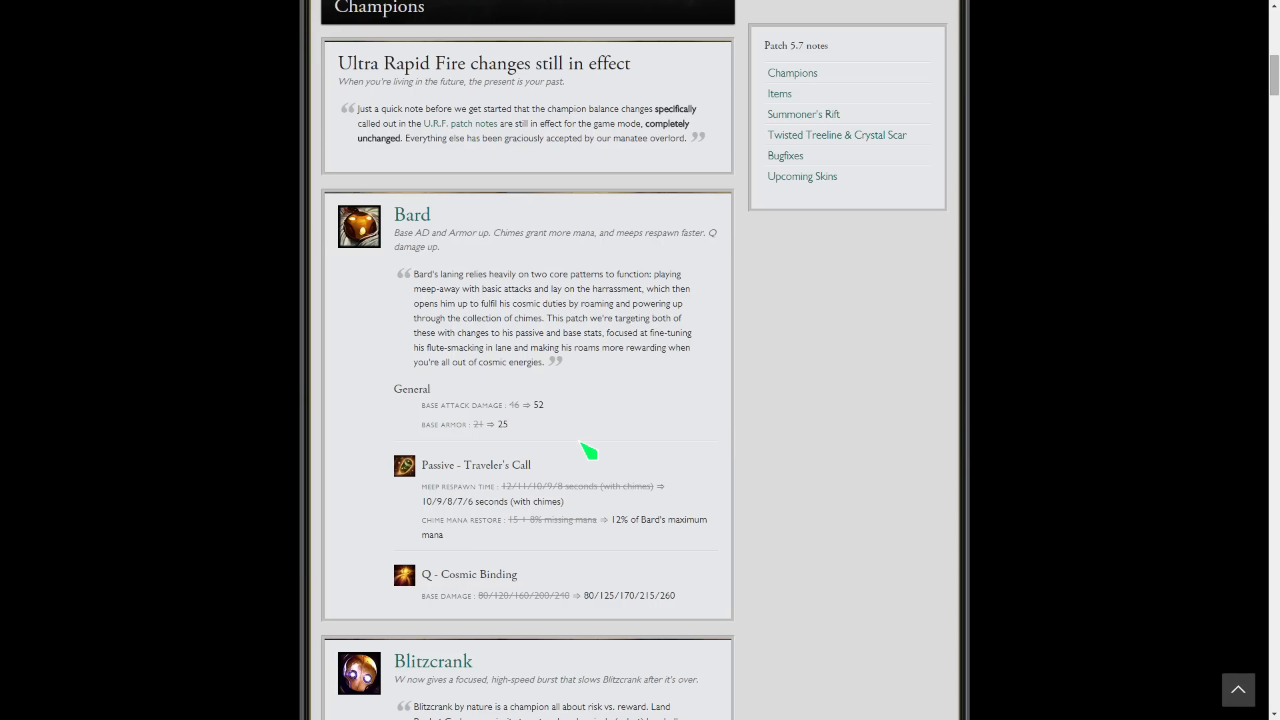
mouse_move(535, 408)
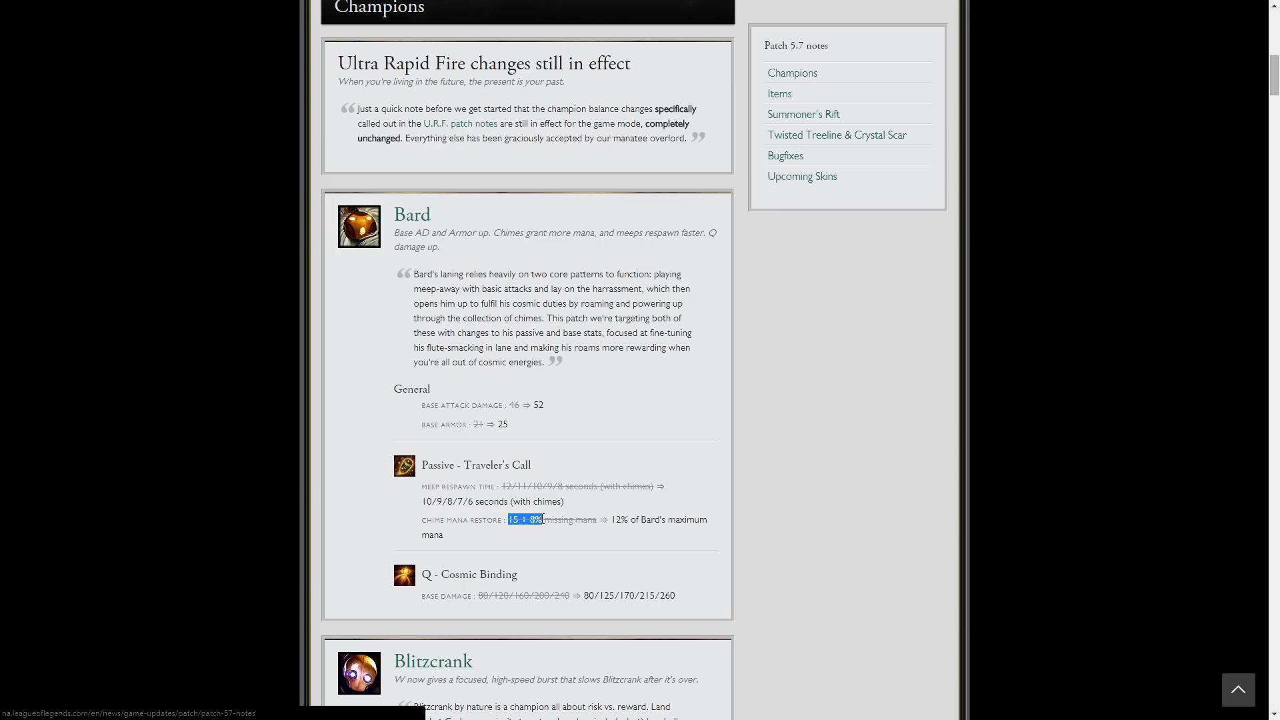
left_click(648, 524)
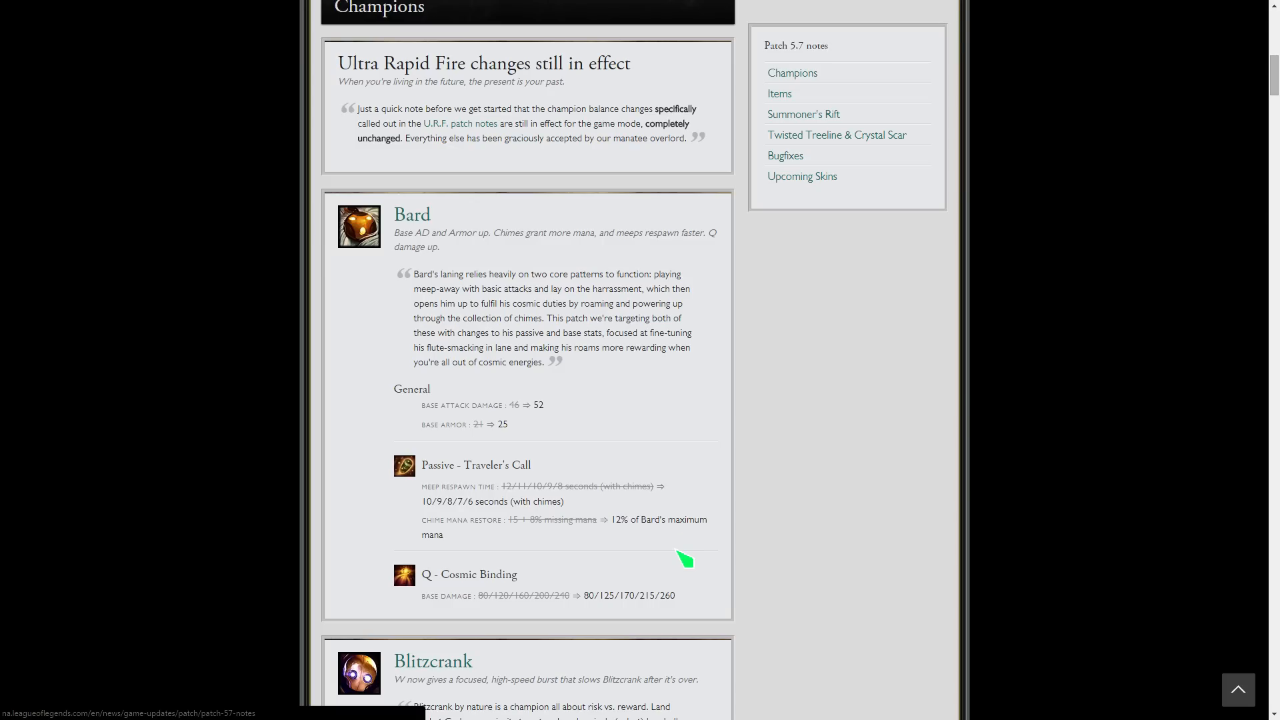
mouse_move(617, 540)
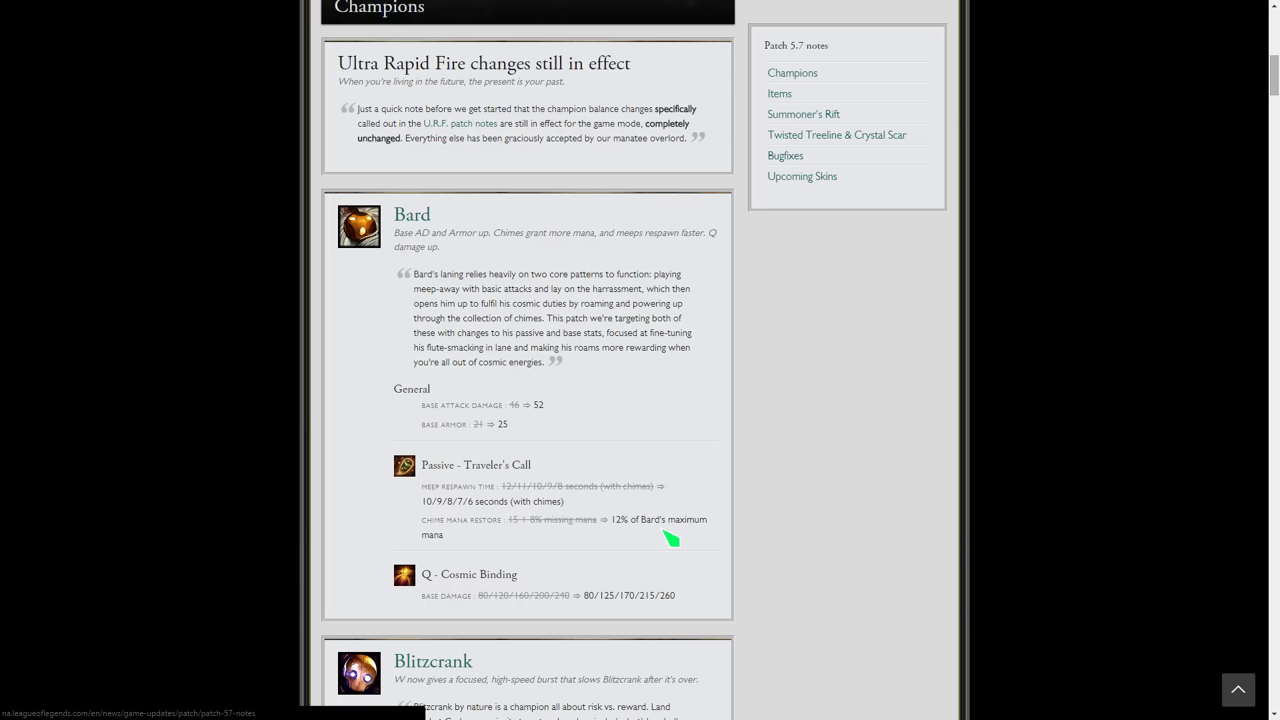
mouse_move(686, 519)
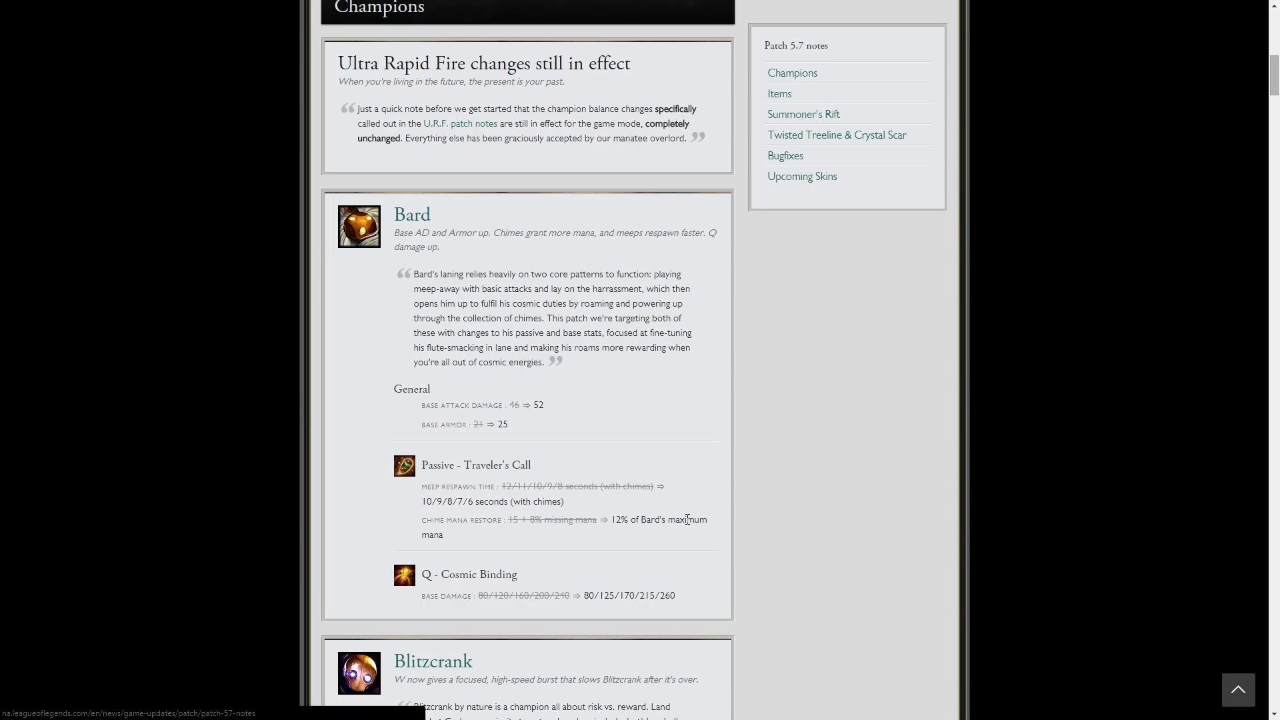
- Scroll through the rest of Bard's changes until Blitzcrank's entry begins
scroll("down", 3)
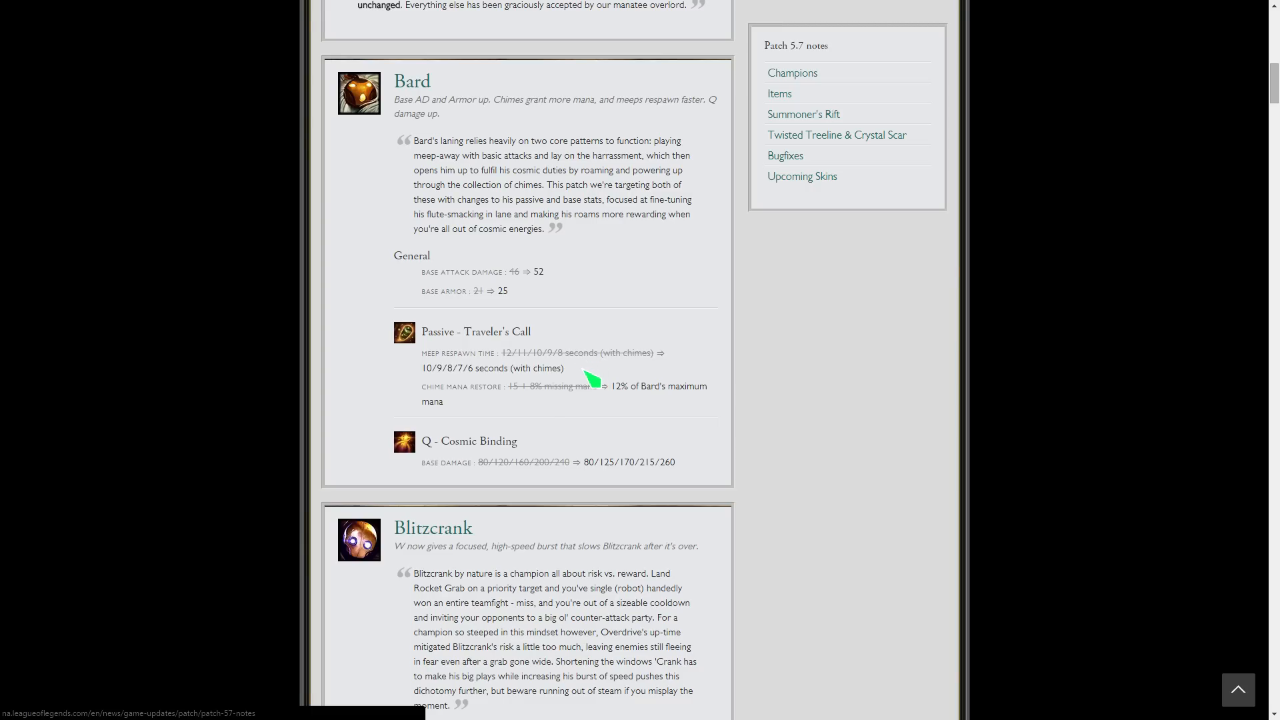
mouse_move(568, 387)
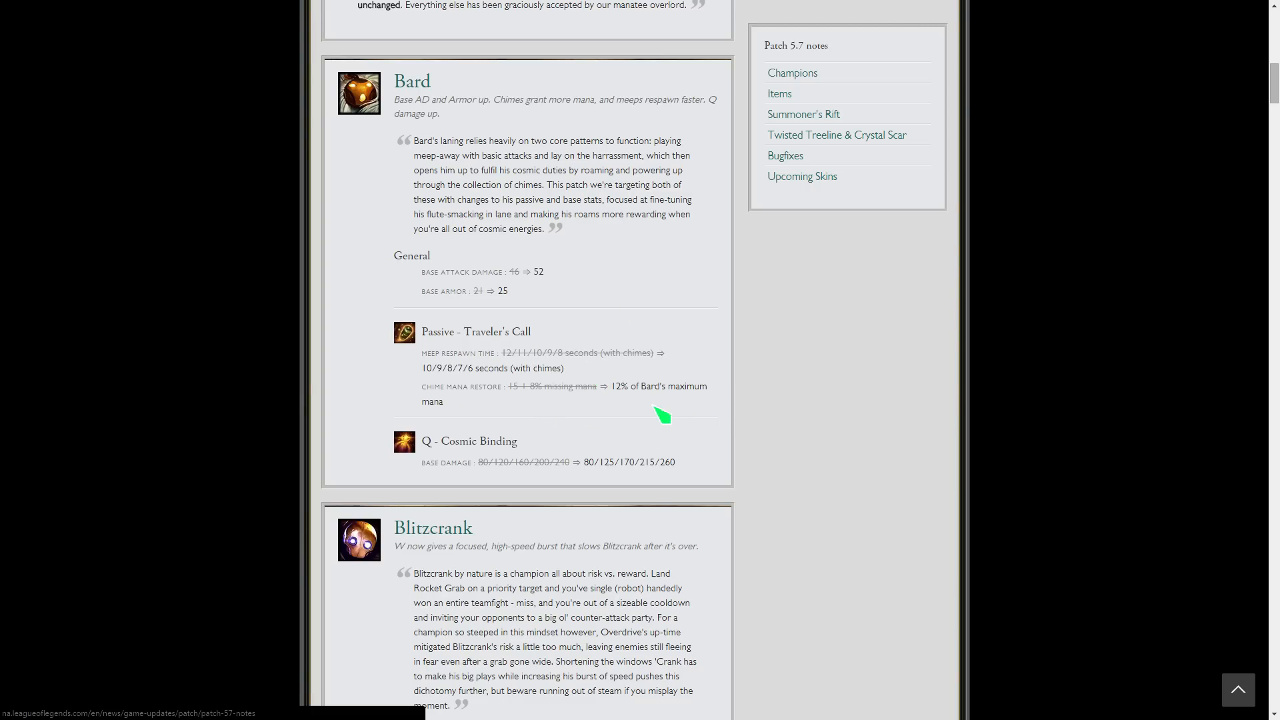
scroll("down", 3)
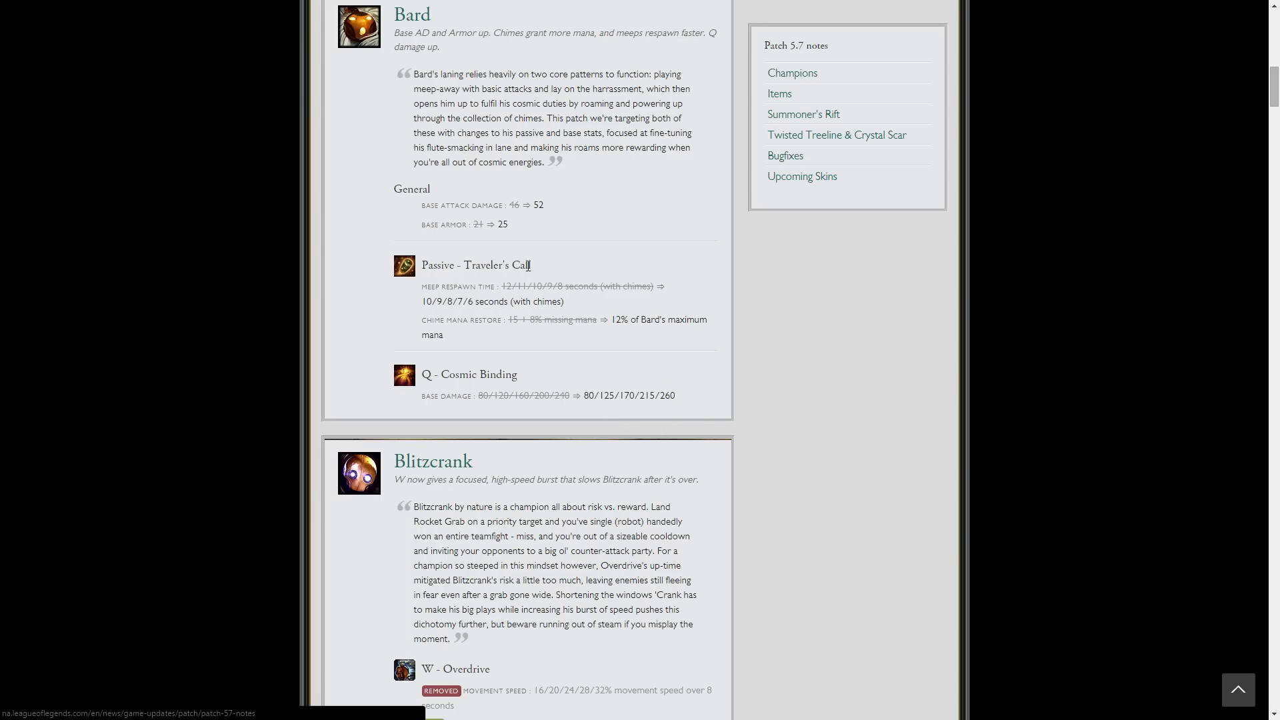
scroll("up", 3)
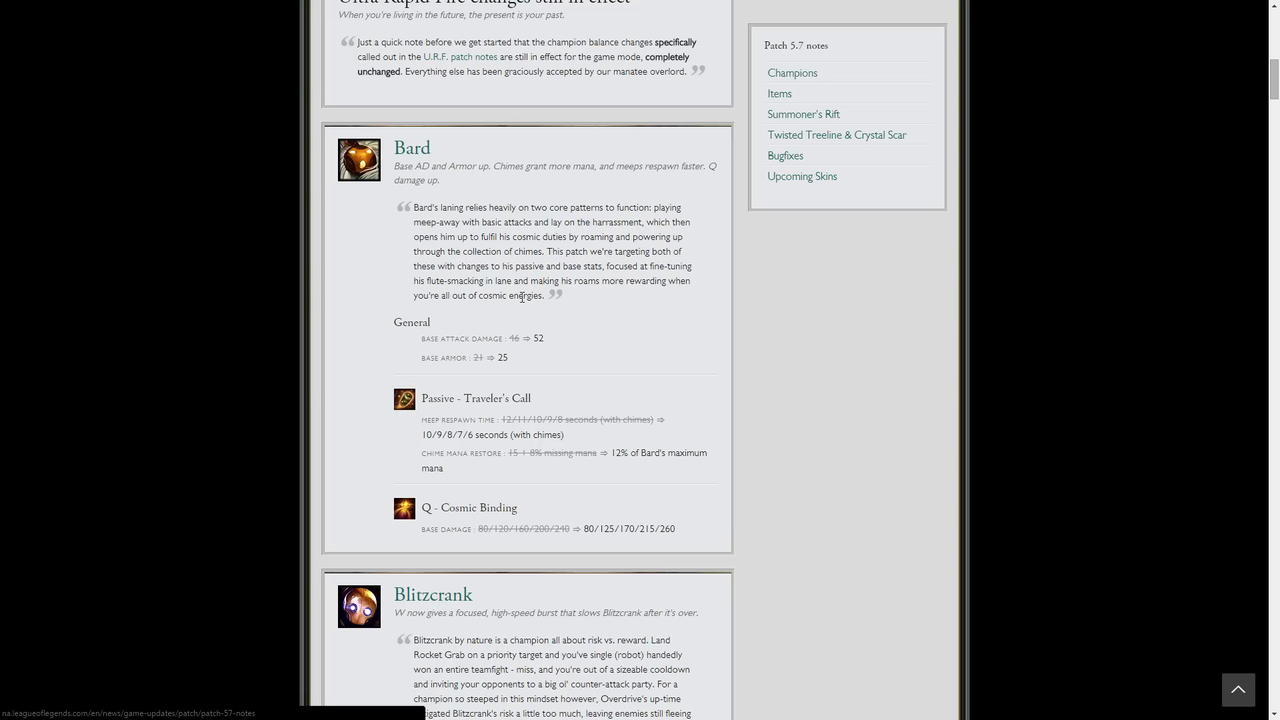
mouse_move(725, 245)
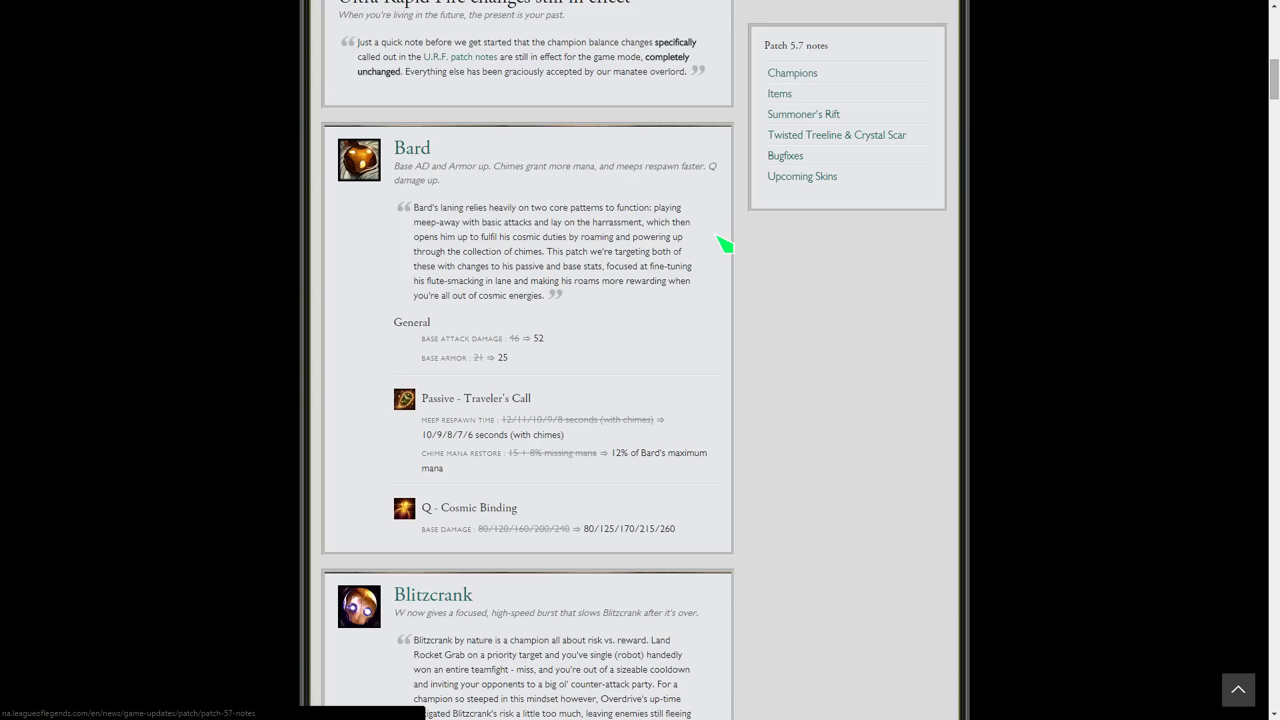
mouse_move(737, 276)
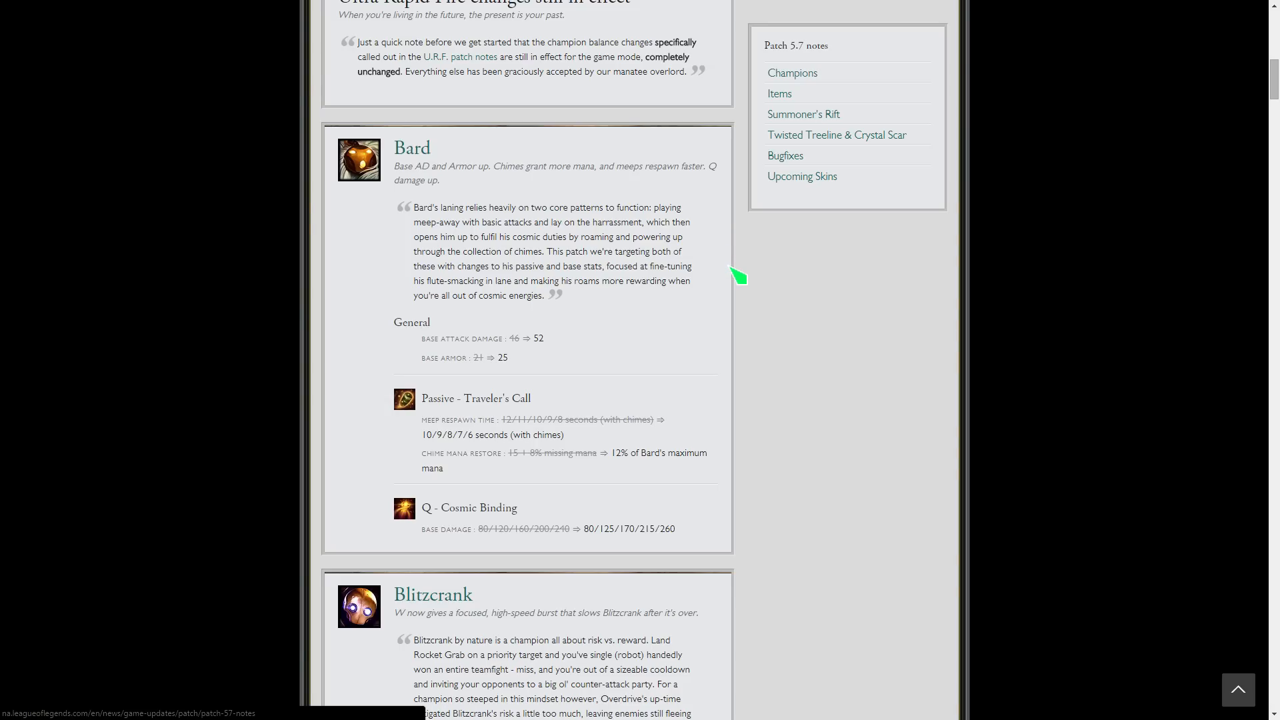
mouse_move(776, 256)
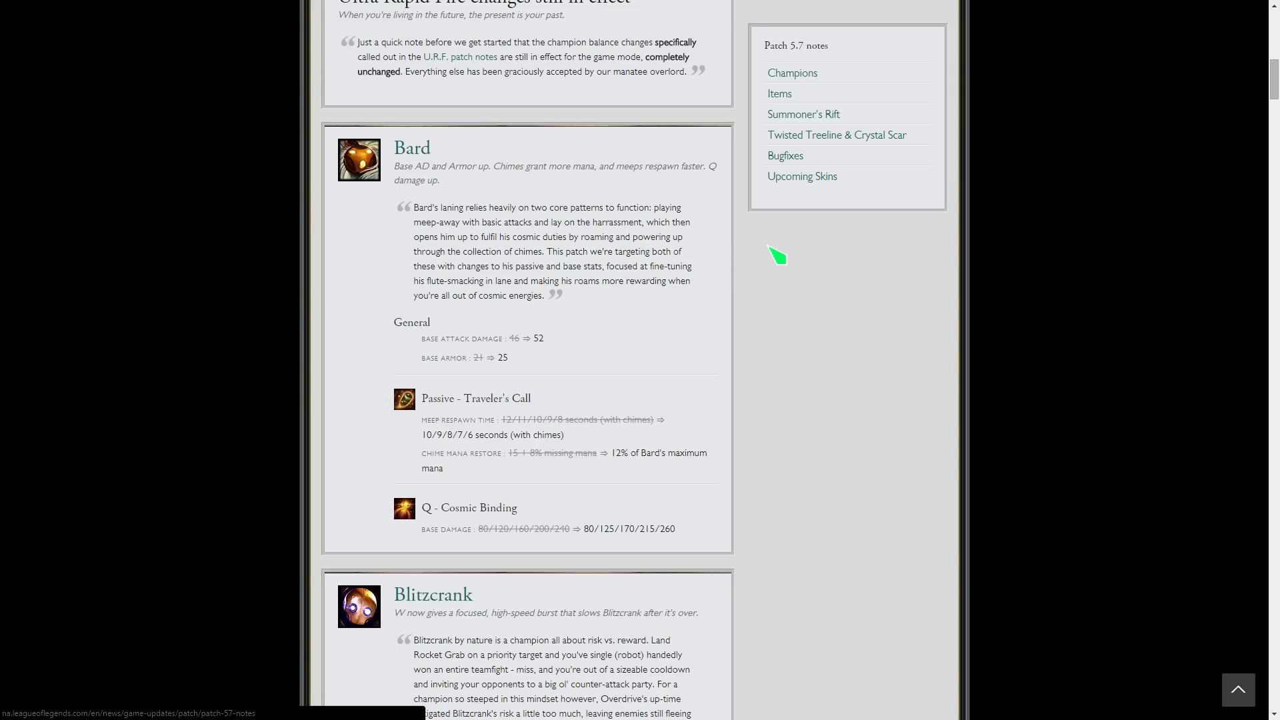
mouse_move(758, 343)
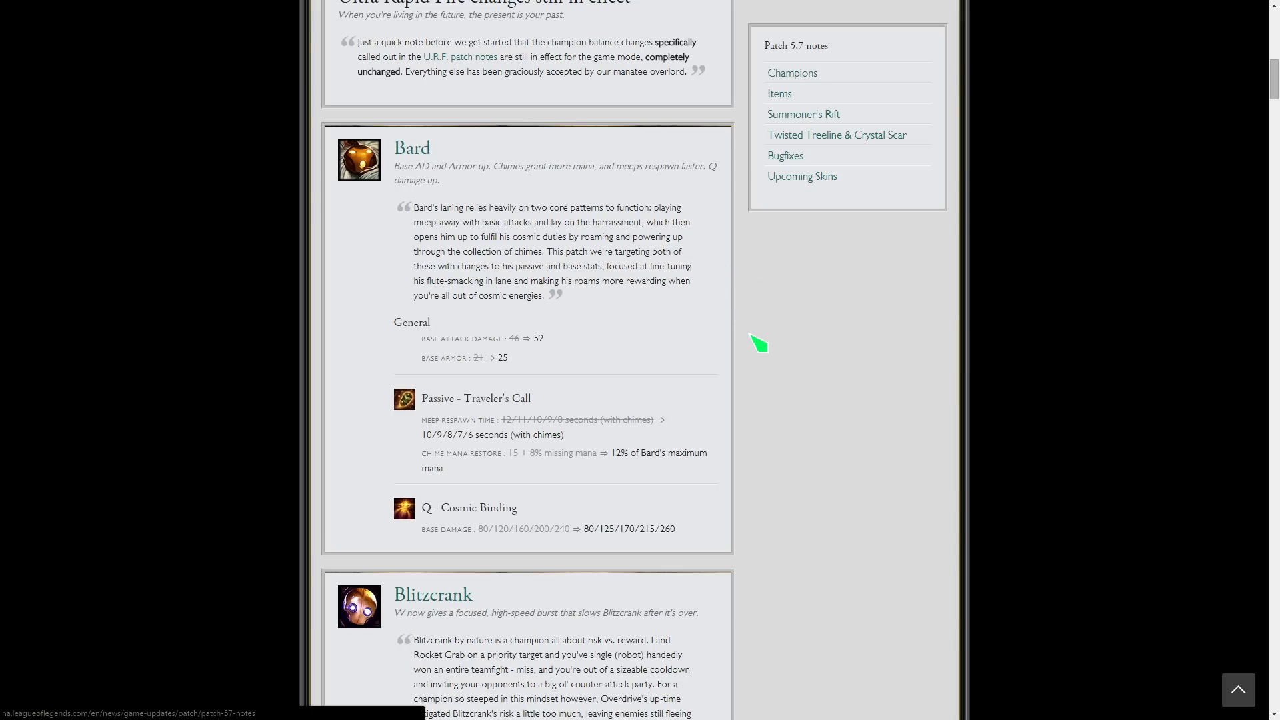
scroll("down", 3)
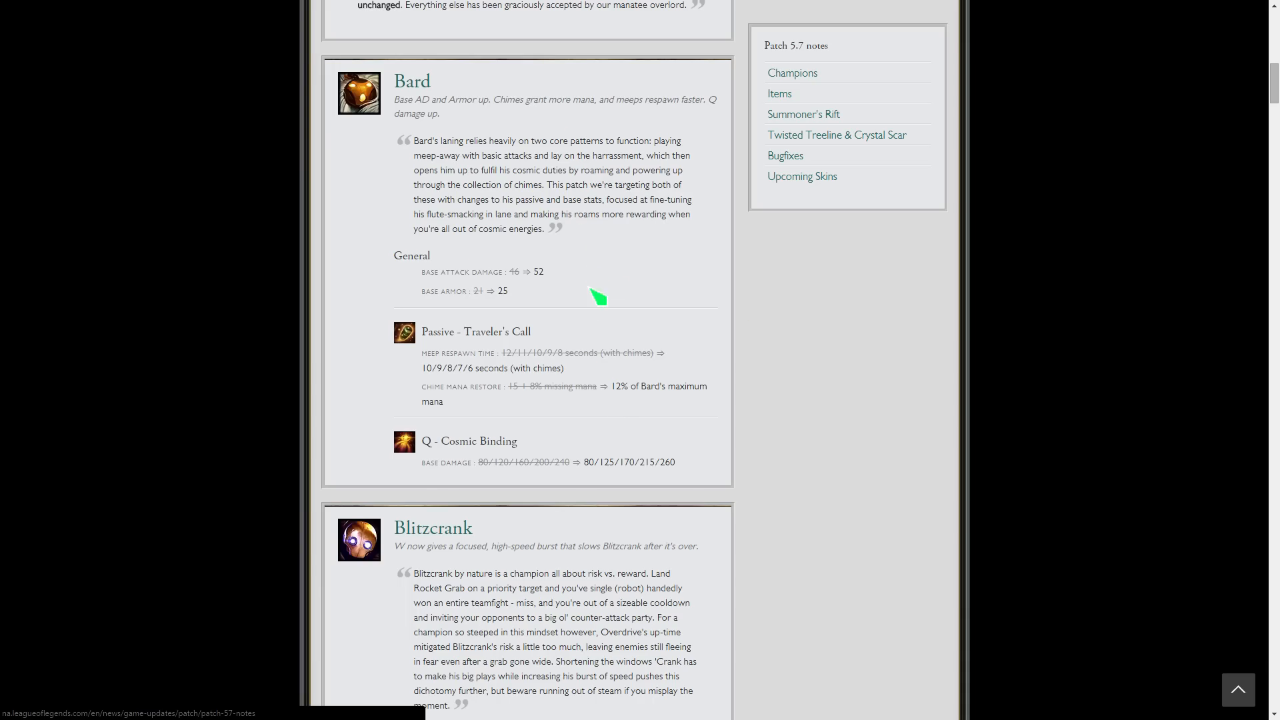
scroll("down", 3)
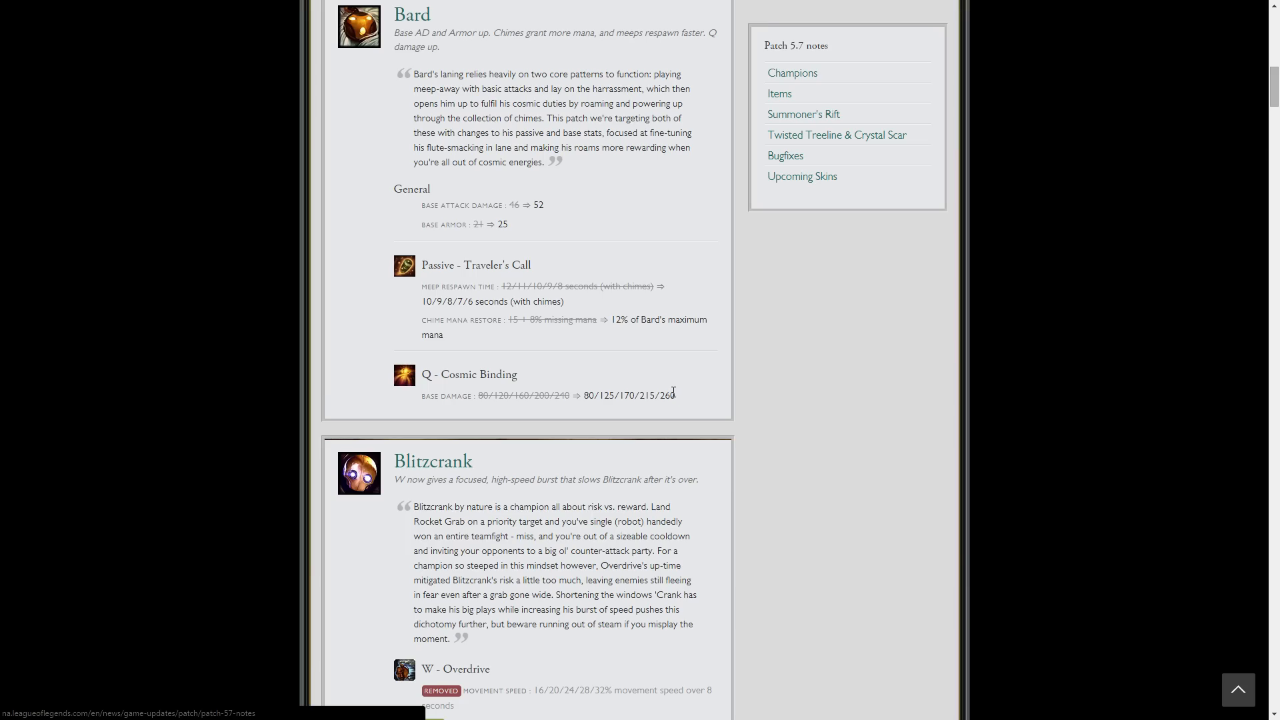
mouse_move(734, 273)
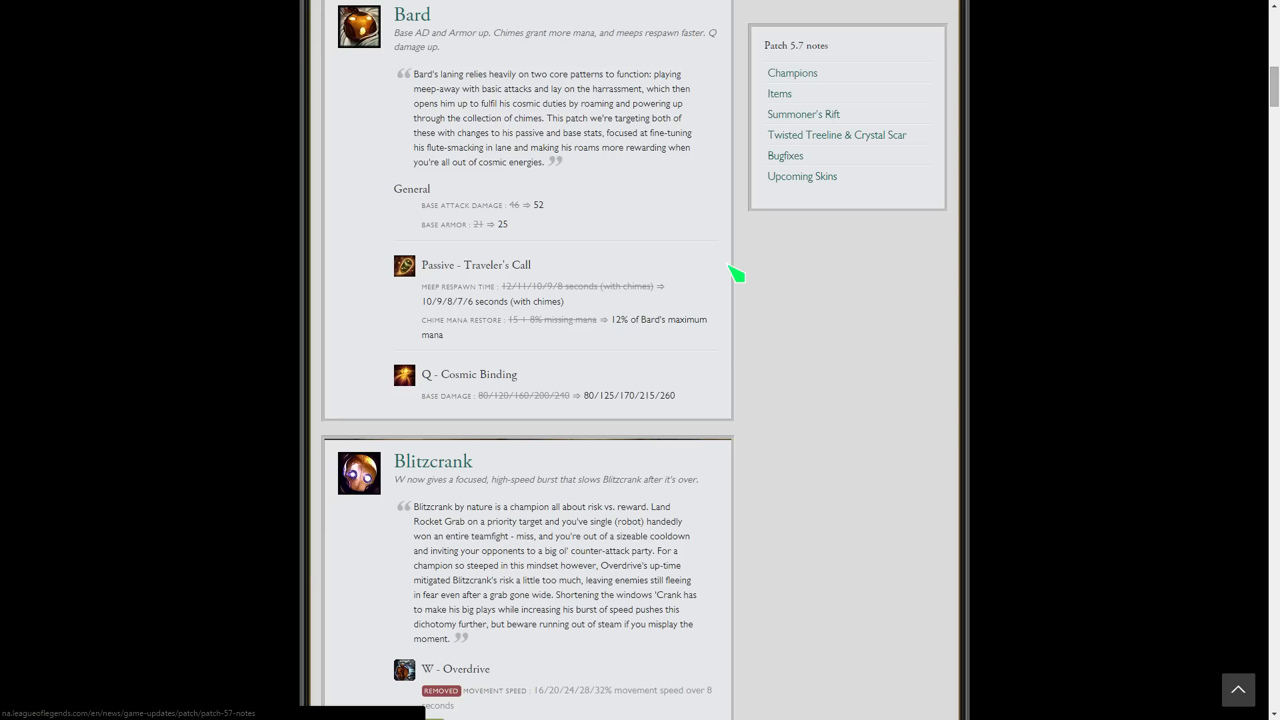
- Scroll to Blitzcrank's W - Overdrive changes with Darius's entry appearing below
scroll("down", 3)
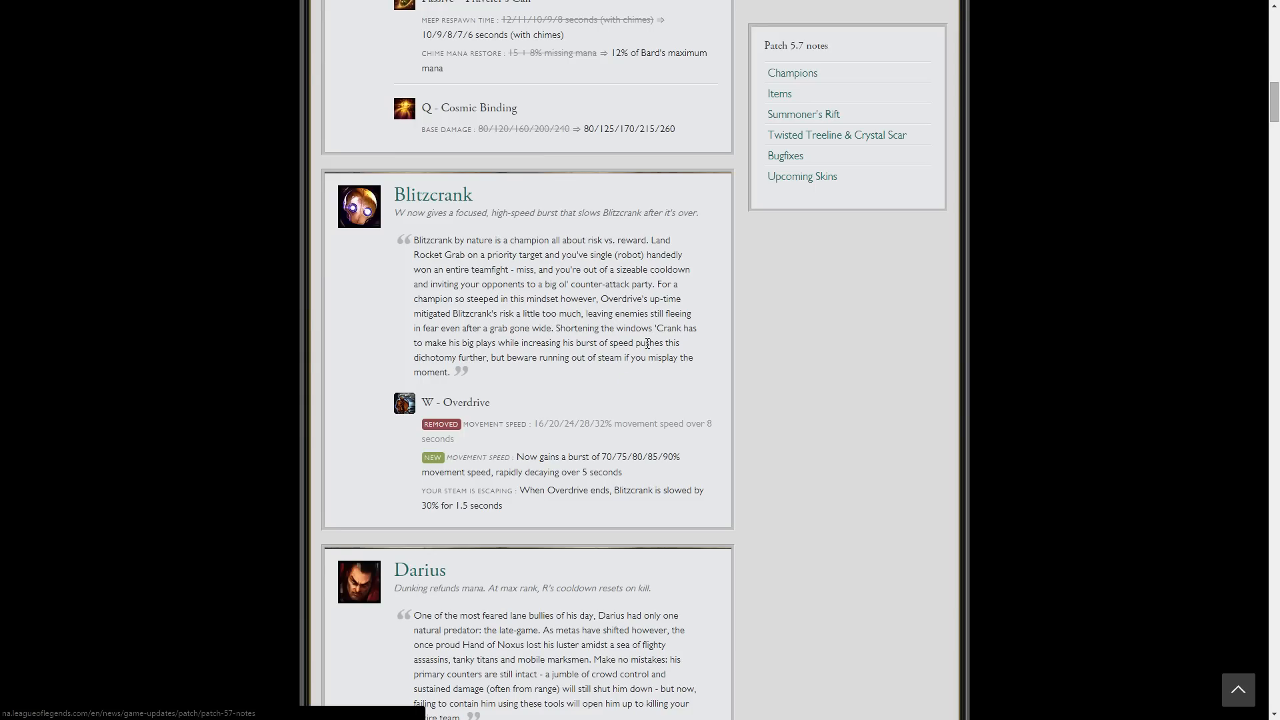
mouse_move(600, 456)
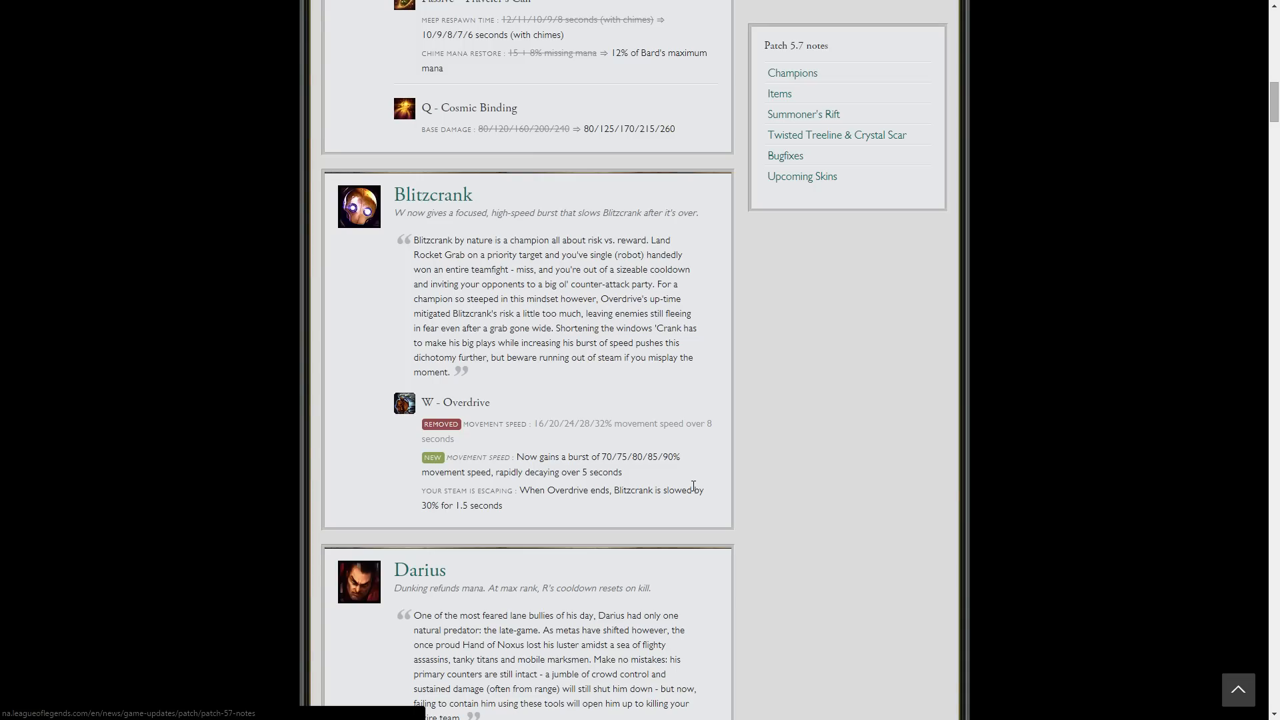
mouse_move(772, 412)
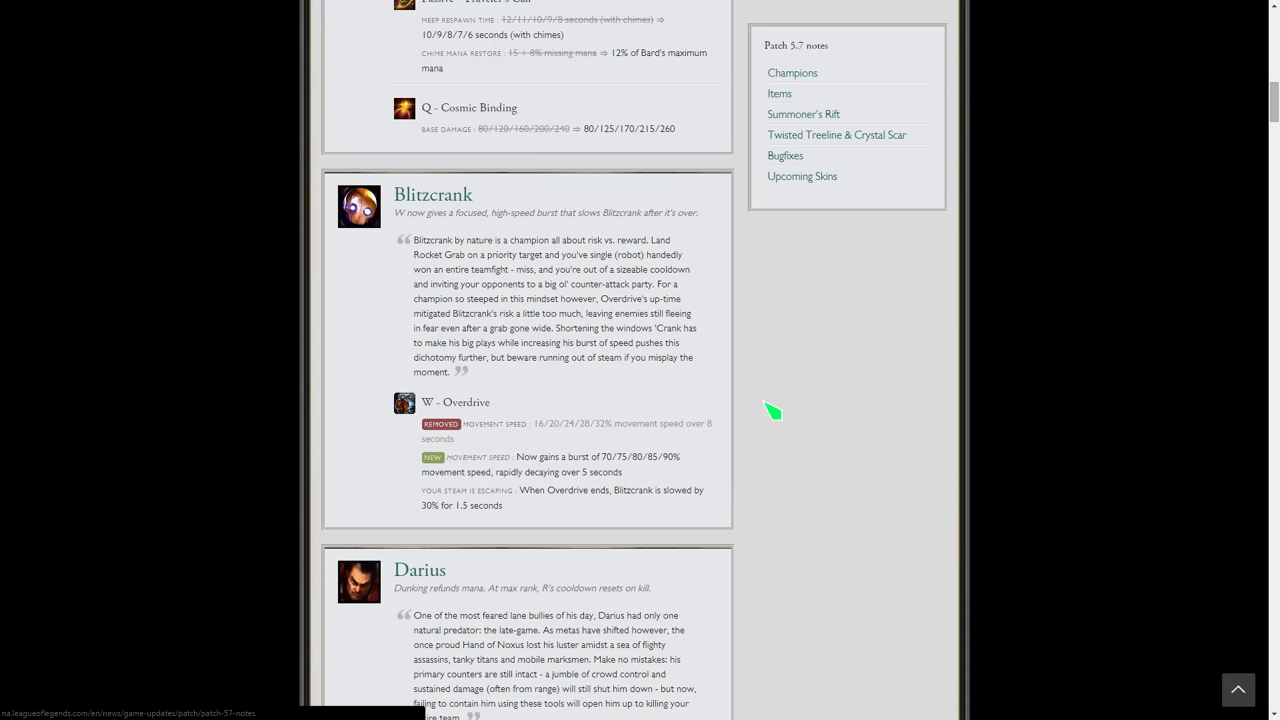
mouse_move(726, 408)
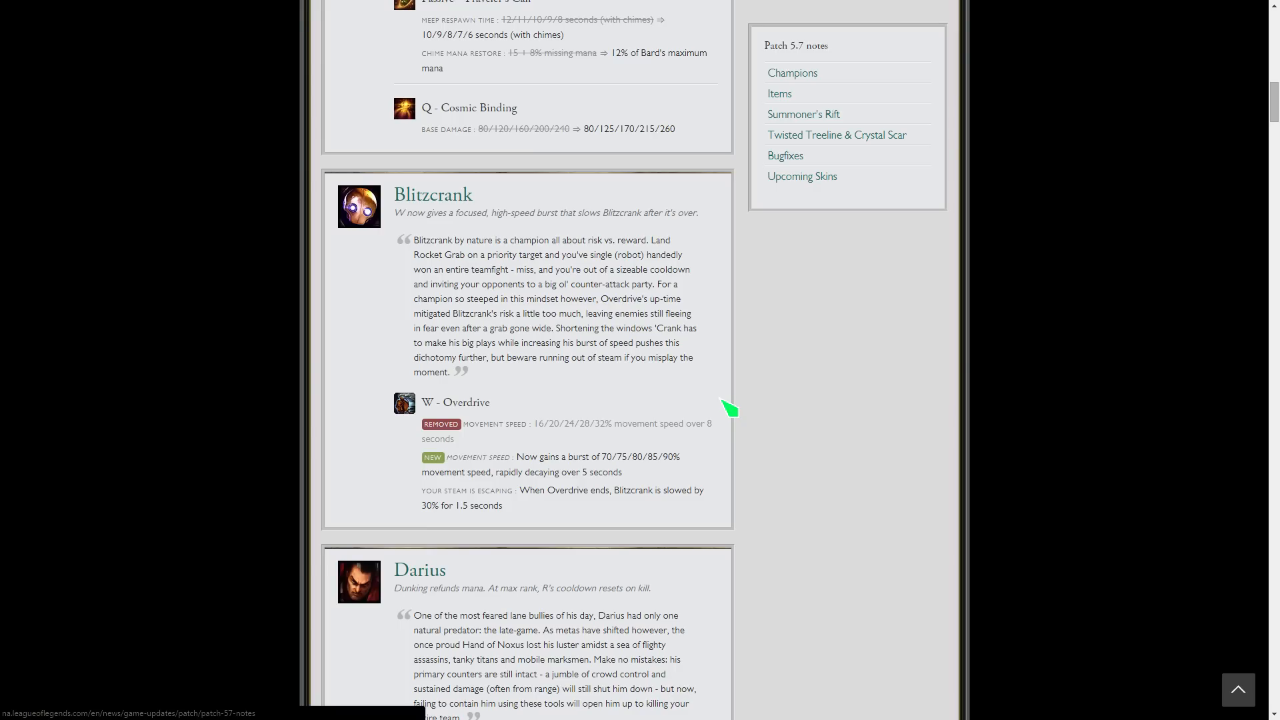
mouse_move(707, 398)
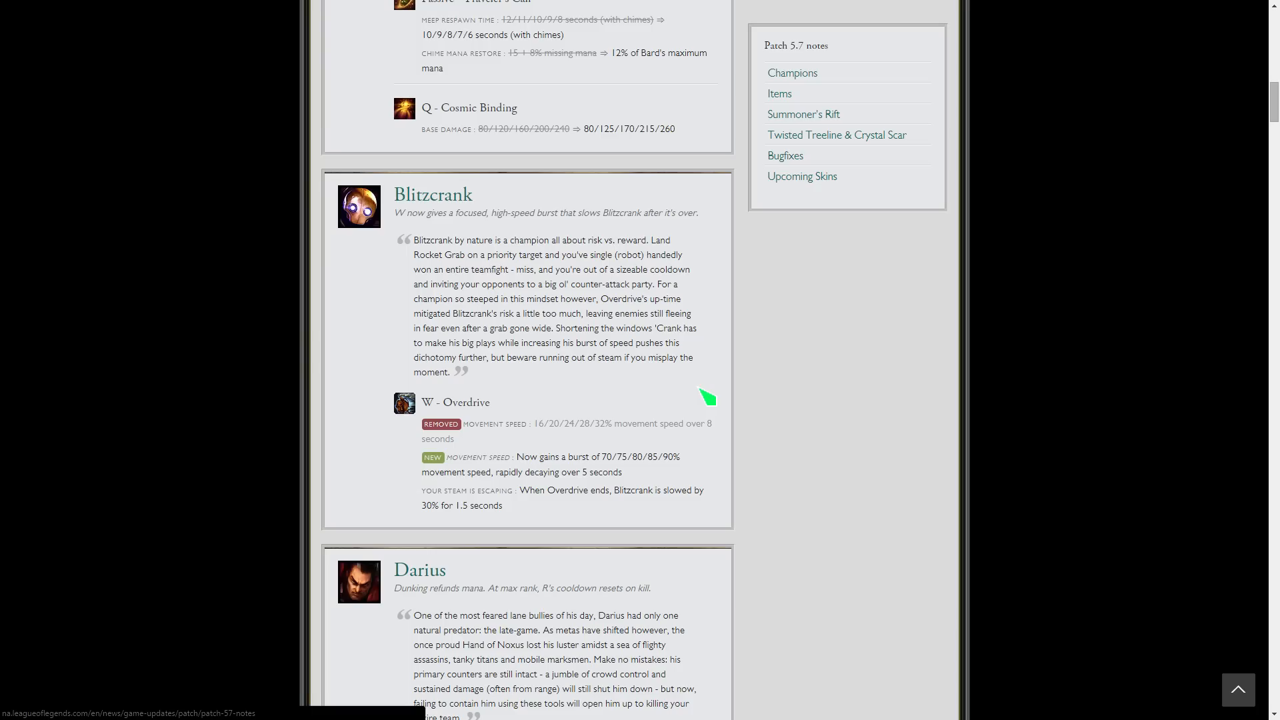
- Scroll past Blitzcrank to Darius's Noxian Guillotine changes and Evelynn's entry
scroll("down", 3)
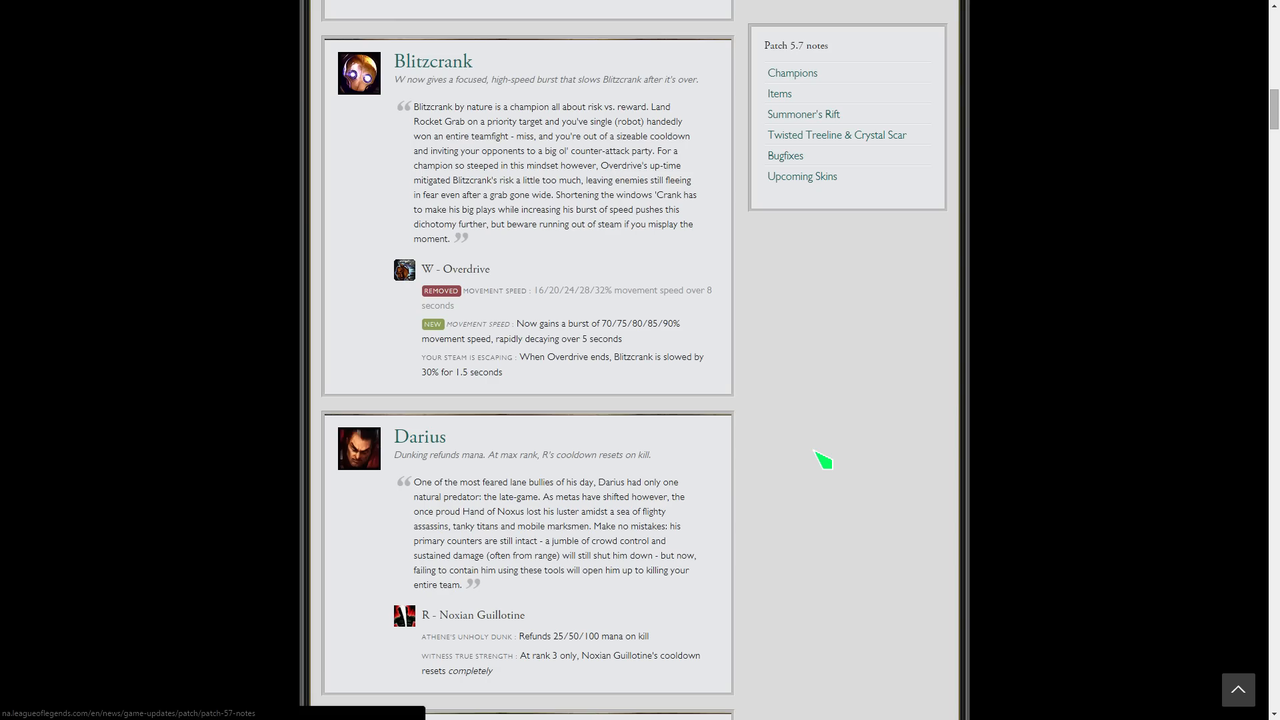
scroll("down", 3)
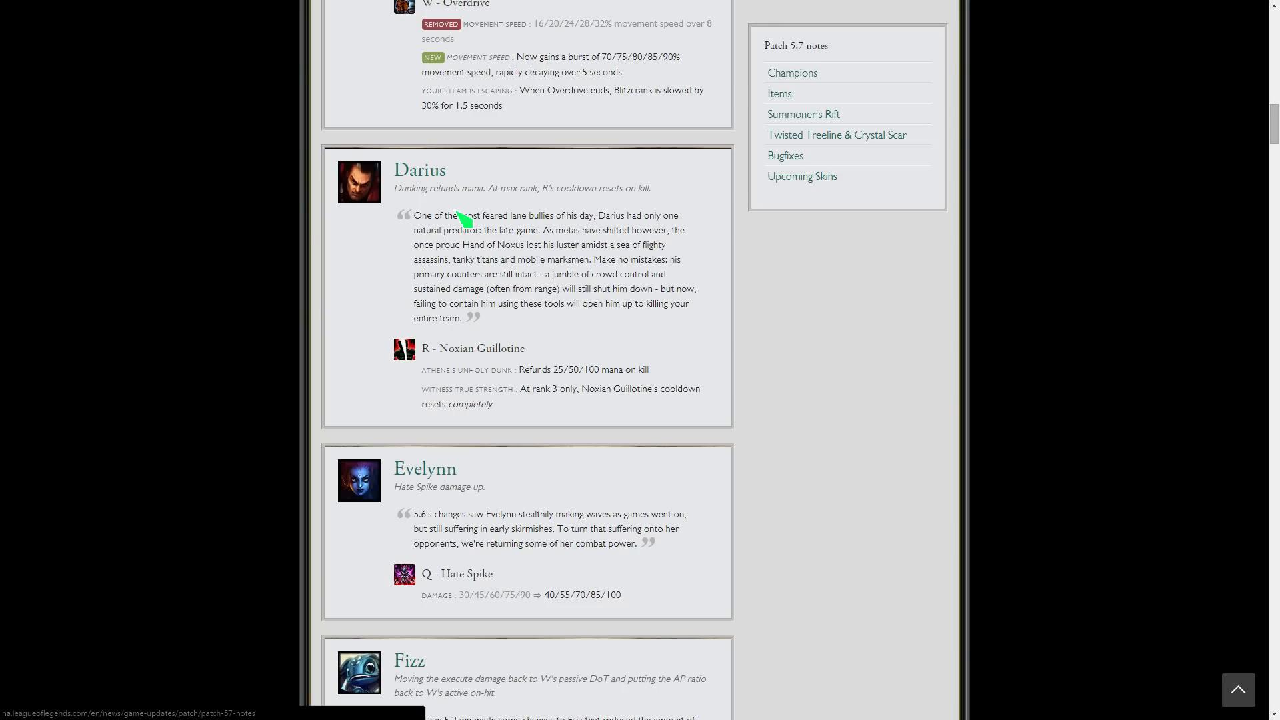
mouse_move(674, 461)
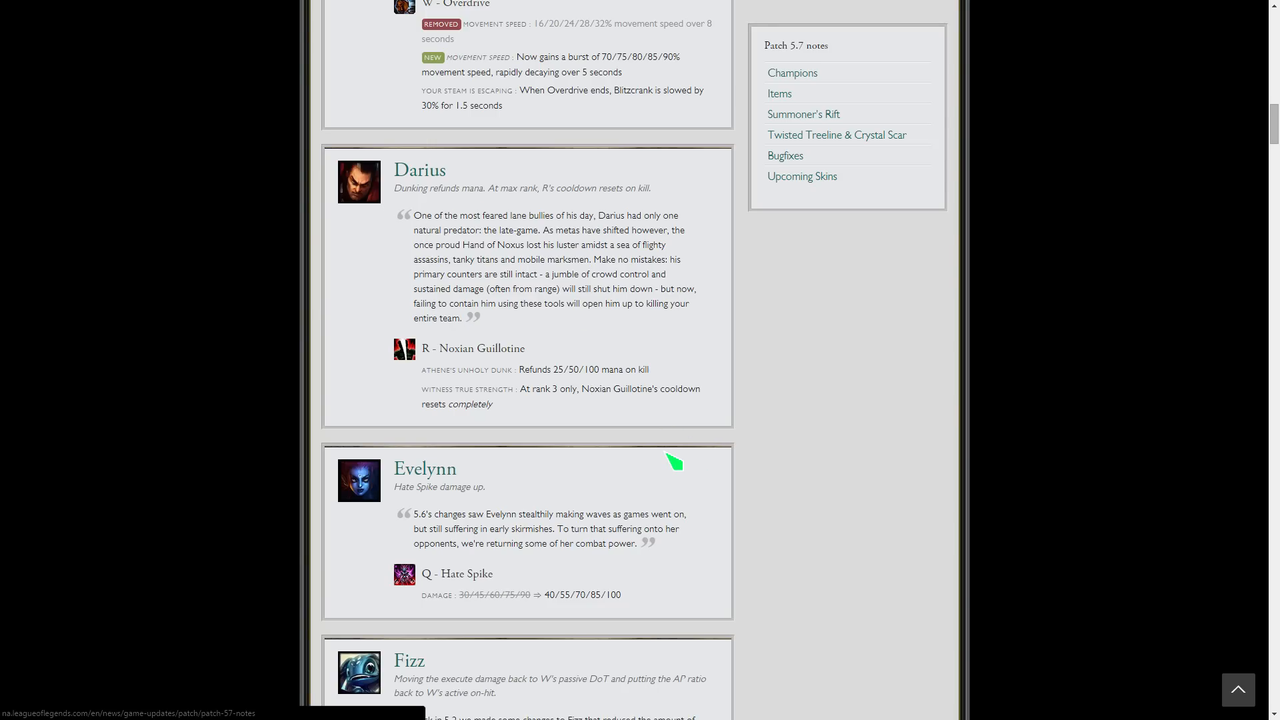
mouse_move(507, 391)
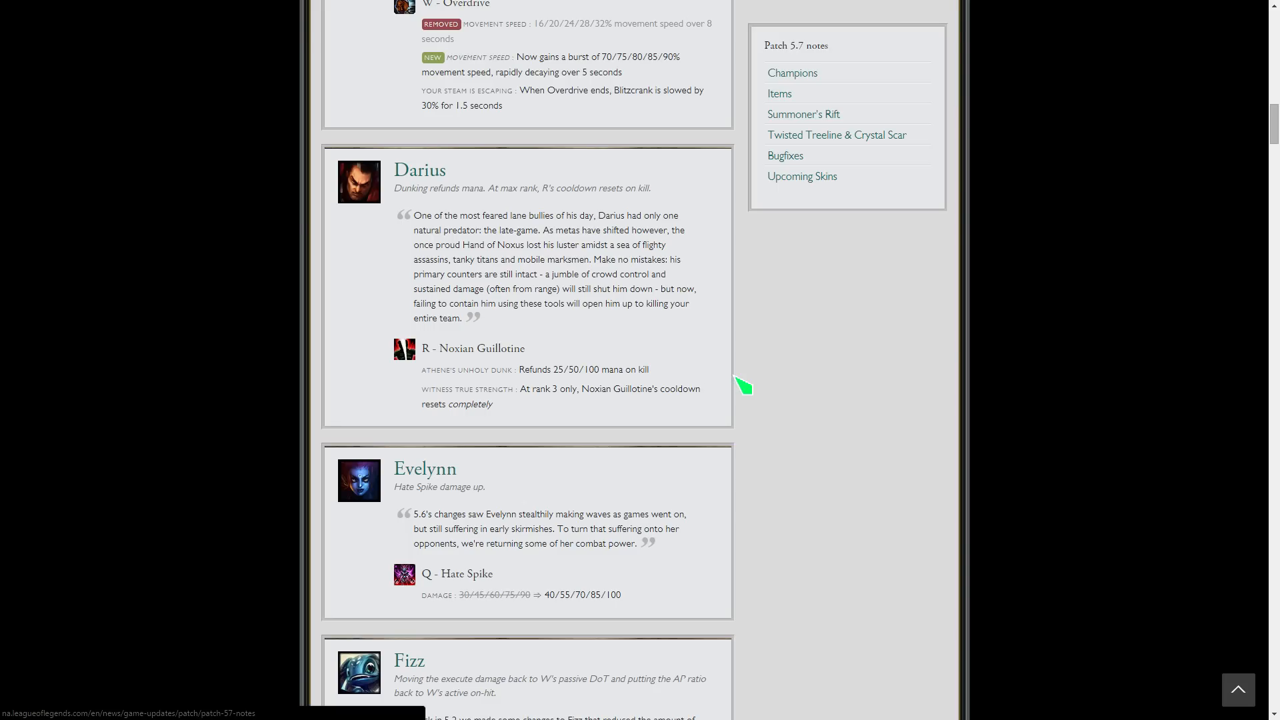
mouse_move(757, 395)
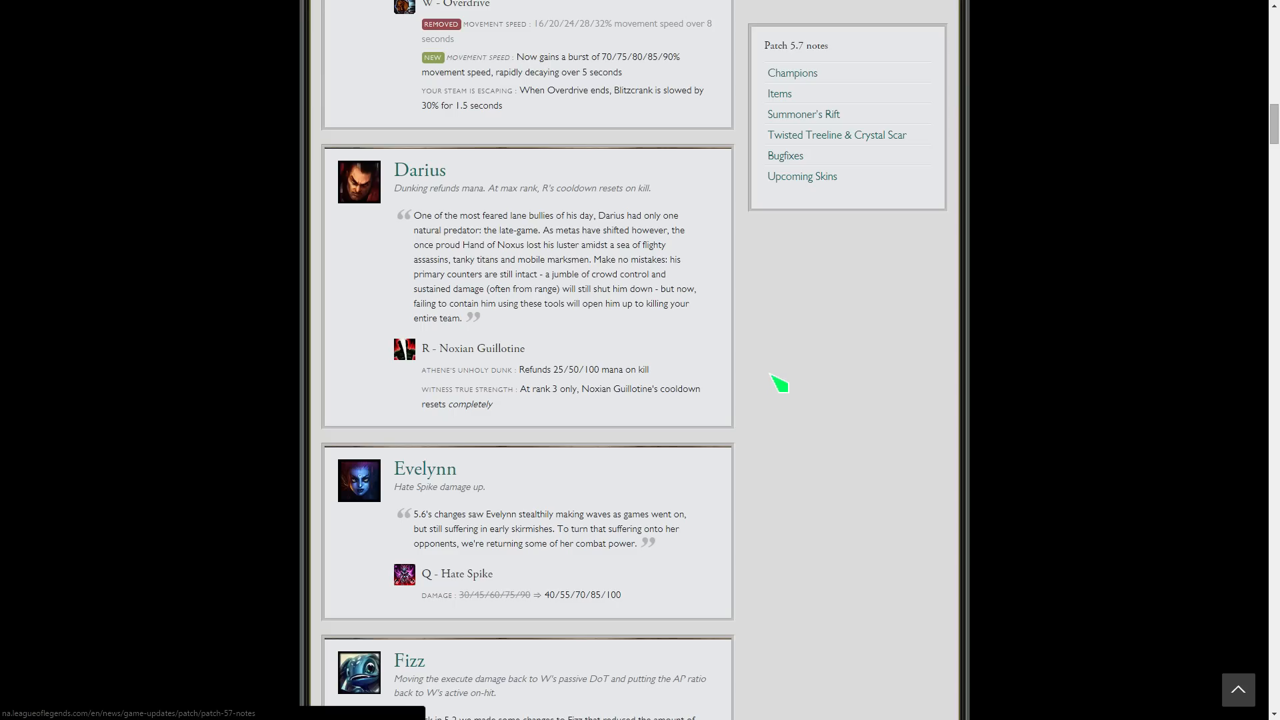
- Scroll to Evelynn's Hate Spike change and Fizz's Seastone Trident changes
scroll("down", 3)
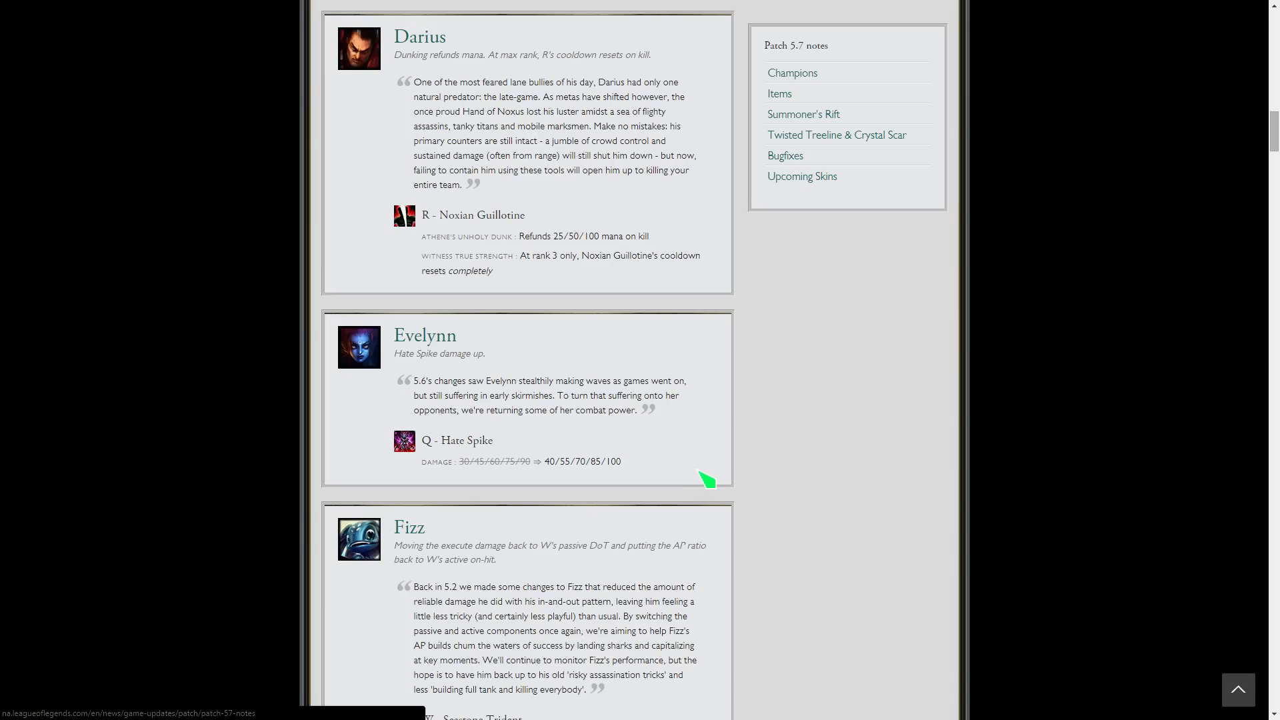
mouse_move(593, 504)
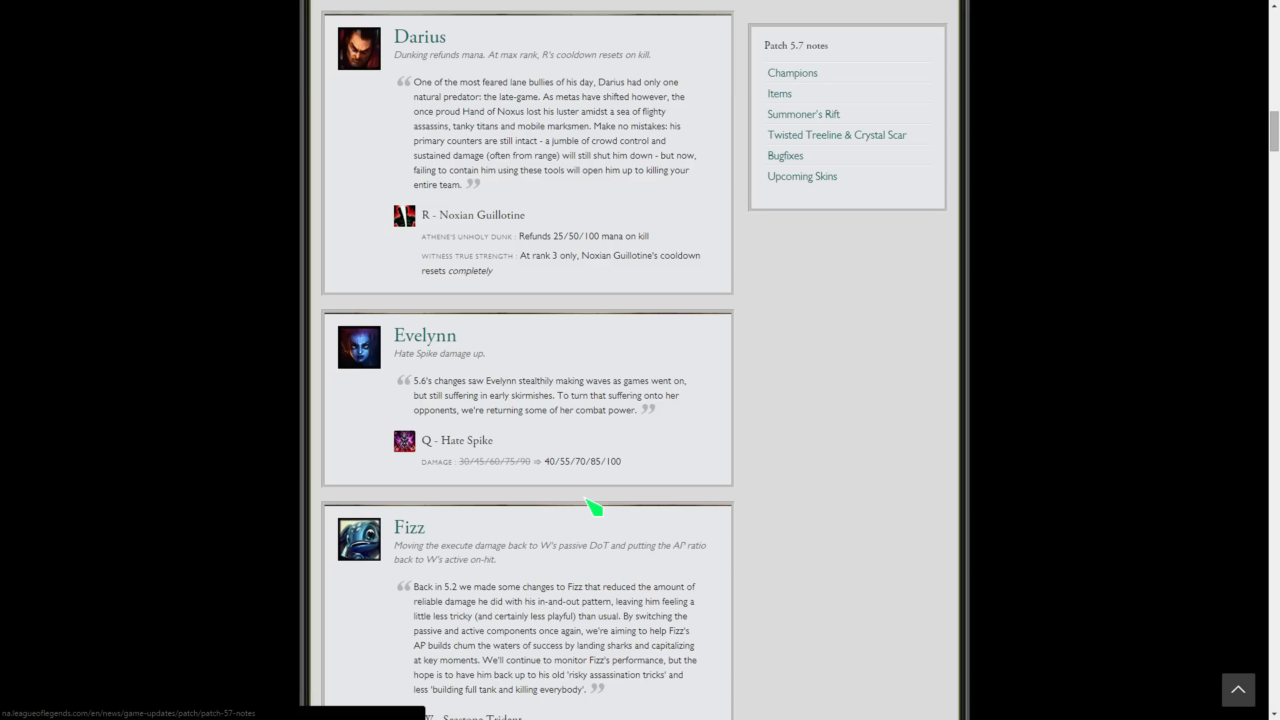
mouse_move(642, 488)
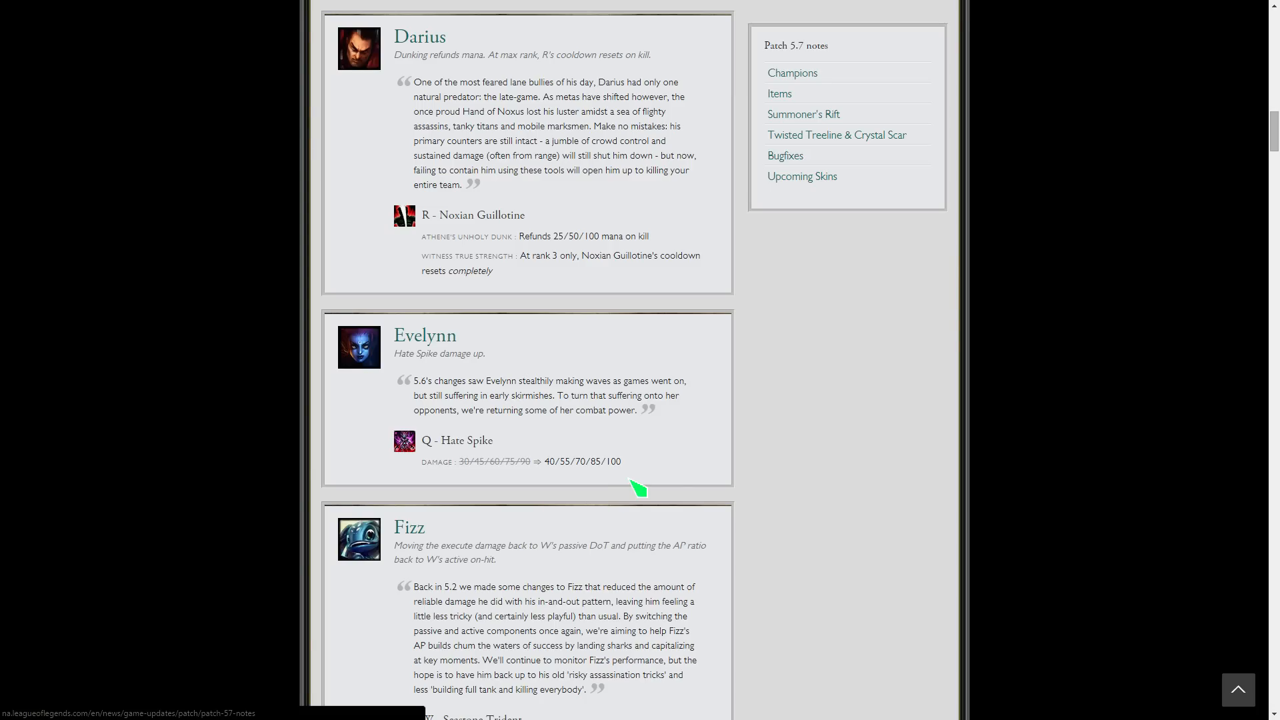
mouse_move(613, 377)
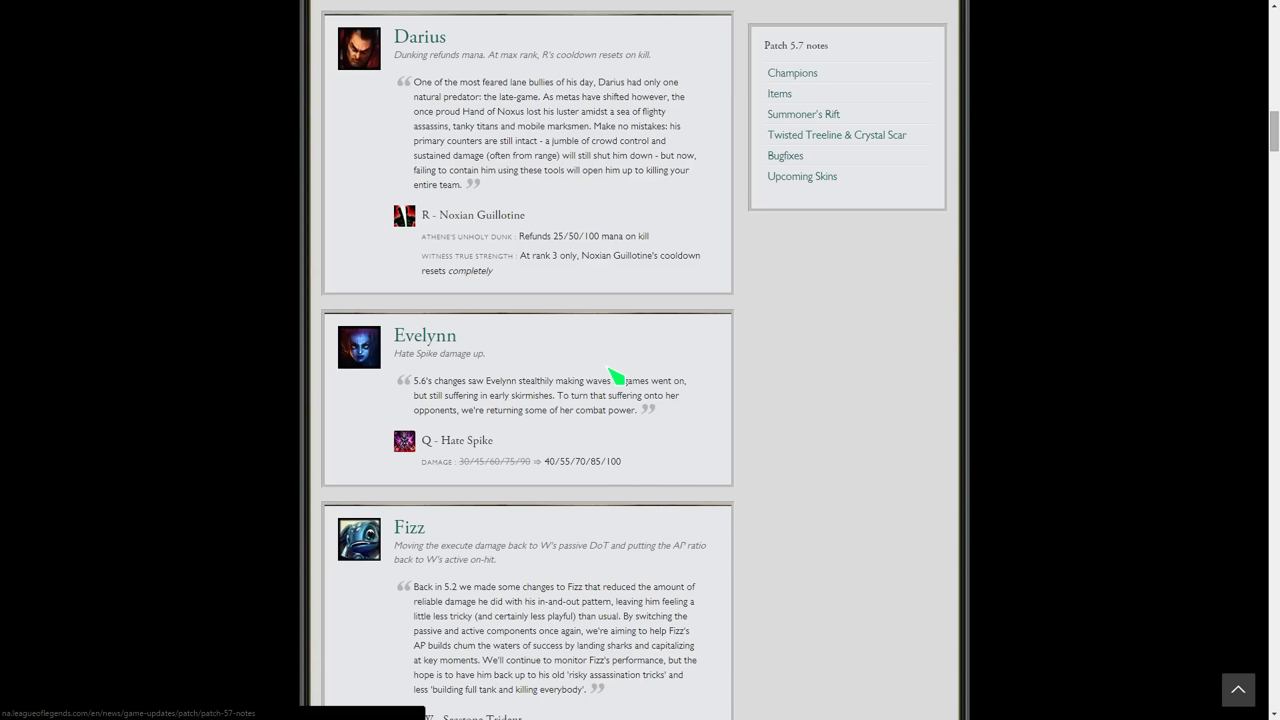
scroll("down", 3)
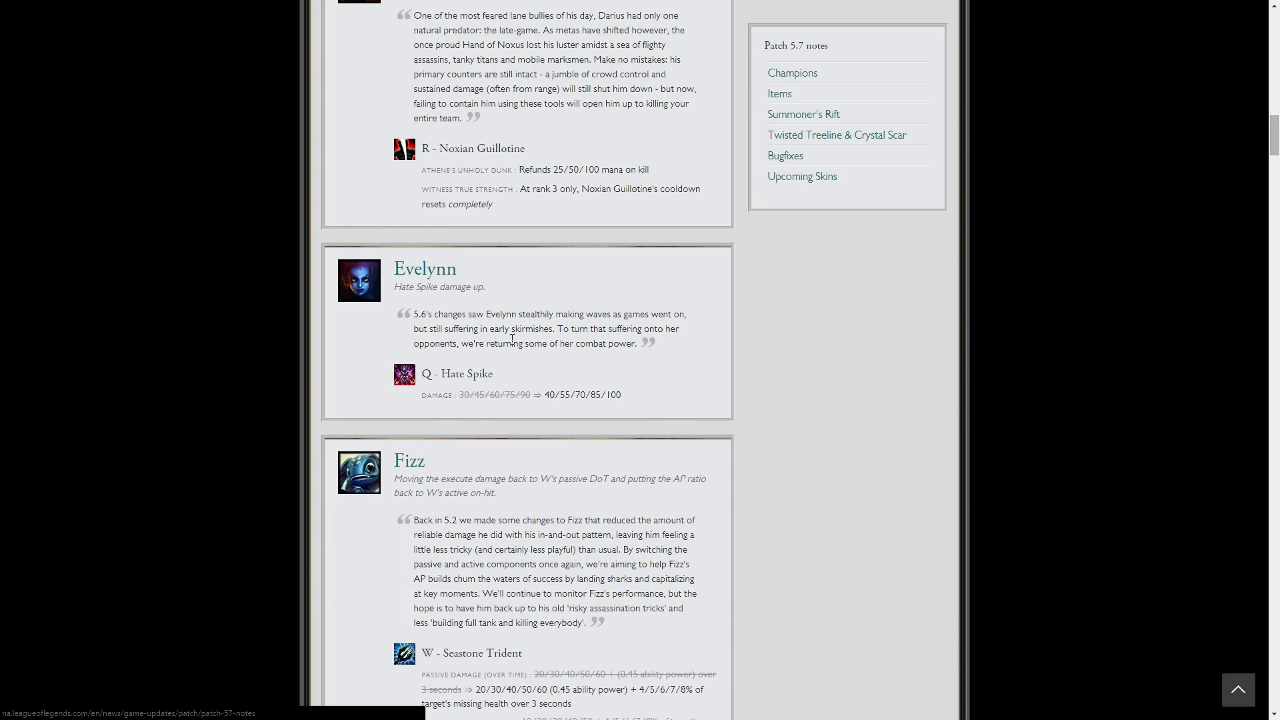
mouse_move(677, 384)
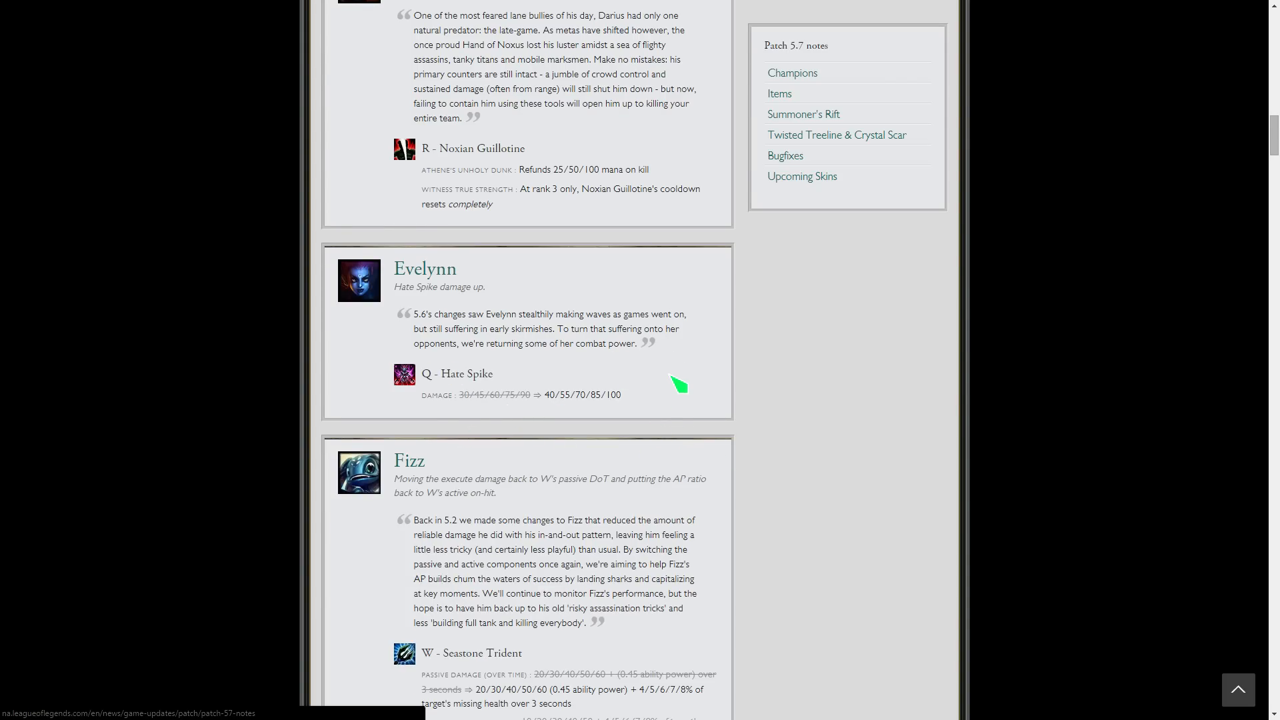
- Scroll past Fizz to Garen's Demacian Justice cooldown change and Hecarim's entry
scroll("down", 3)
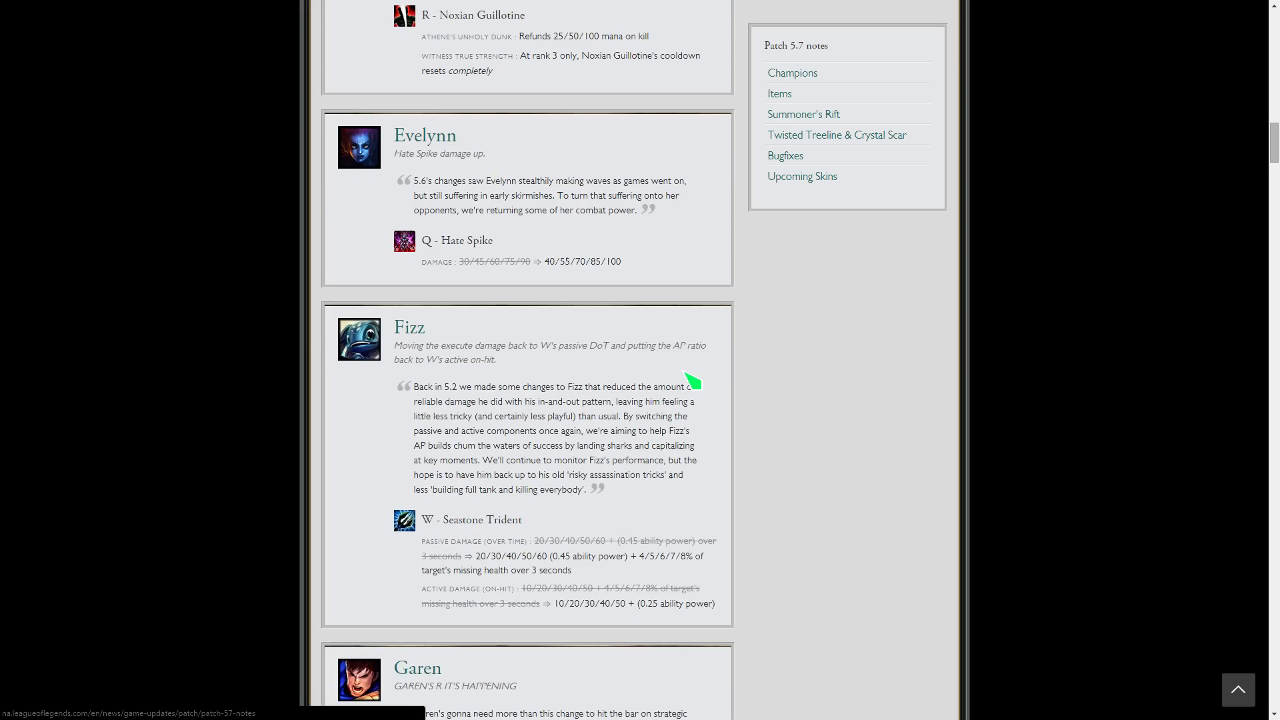
mouse_move(726, 507)
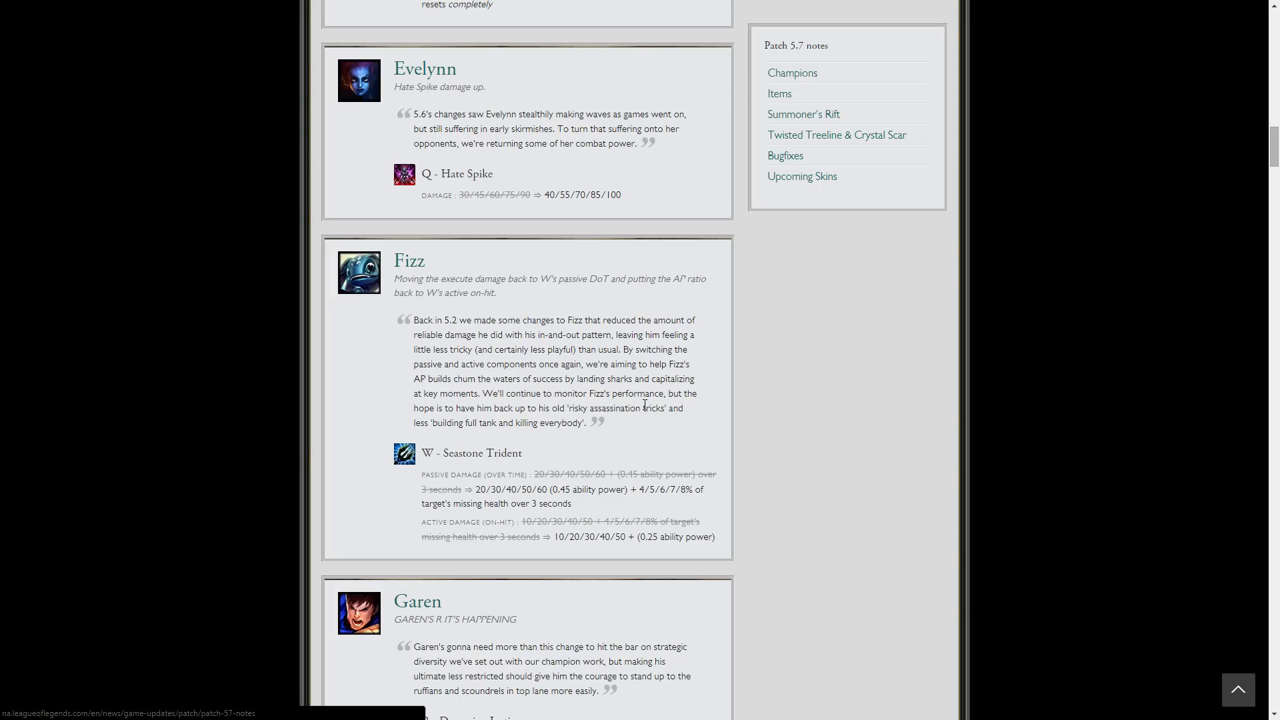
mouse_move(586, 420)
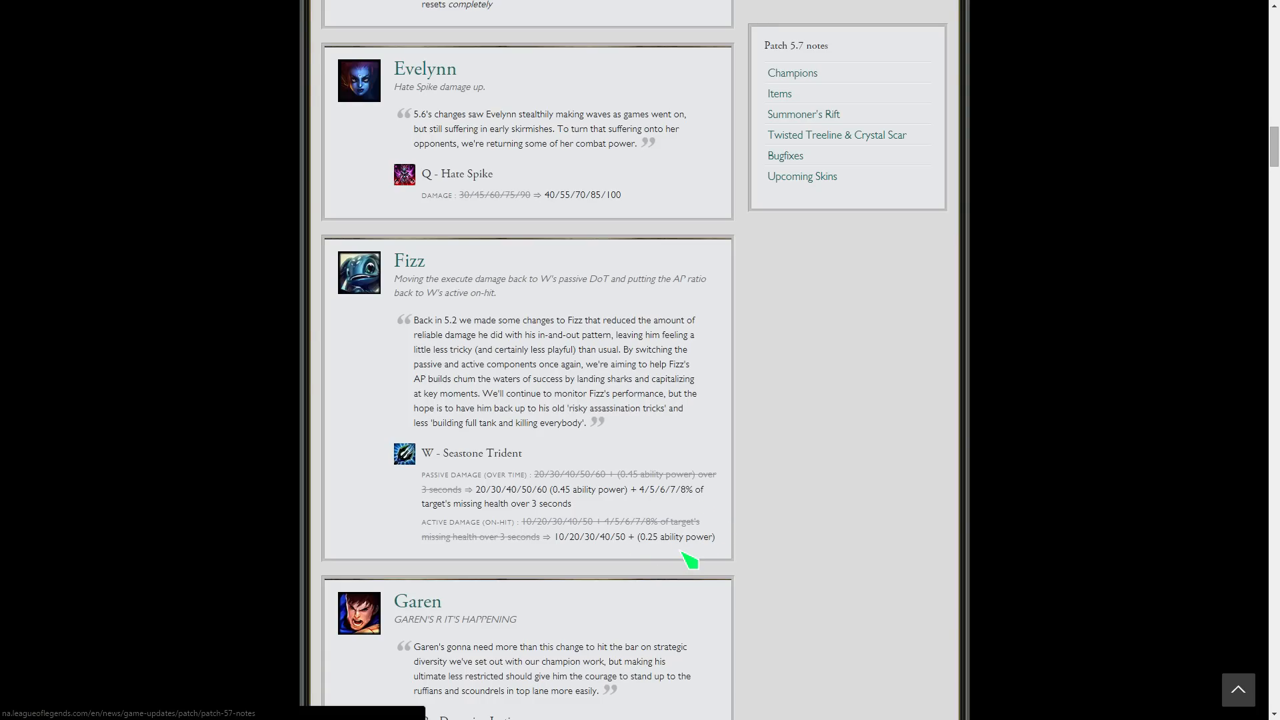
mouse_move(657, 493)
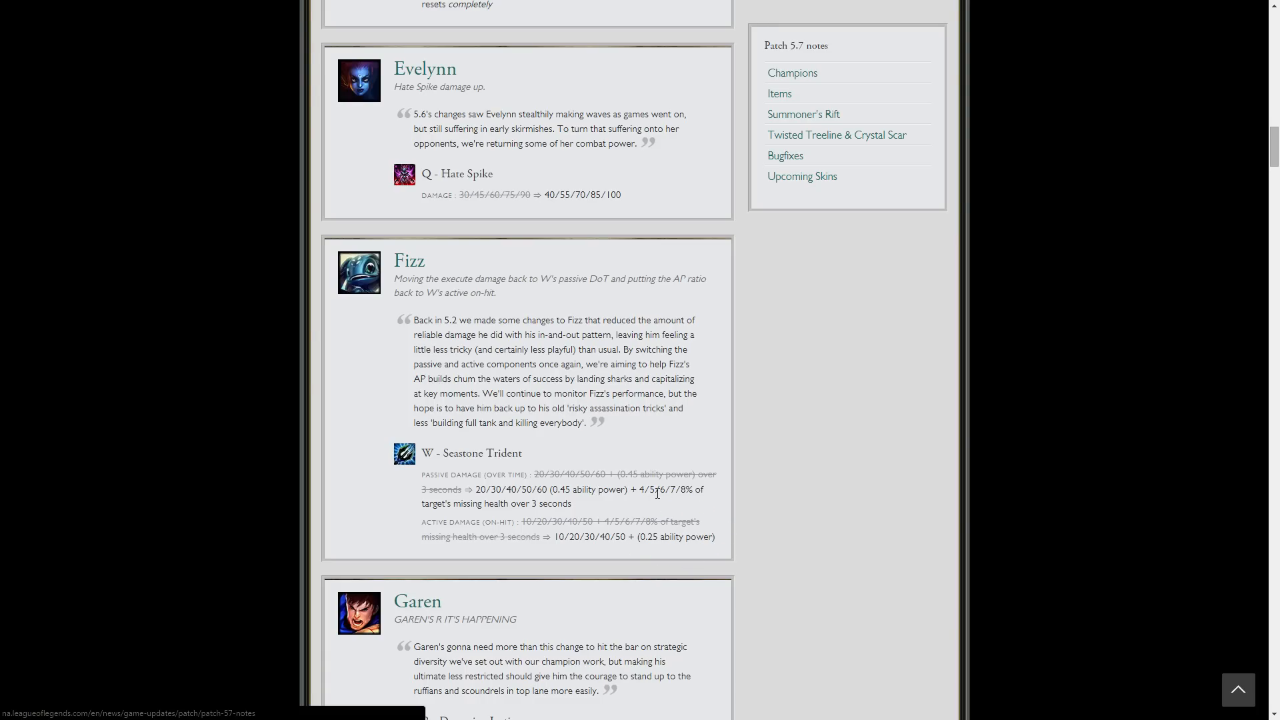
scroll("down", 3)
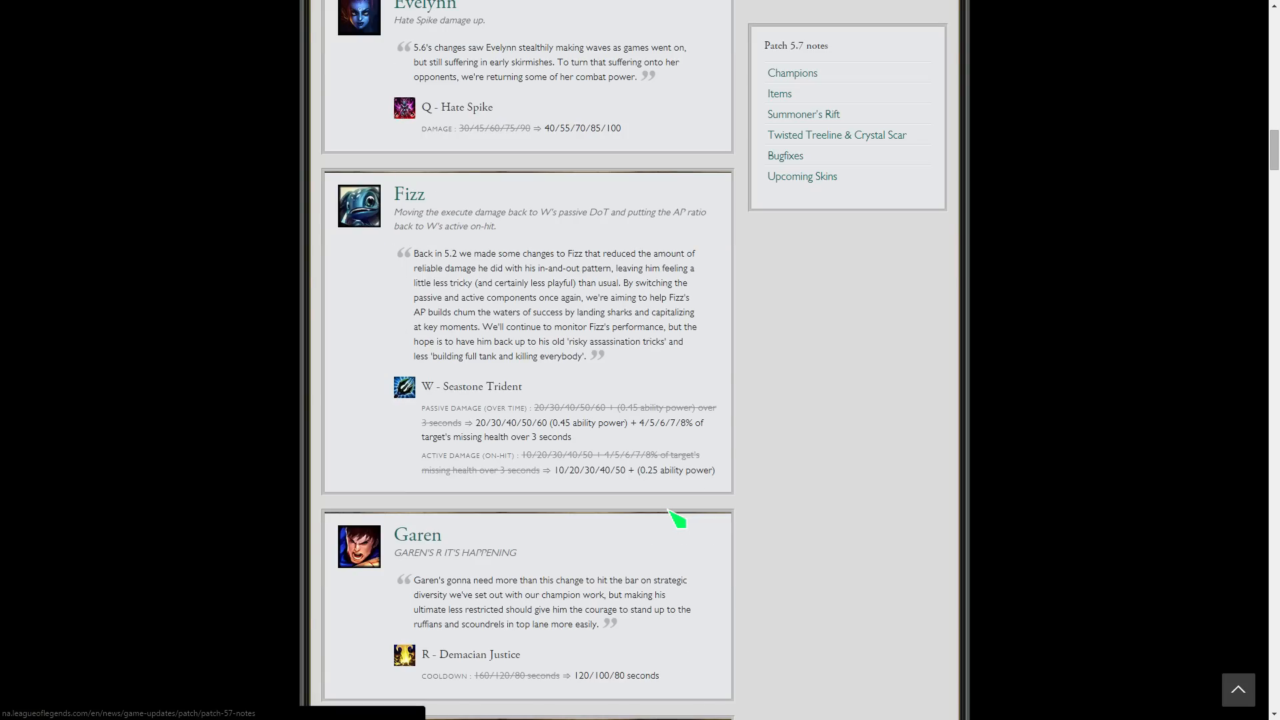
mouse_move(653, 472)
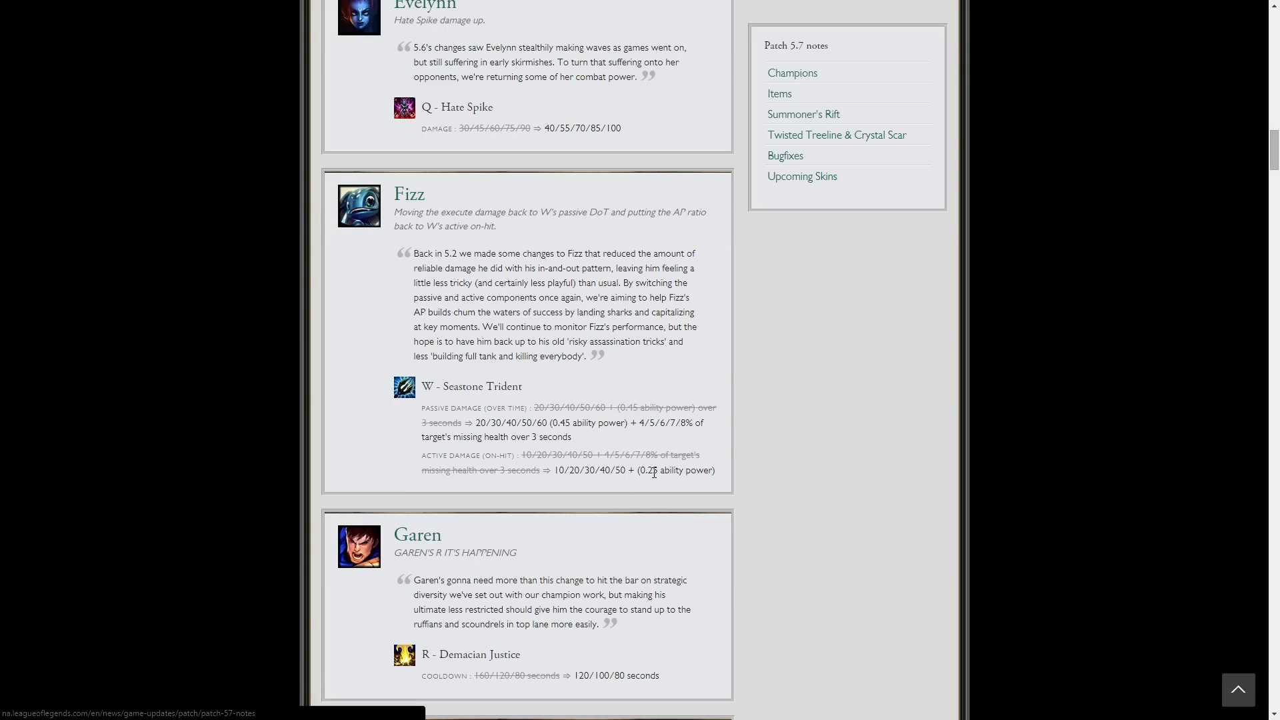
mouse_move(752, 454)
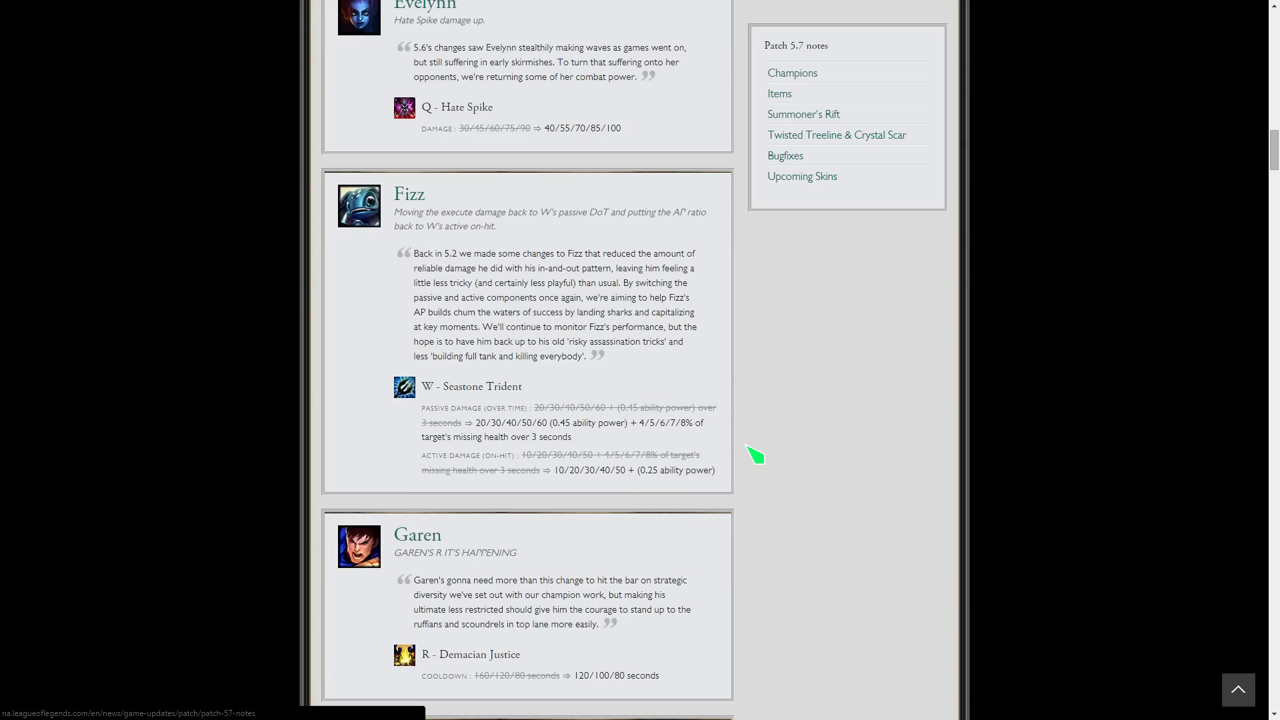
mouse_move(754, 453)
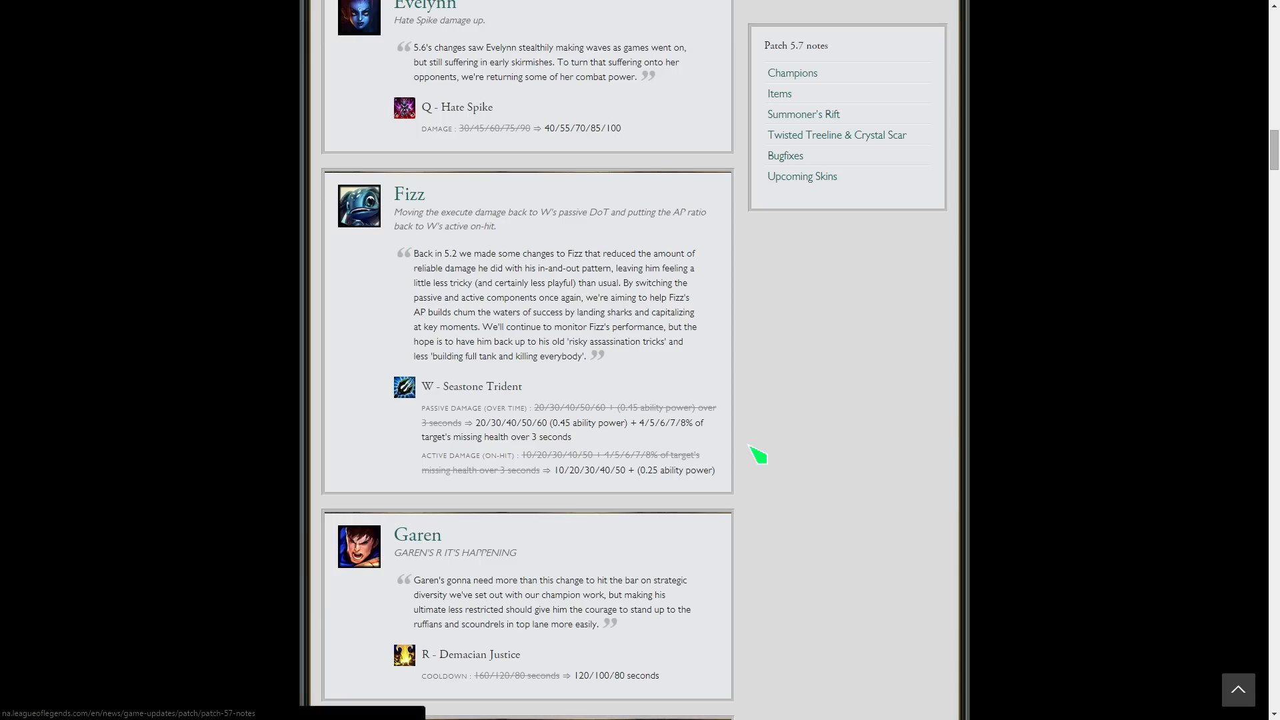
scroll("down", 3)
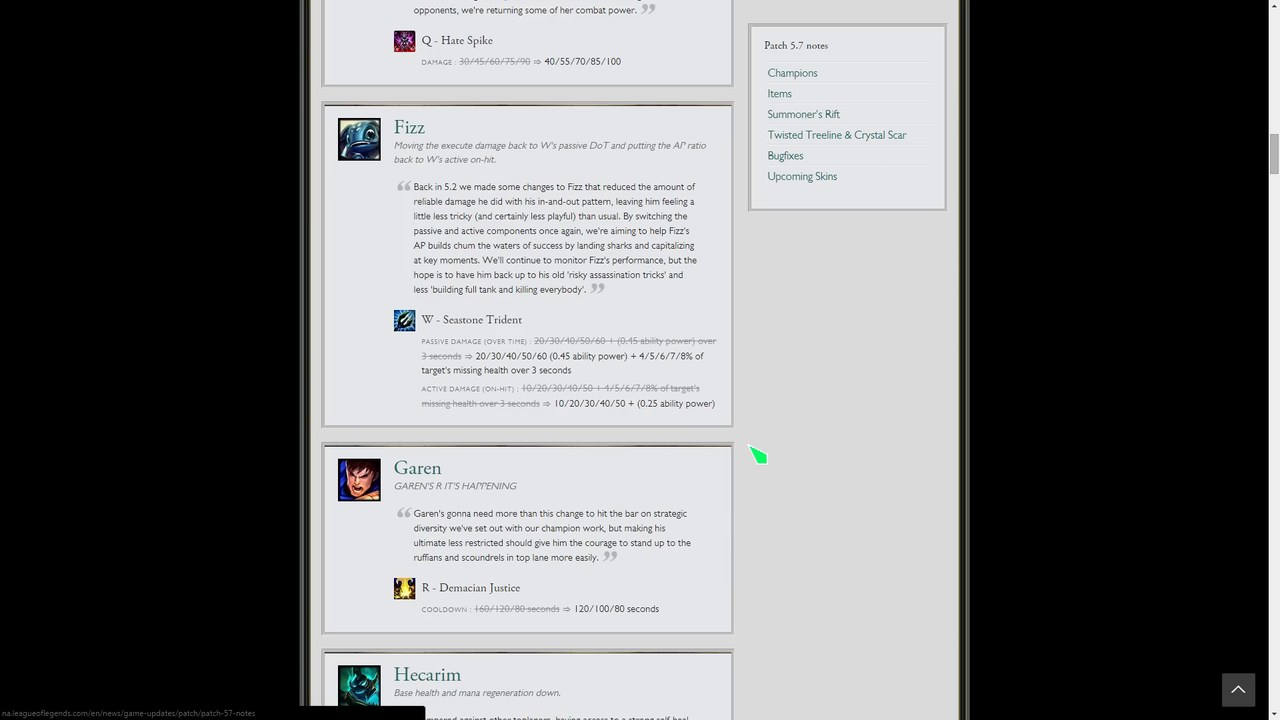
mouse_move(671, 471)
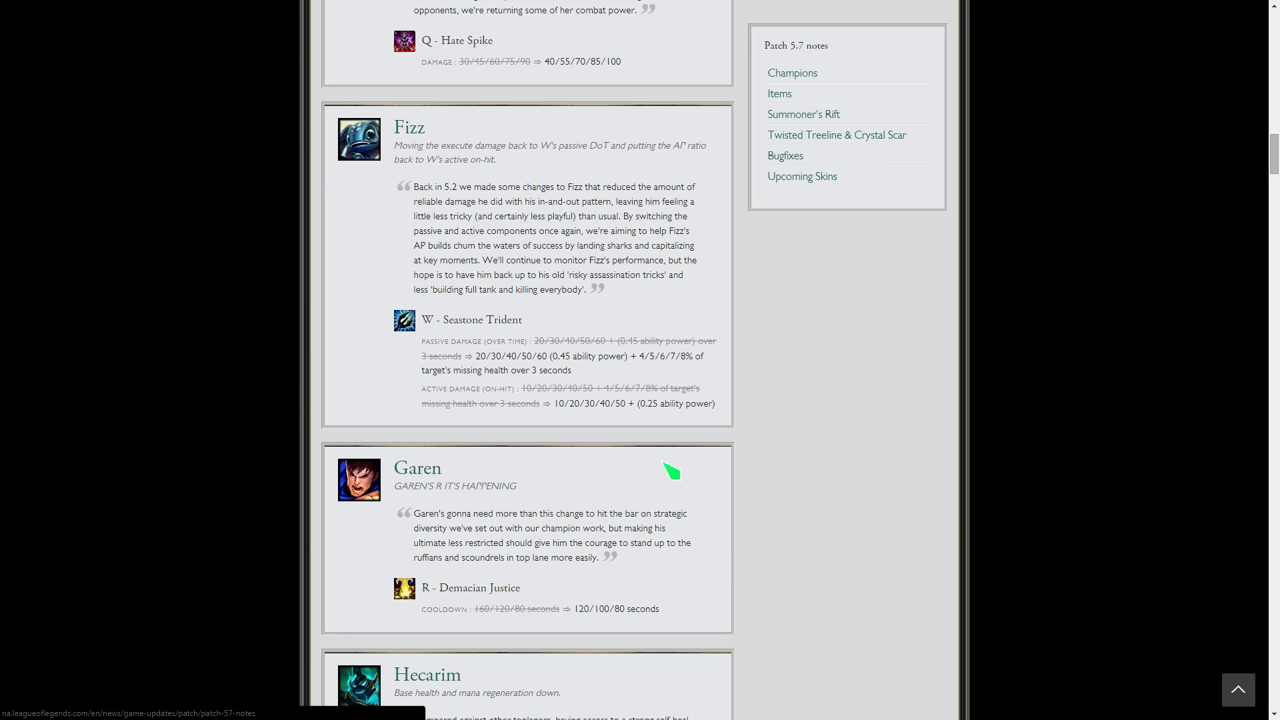
mouse_move(770, 412)
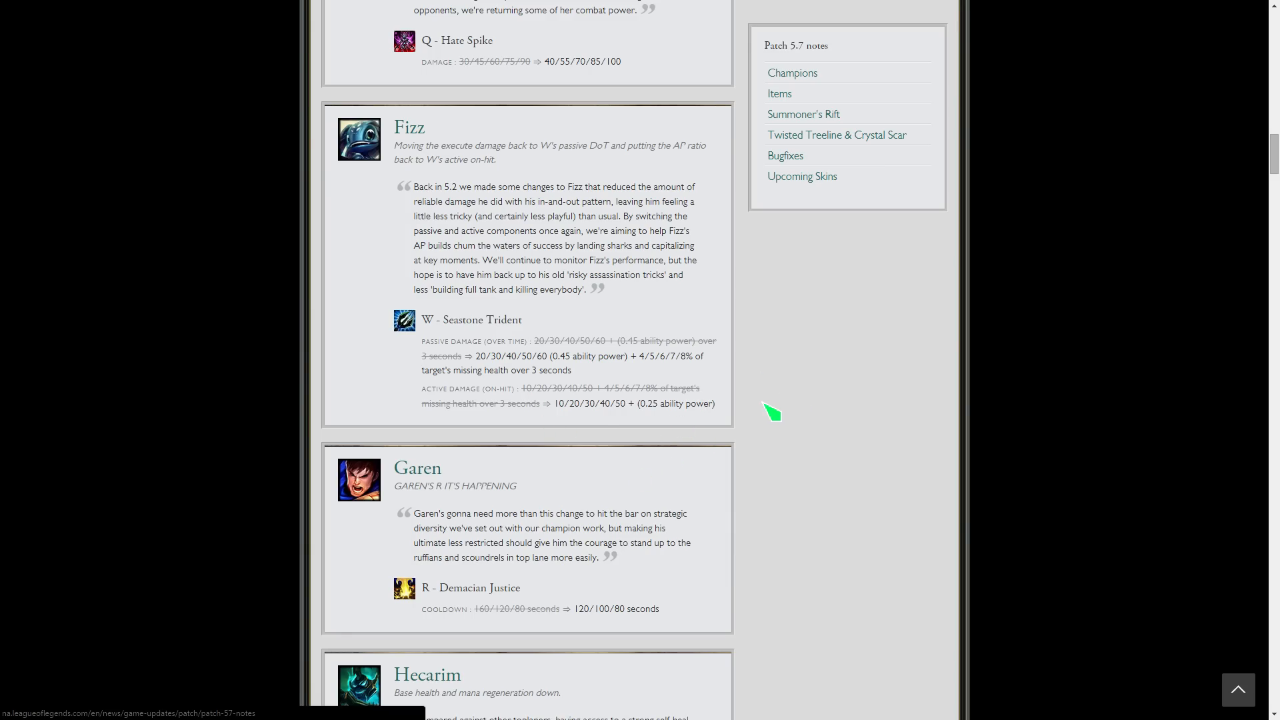
scroll("down", 3)
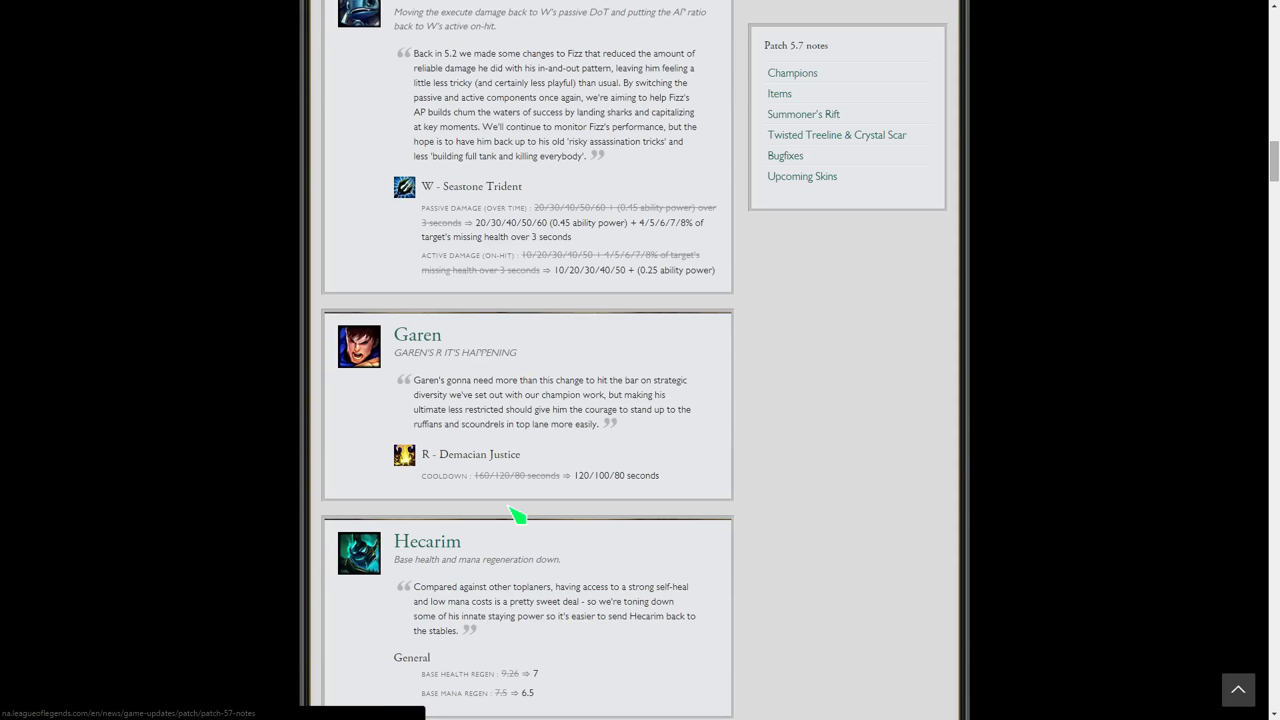
mouse_move(596, 476)
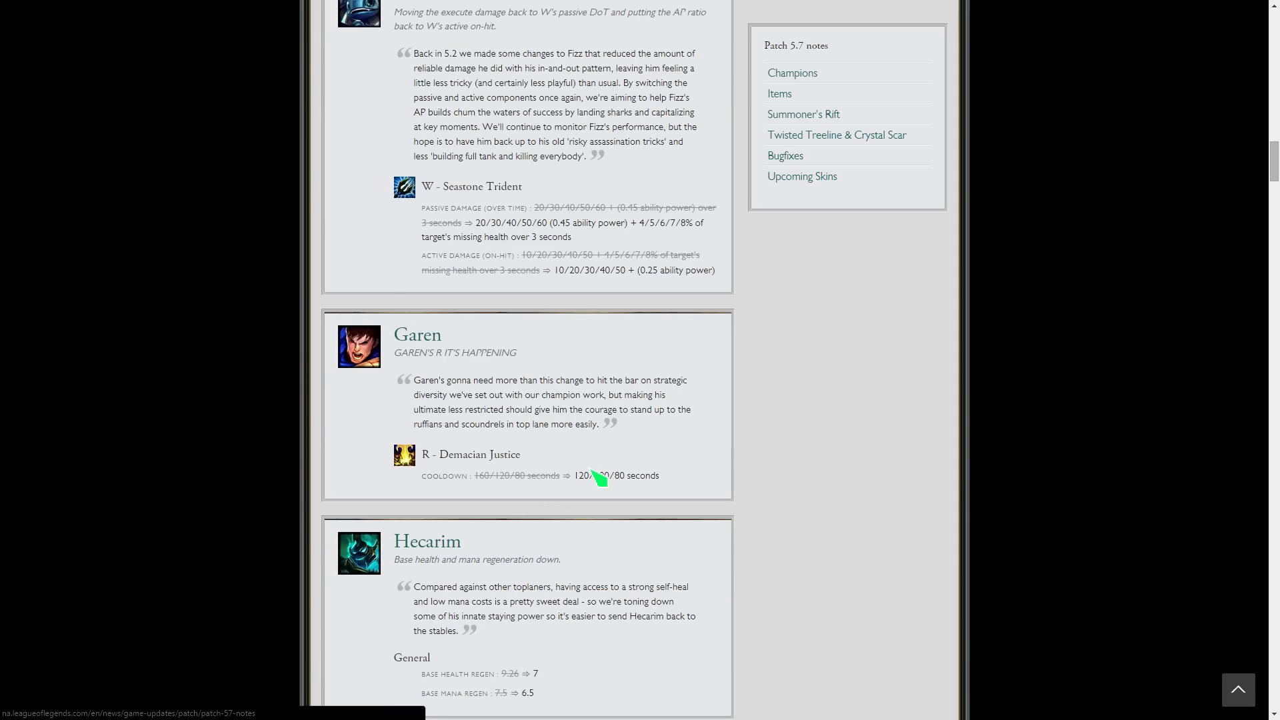
mouse_move(657, 478)
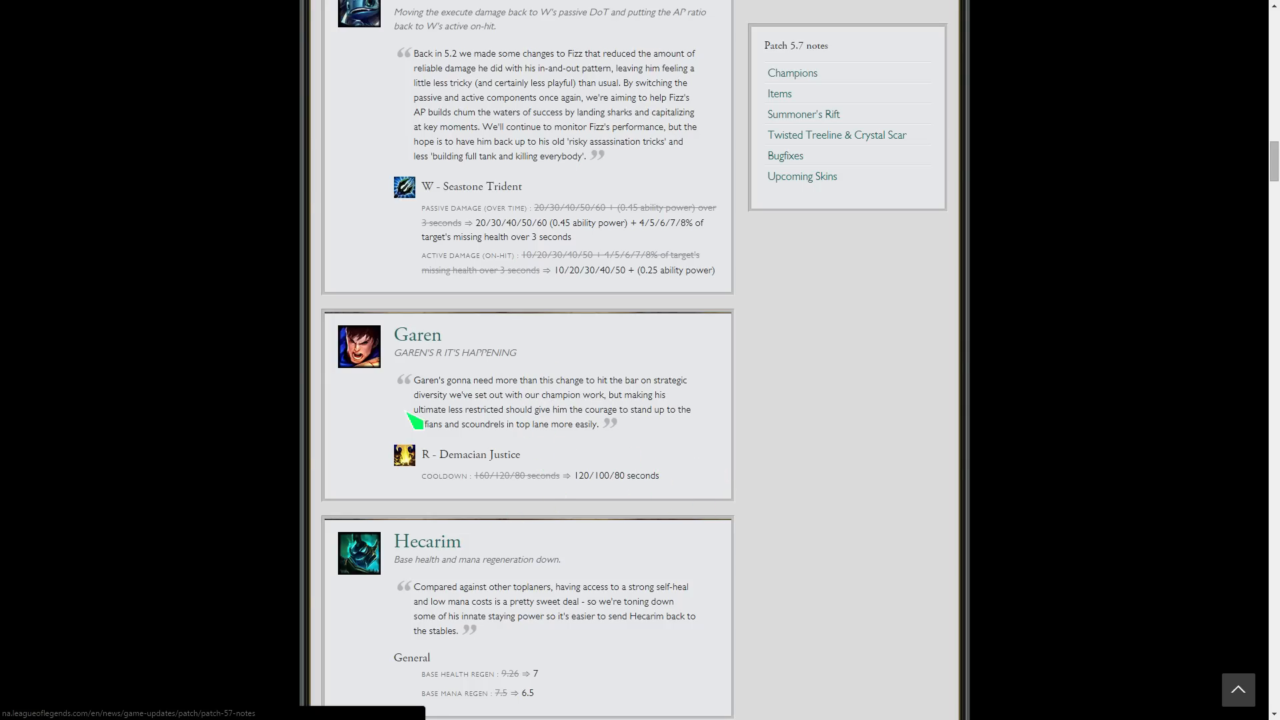
scroll("down", 3)
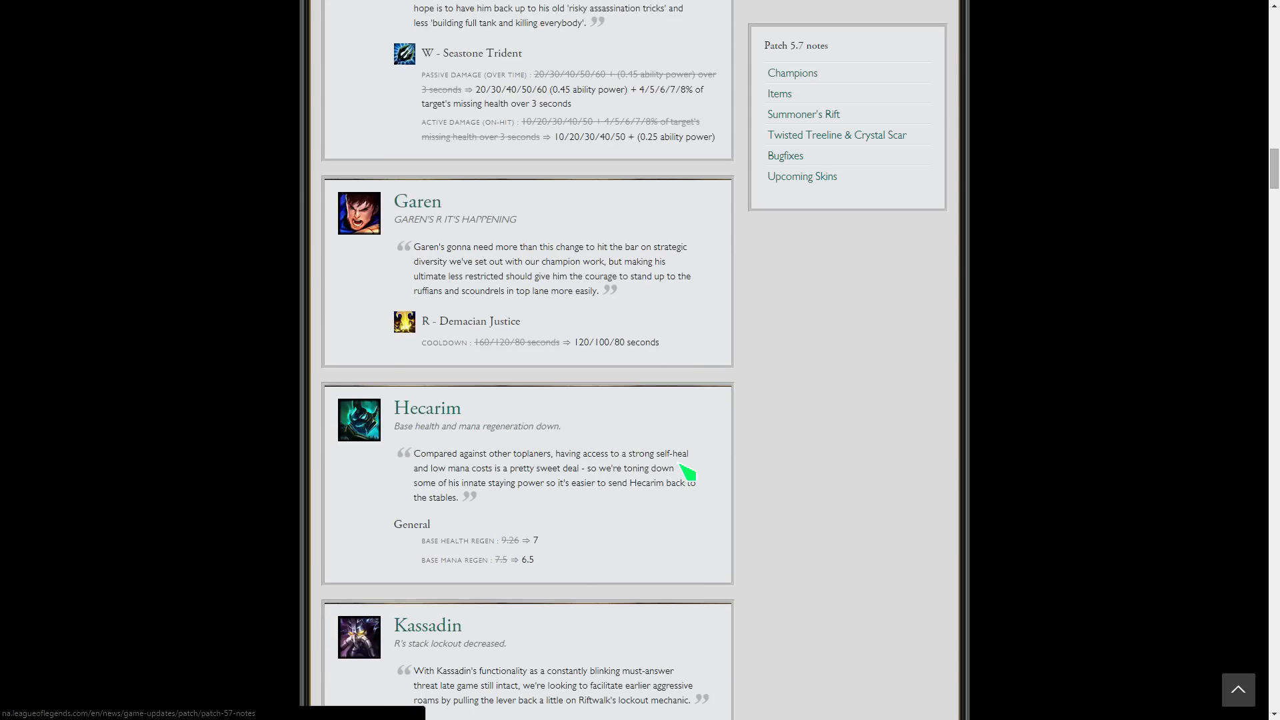
mouse_move(562, 615)
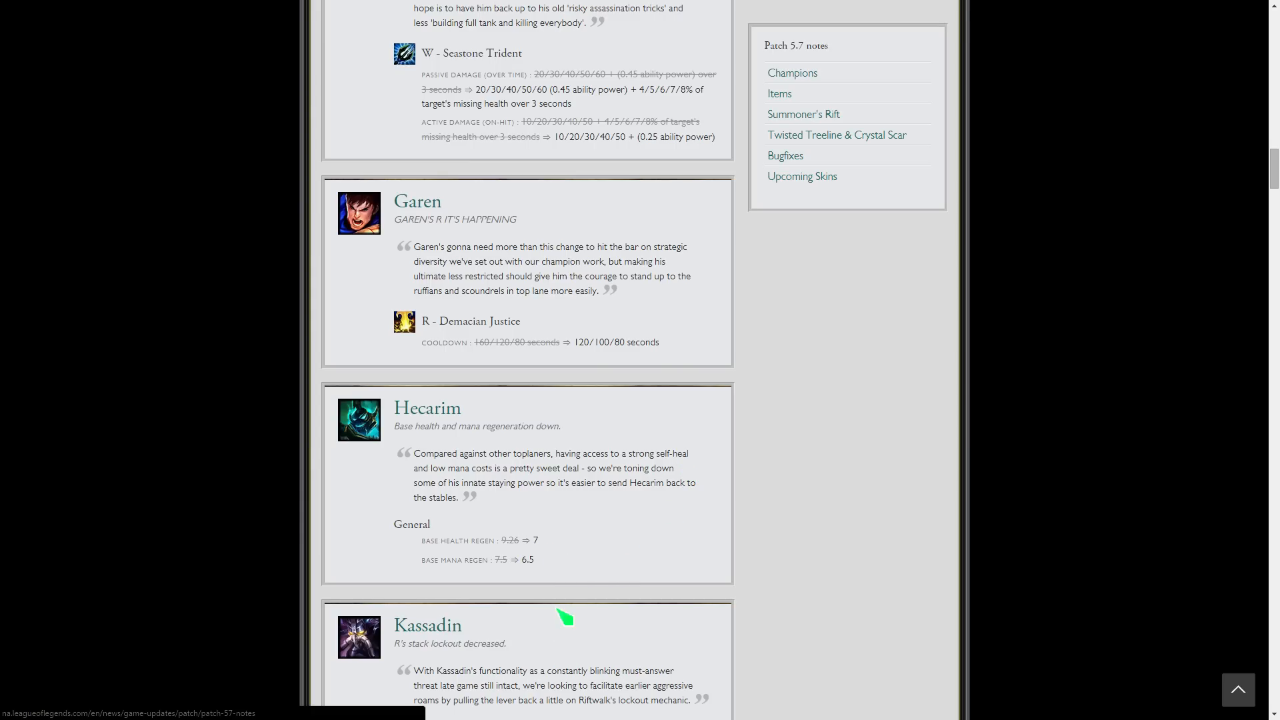
mouse_move(589, 543)
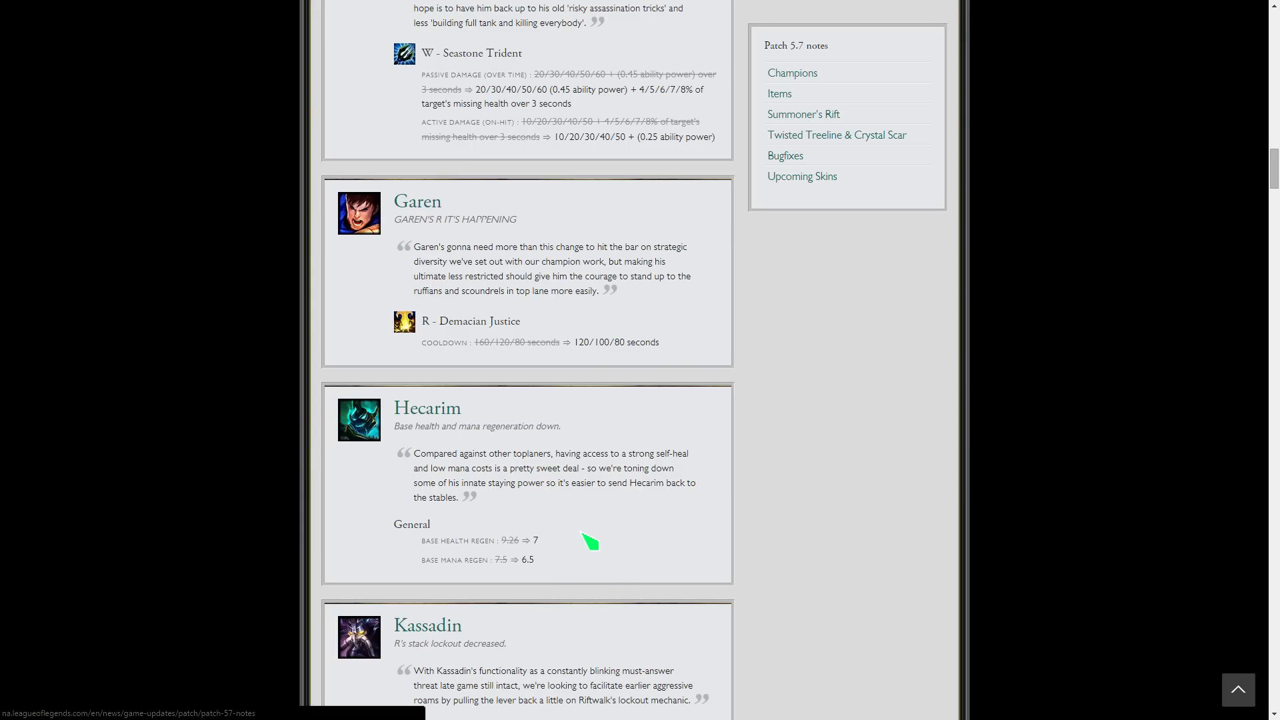
mouse_move(604, 523)
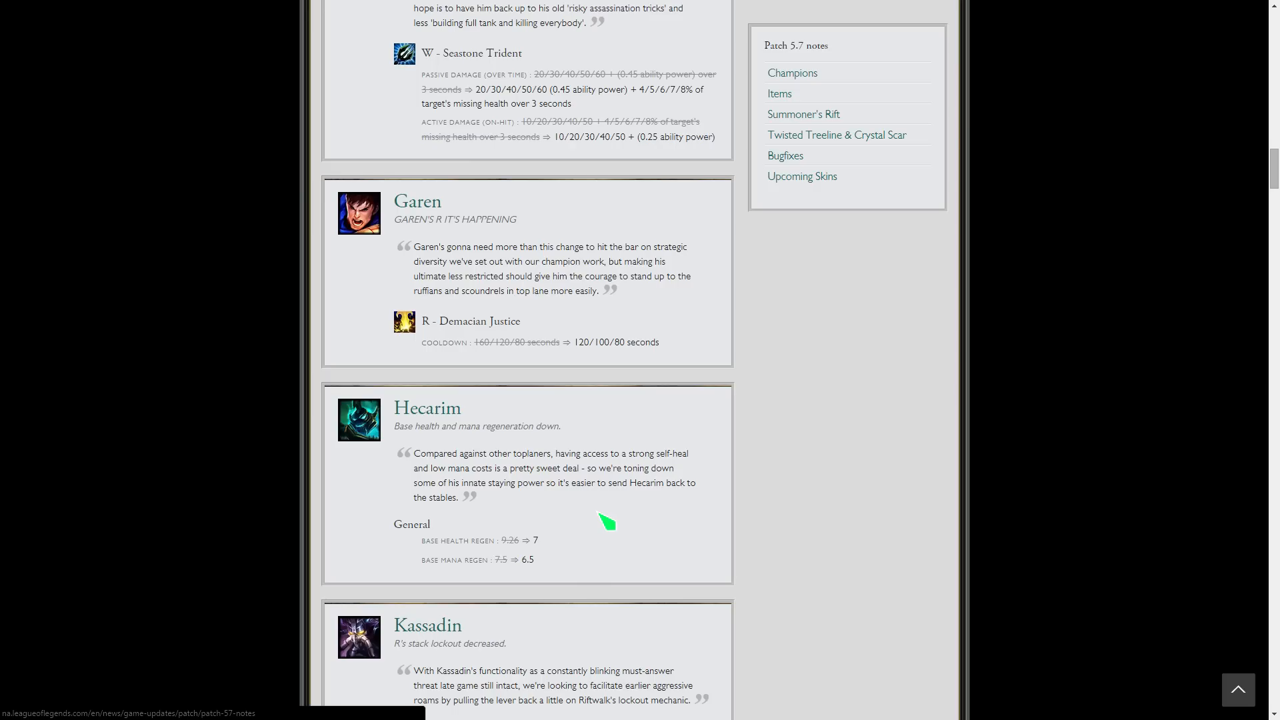
mouse_move(613, 521)
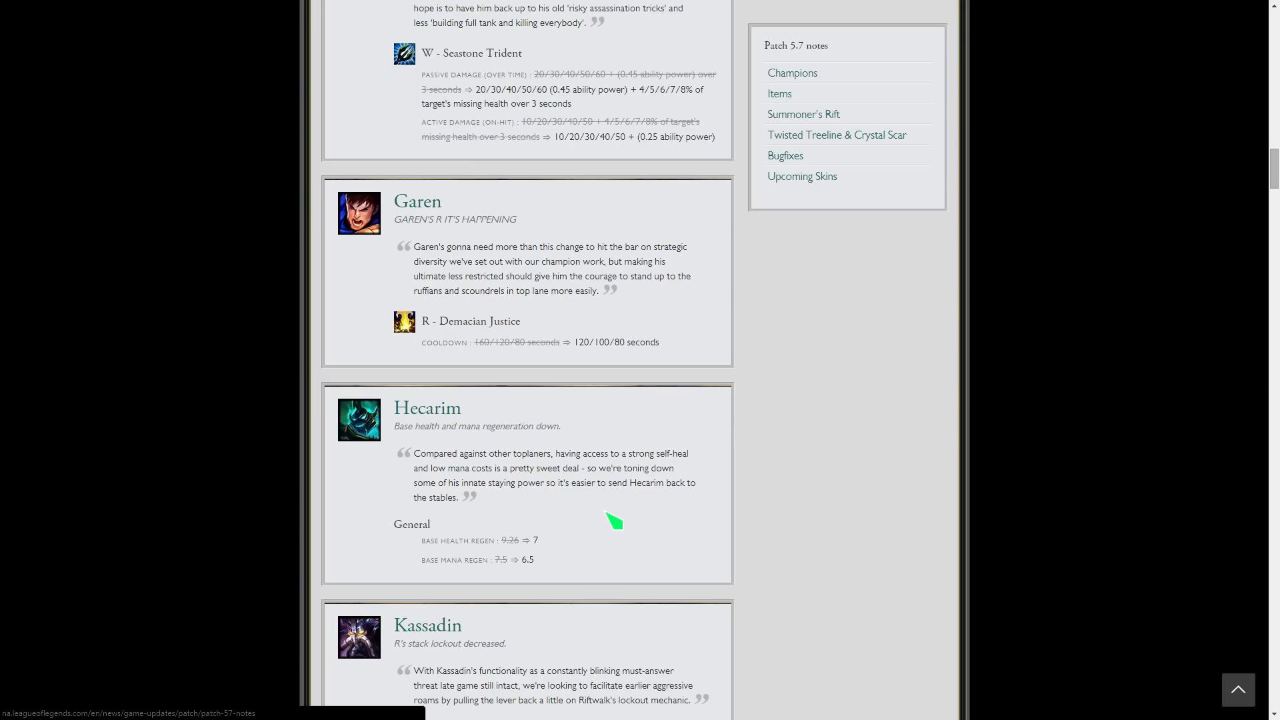
mouse_move(622, 520)
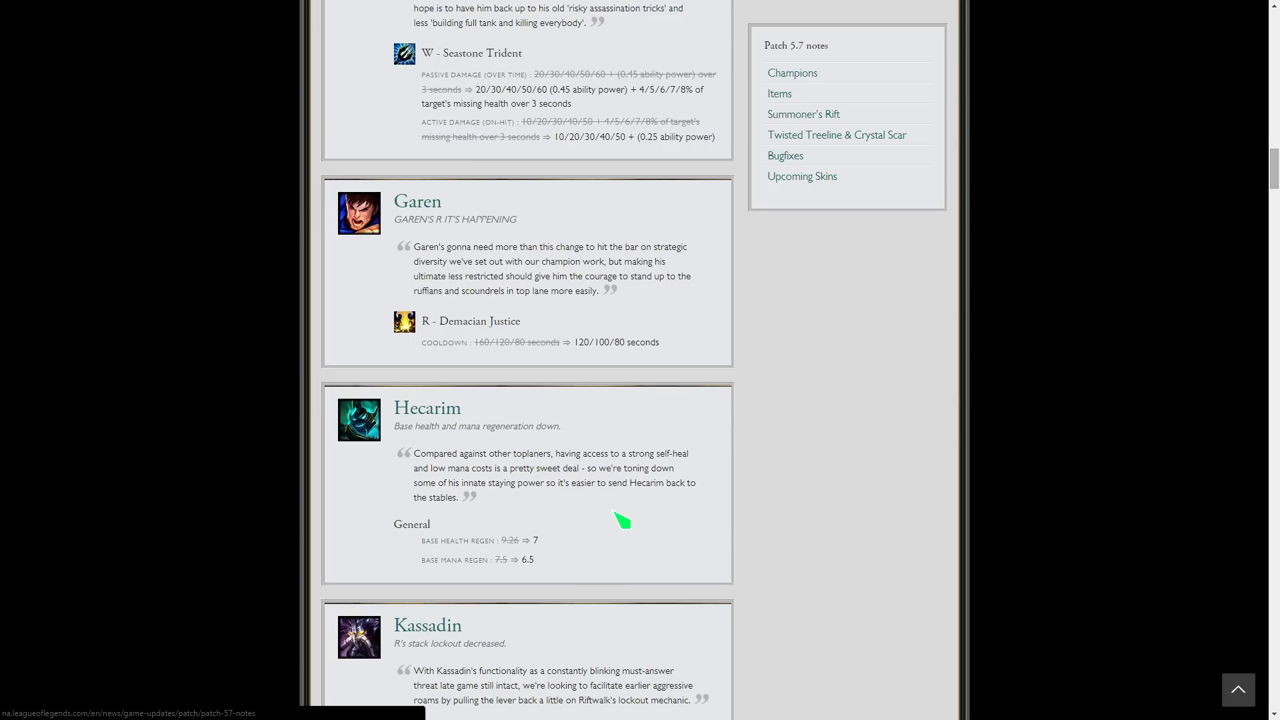
mouse_move(646, 540)
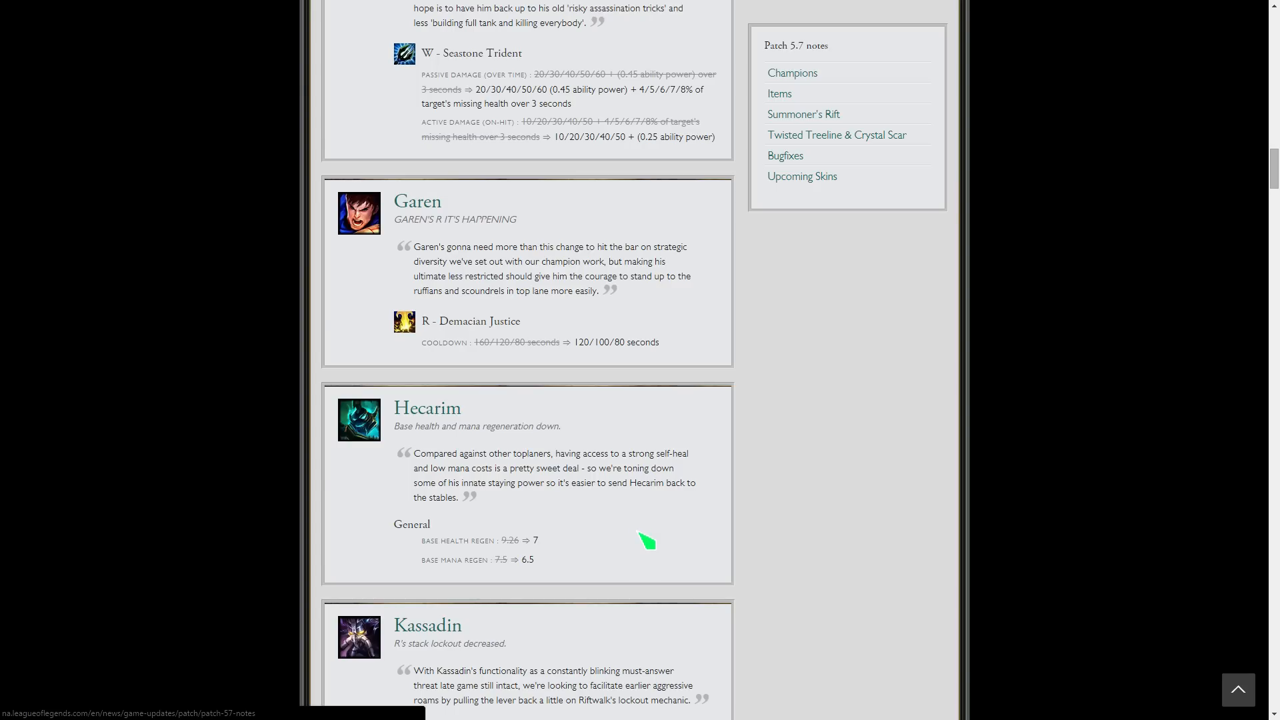
- Scroll to Kassadin's Riftwalk stack duration change with Maokai's section starting below
scroll("down", 3)
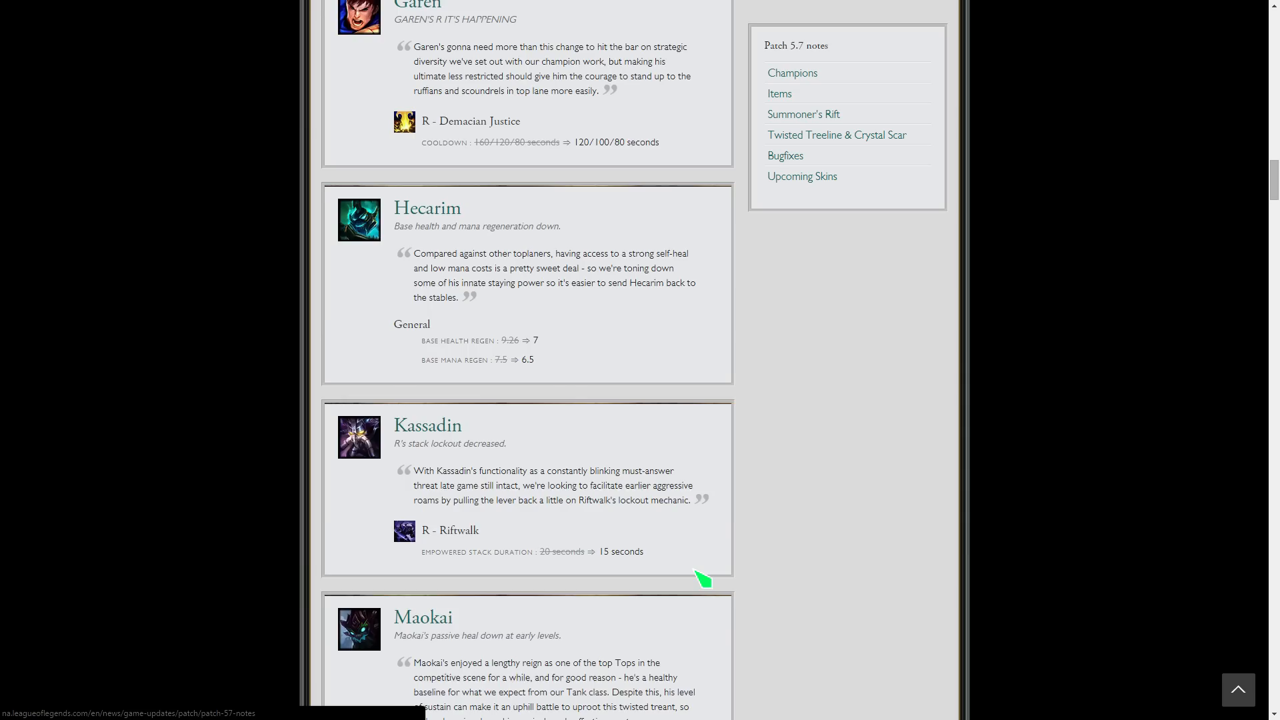
scroll("down", 3)
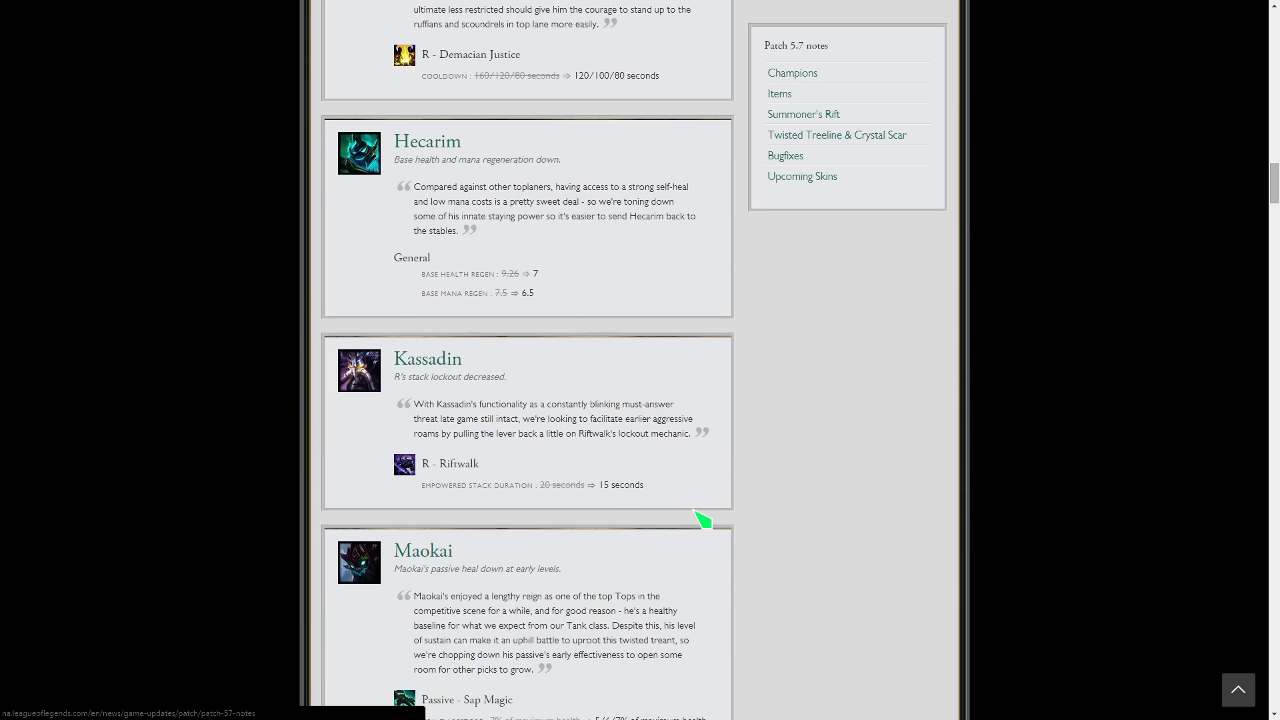
mouse_move(669, 493)
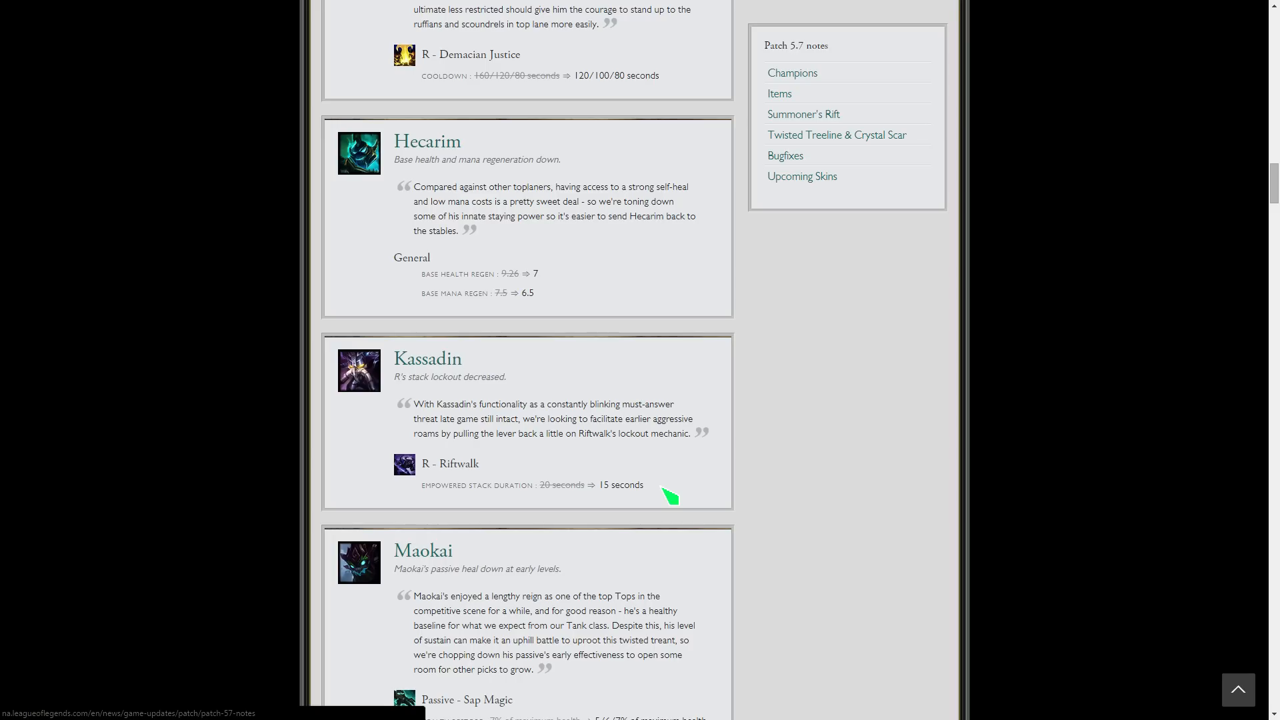
mouse_move(824, 446)
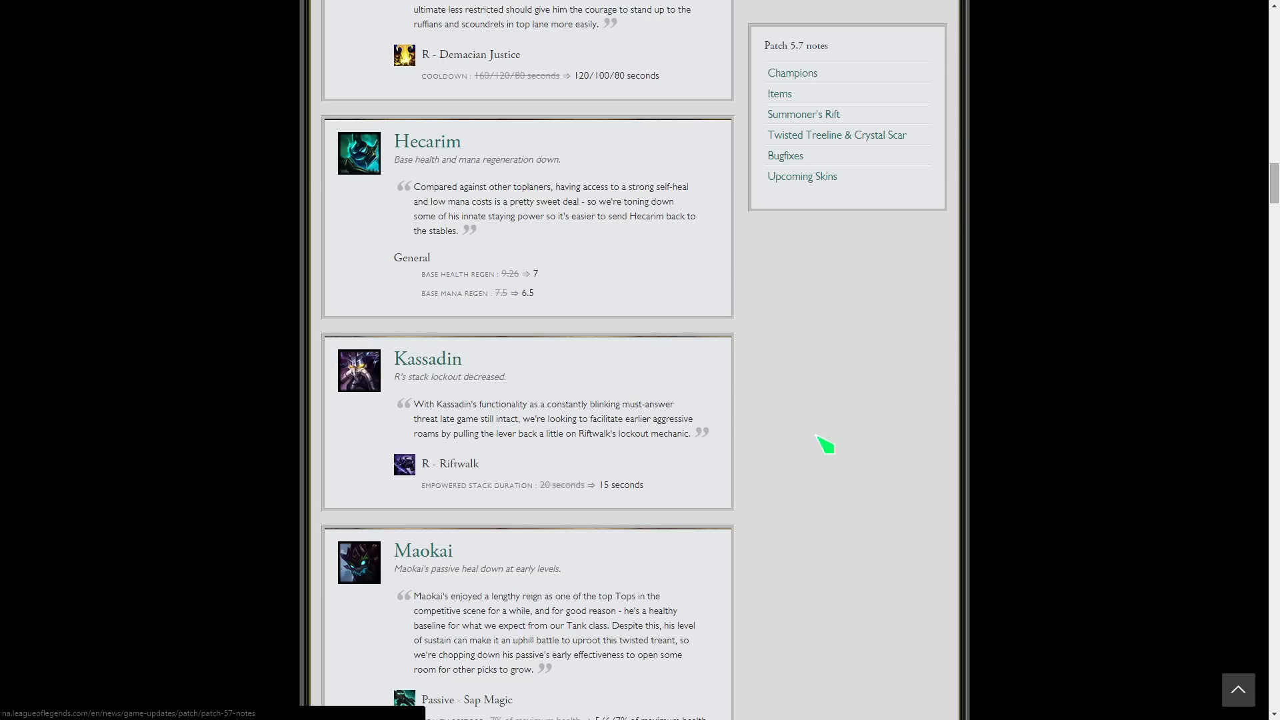
- Scroll to Maokai's Sap Magic health restore change and Morgana's updated visuals
scroll("down", 3)
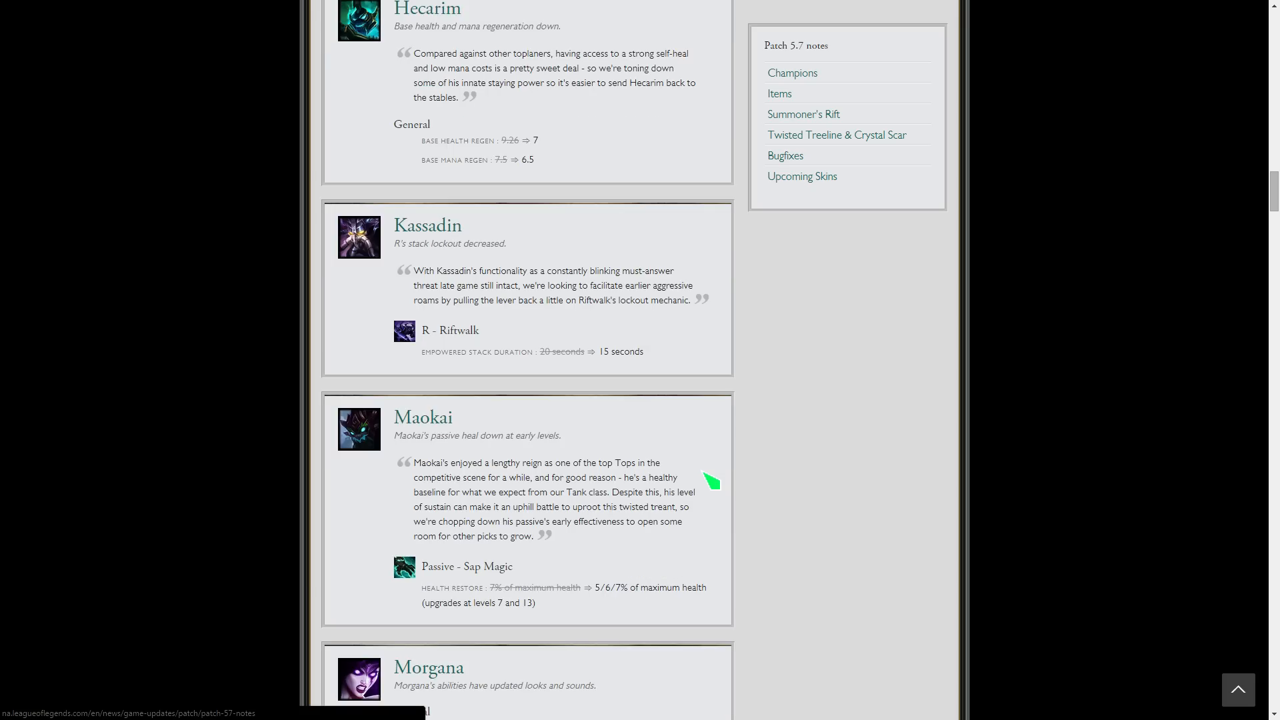
scroll("down", 3)
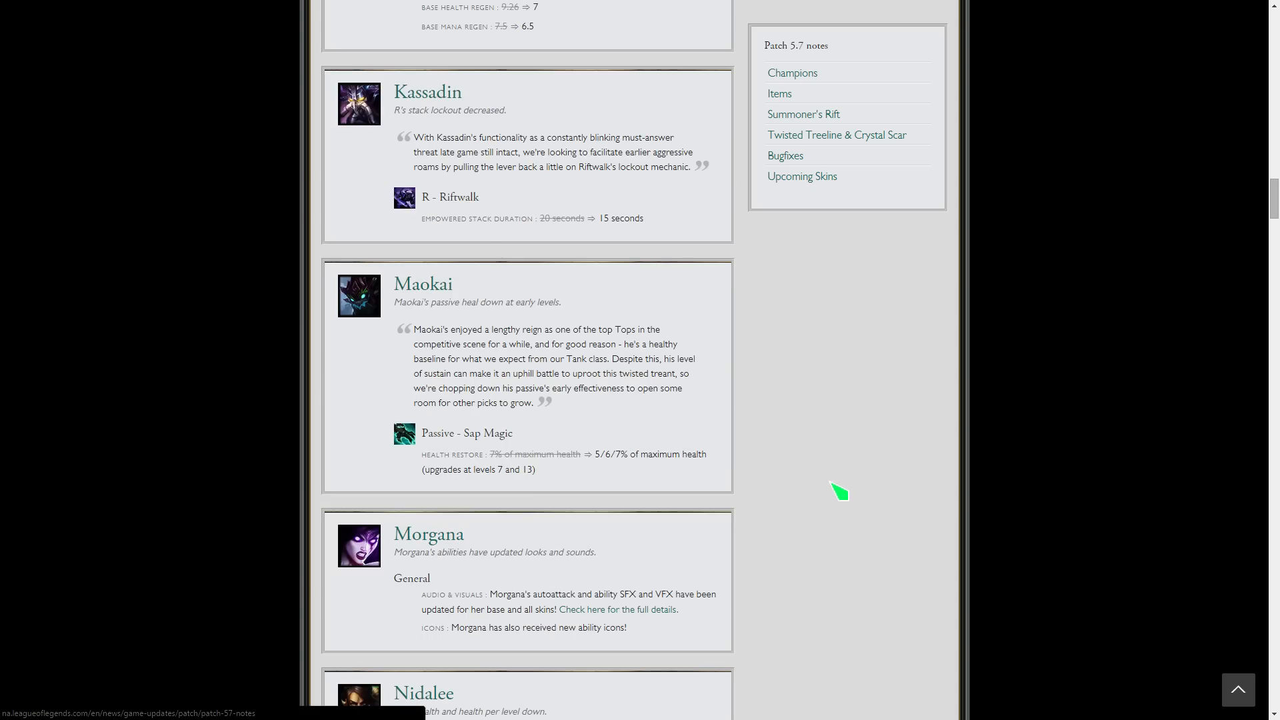
mouse_move(680, 263)
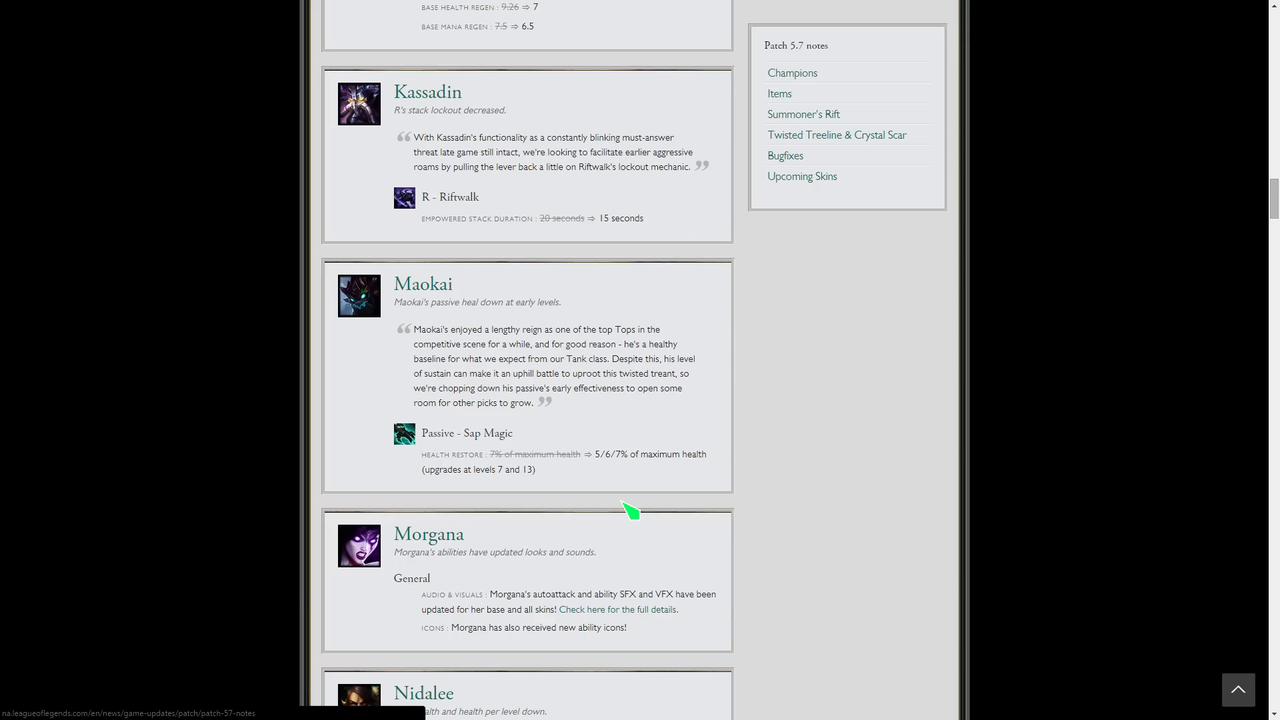
mouse_move(631, 438)
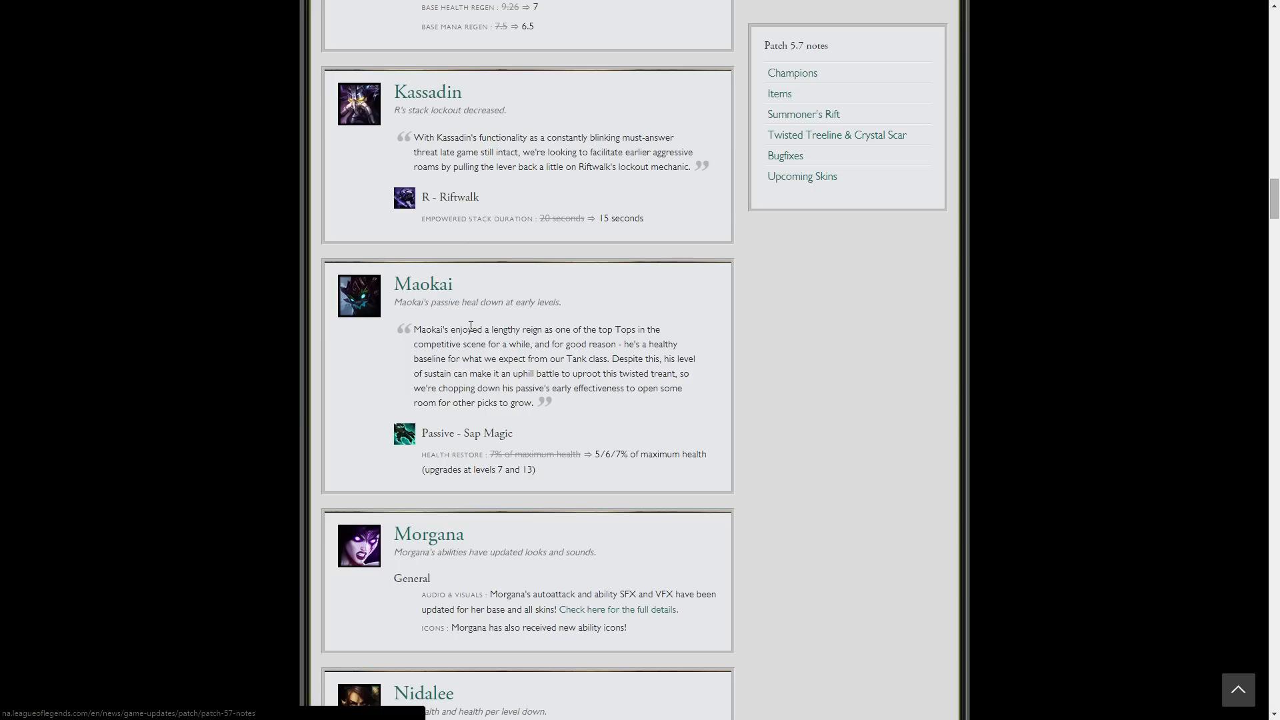
mouse_move(651, 433)
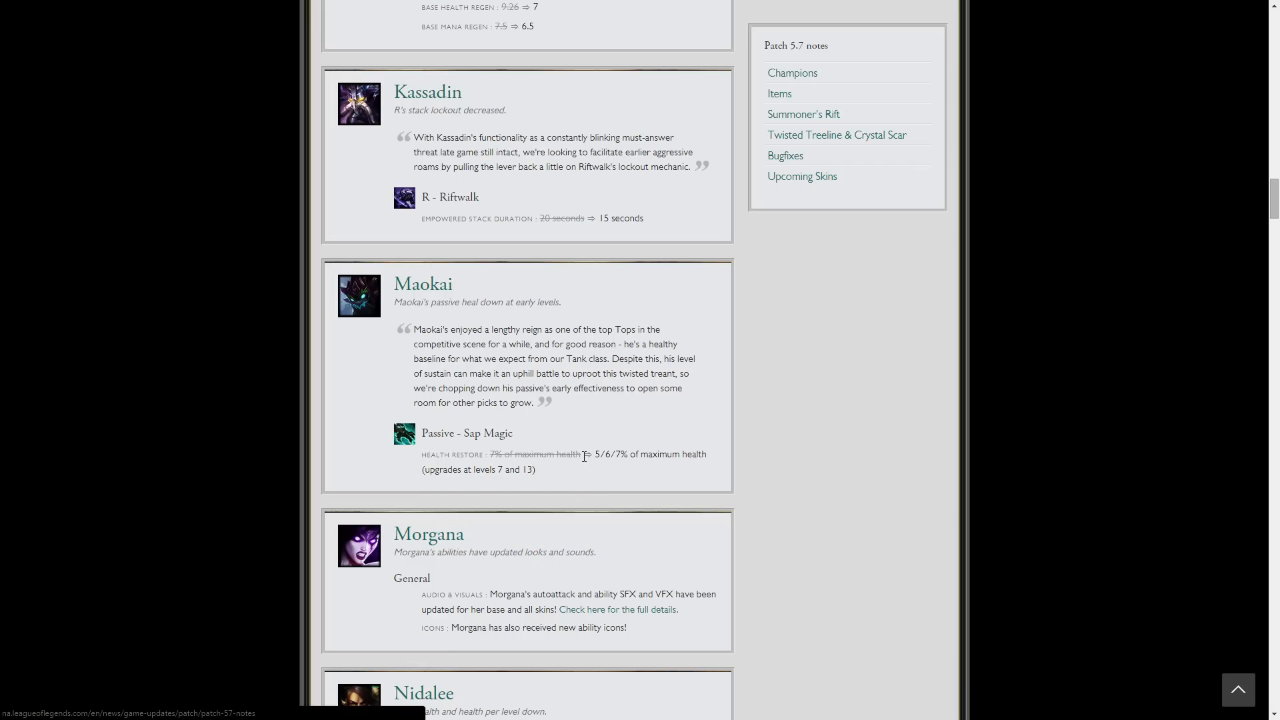
scroll("down", 3)
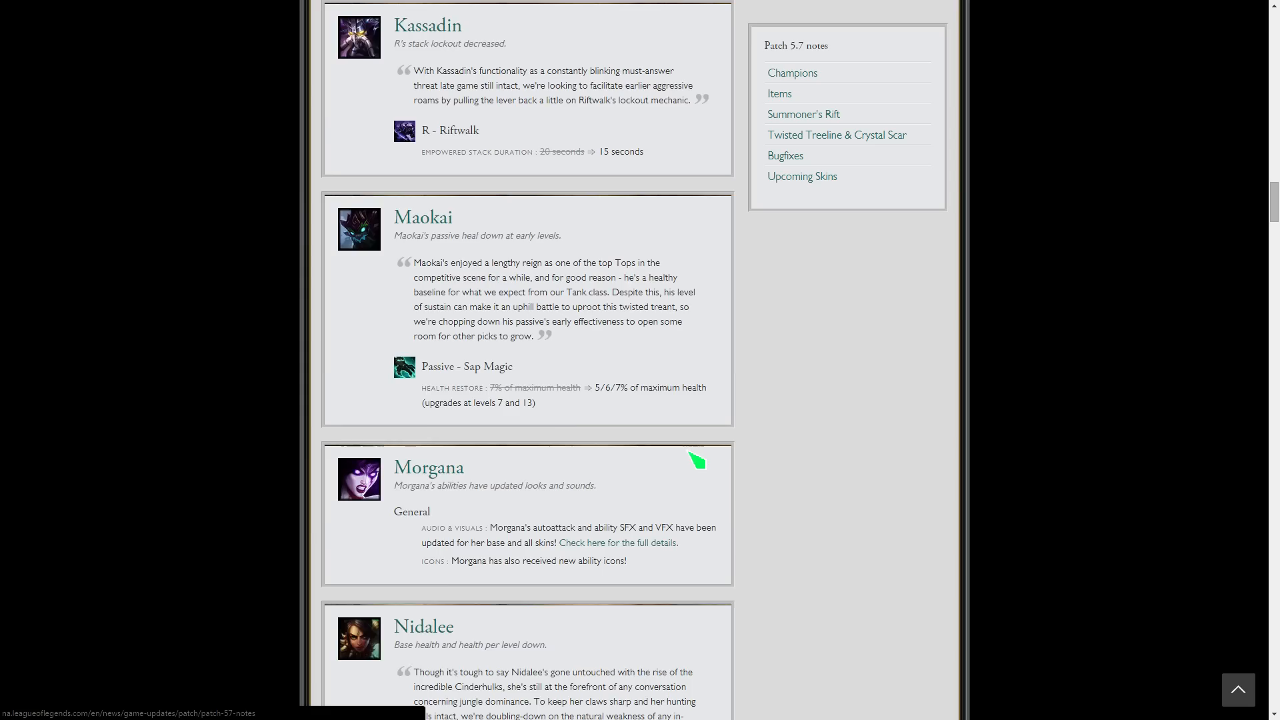
- Scroll to Nidalee's base health and health-per-level cuts with Quinn's heading below
scroll("down", 3)
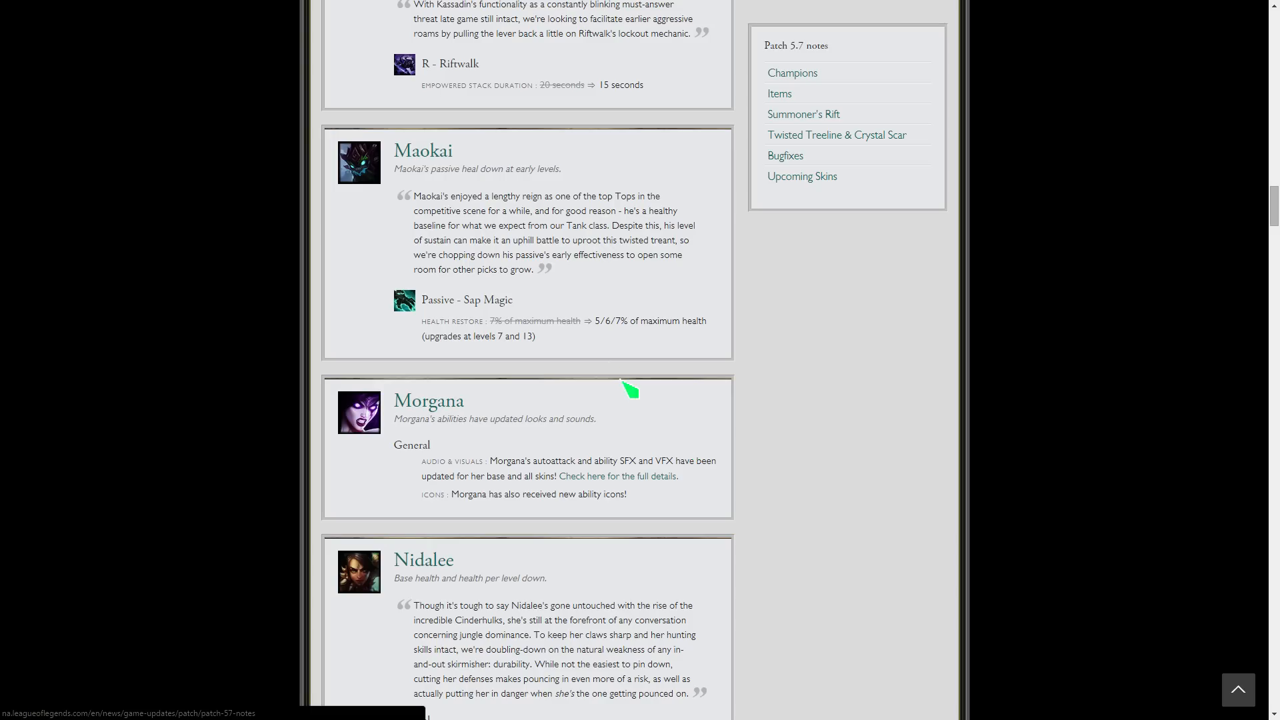
scroll("down", 3)
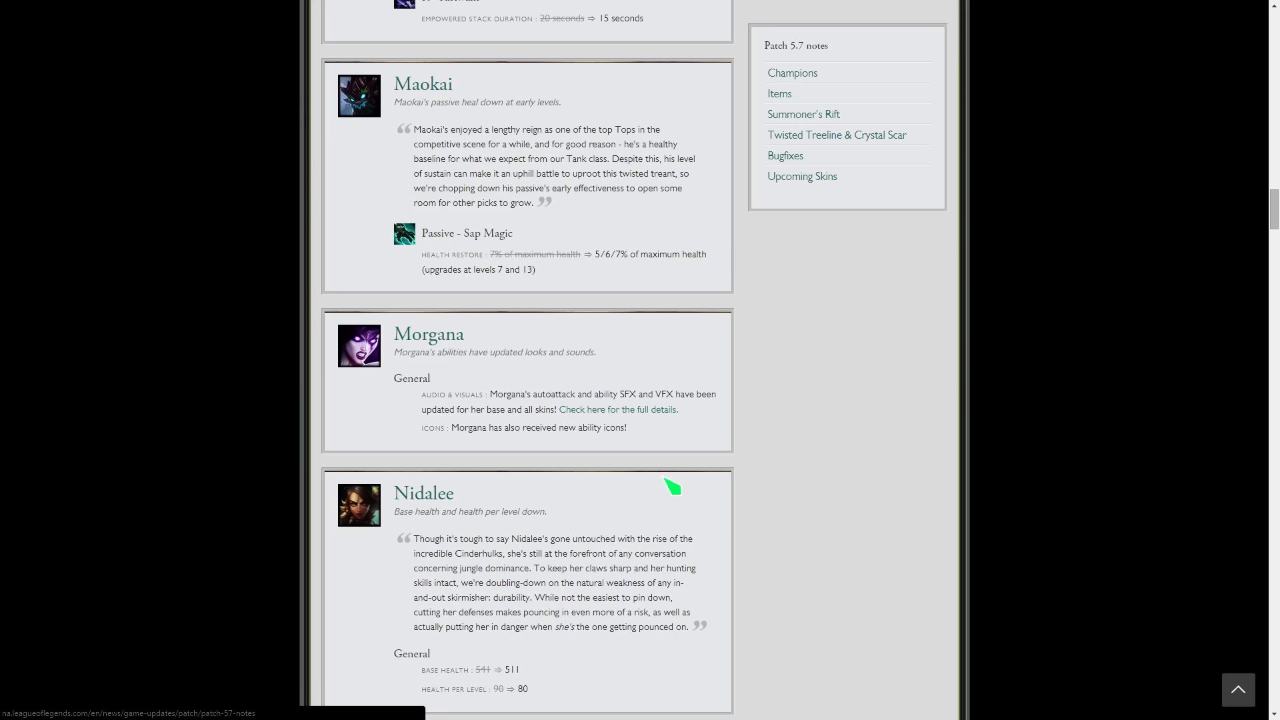
mouse_move(635, 346)
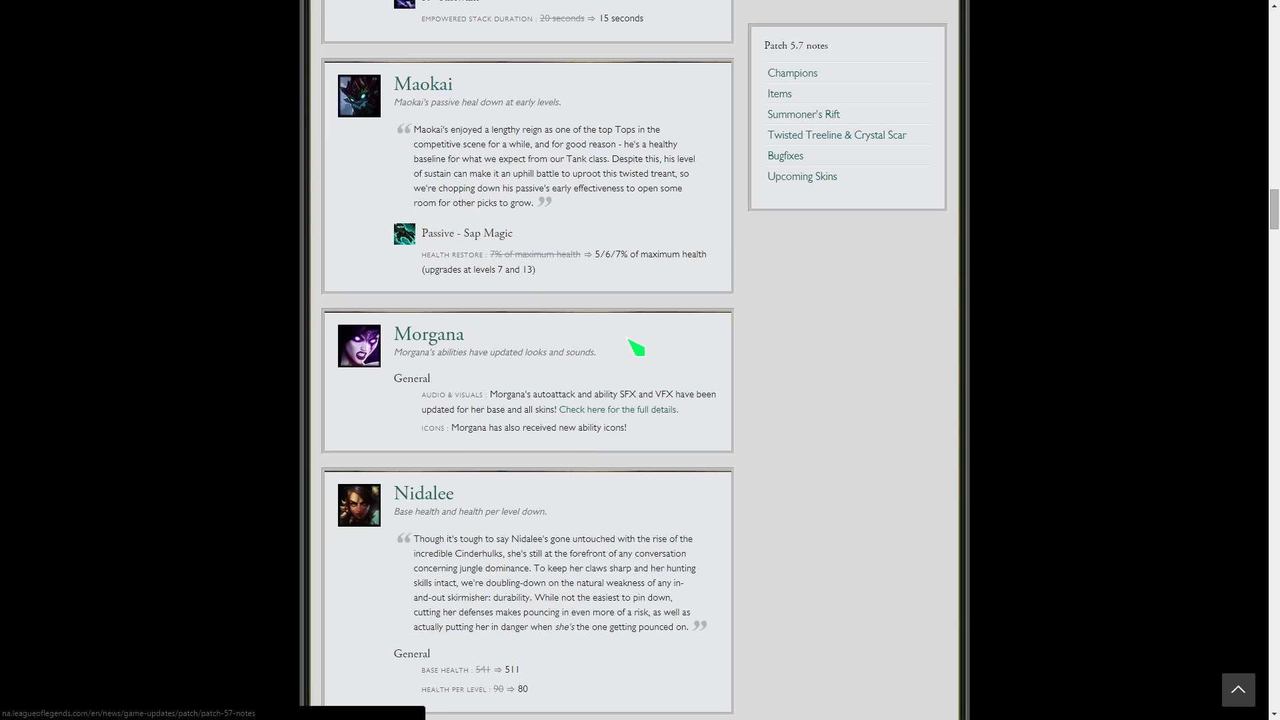
mouse_move(641, 358)
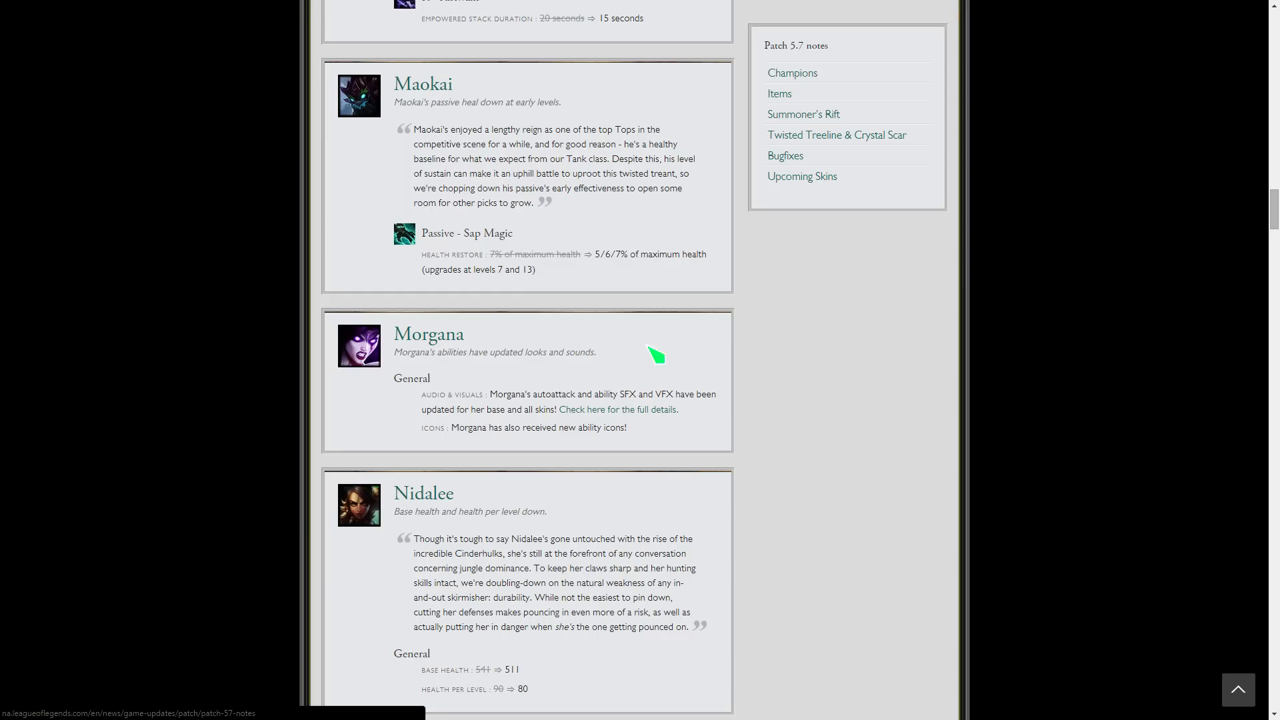
mouse_move(694, 350)
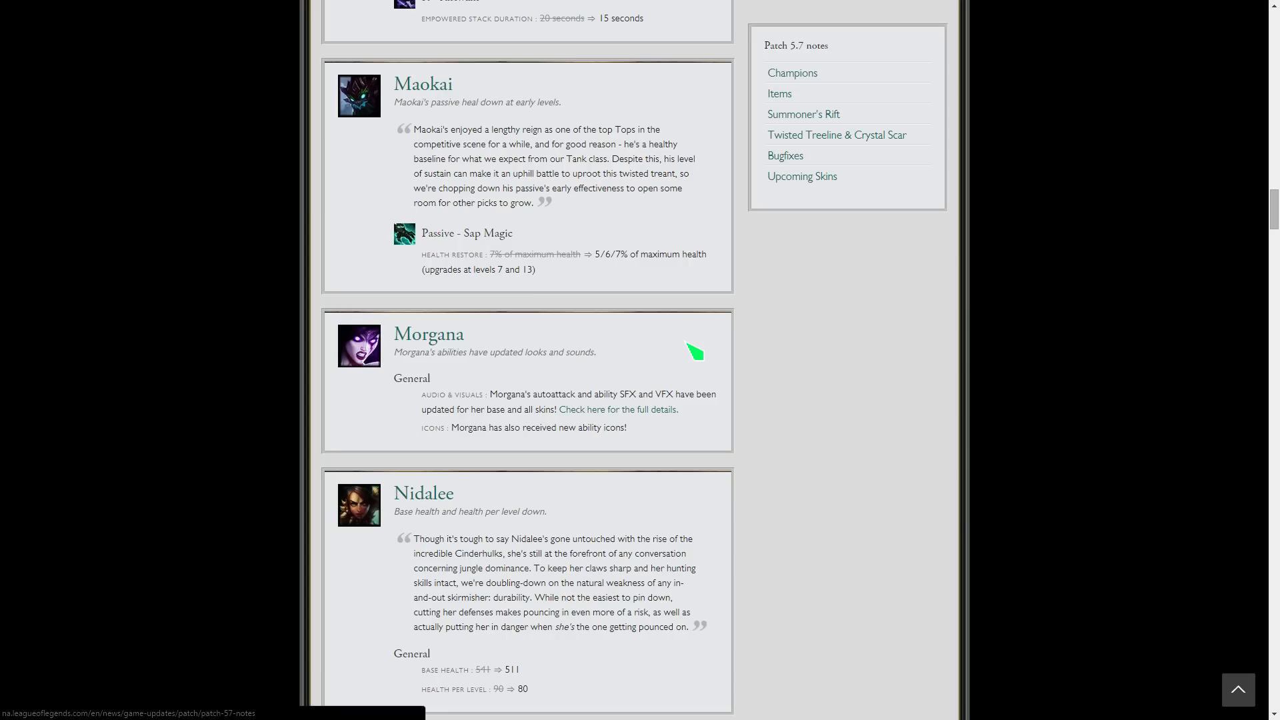
scroll("down", 3)
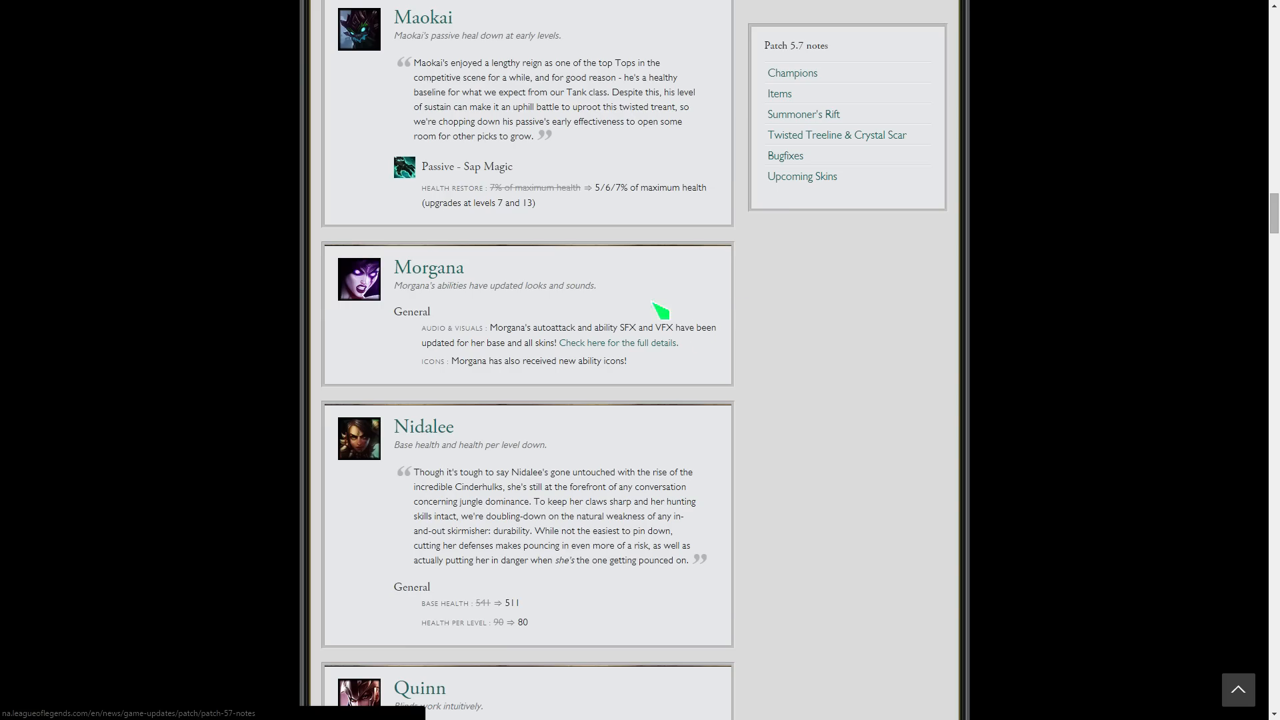
- Scroll to Quinn's blind explanation and her Q - Blinding Assault change
scroll("down", 3)
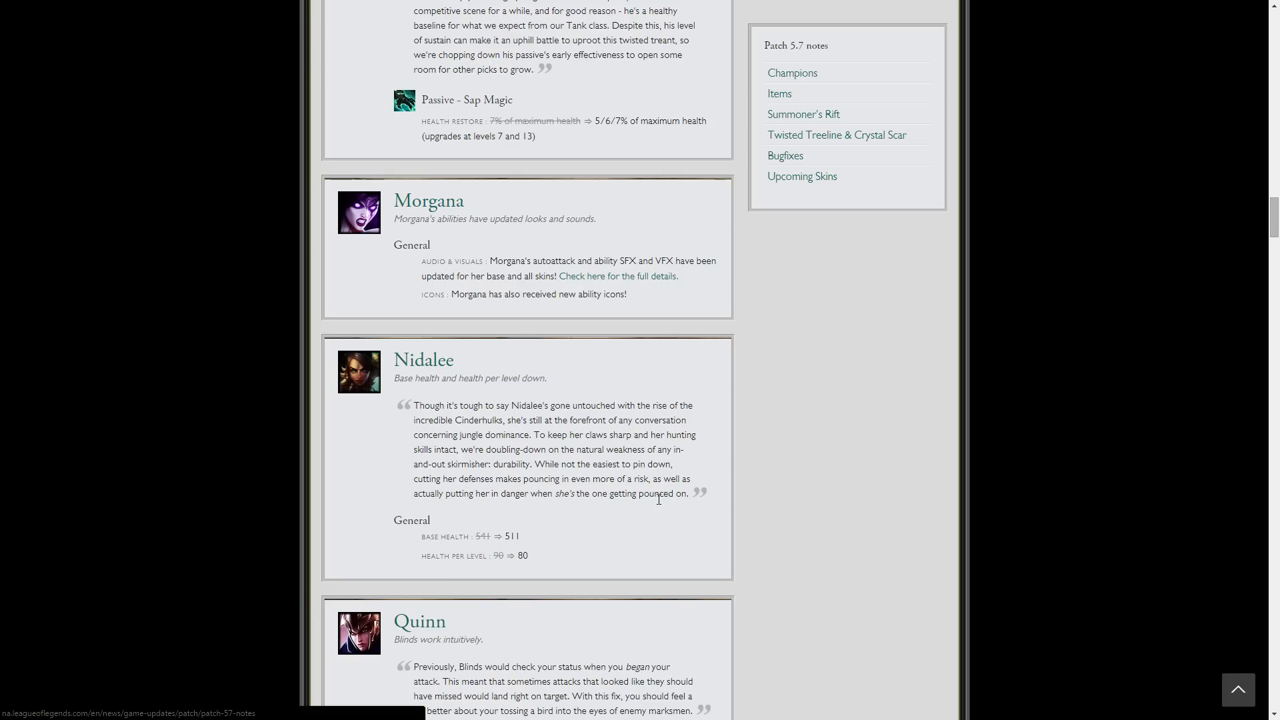
mouse_move(569, 566)
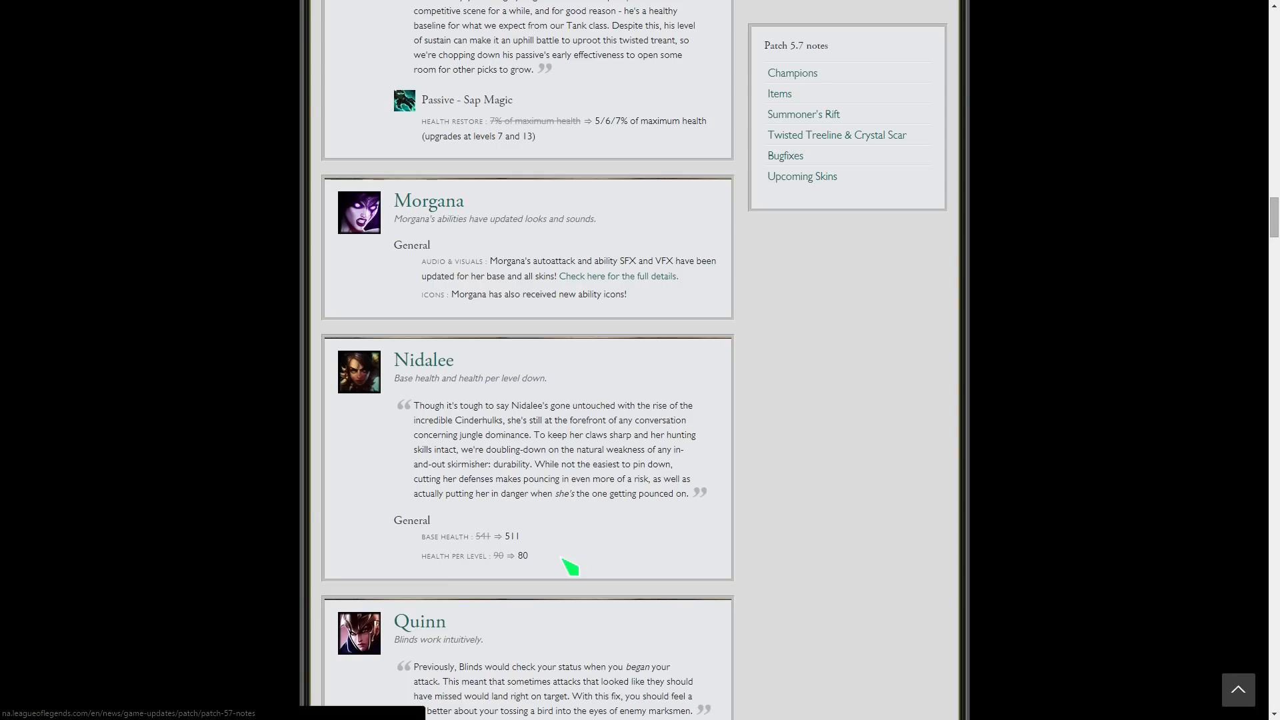
mouse_move(550, 574)
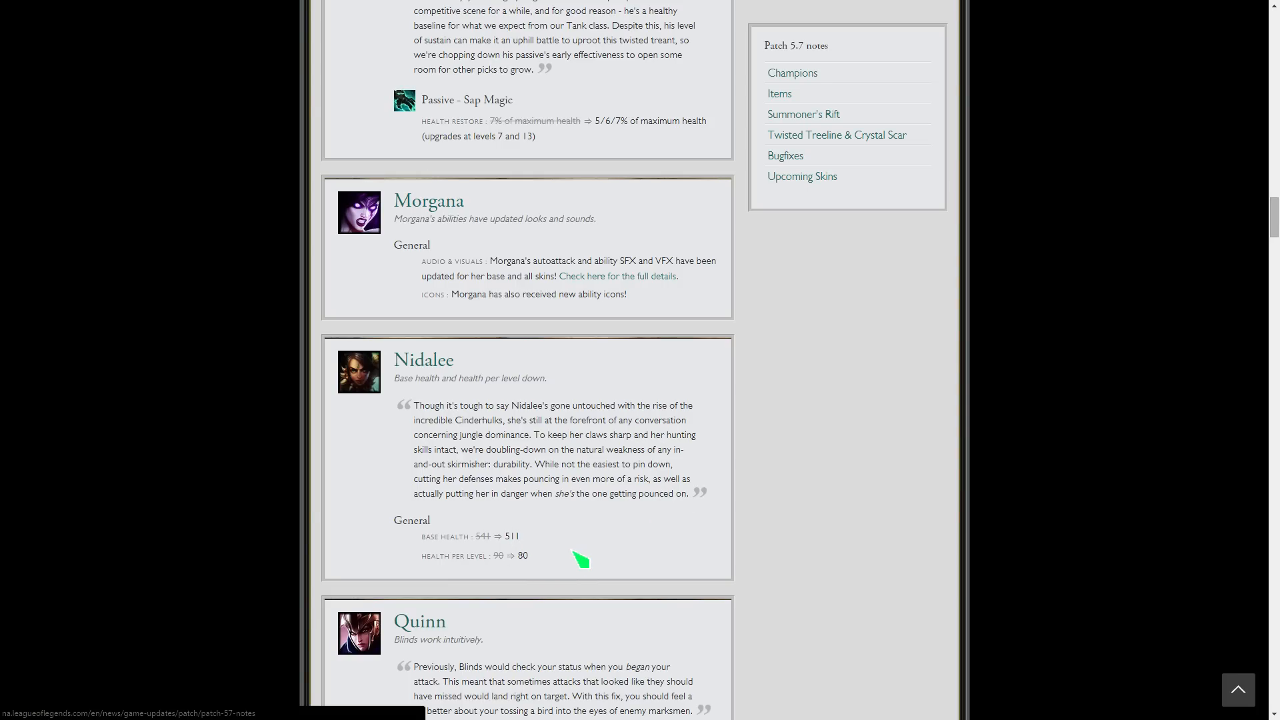
scroll("down", 3)
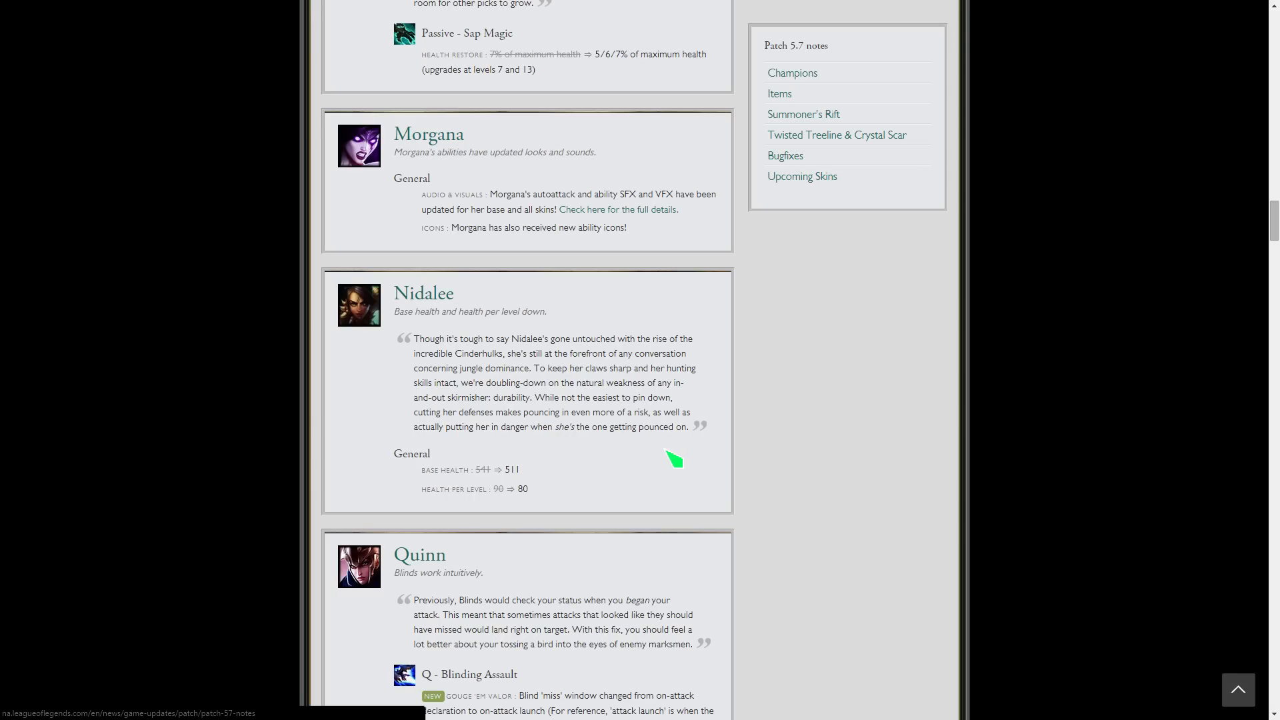
mouse_move(678, 472)
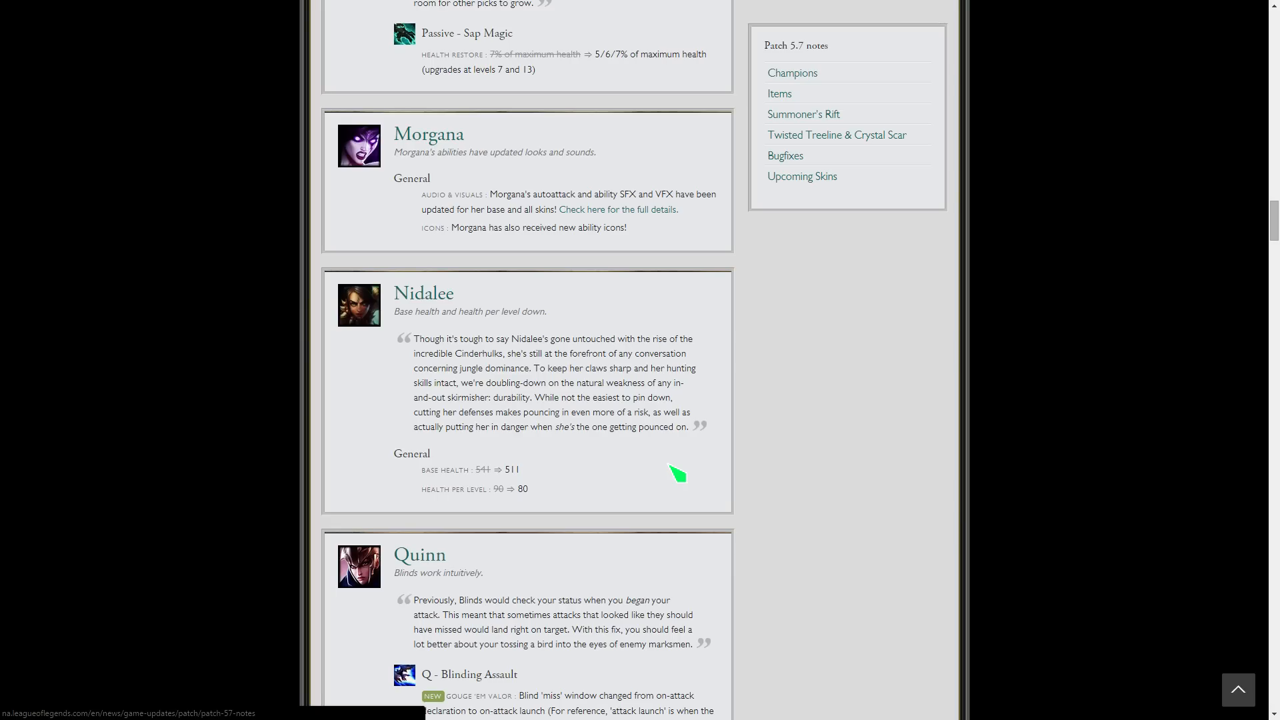
mouse_move(682, 463)
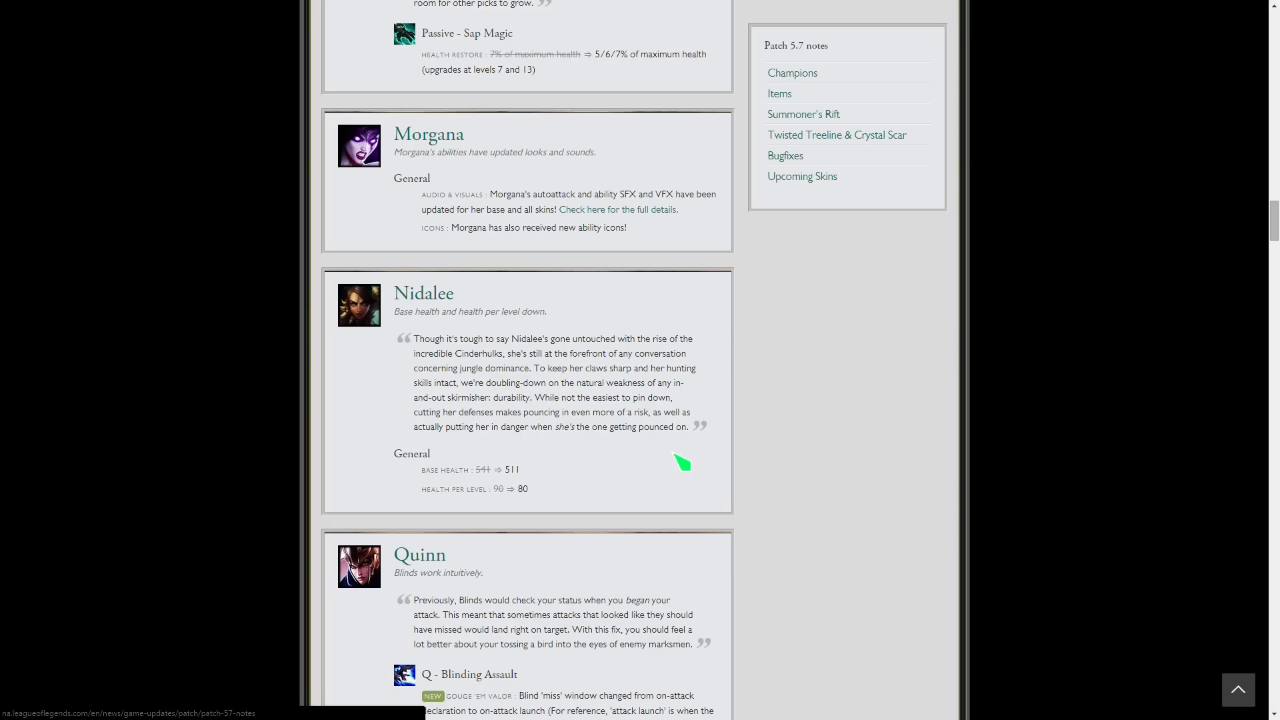
- Scroll past Nidalee and Quinn's Blinding Assault change to Rek'Sai's Q and Tunnel changes and Shen
scroll("down", 3)
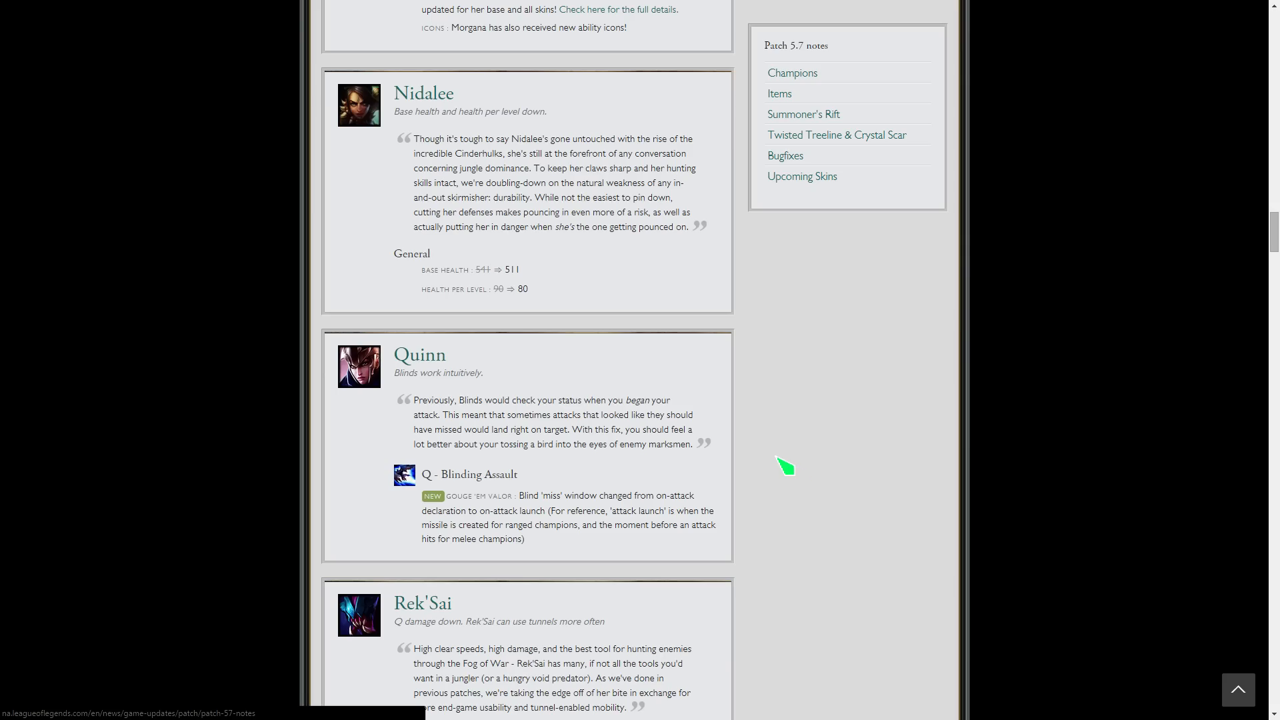
scroll("down", 3)
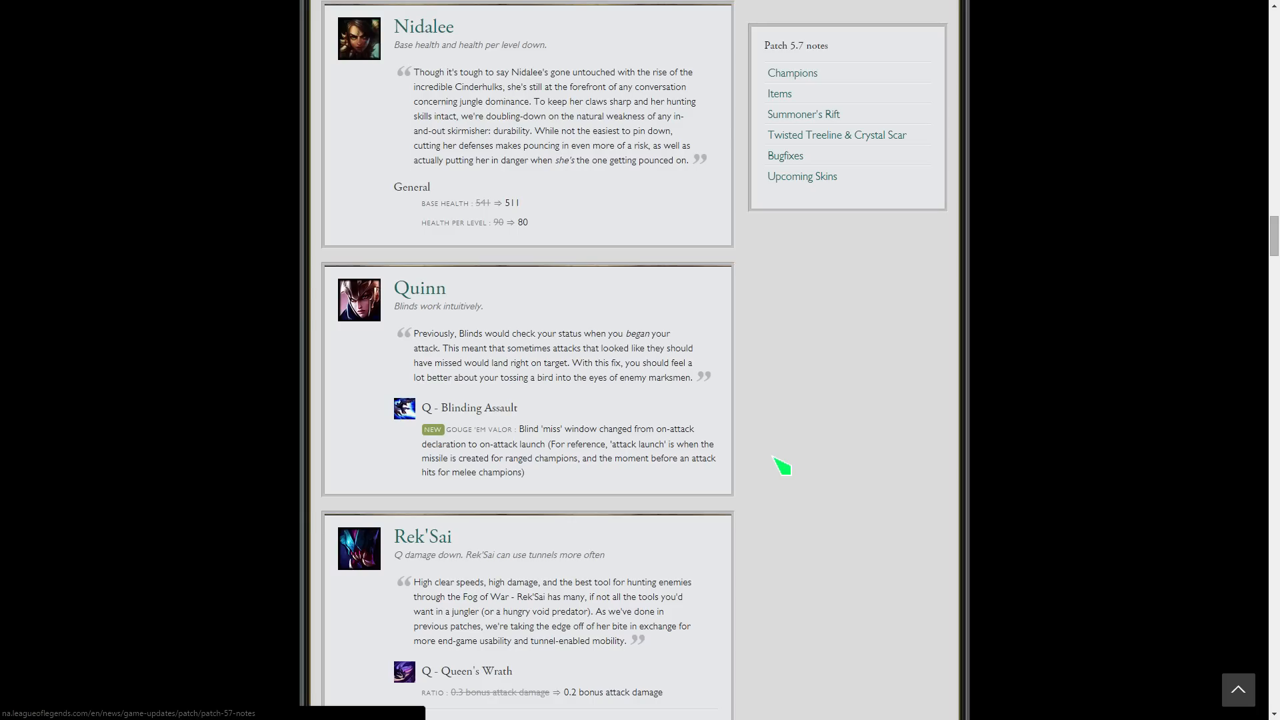
mouse_move(491, 351)
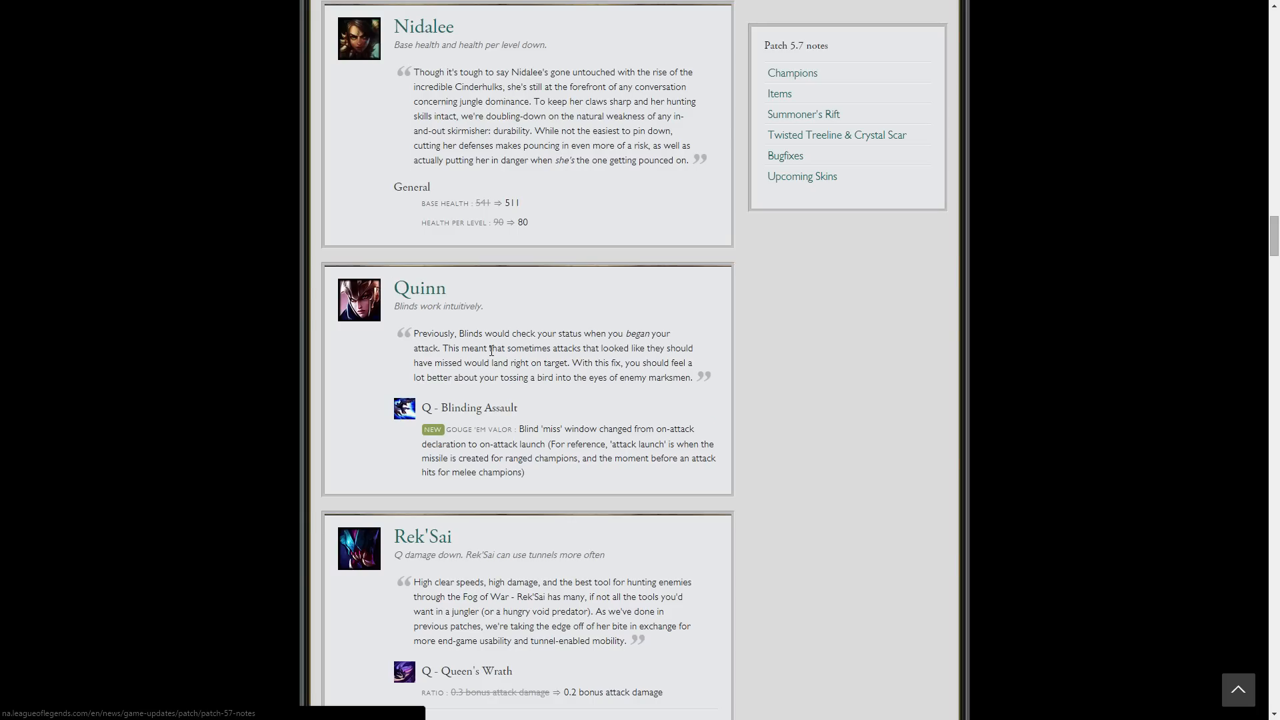
mouse_move(546, 445)
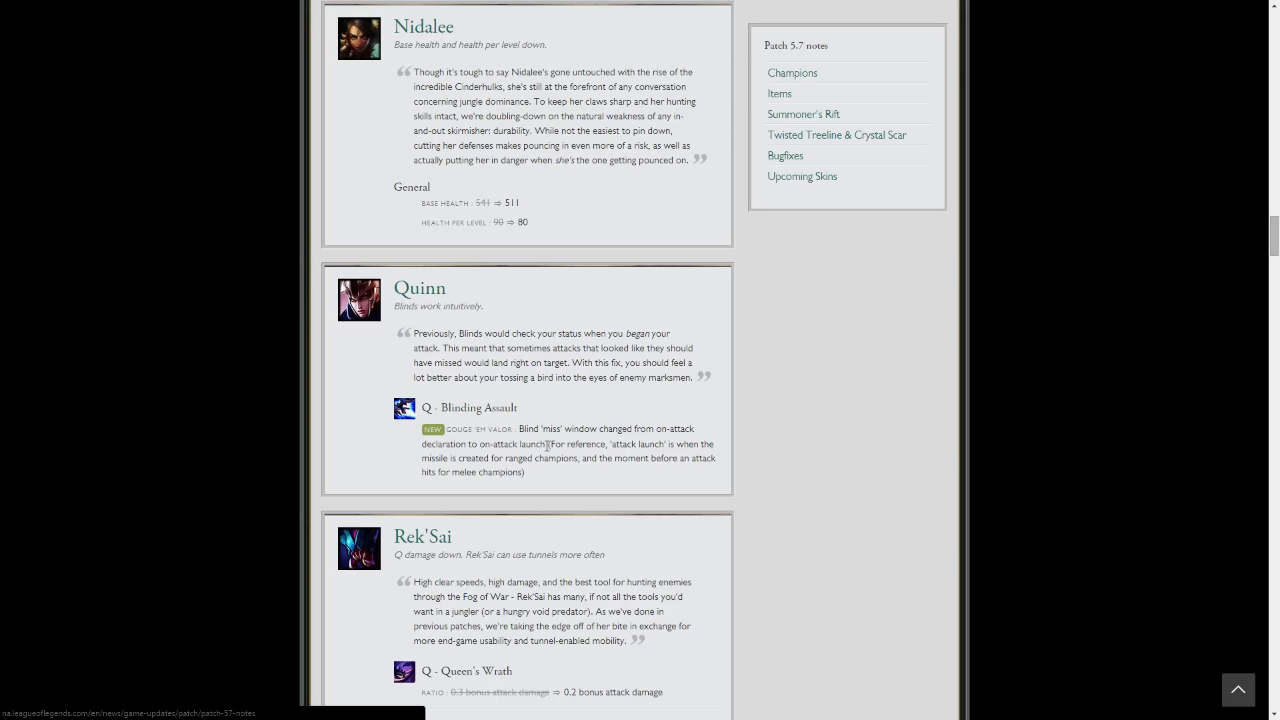
mouse_move(666, 480)
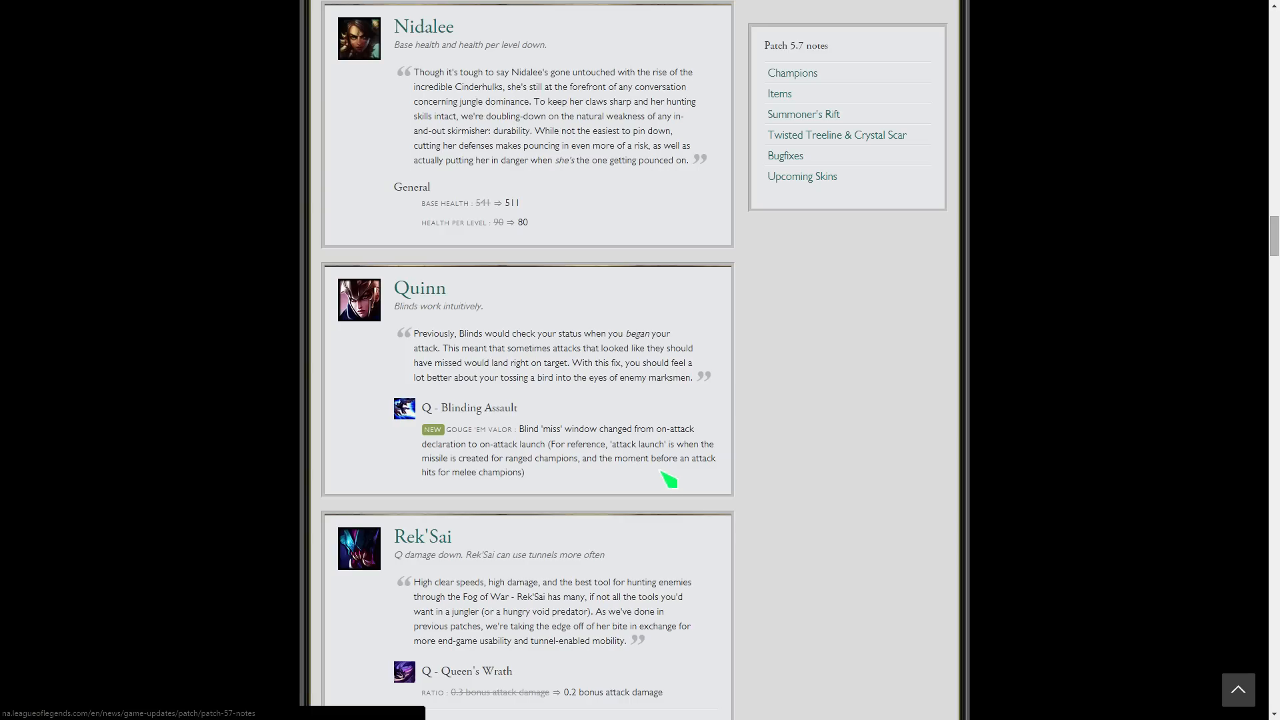
mouse_move(684, 452)
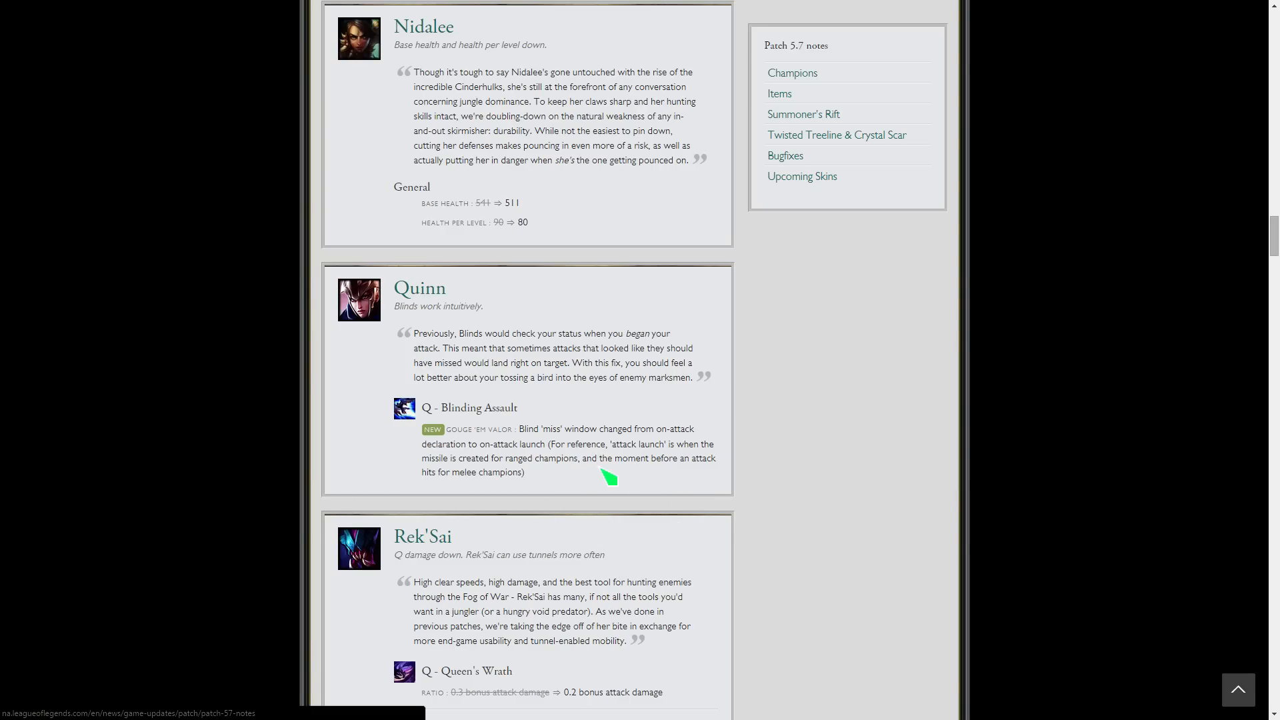
scroll("down", 3)
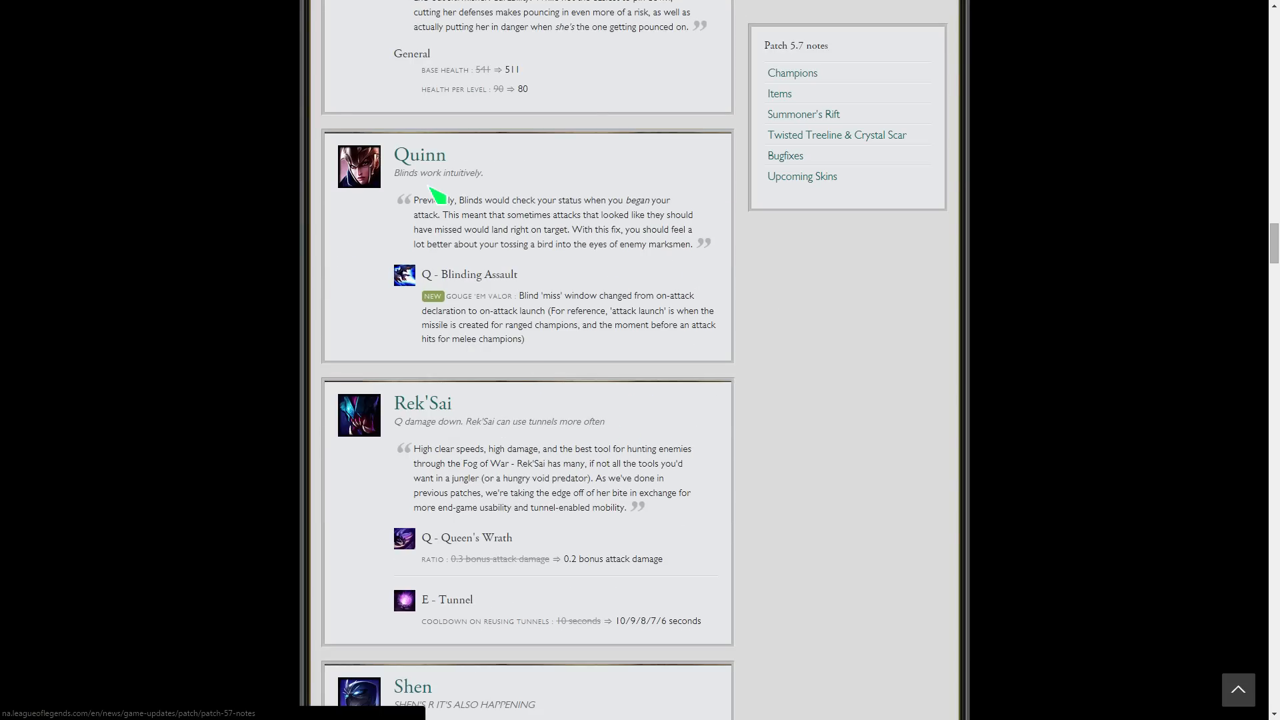
mouse_move(670, 226)
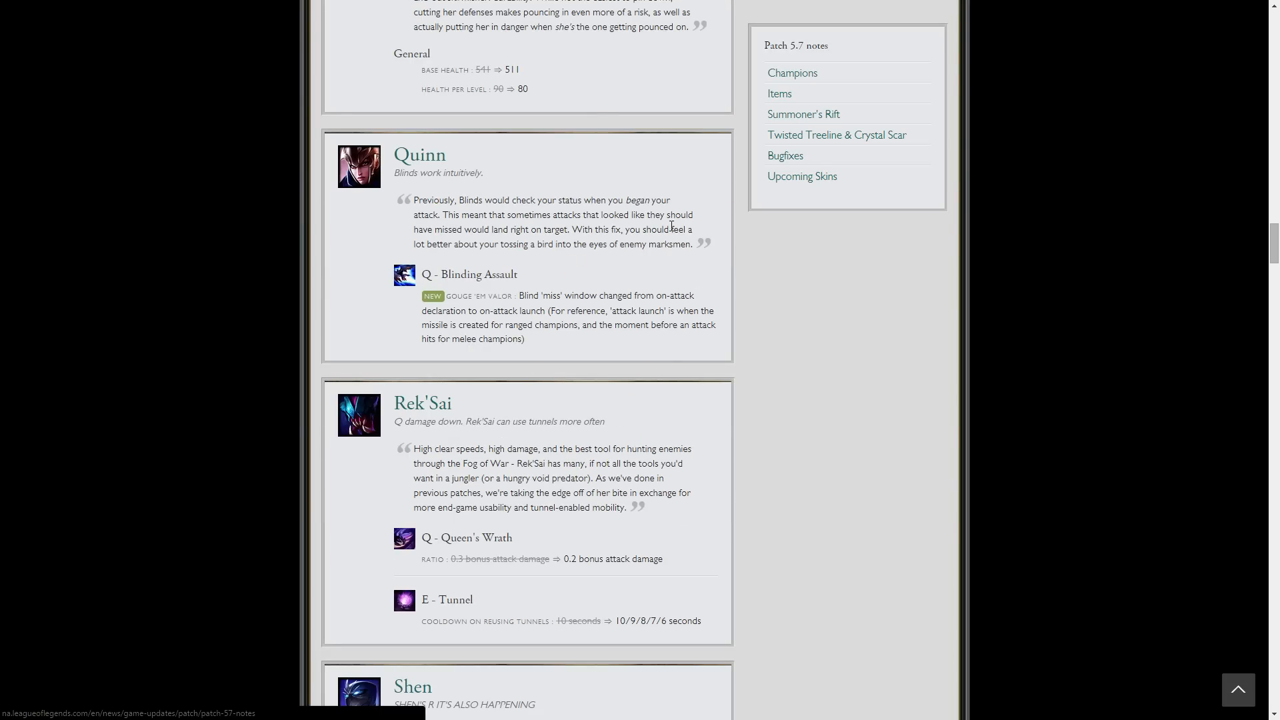
mouse_move(543, 347)
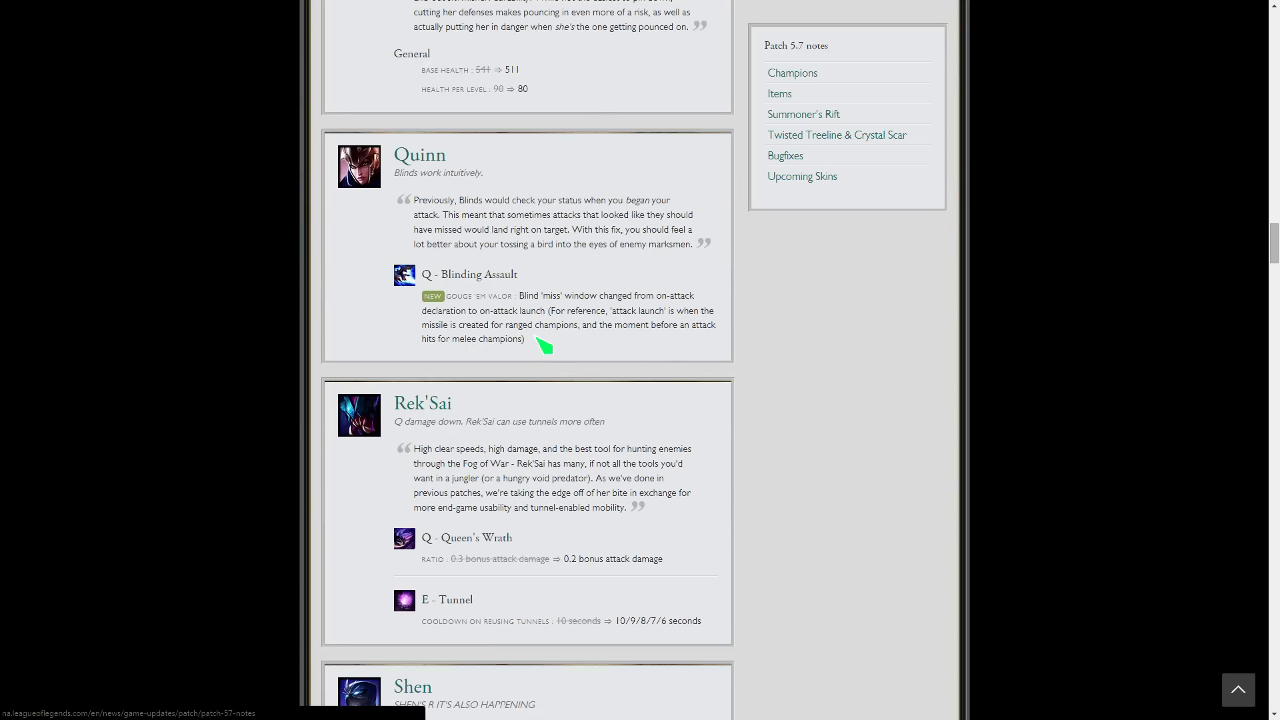
scroll("down", 3)
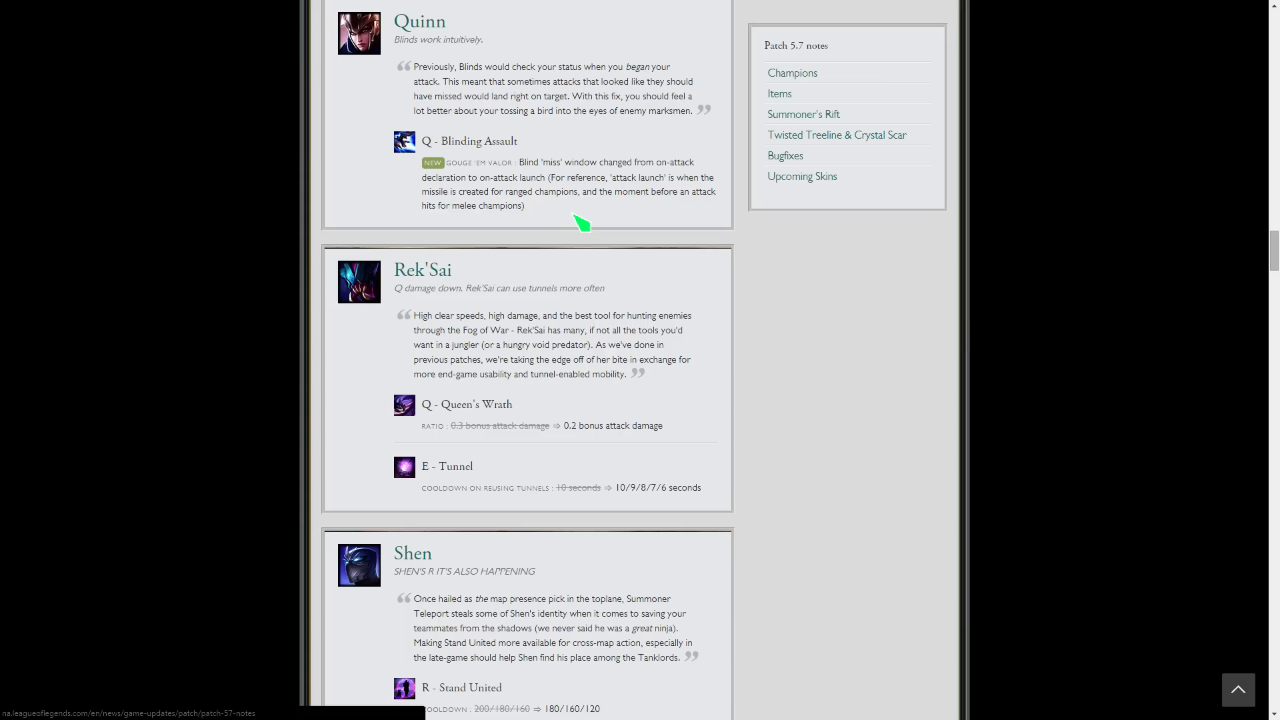
scroll("down", 3)
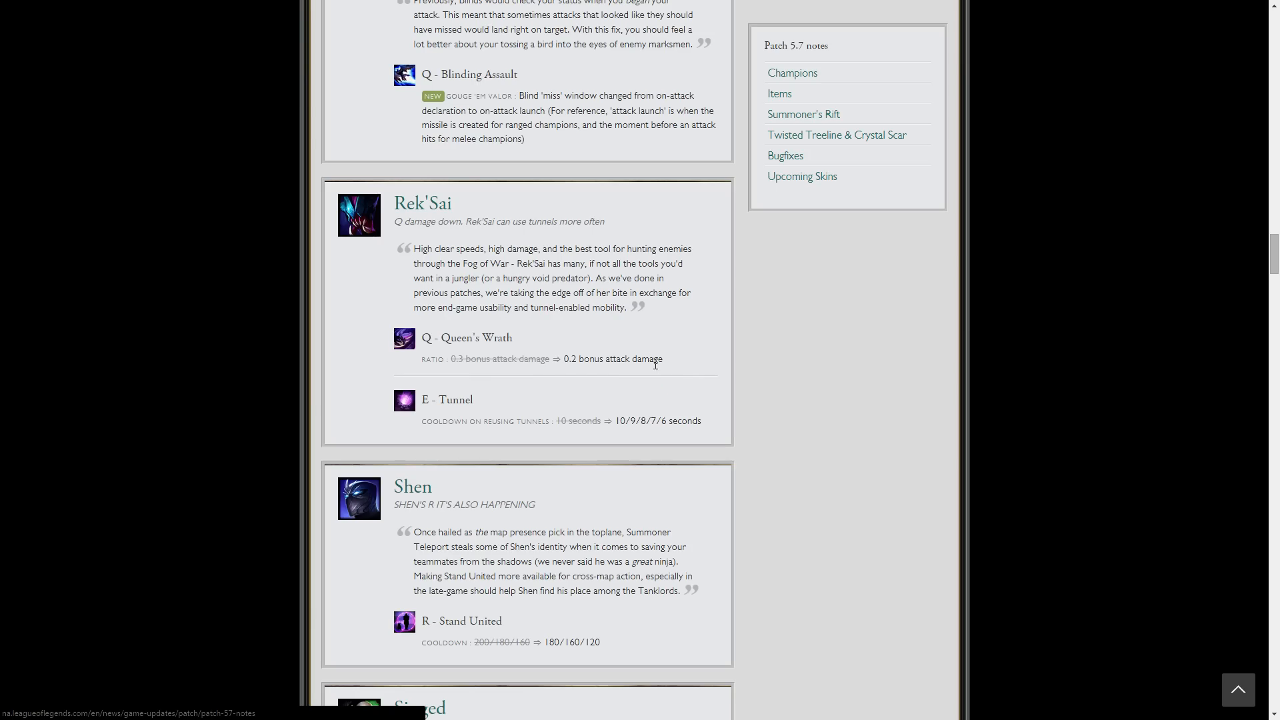
- Scroll past Rek'Sai to Shen's Stand United cooldown change and Singed's Fling bug fix
scroll("down", 3)
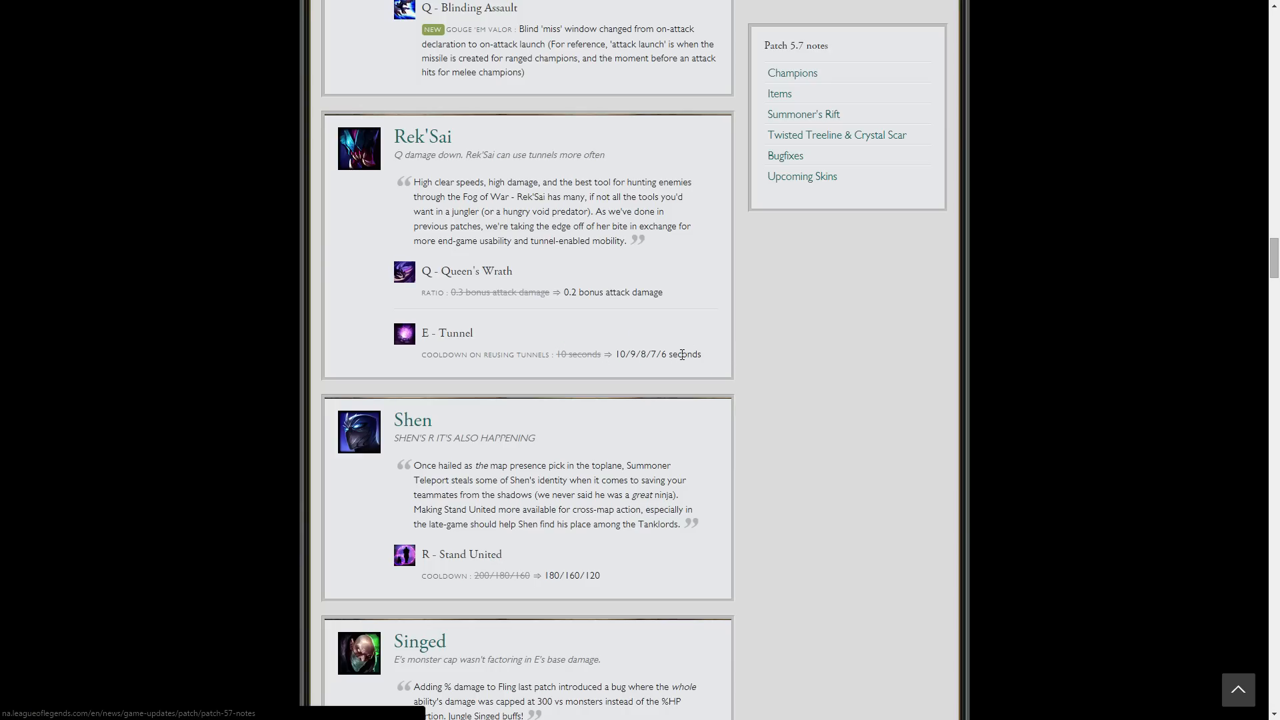
mouse_move(558, 275)
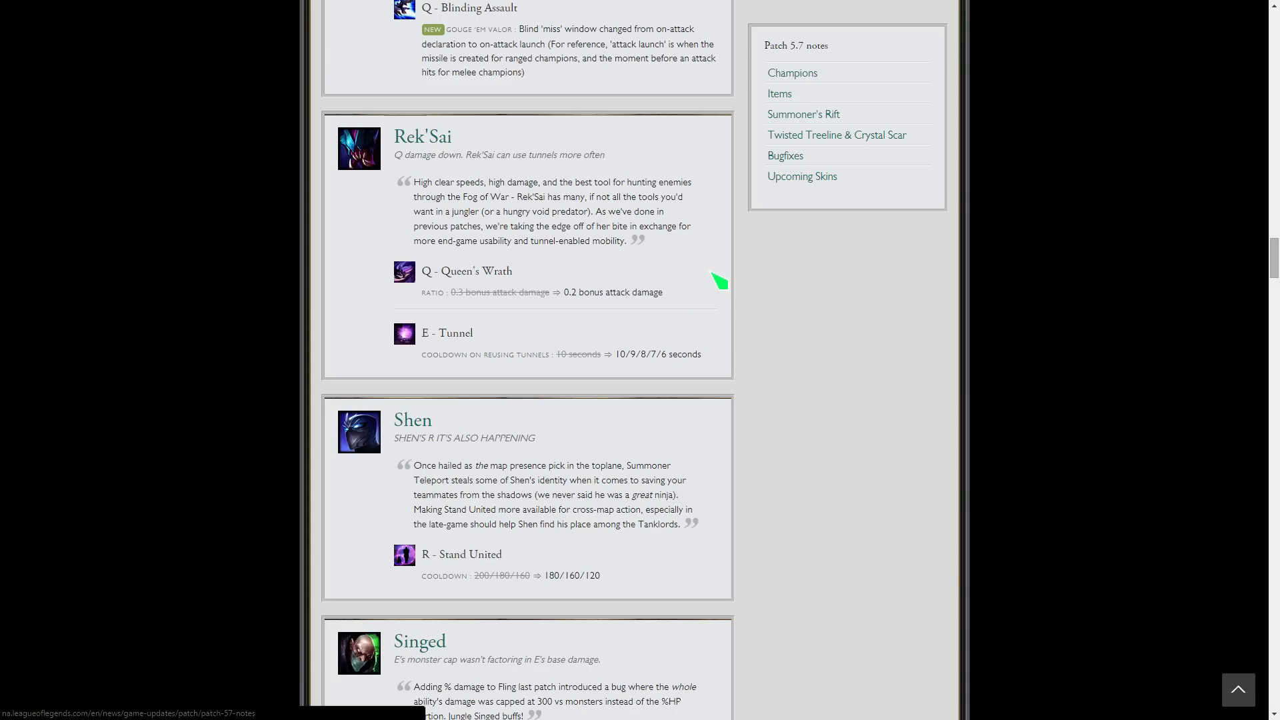
mouse_move(623, 238)
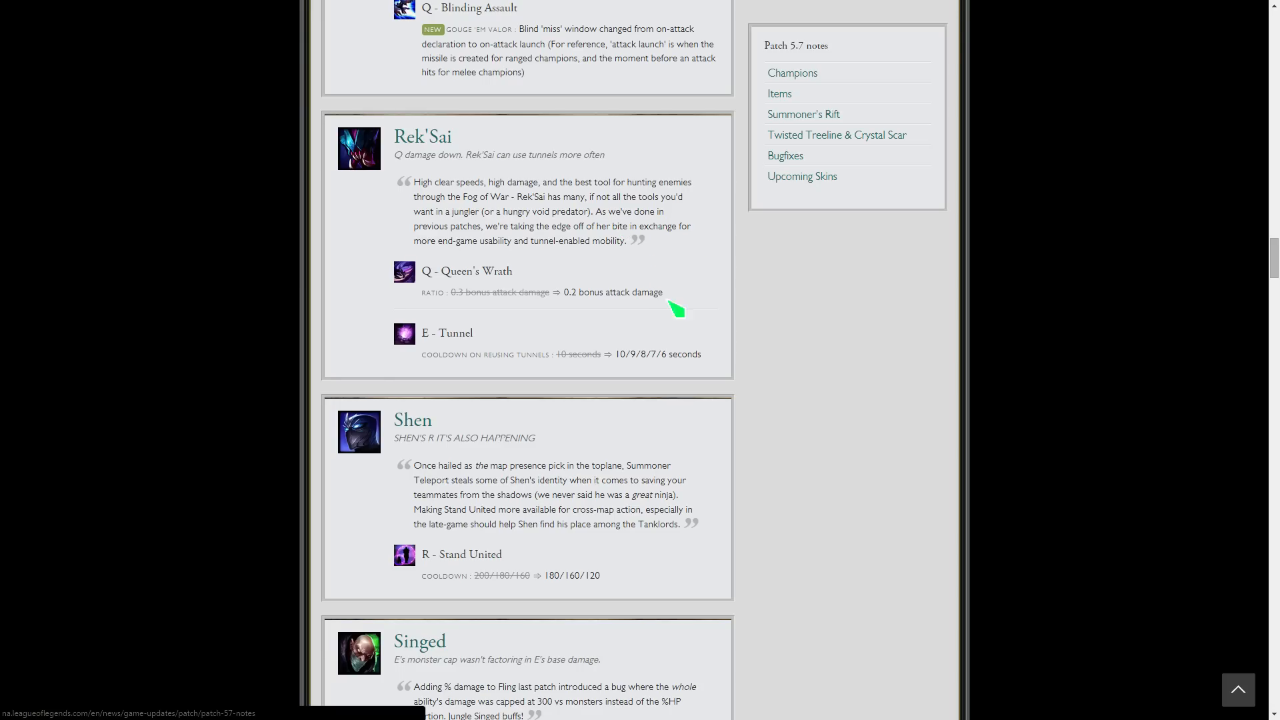
mouse_move(483, 297)
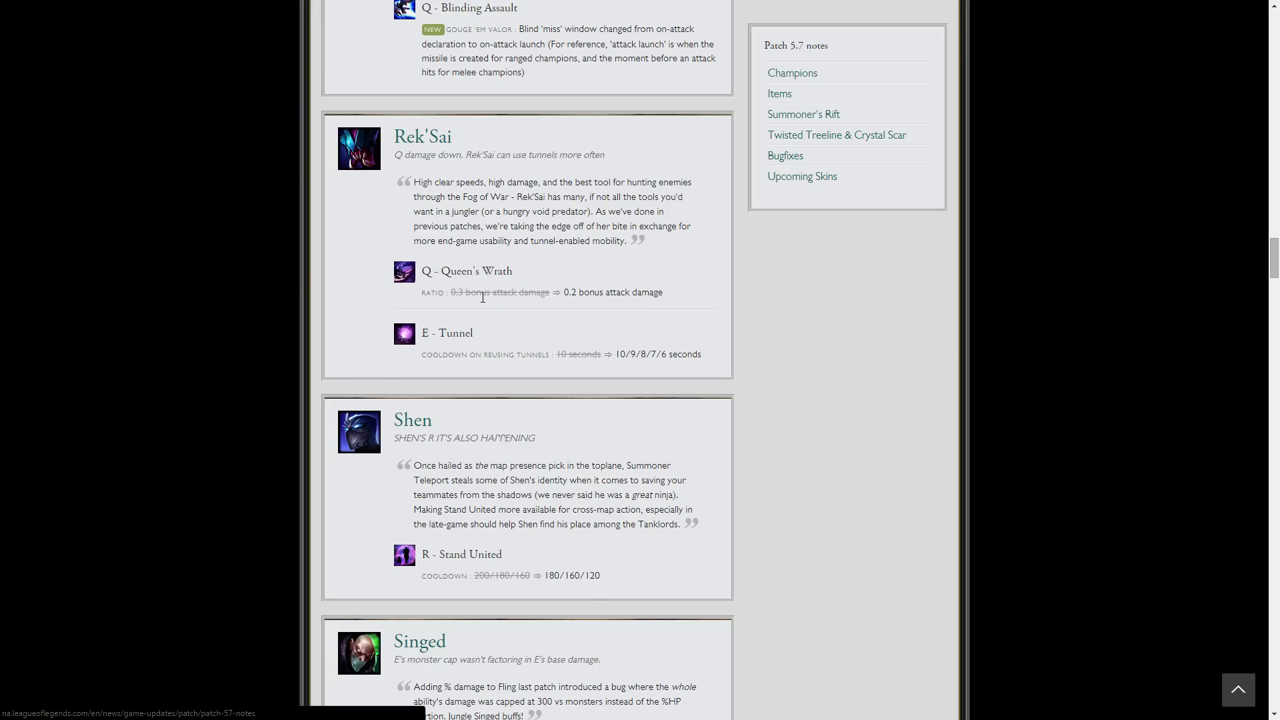
mouse_move(673, 294)
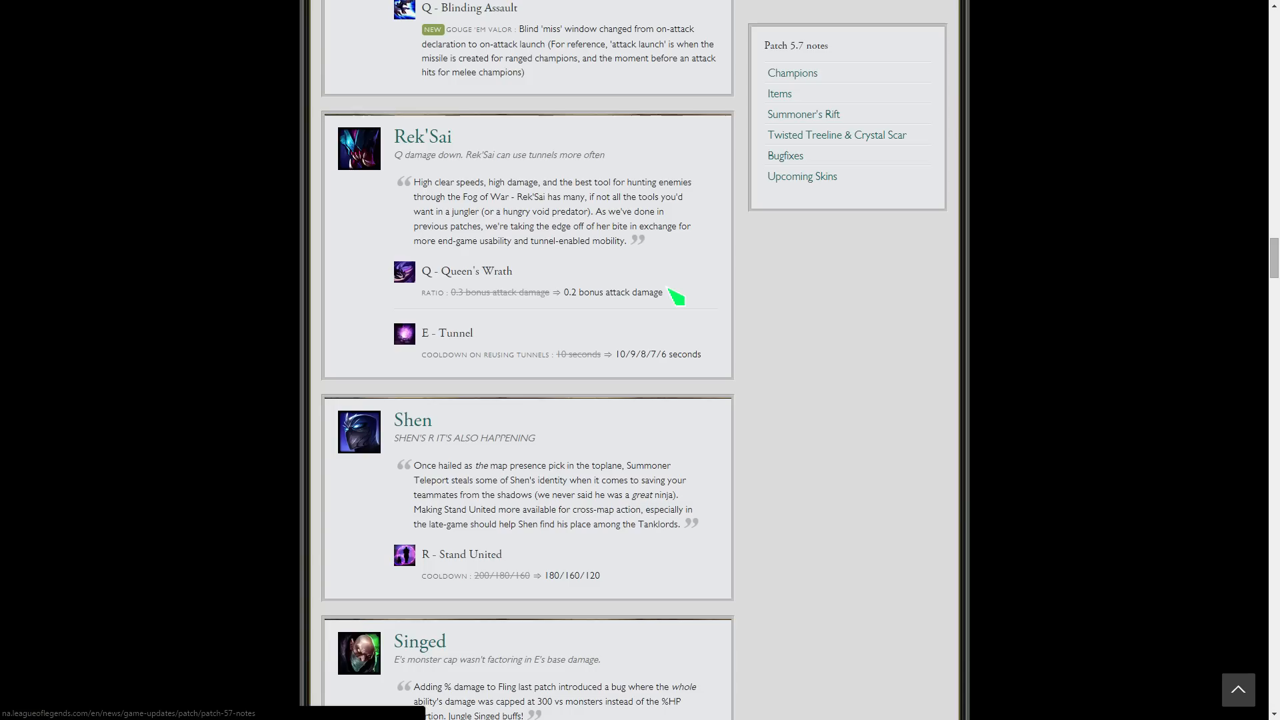
mouse_move(700, 227)
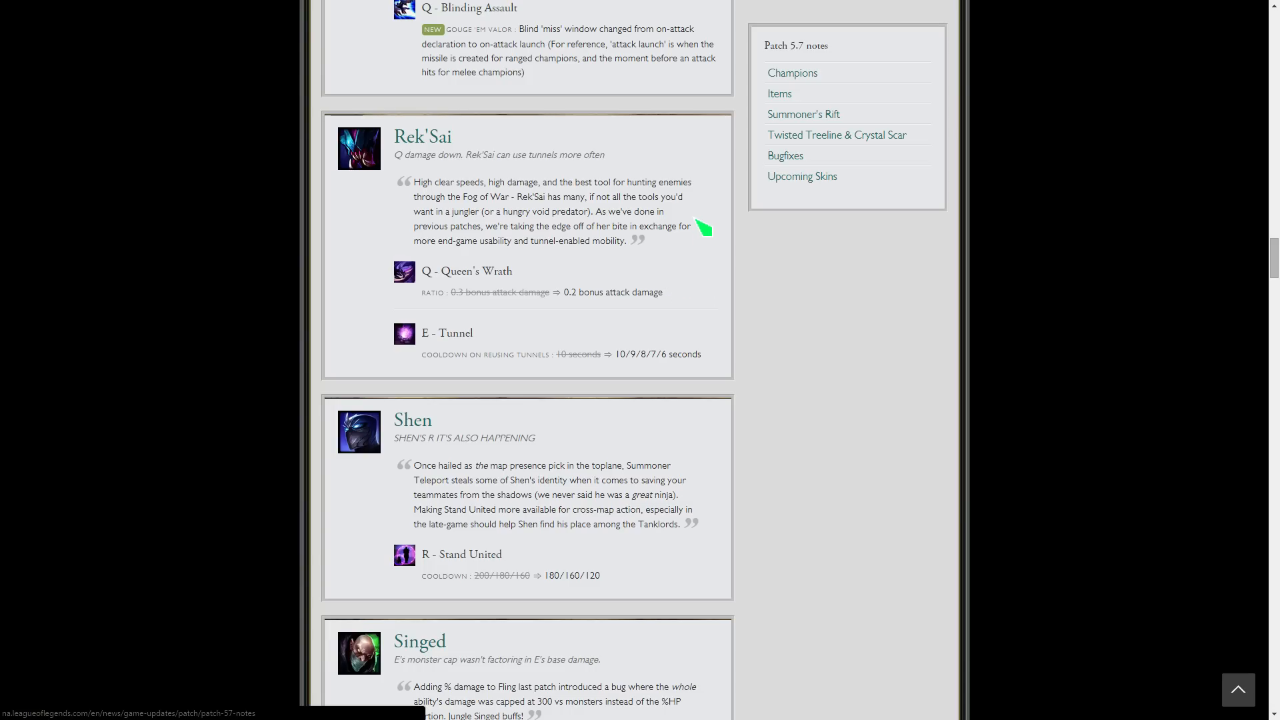
mouse_move(696, 319)
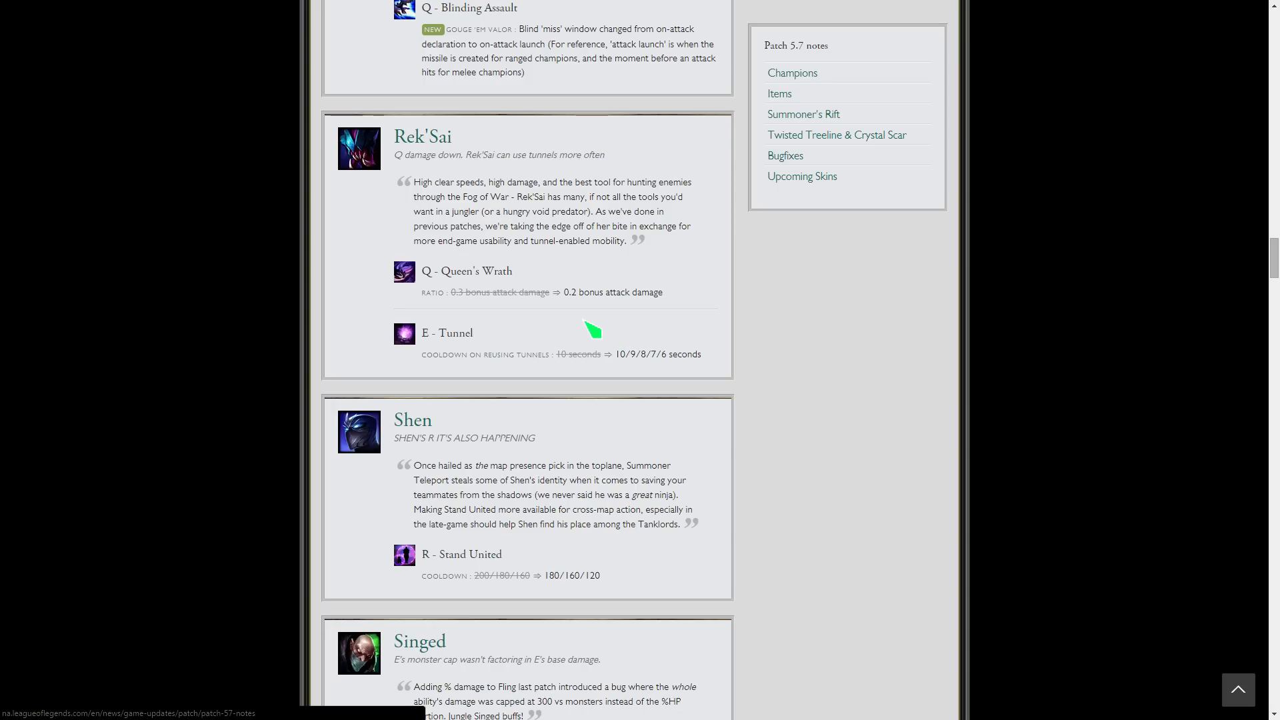
mouse_move(622, 337)
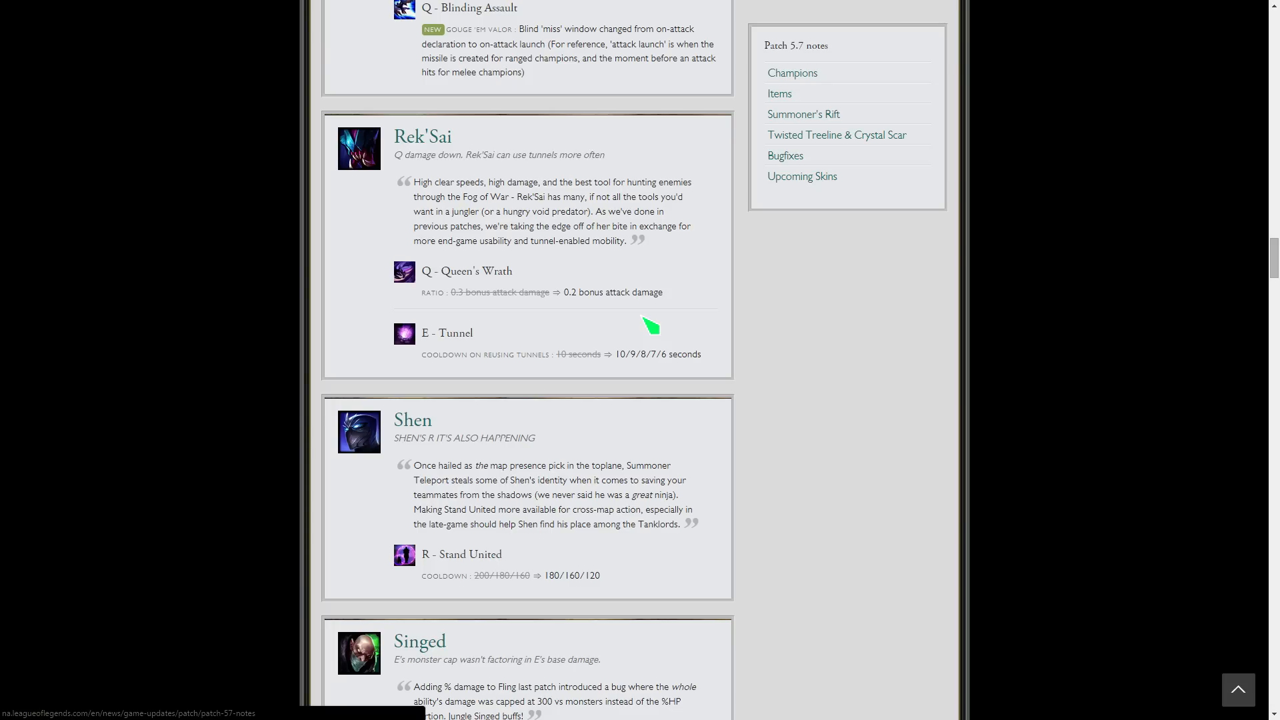
mouse_move(607, 319)
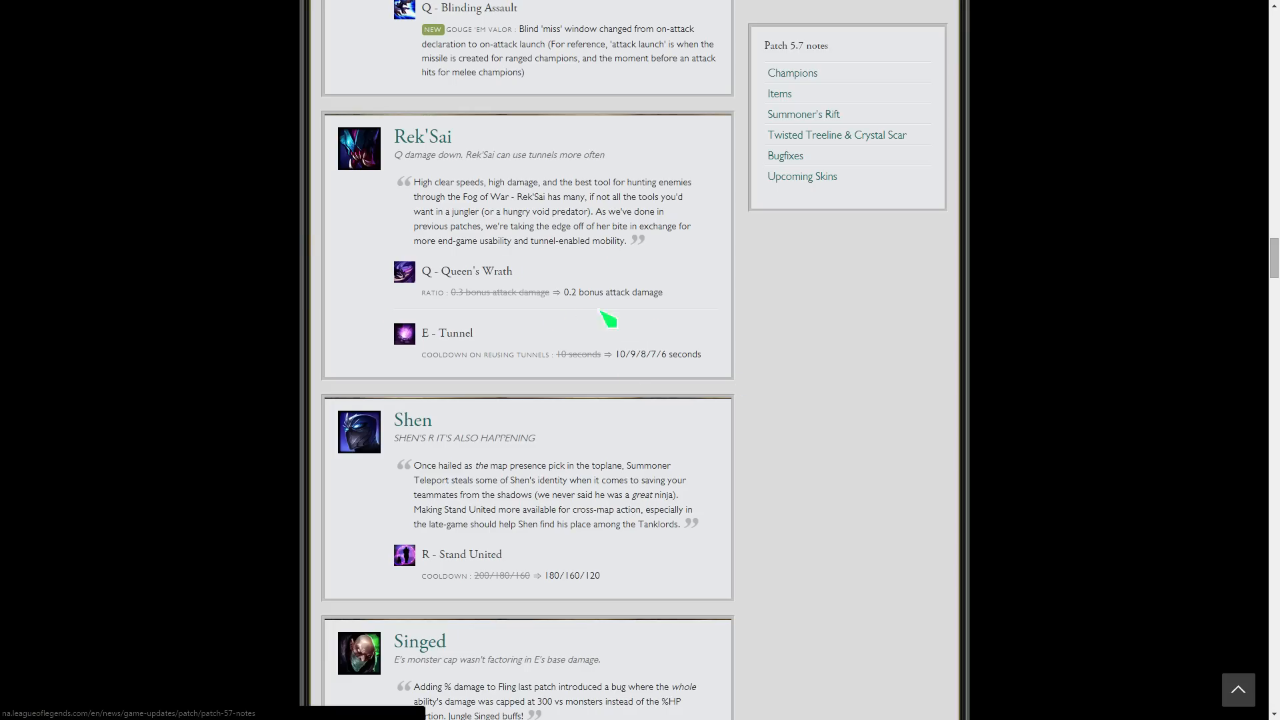
scroll("down", 3)
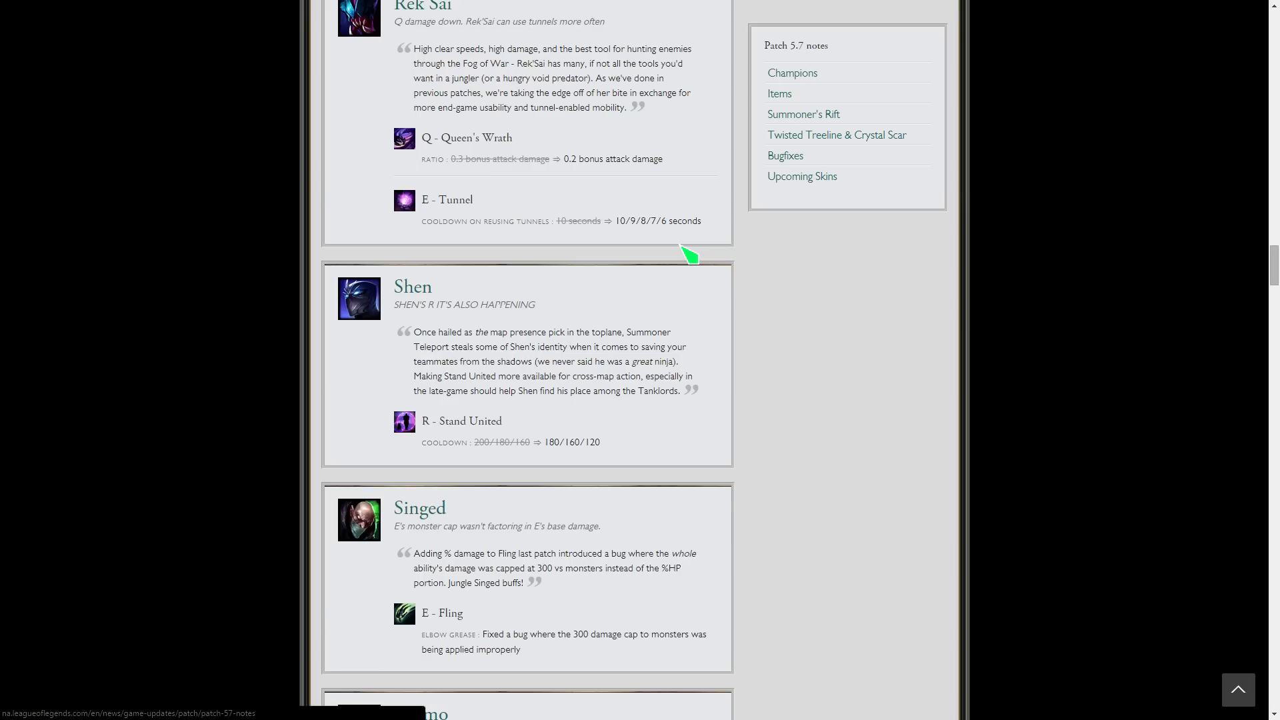
- Scroll past Shen to Singed and Teemo's Blinding Dart blind-window change, with Tristana starting below
scroll("down", 3)
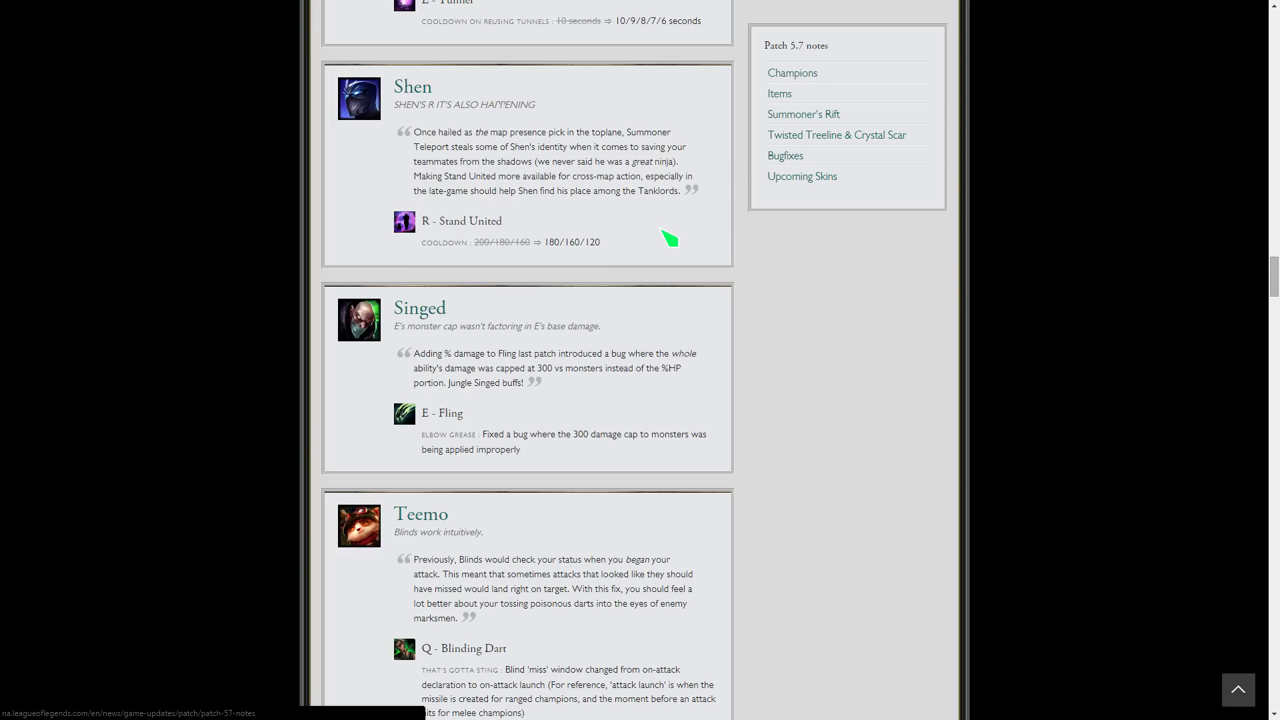
mouse_move(696, 237)
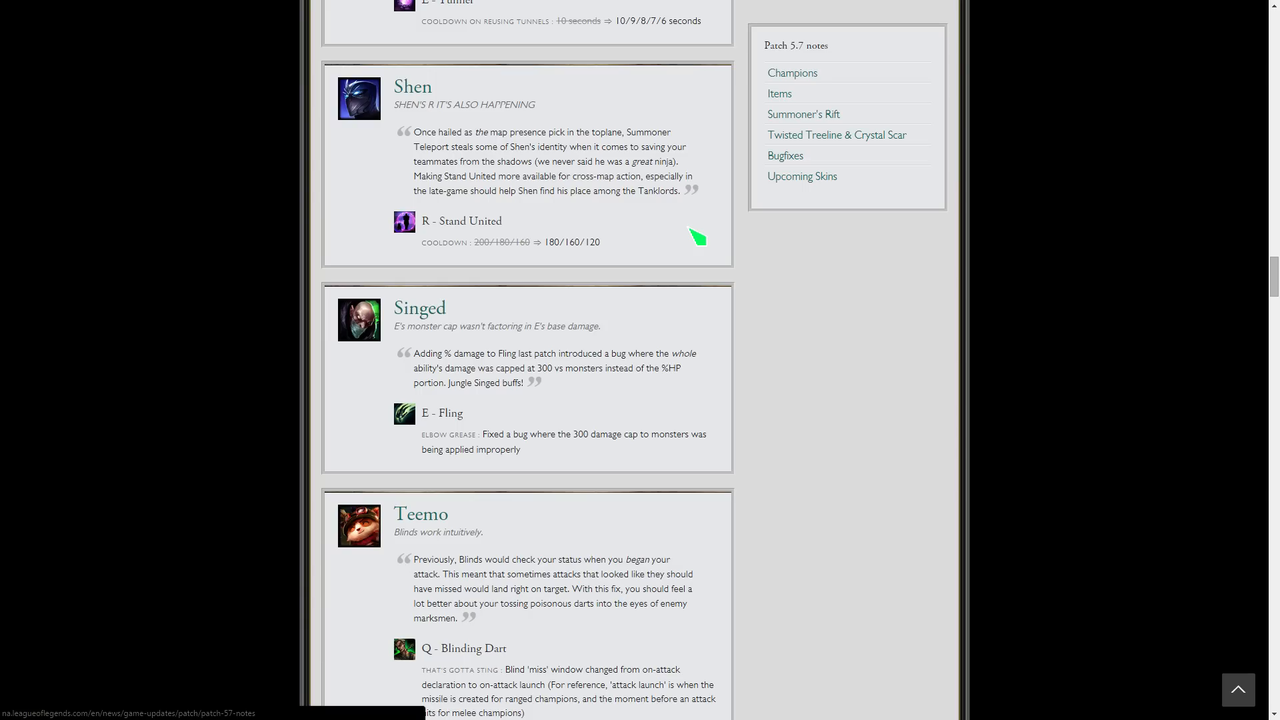
mouse_move(572, 413)
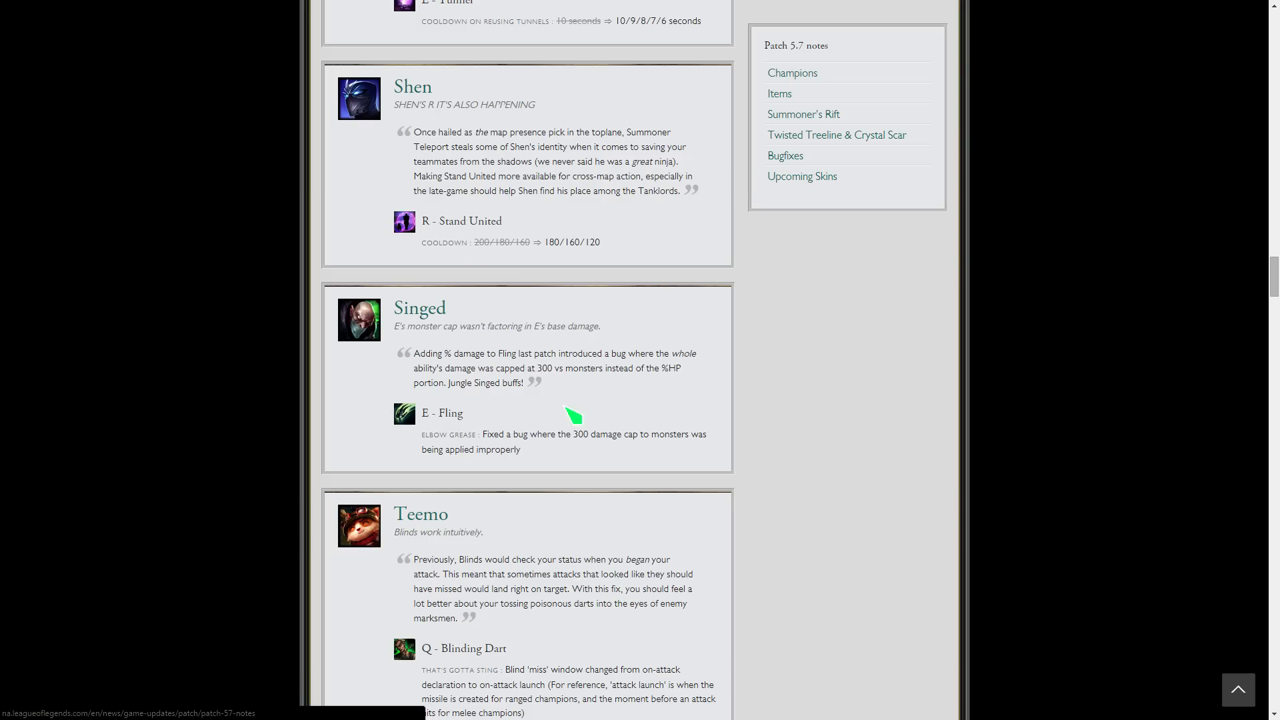
mouse_move(626, 454)
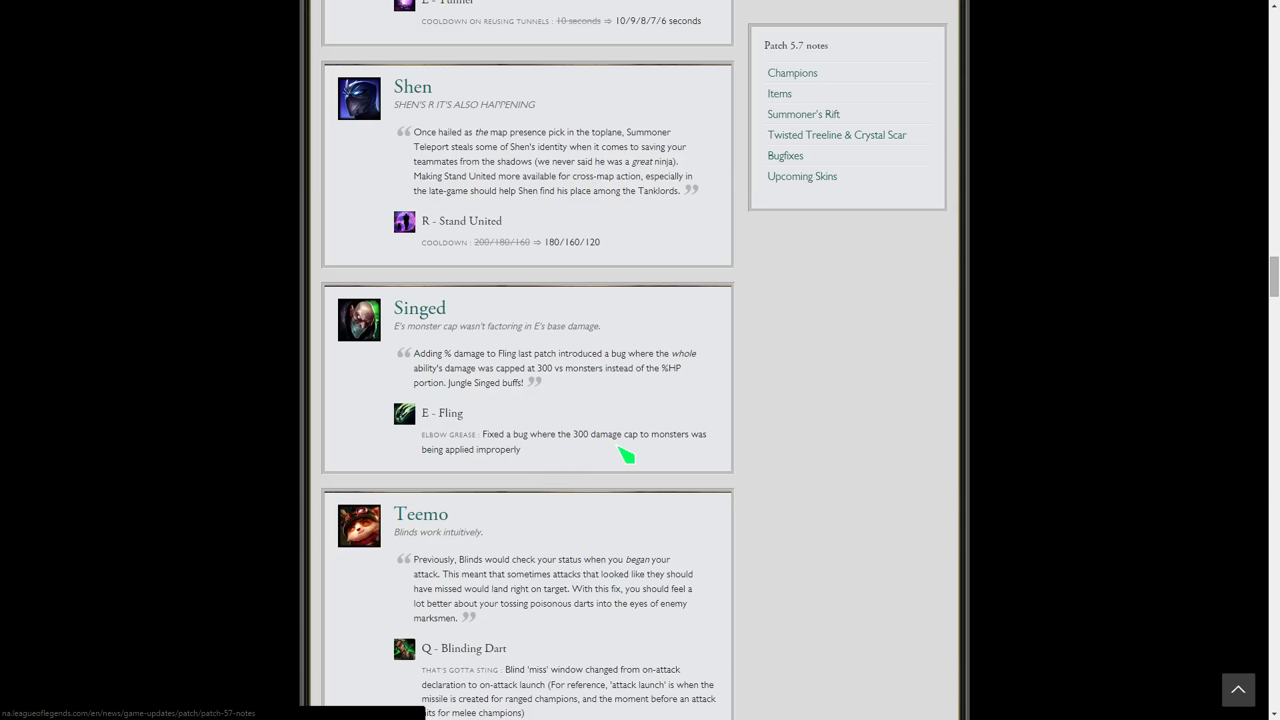
mouse_move(611, 440)
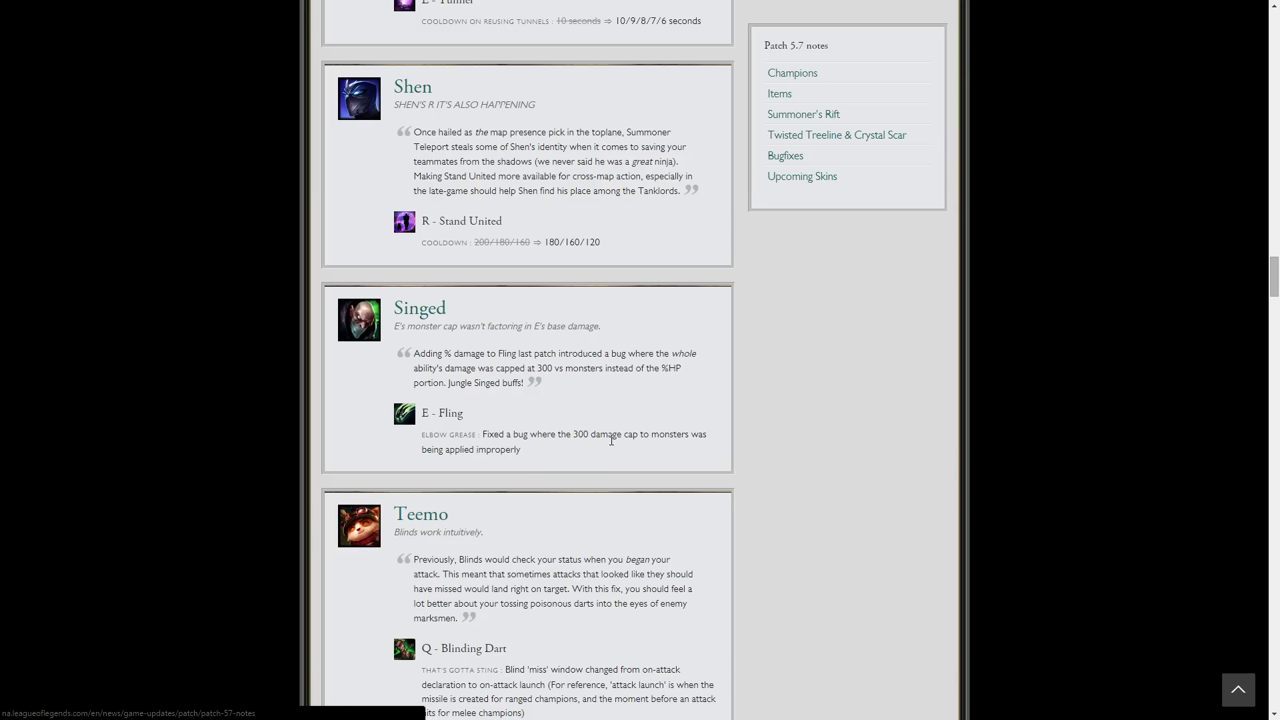
scroll("down", 3)
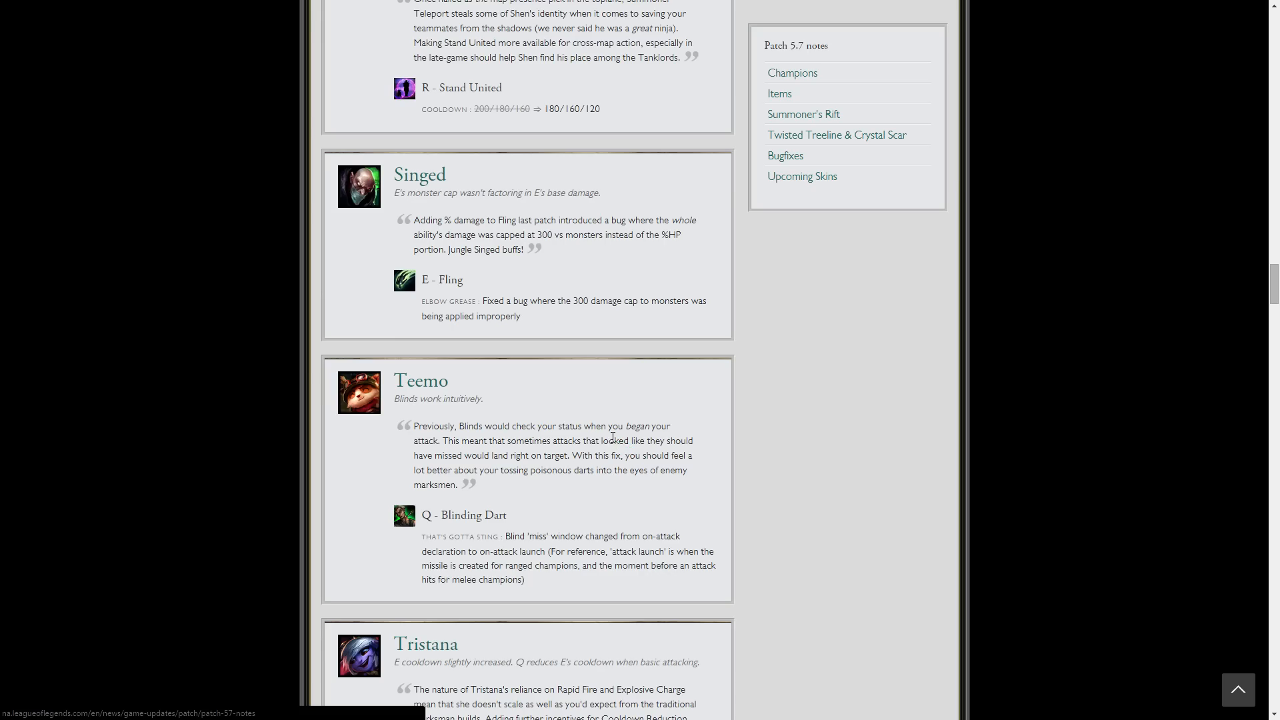
- Scroll to Tristana's Rapid Fire and Explosive Charge changes with the Items heading below
scroll("down", 3)
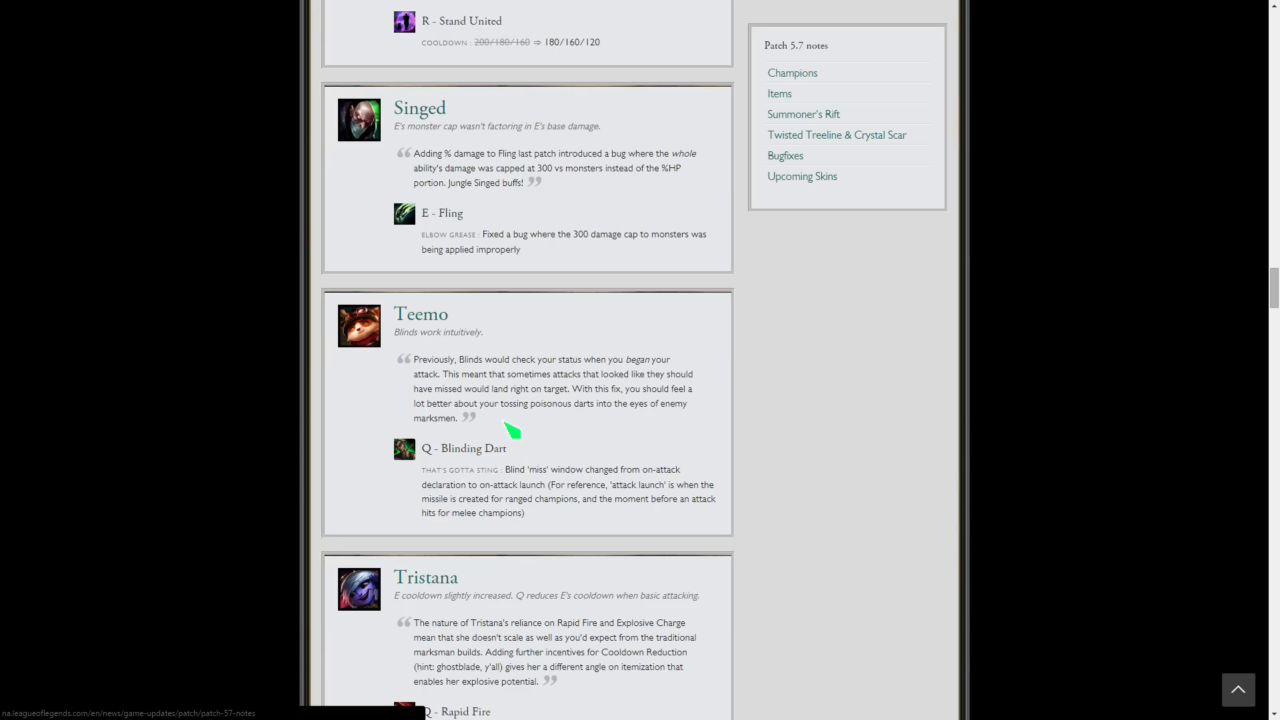
mouse_move(559, 480)
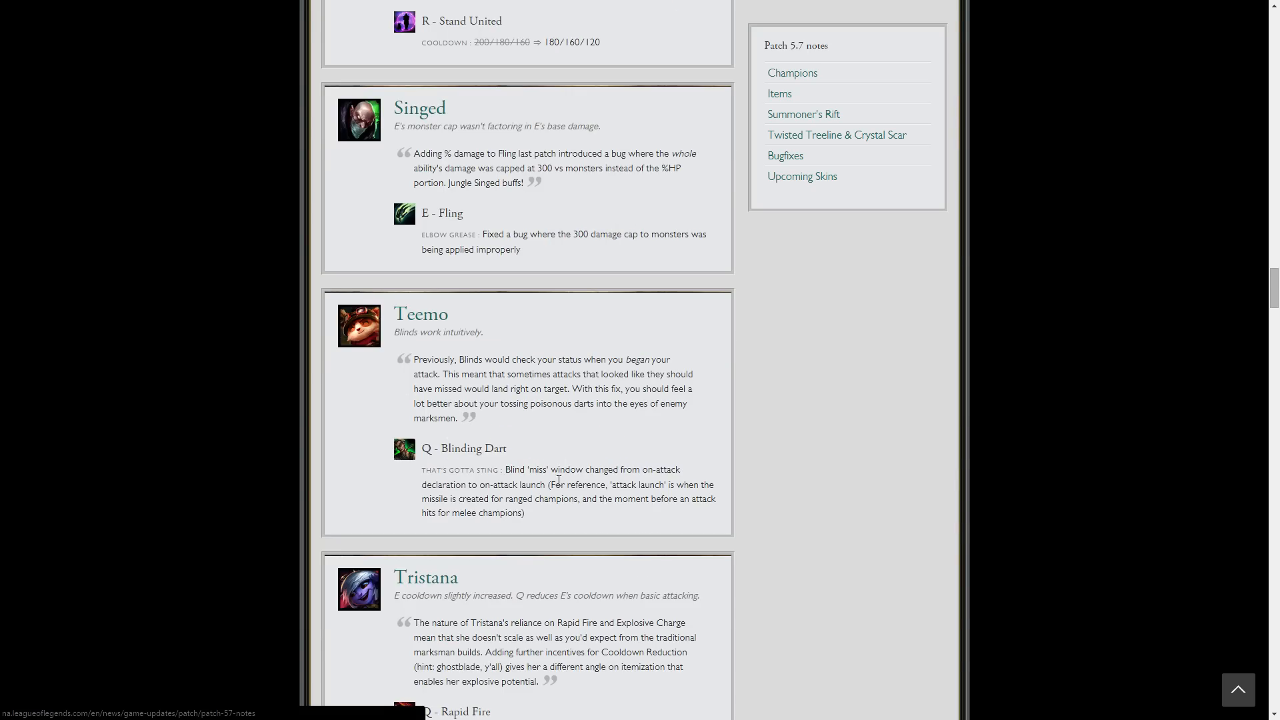
mouse_move(559, 479)
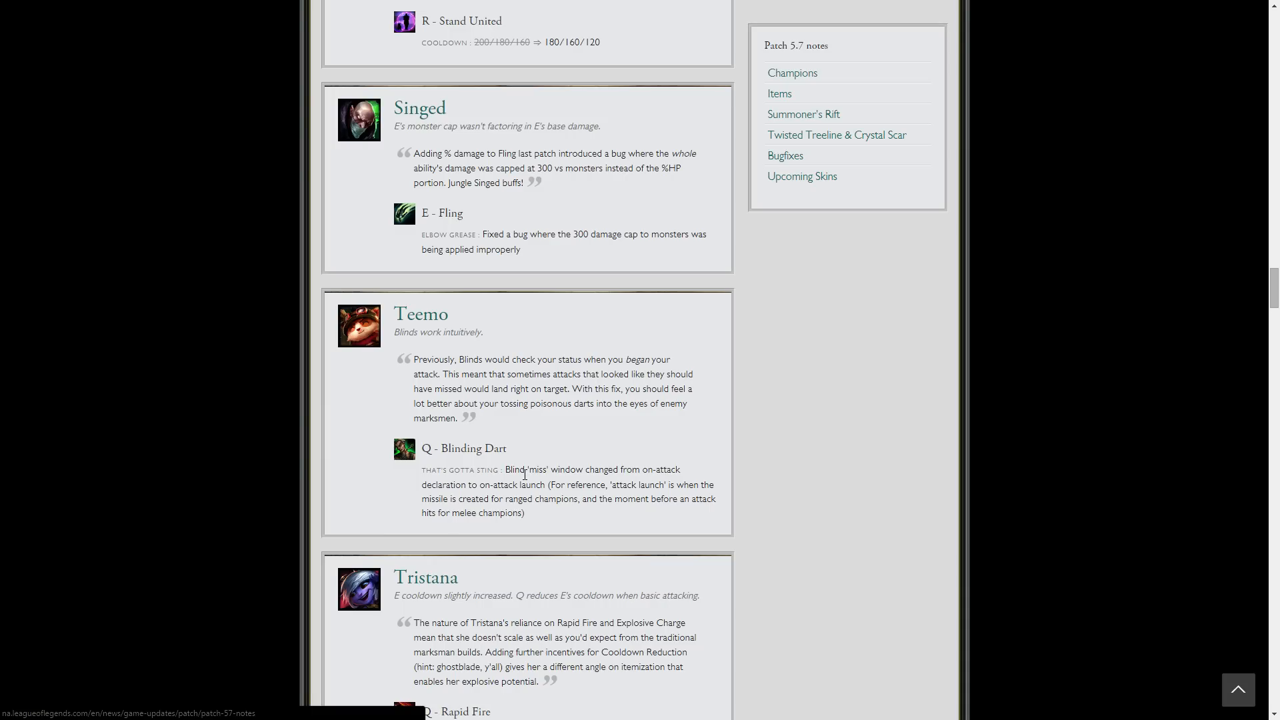
mouse_move(660, 545)
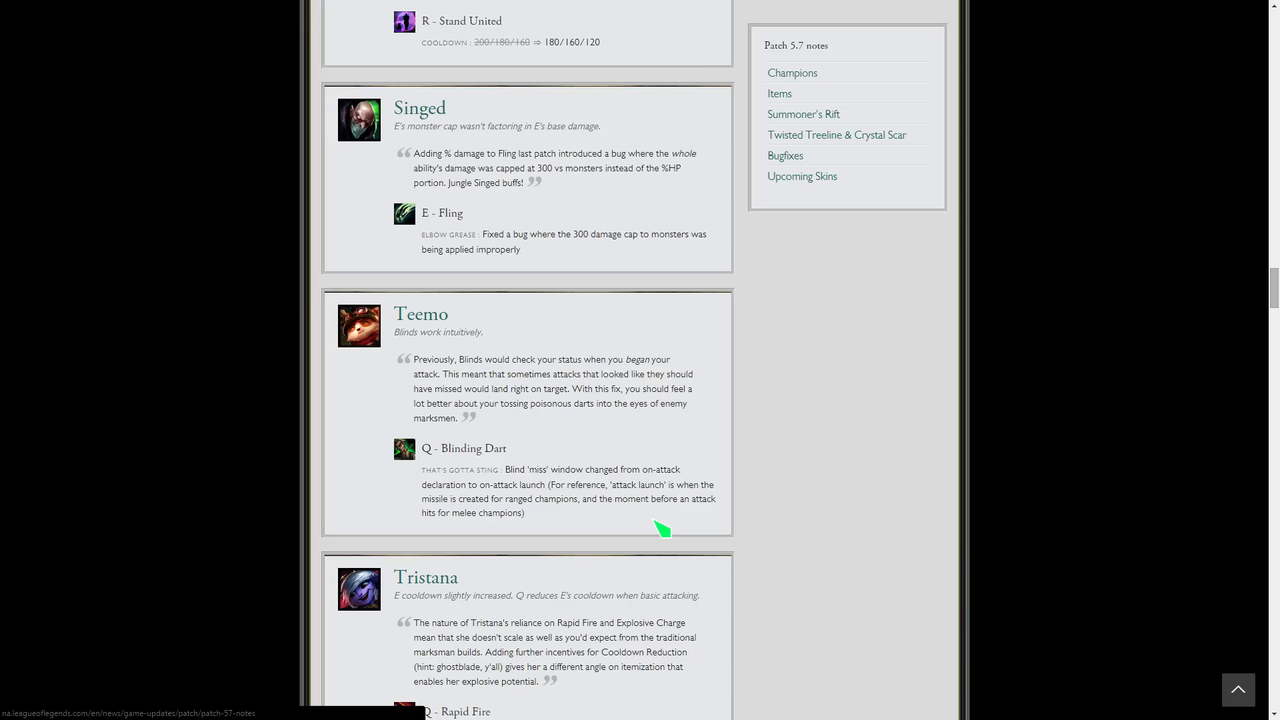
scroll("down", 3)
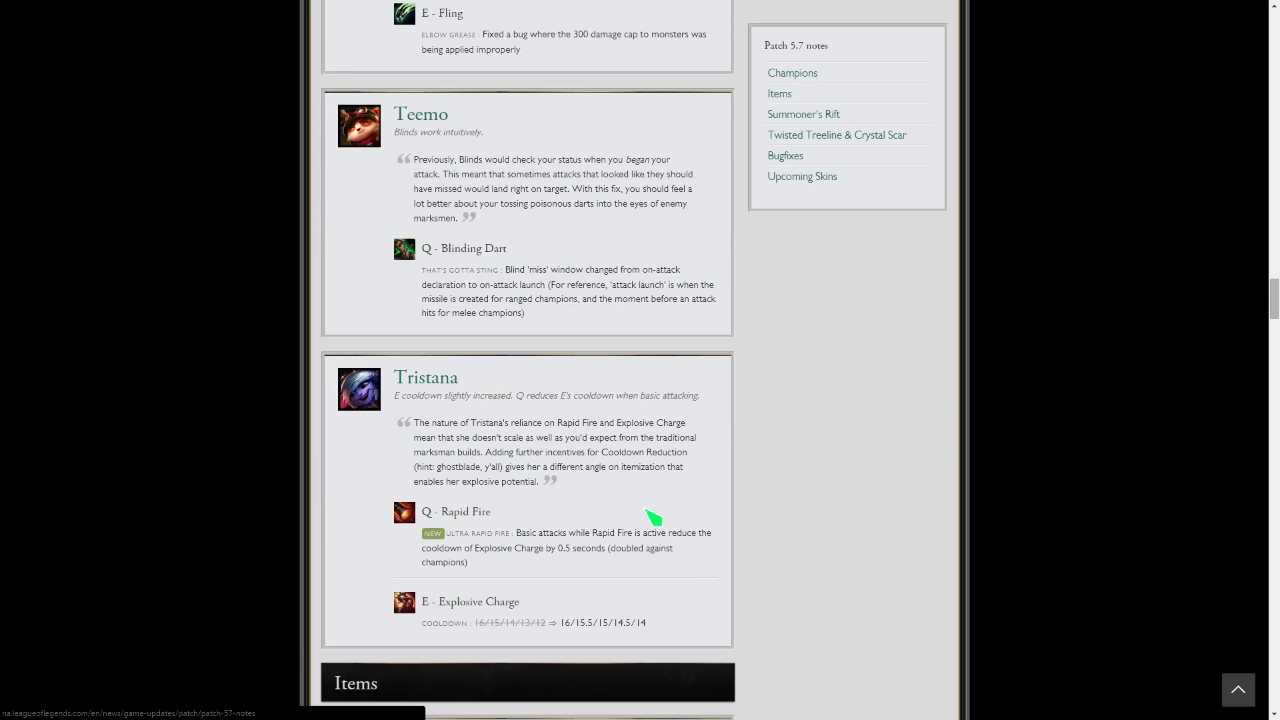
mouse_move(599, 487)
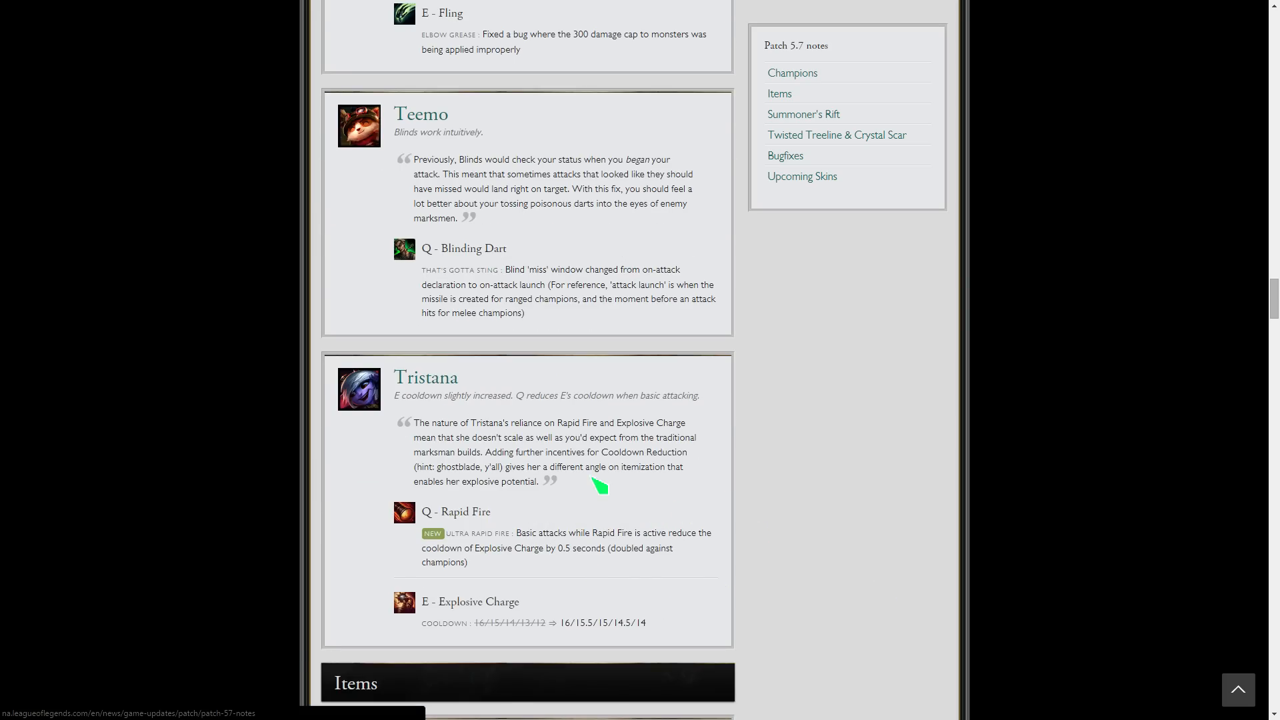
- Scroll past Teemo to the Items header and the Enchantment - Cinderhulk nerf explanation
scroll("down", 3)
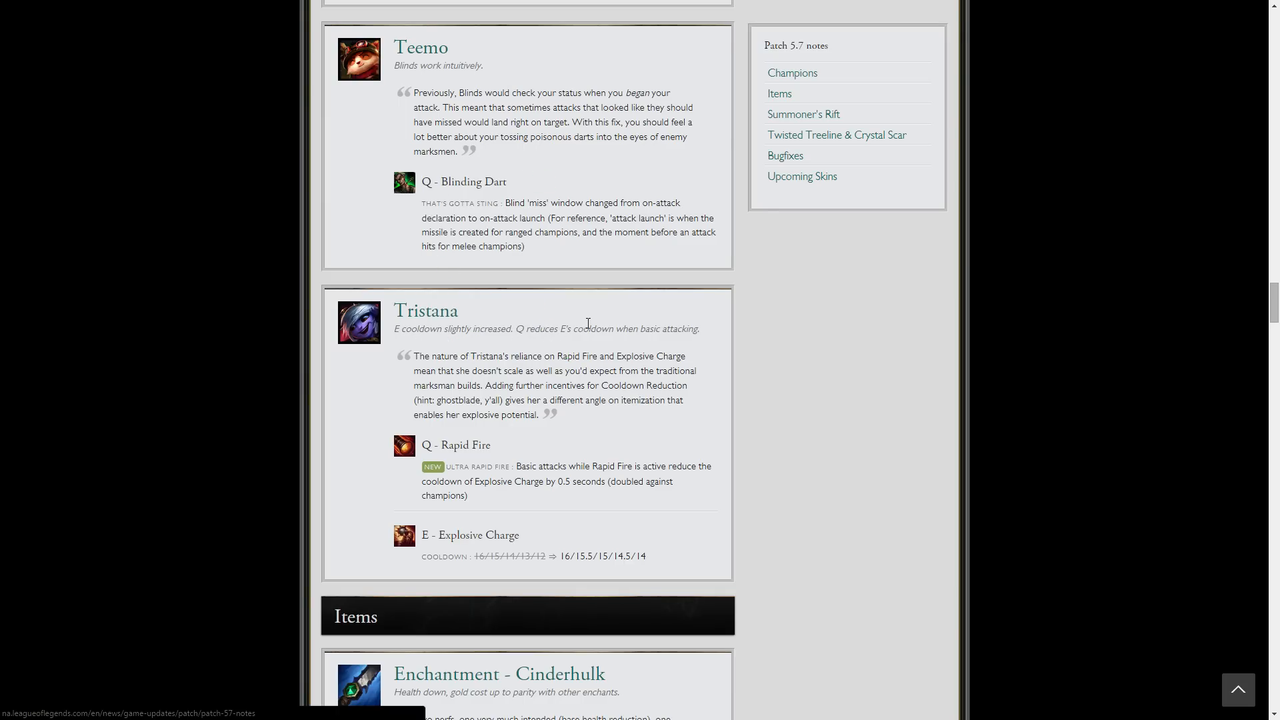
mouse_move(559, 319)
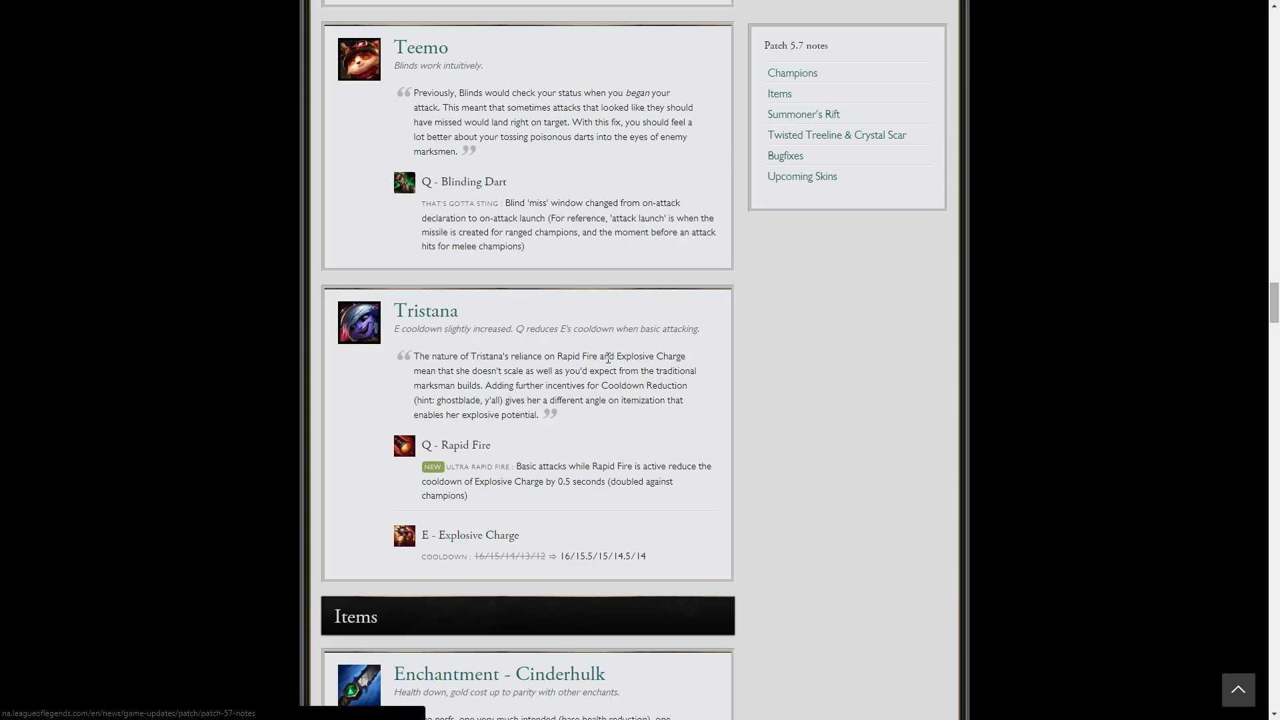
mouse_move(812, 533)
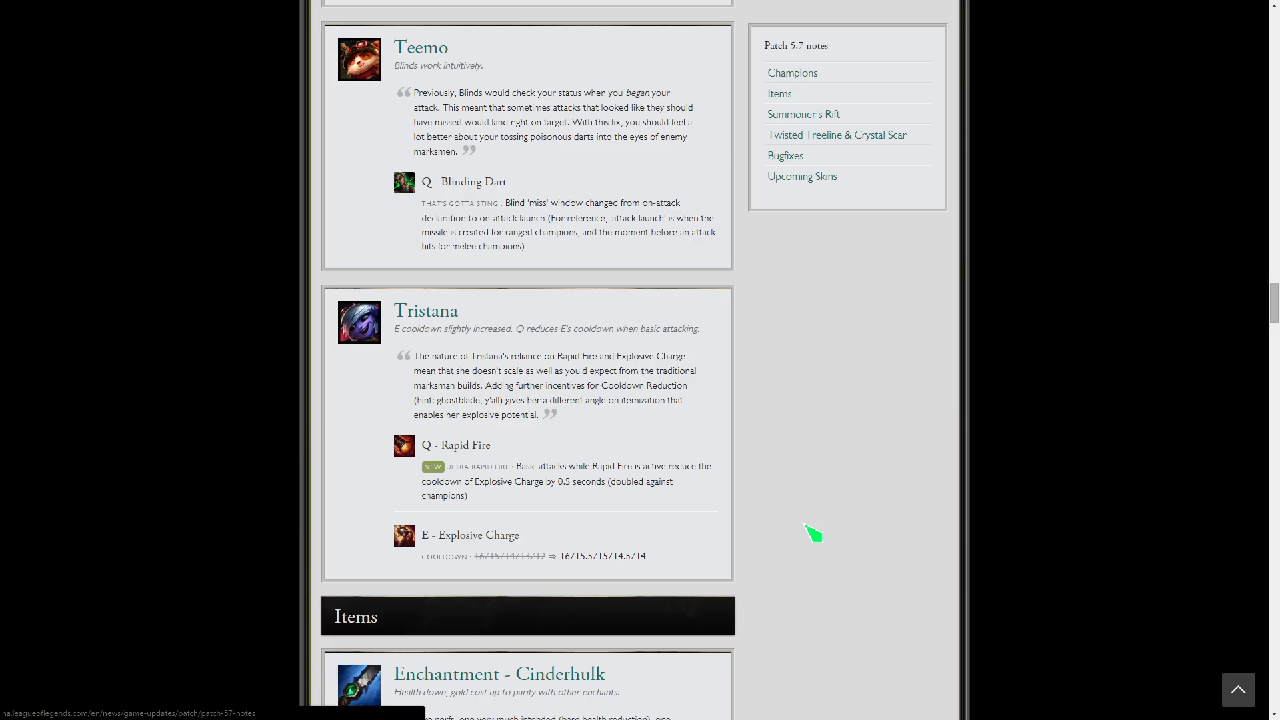
scroll("down", 3)
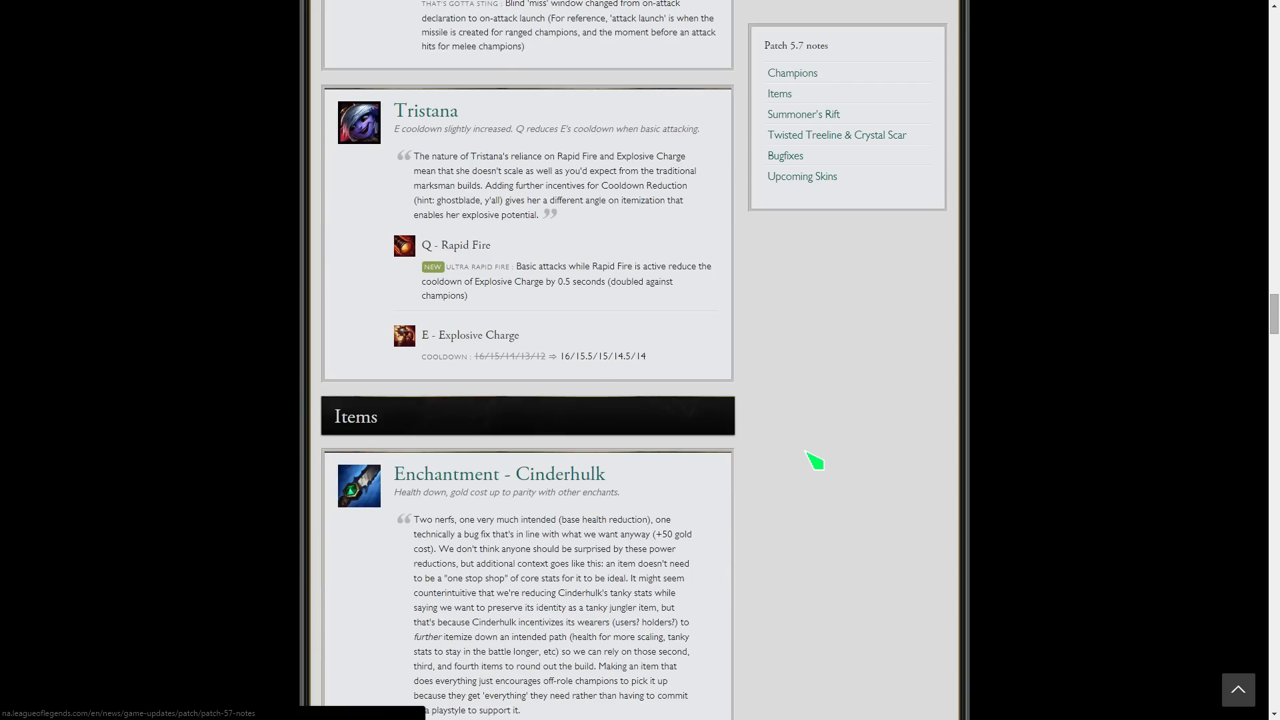
- Scroll through Cinderhulk's health 300 and 2250 gold cost changes to Tiamat's Cleave change
scroll("down", 3)
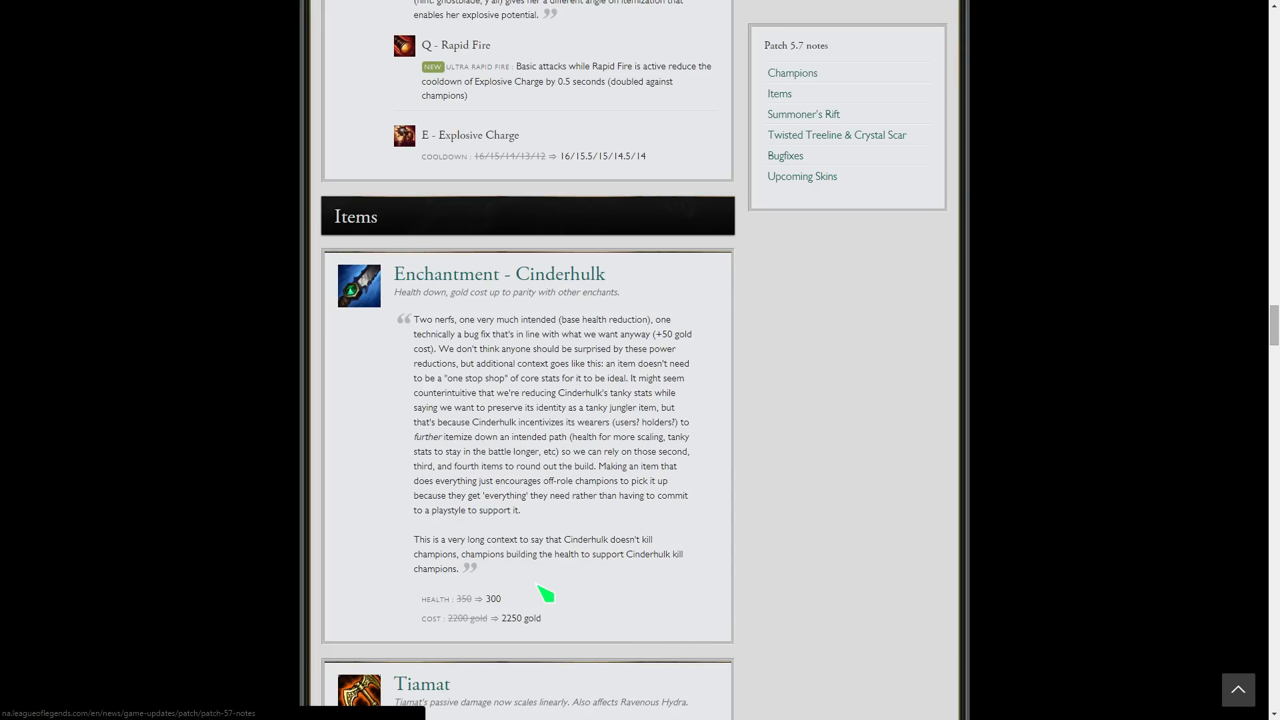
mouse_move(614, 648)
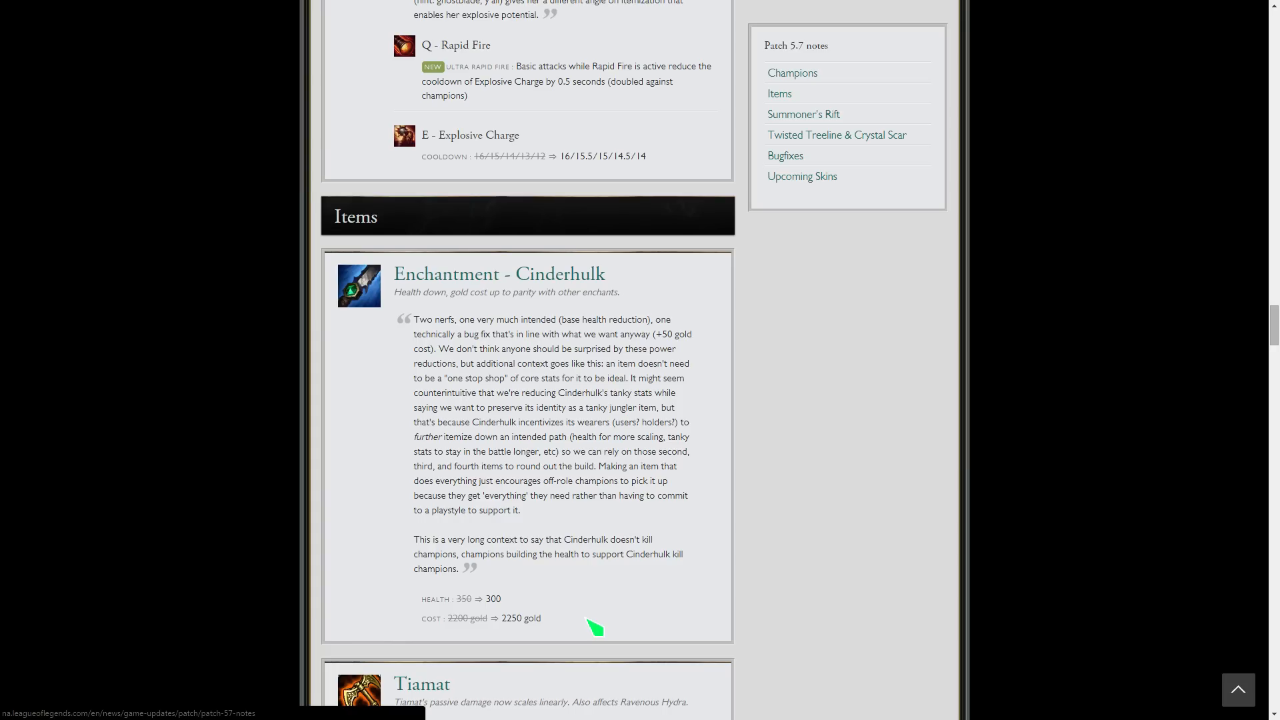
mouse_move(636, 551)
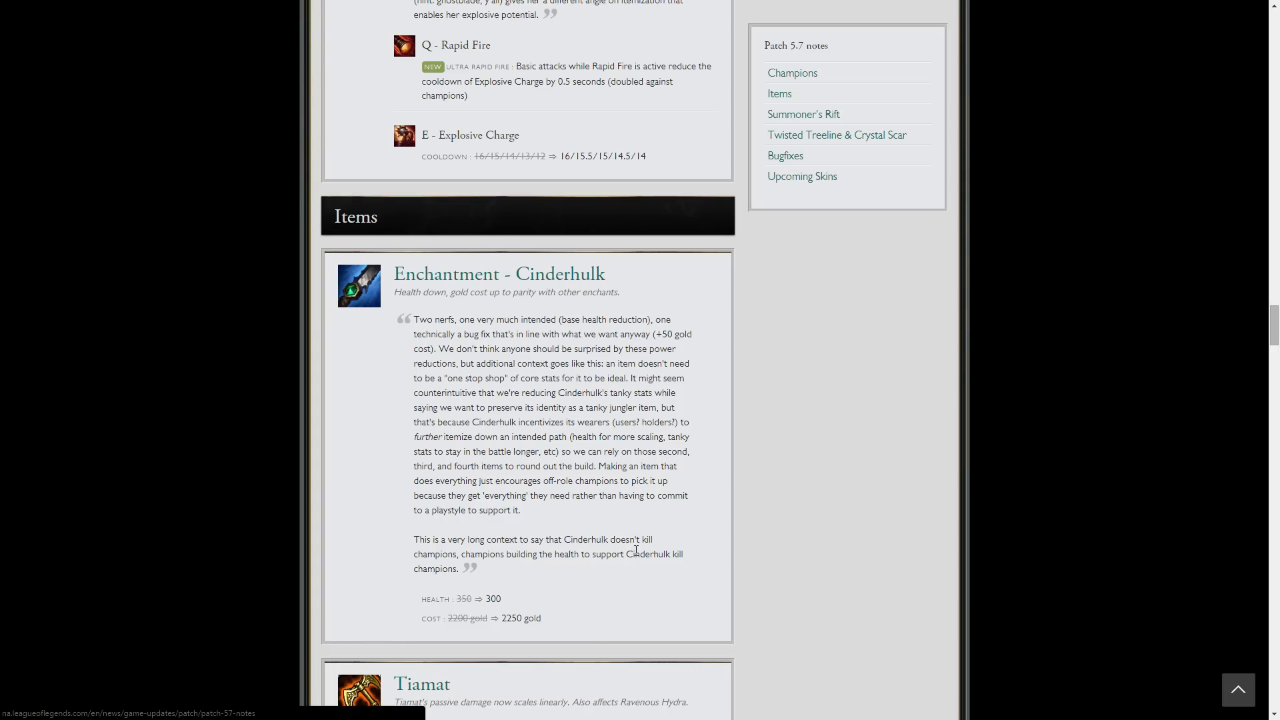
scroll("down", 3)
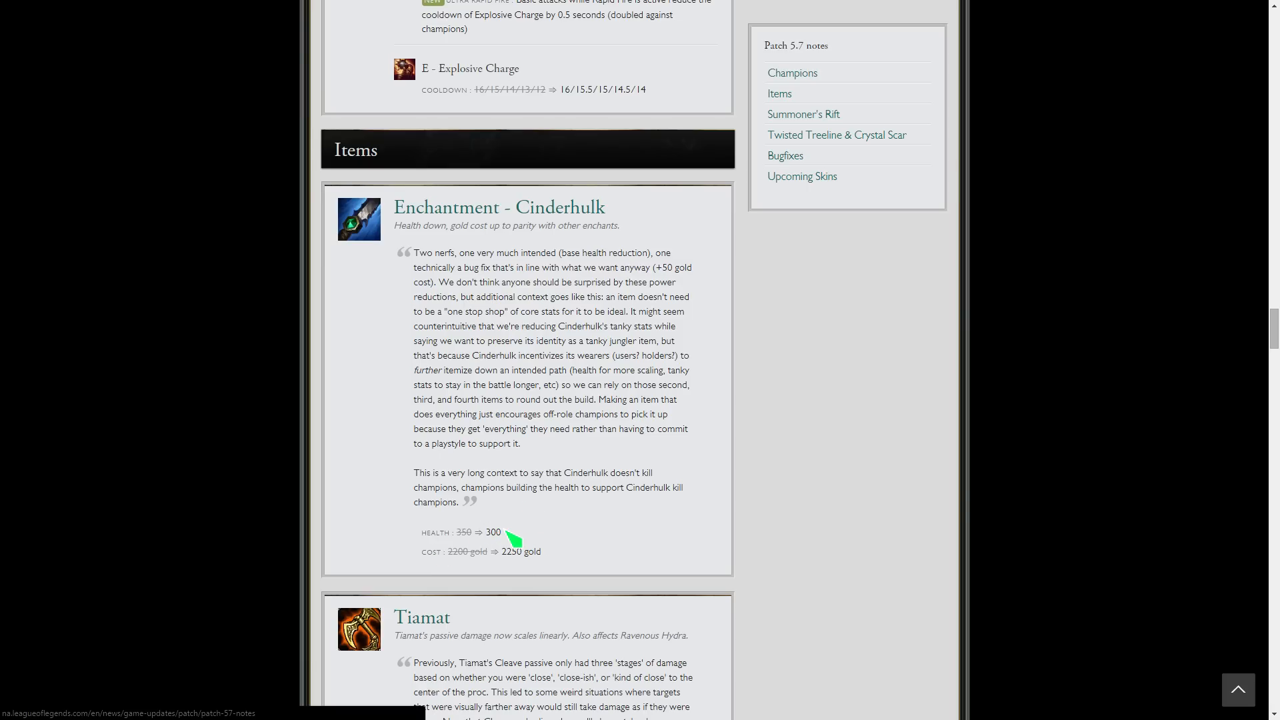
mouse_move(646, 512)
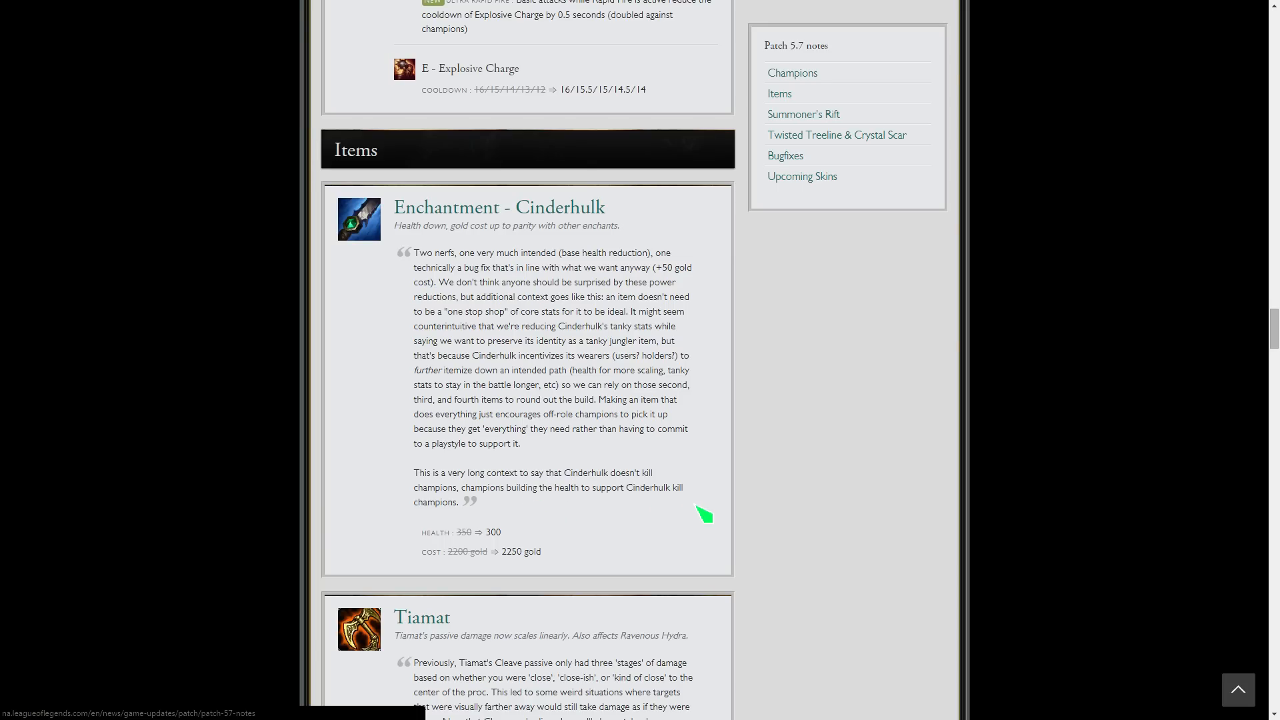
mouse_move(751, 517)
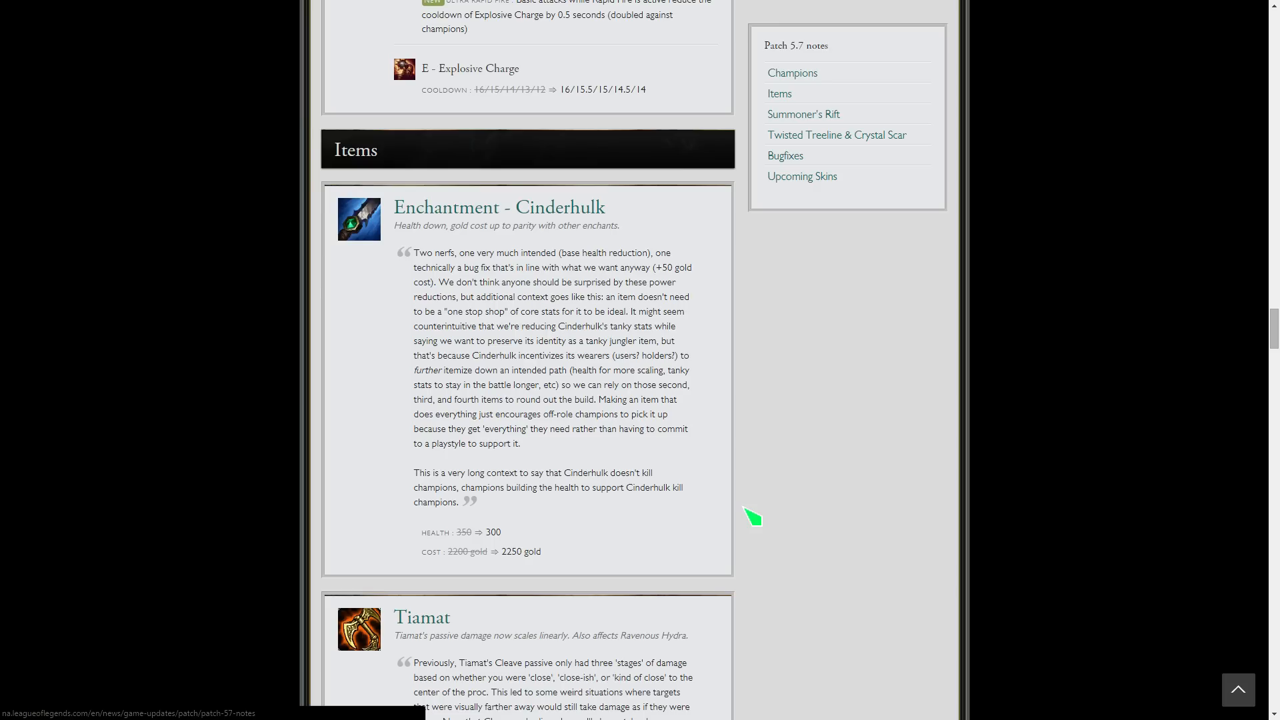
scroll("down", 3)
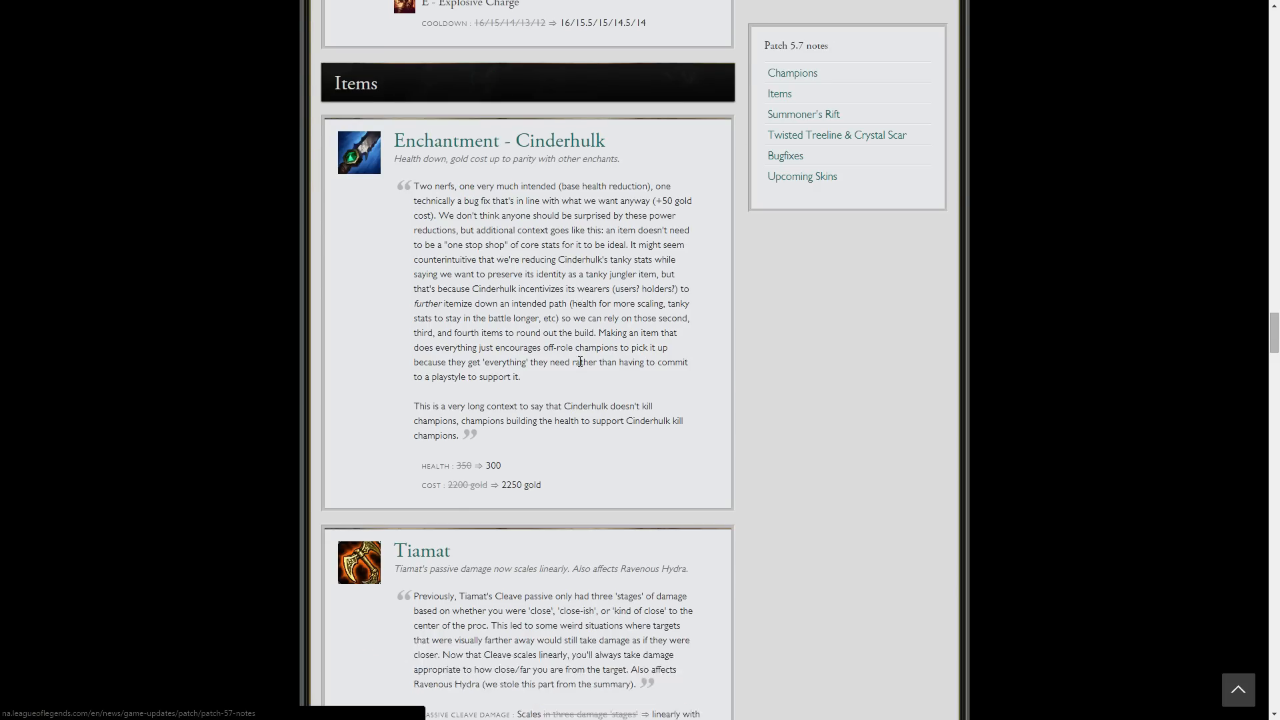
- Scroll past Tiamat's Cleave scaling entry to the Summoner's Rift banner and Gift of the Toadstool Gromp Smite buff
scroll("down", 3)
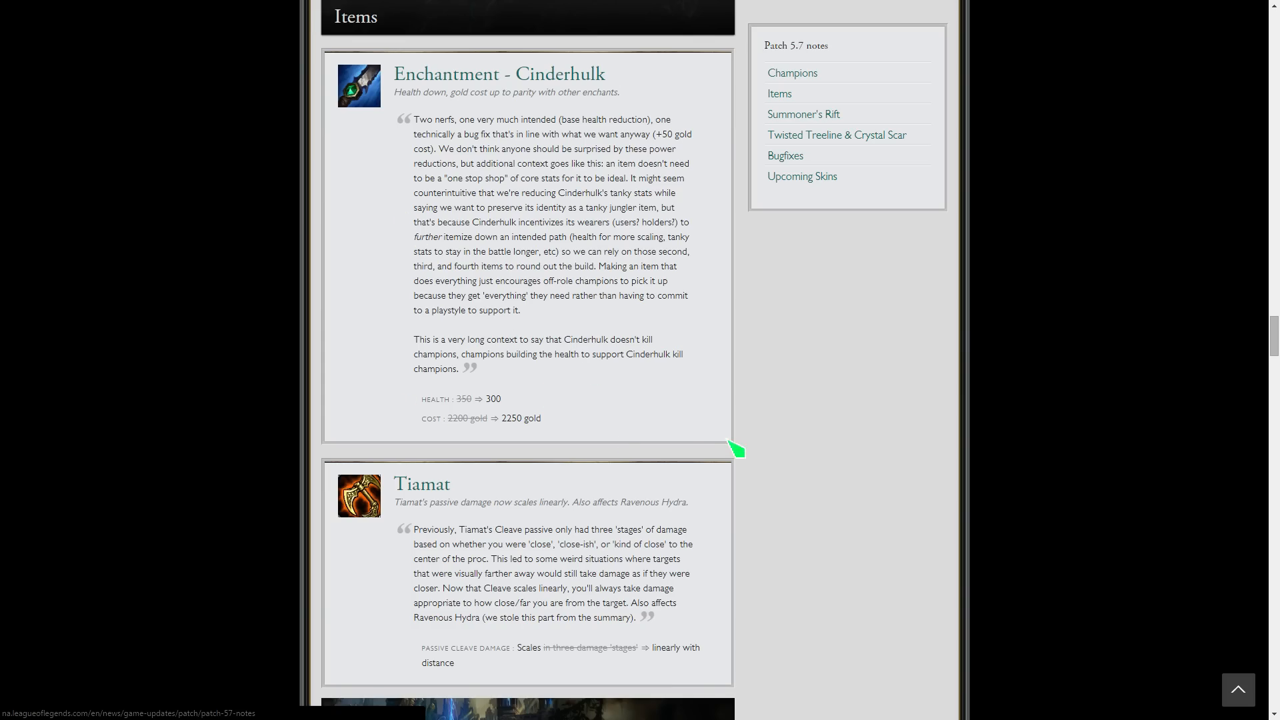
scroll("down", 3)
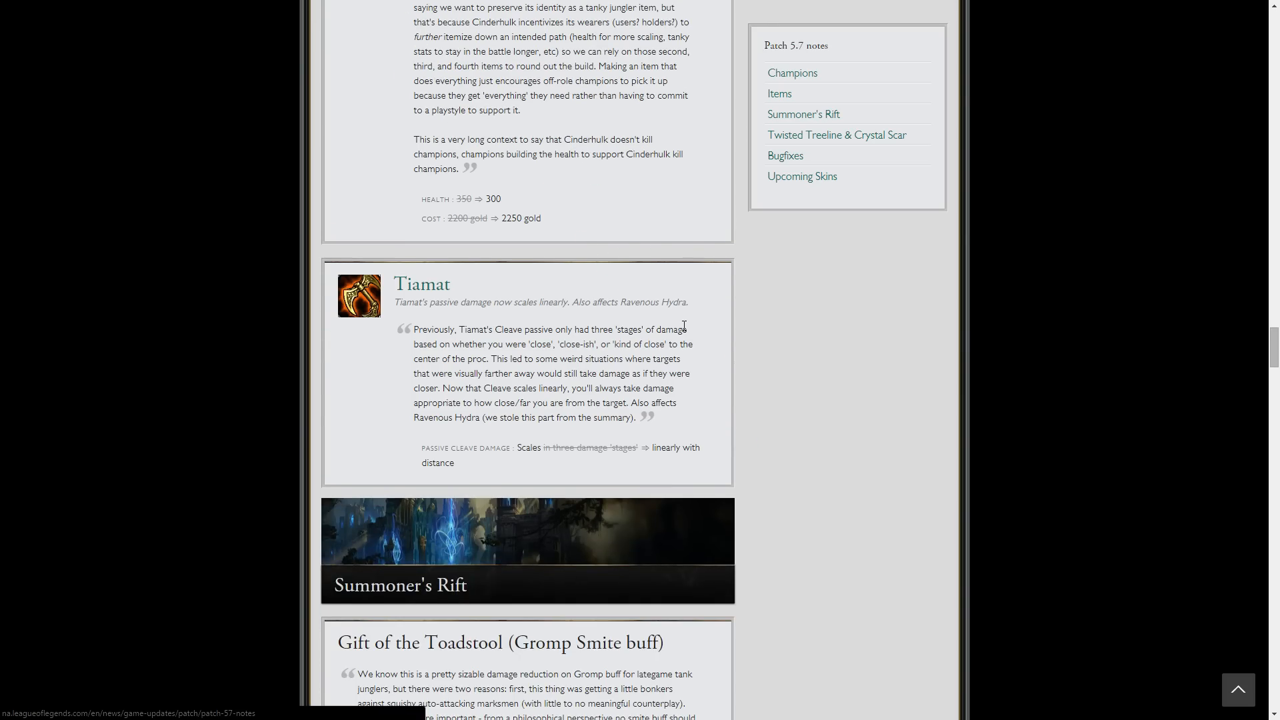
mouse_move(600, 468)
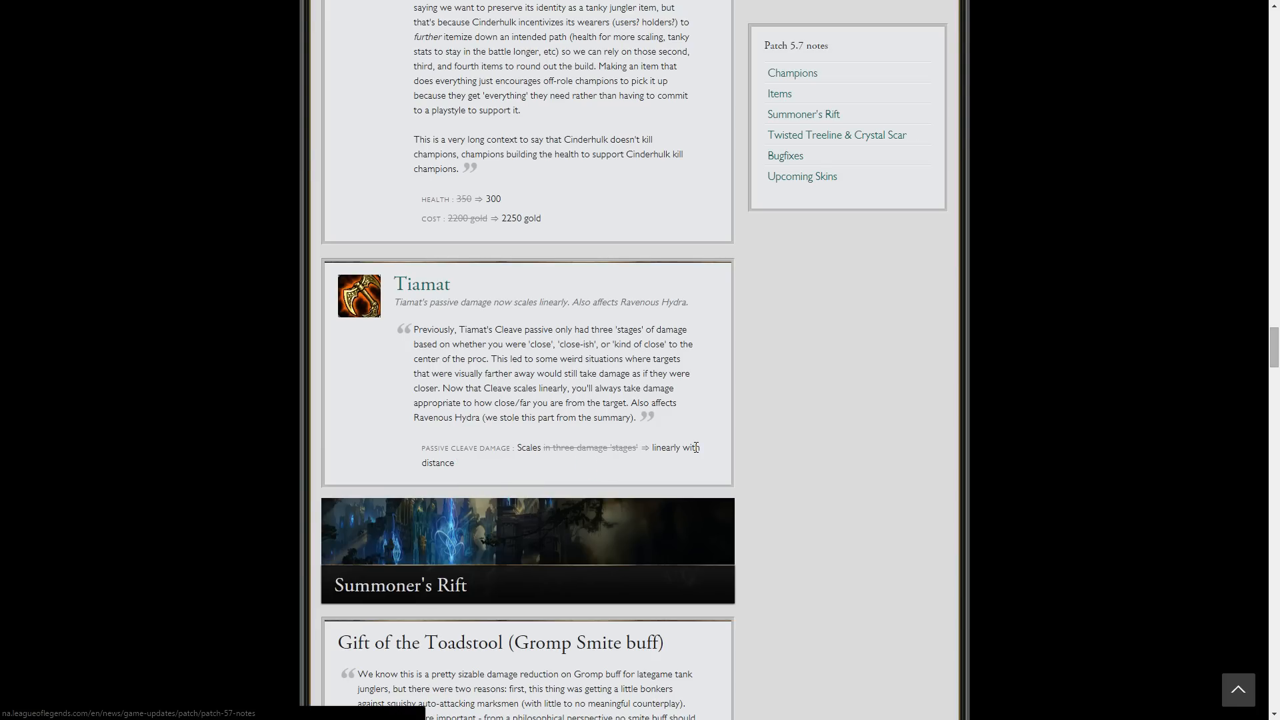
mouse_move(635, 403)
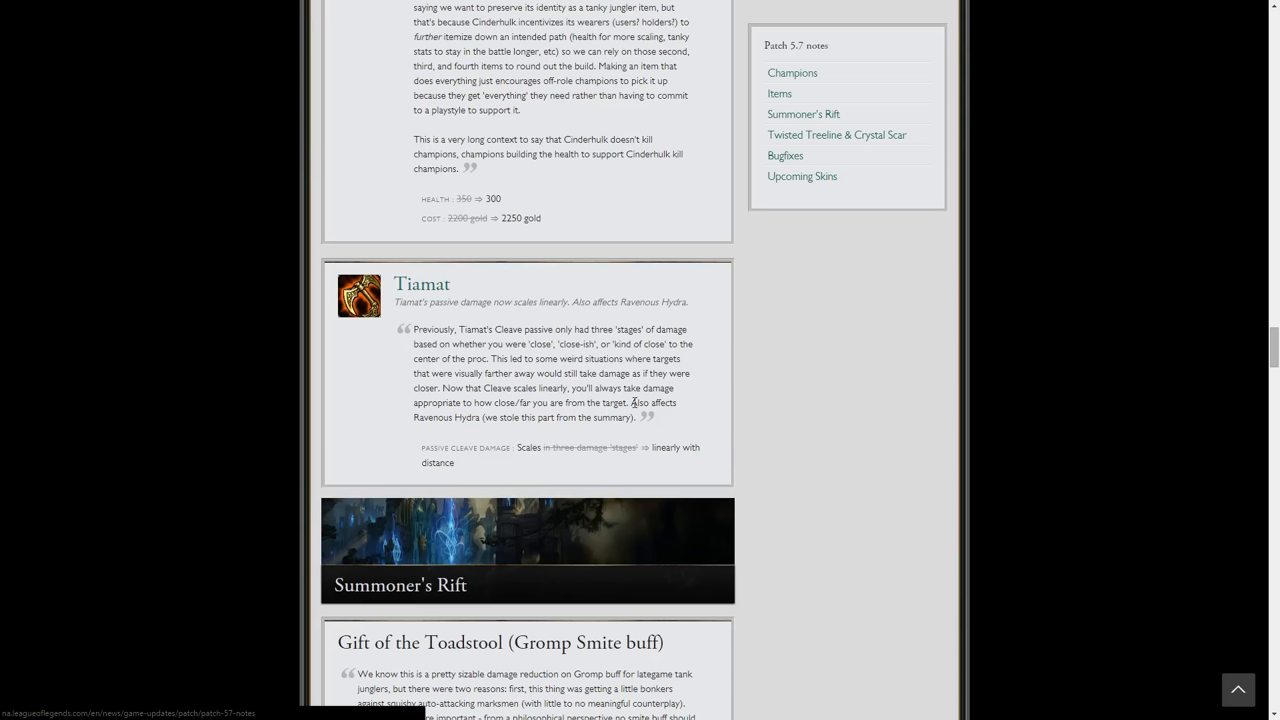
scroll("down", 3)
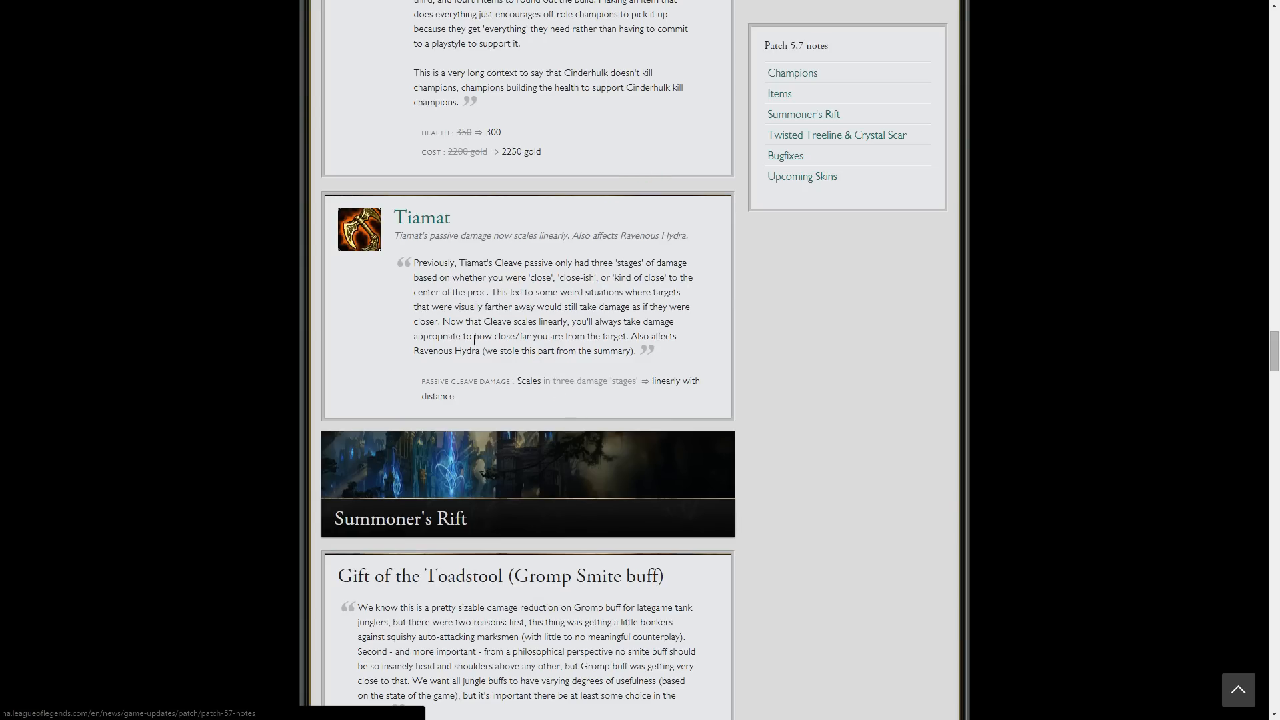
mouse_move(531, 336)
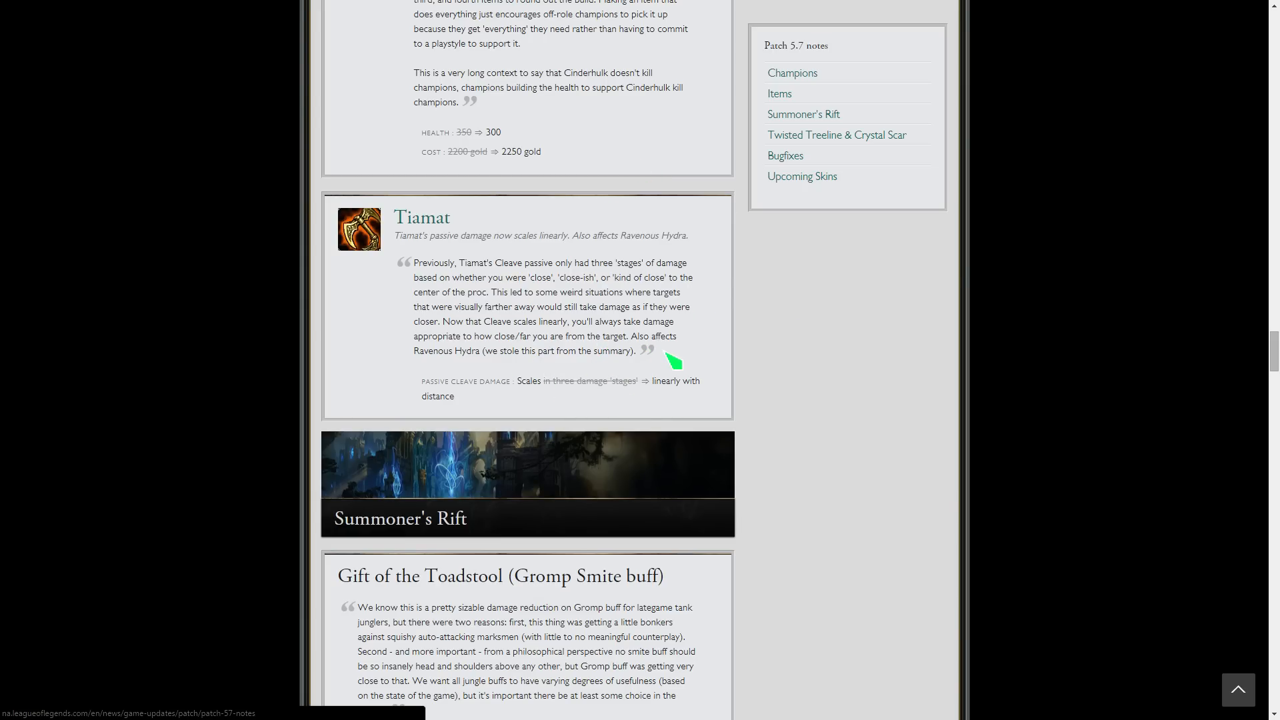
mouse_move(722, 362)
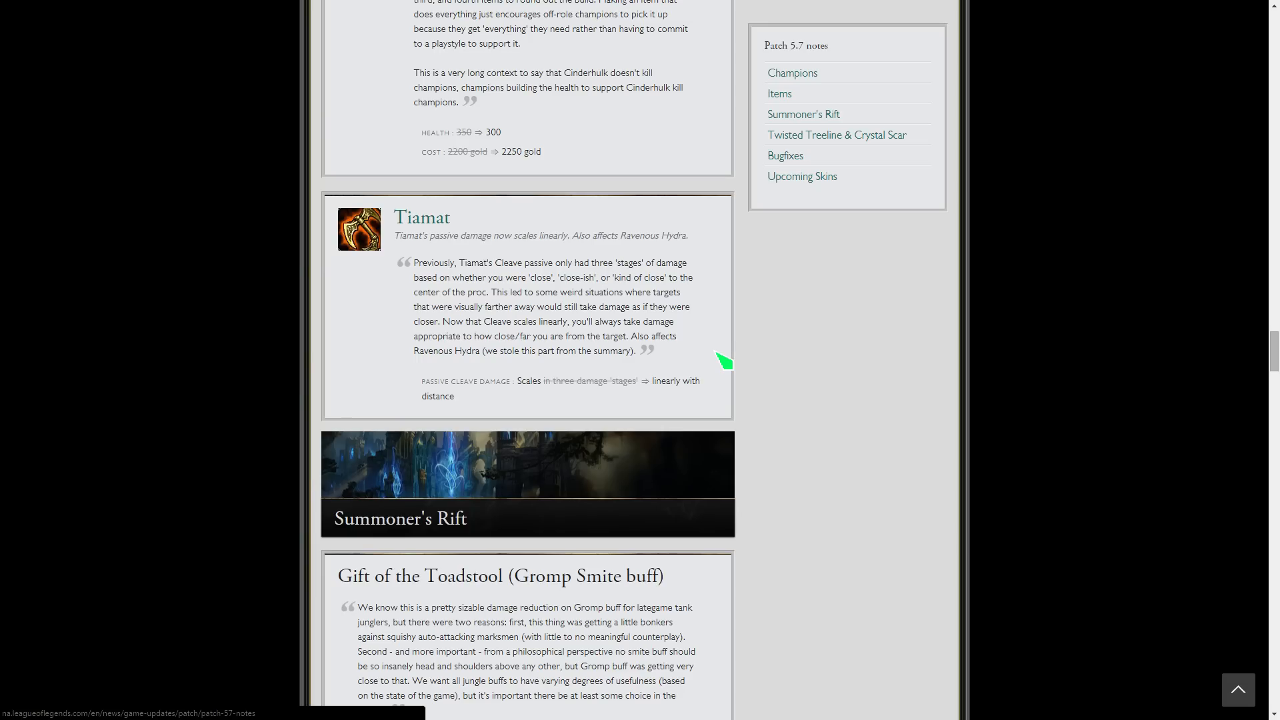
scroll("down", 3)
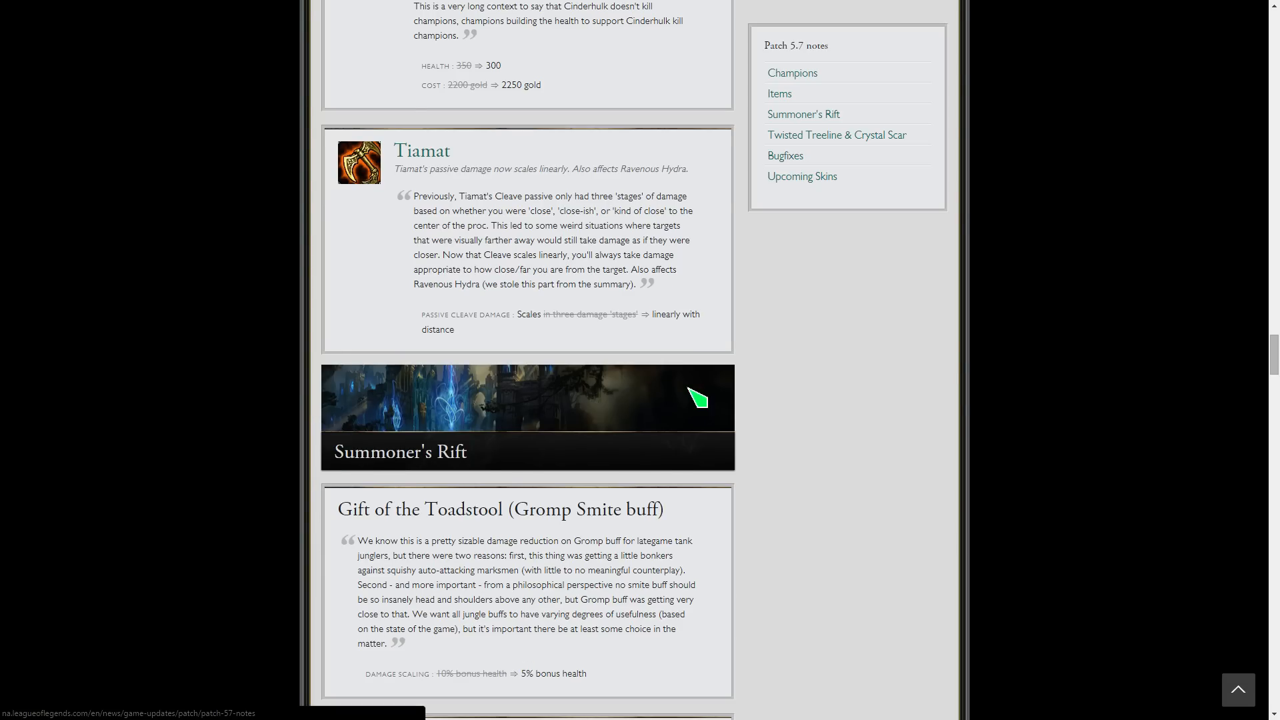
- Toggle fullscreen and scroll past the last Summoner's Rift entries to Twisted Treeline & Crystal Scar's Luden's Echo
scroll("down", 3)
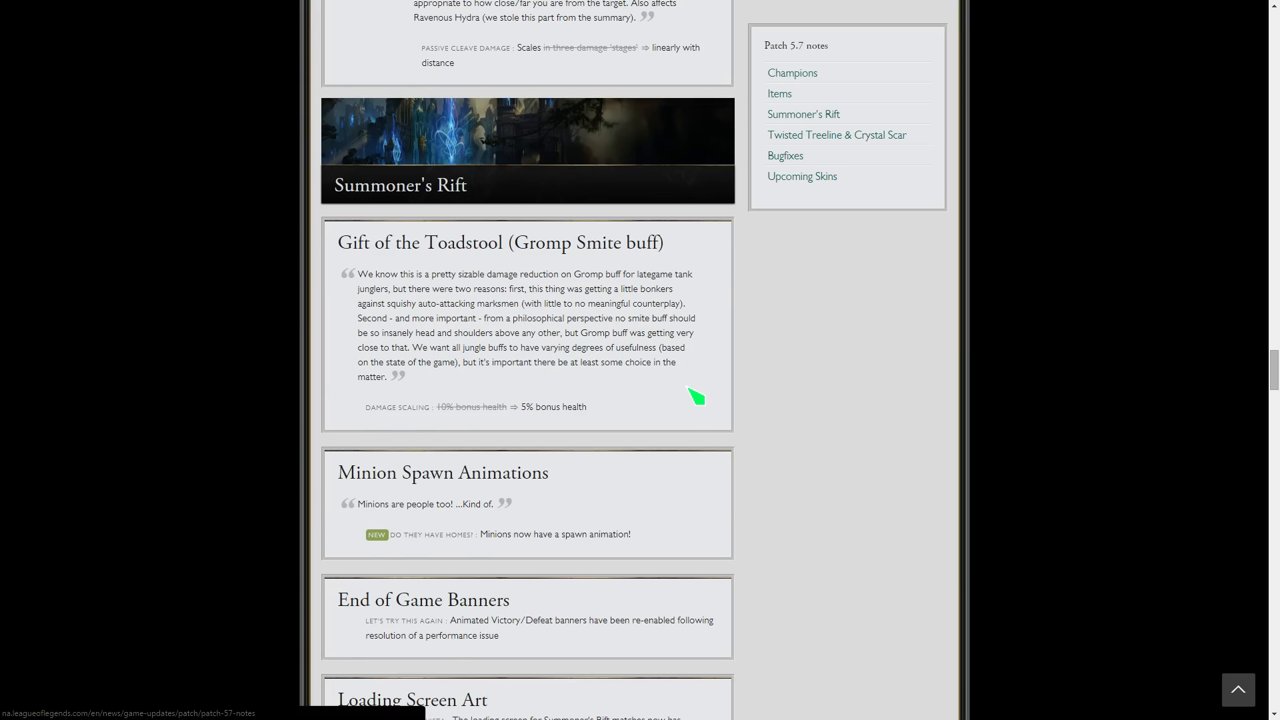
scroll("down", 3)
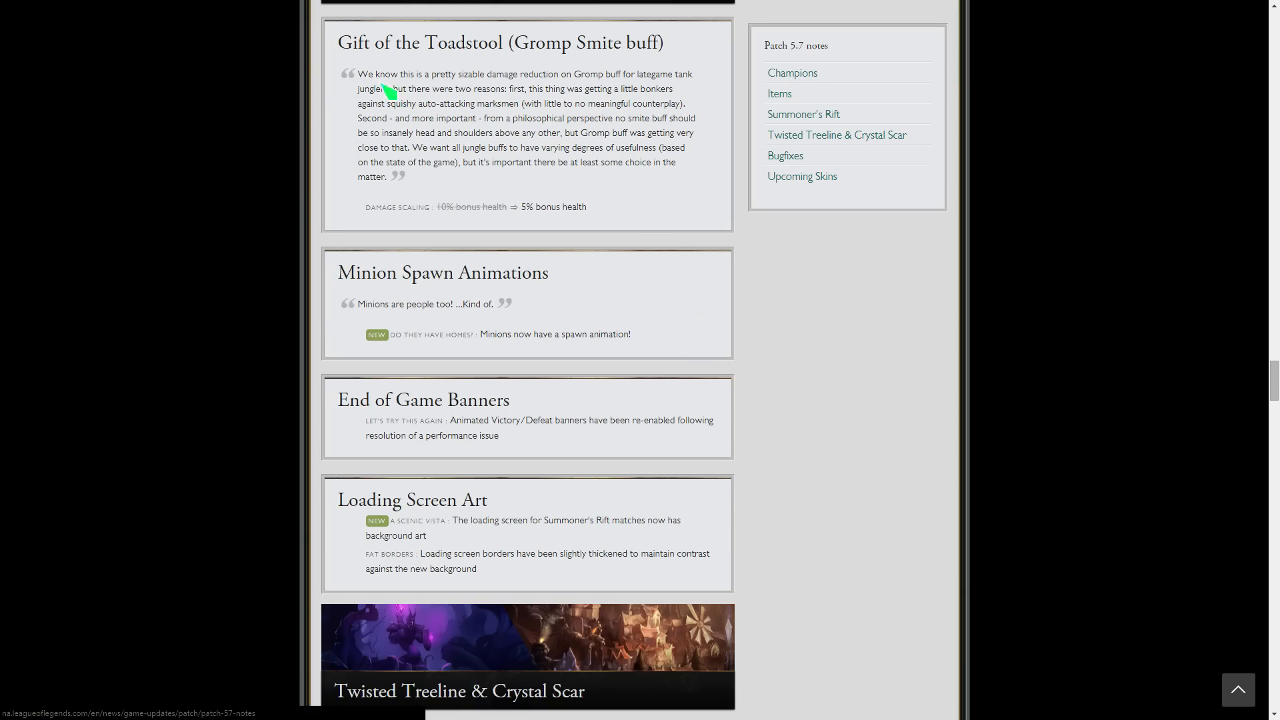
mouse_move(613, 230)
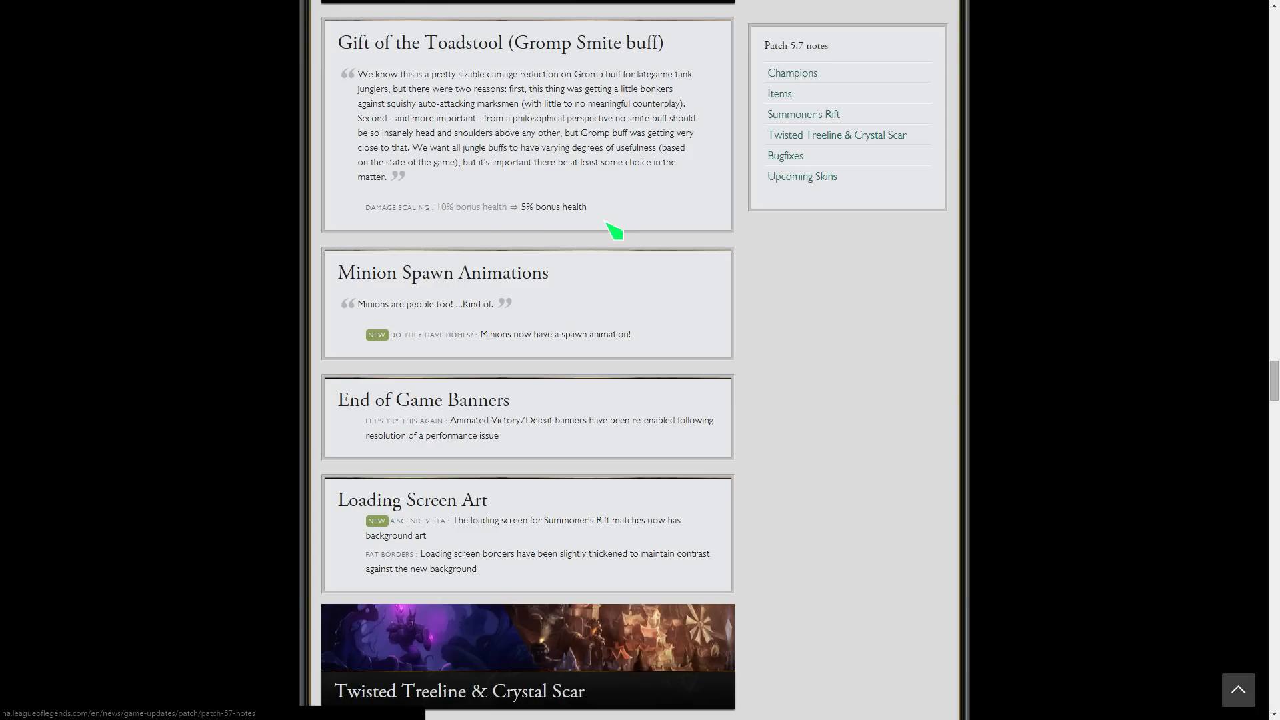
mouse_move(600, 165)
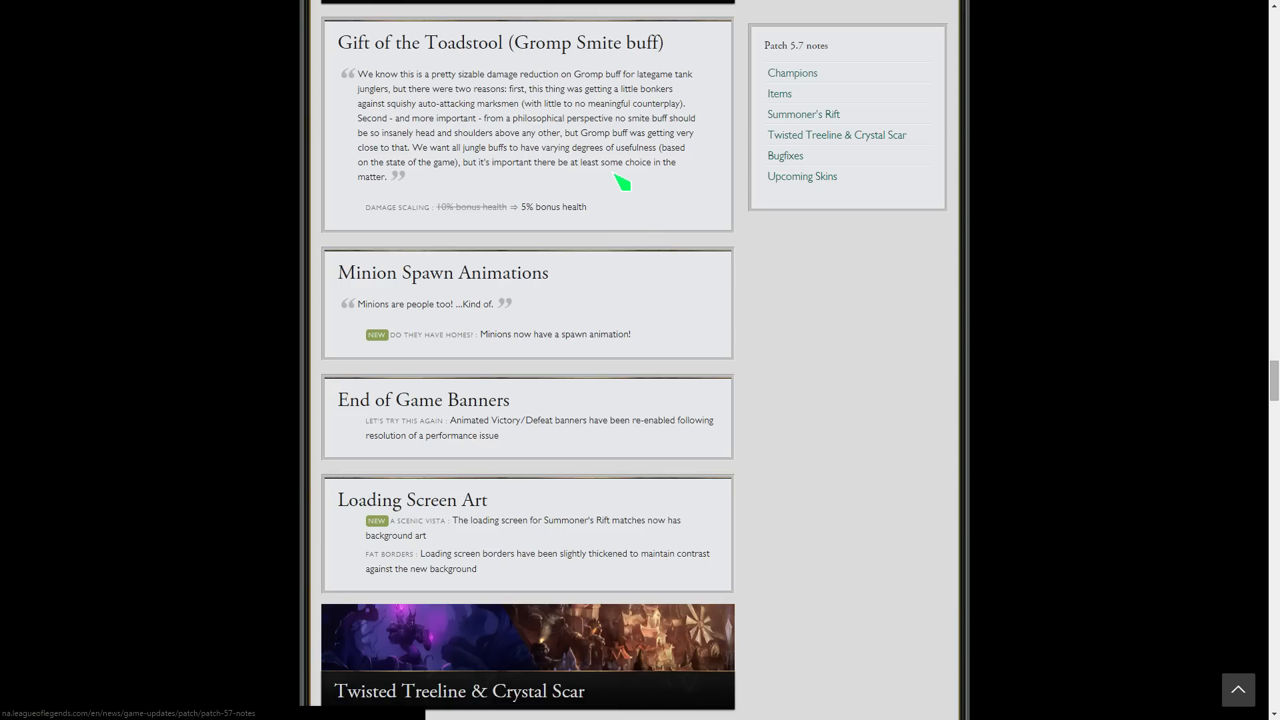
key("f11")
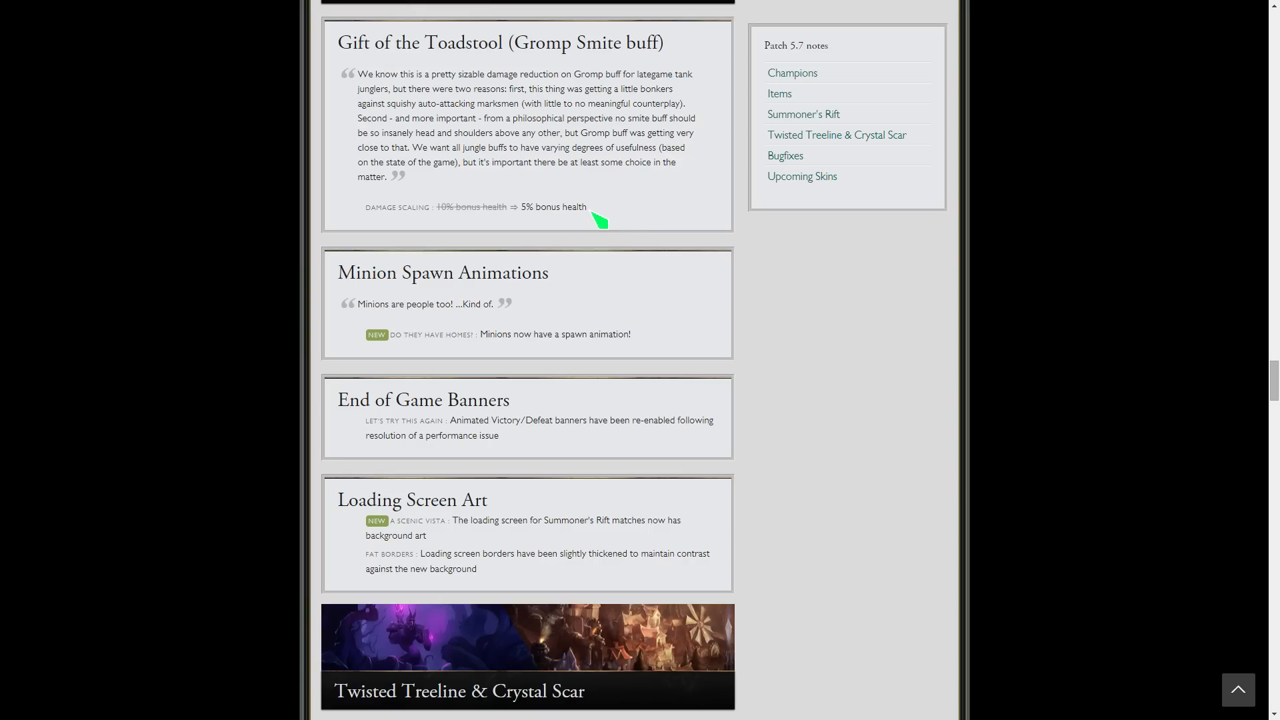
mouse_move(587, 297)
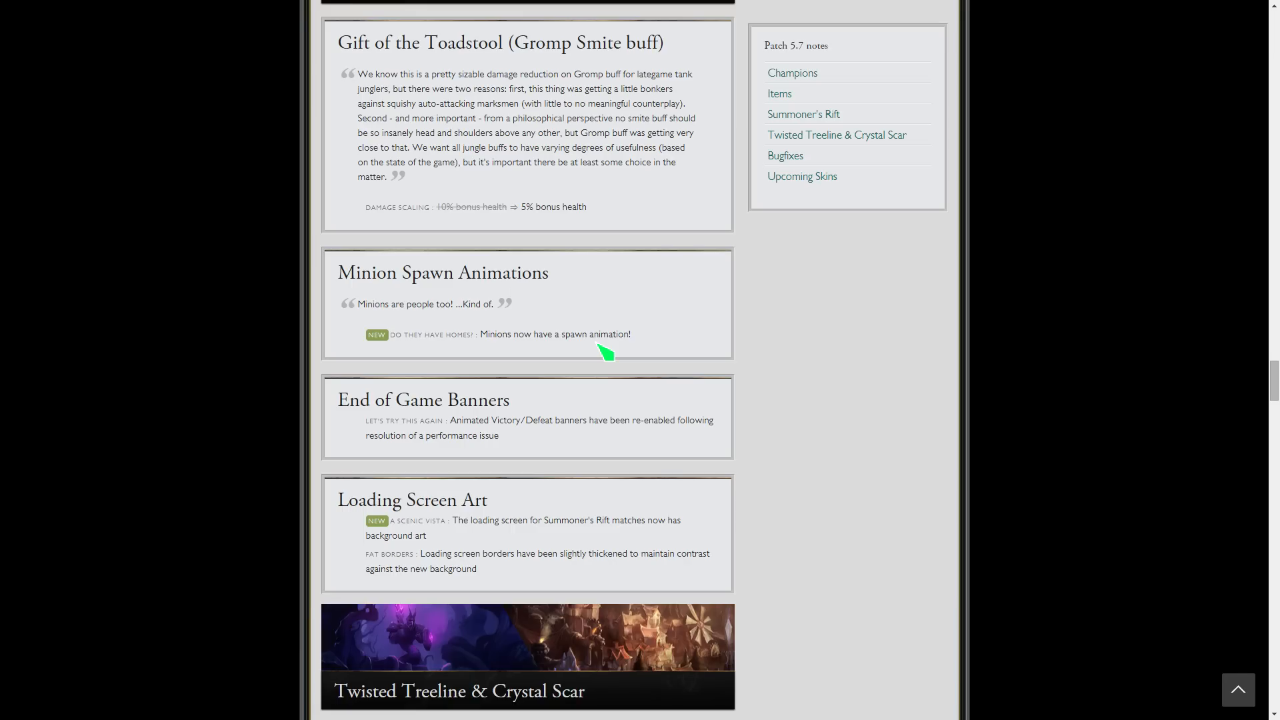
mouse_move(342, 427)
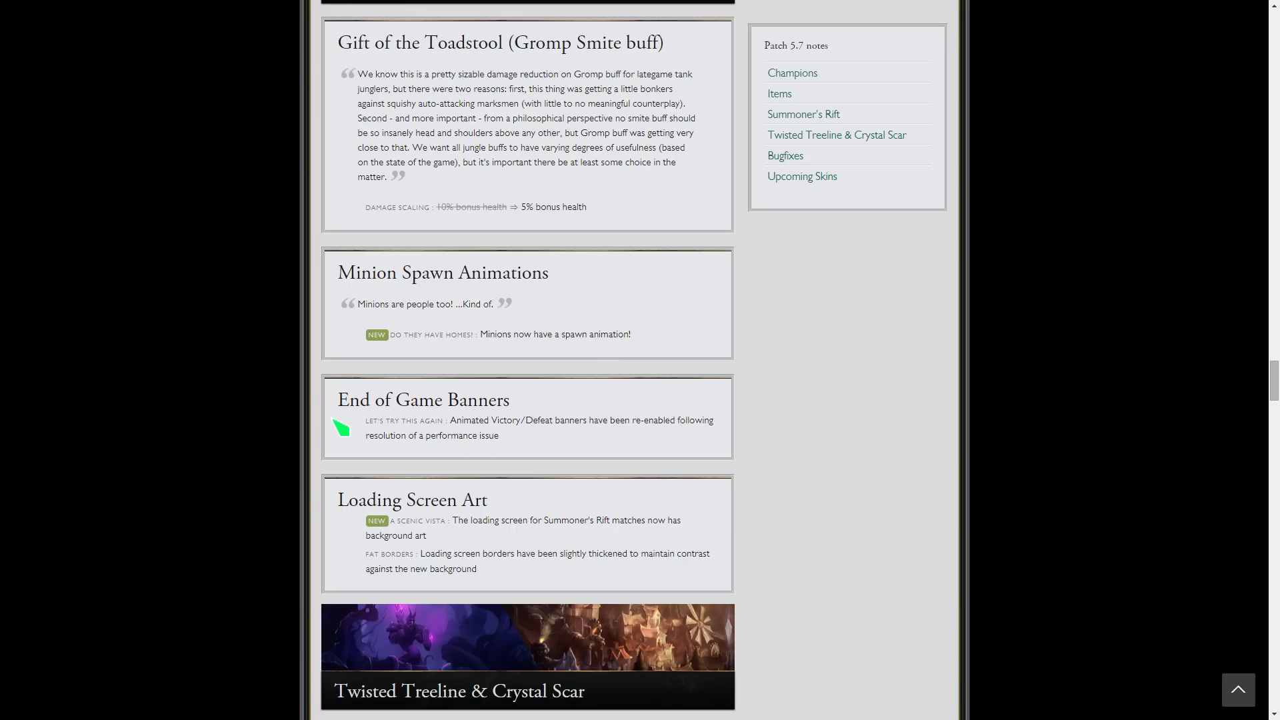
mouse_move(541, 328)
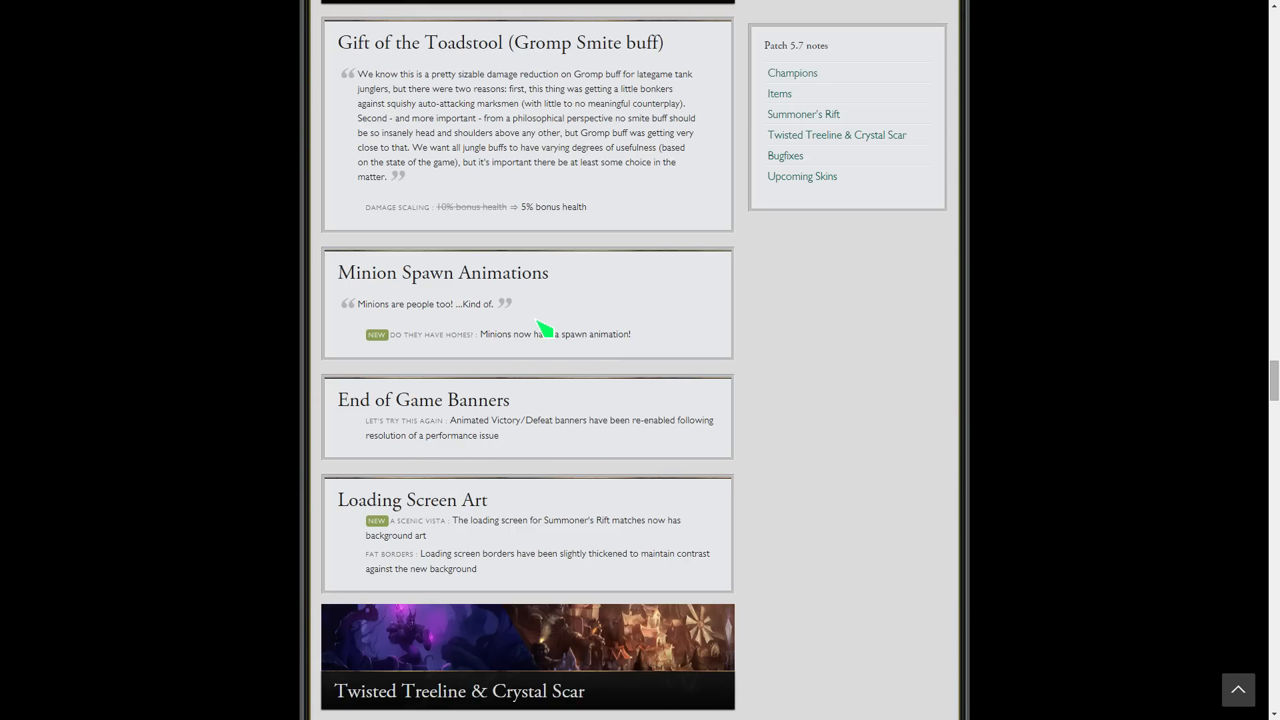
mouse_move(521, 308)
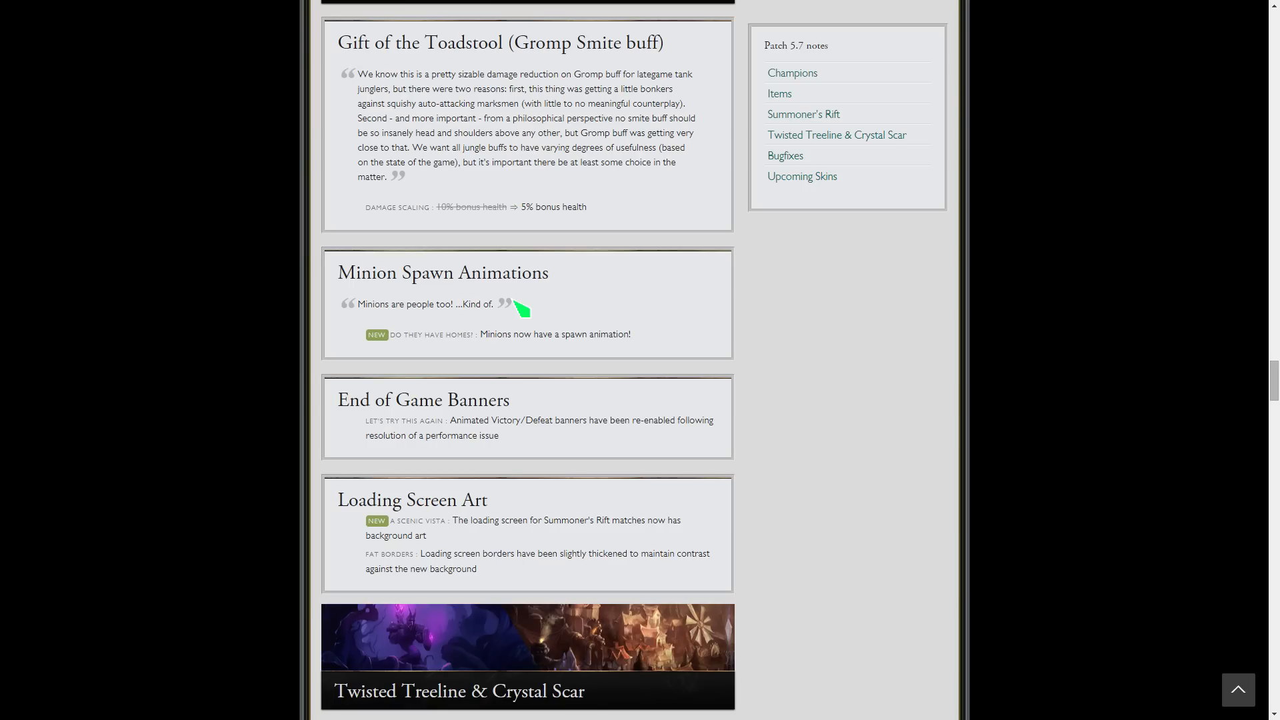
mouse_move(812, 502)
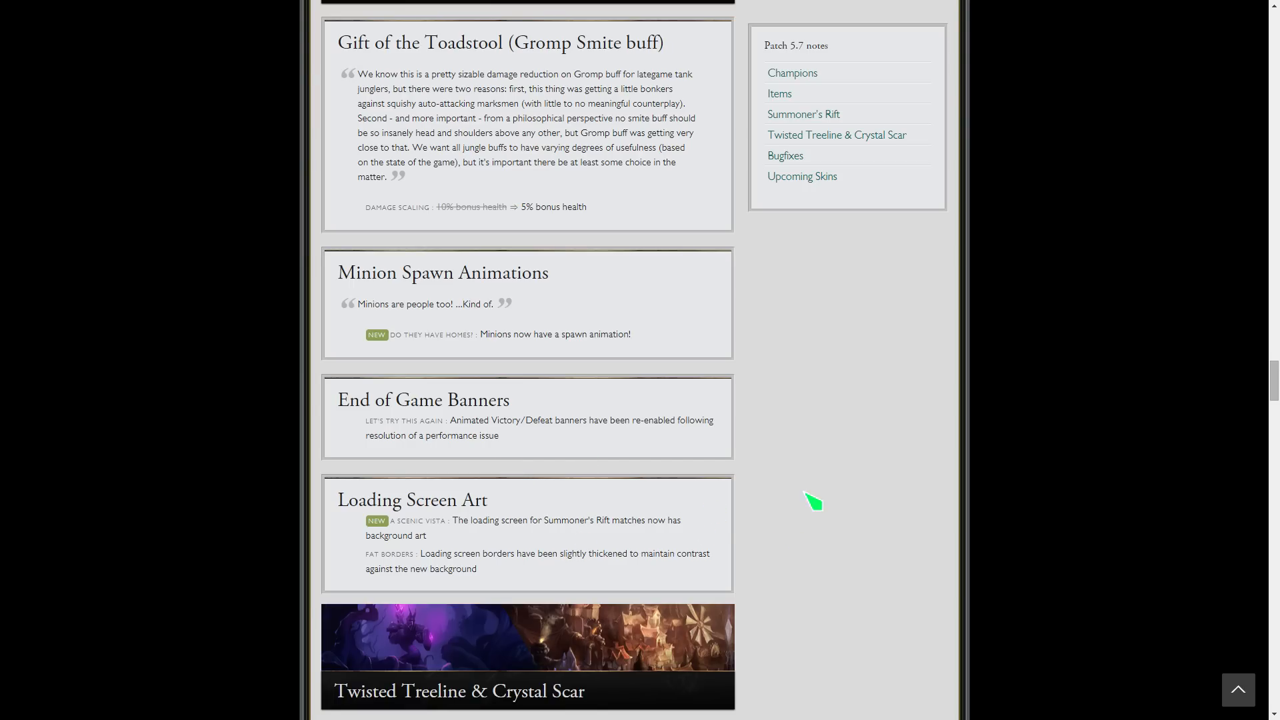
mouse_move(802, 461)
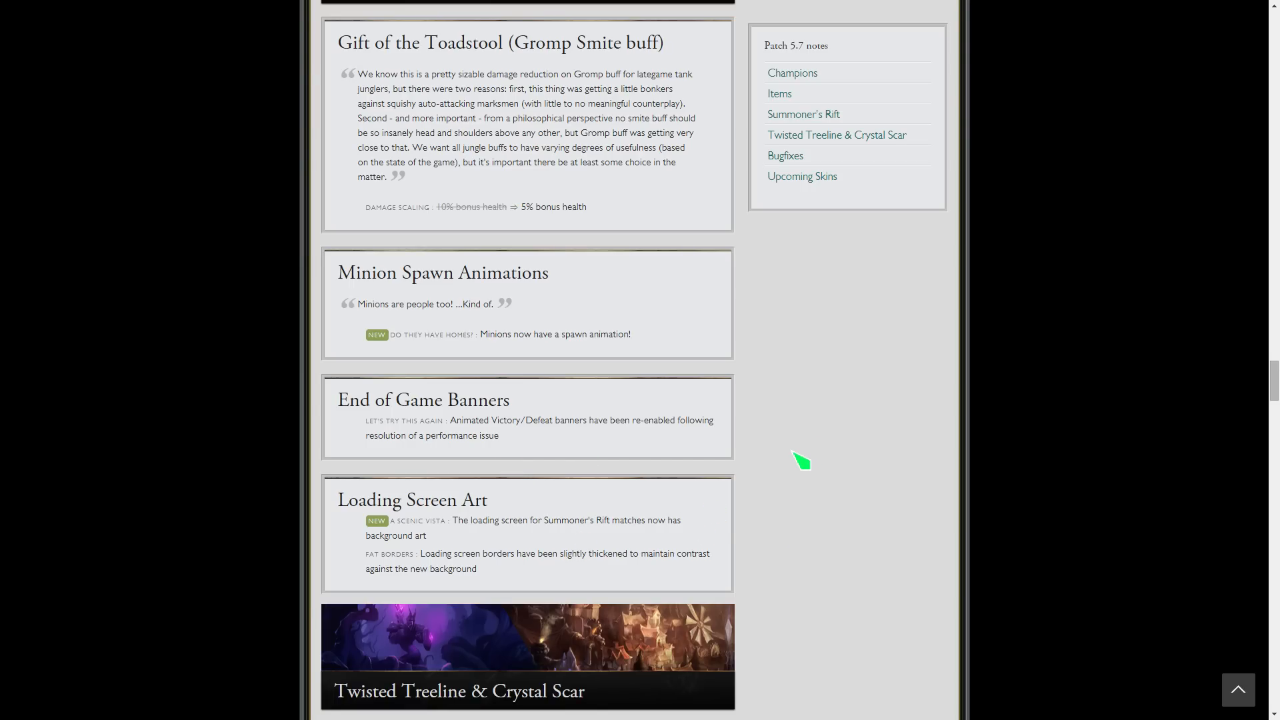
scroll("down", 3)
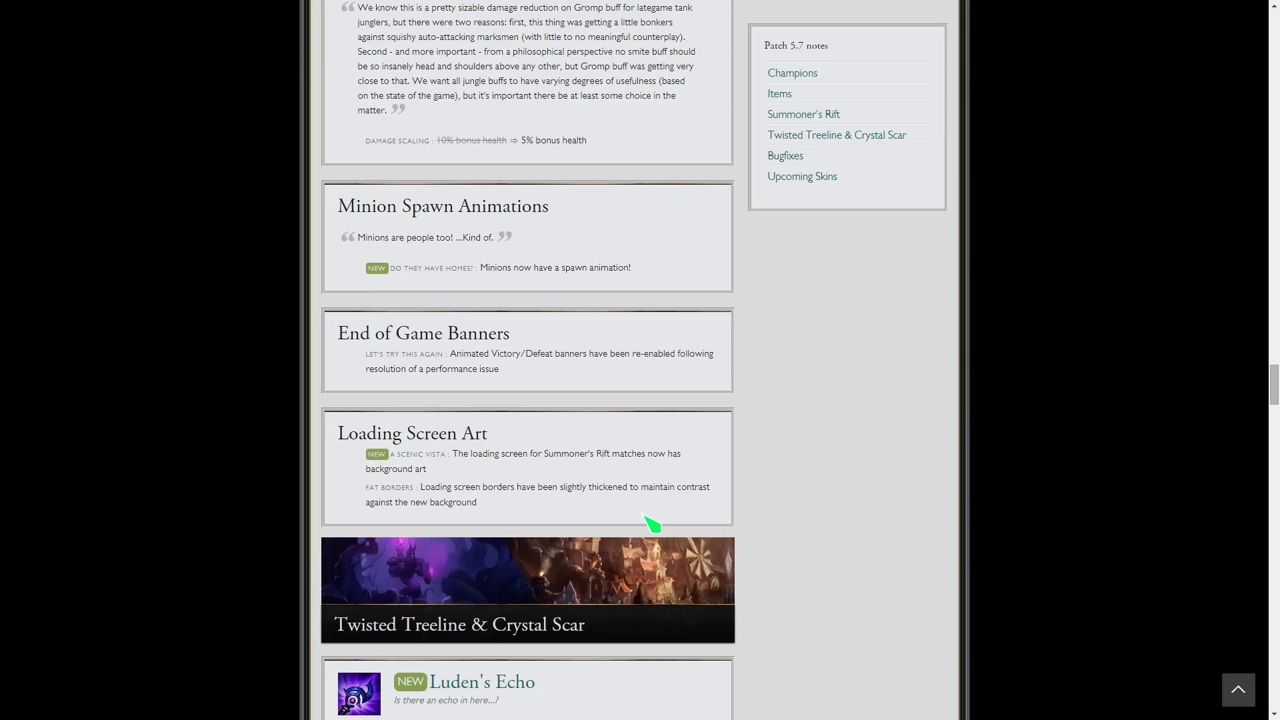
mouse_move(828, 475)
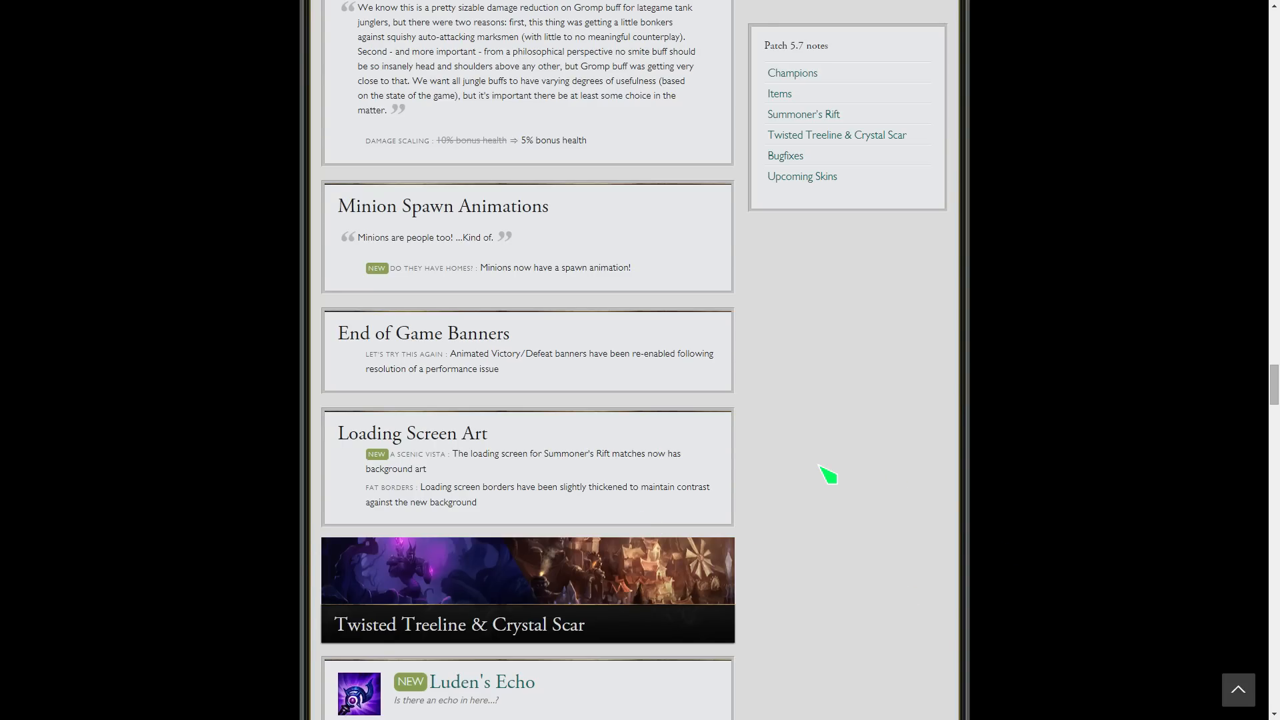
scroll("down", 3)
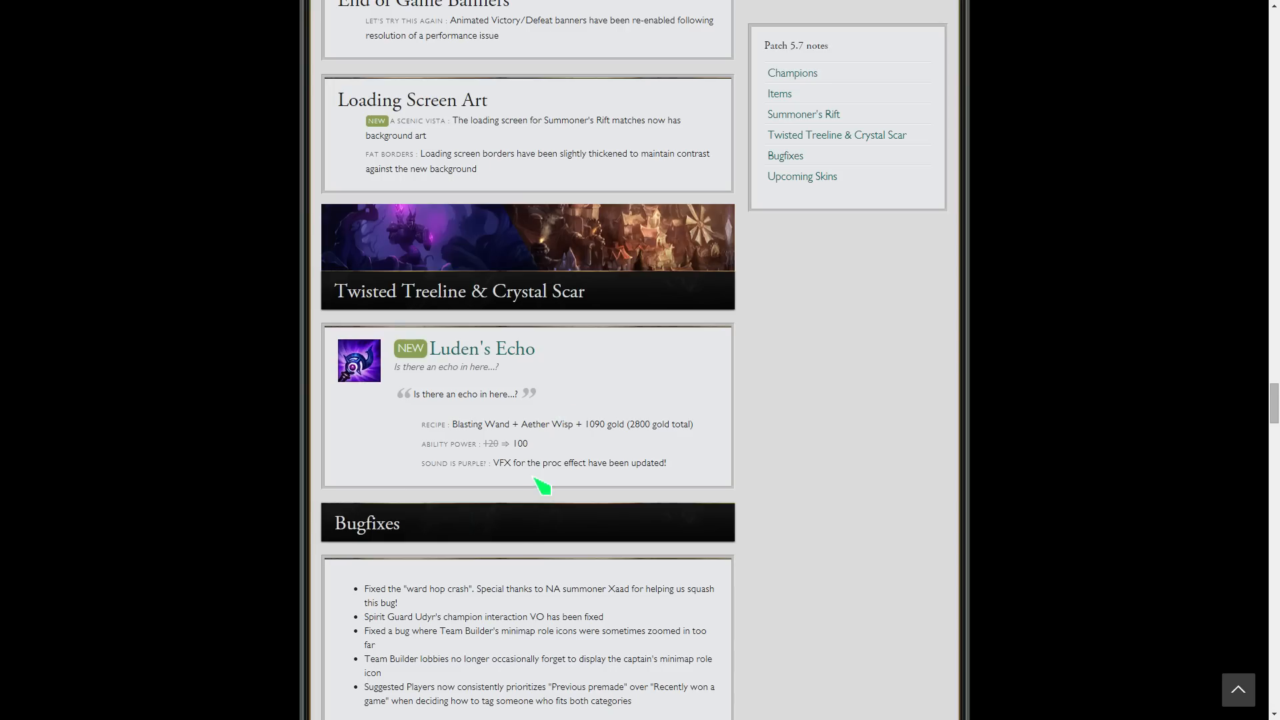
mouse_move(682, 500)
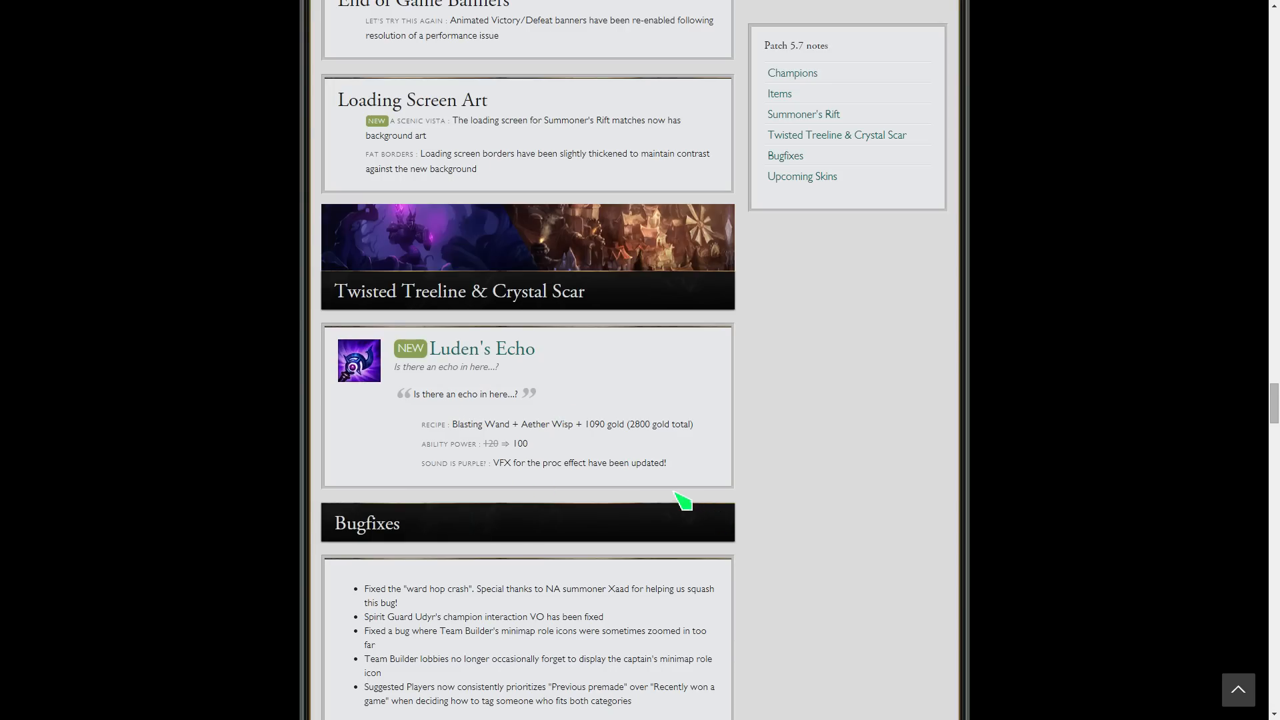
mouse_move(661, 488)
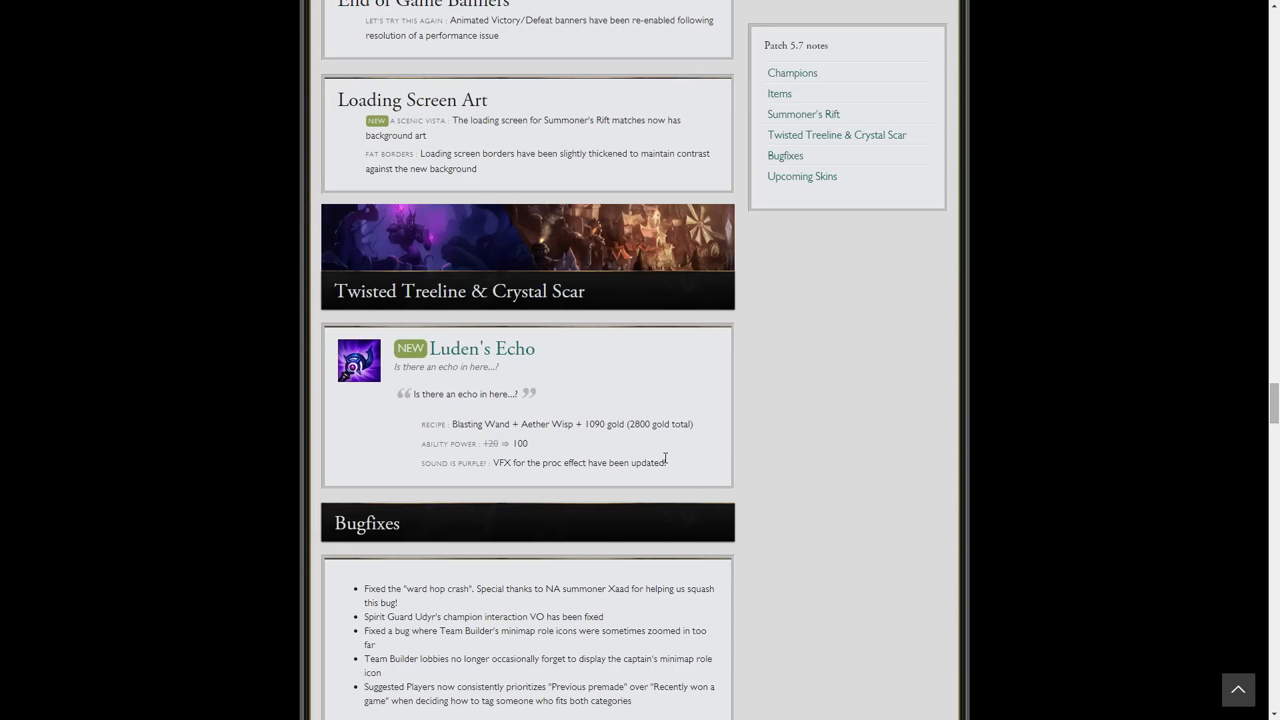
mouse_move(527, 448)
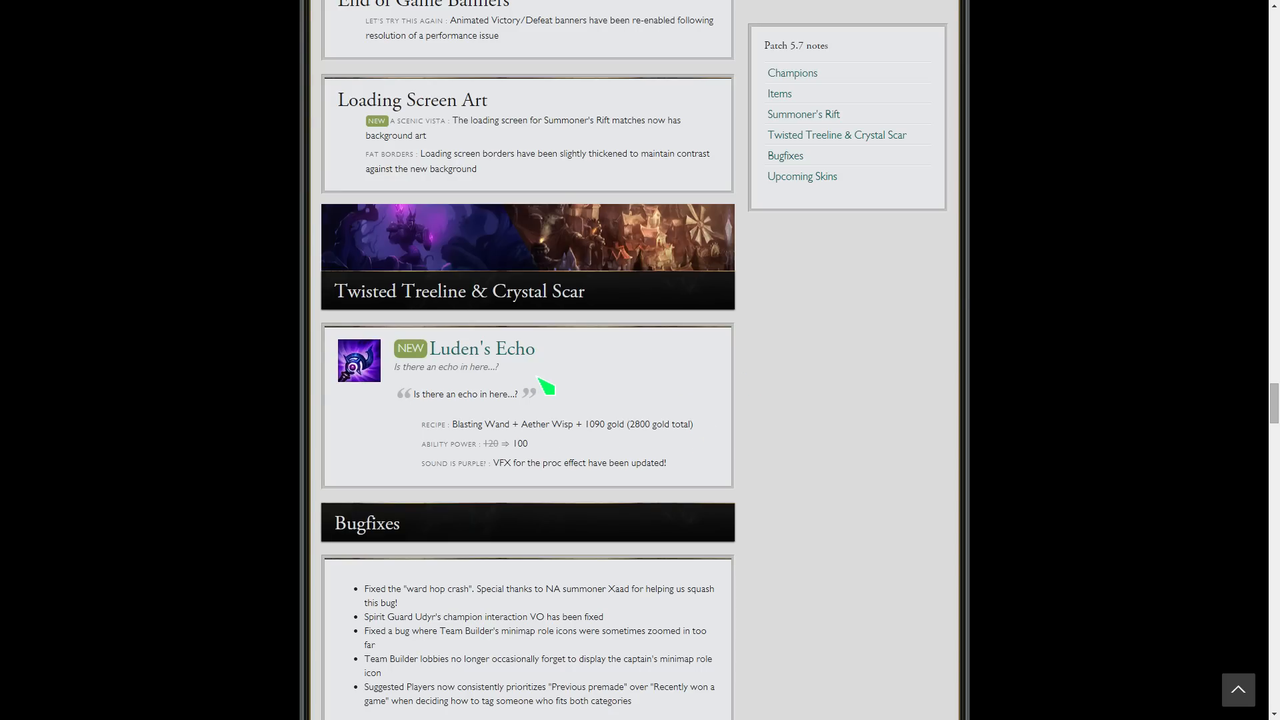
mouse_move(730, 248)
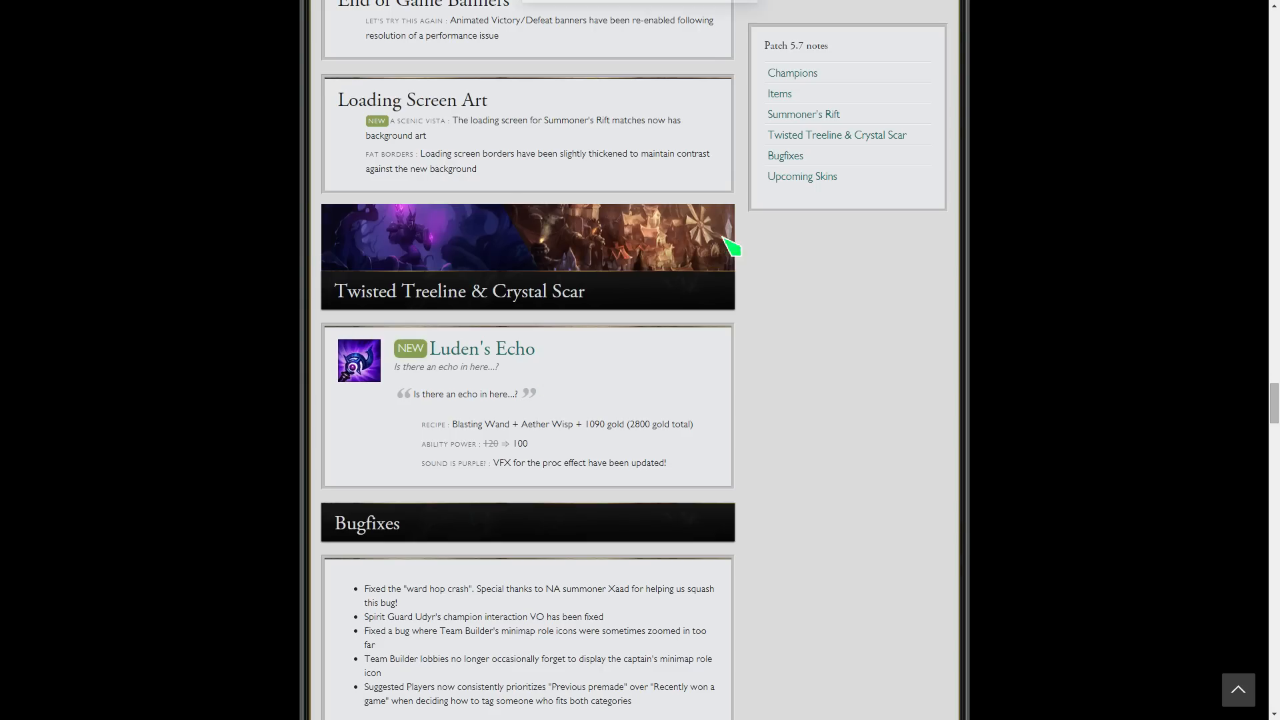
- Scroll to the full Luden's Echo entry and the Bugfixes header
scroll("down", 3)
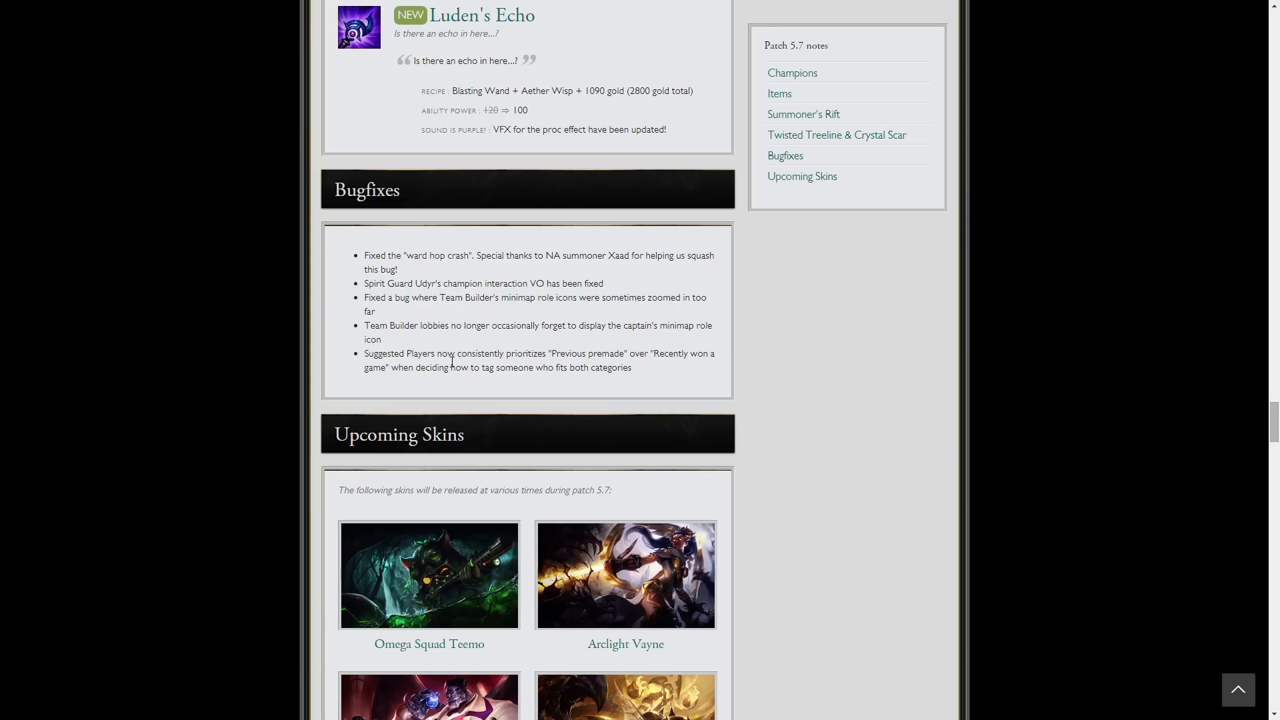
mouse_move(405, 317)
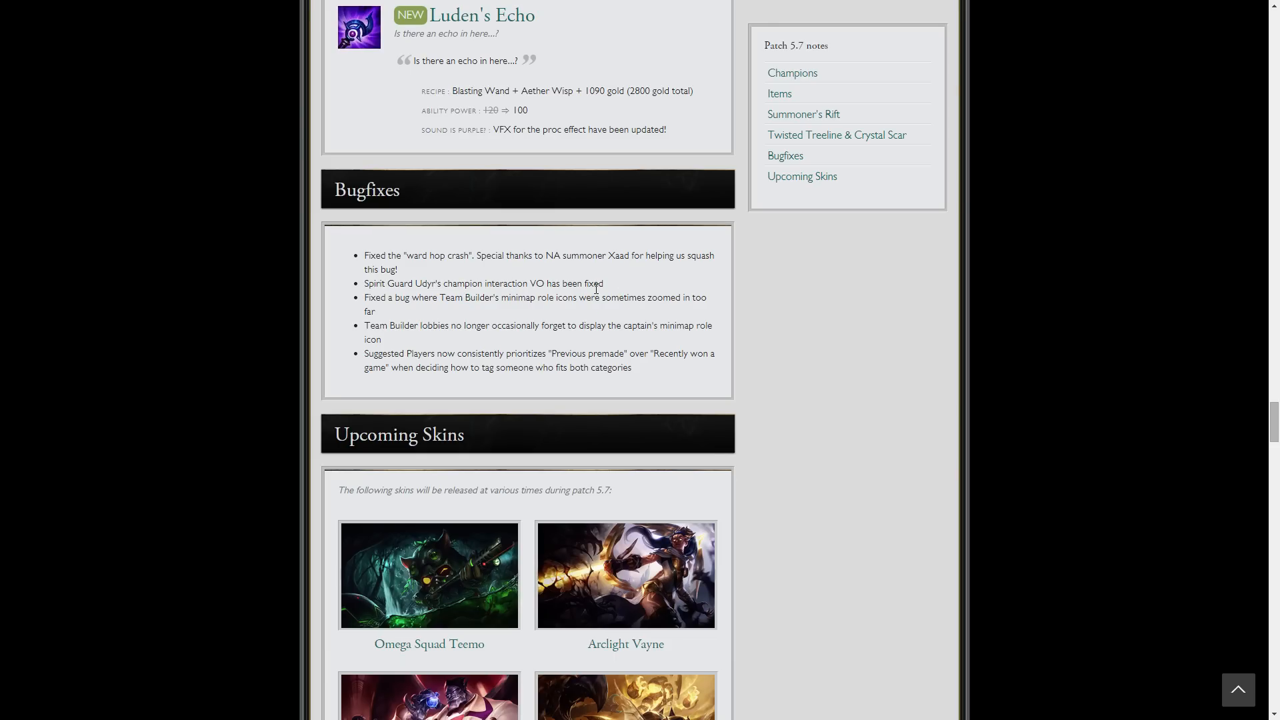
mouse_move(465, 288)
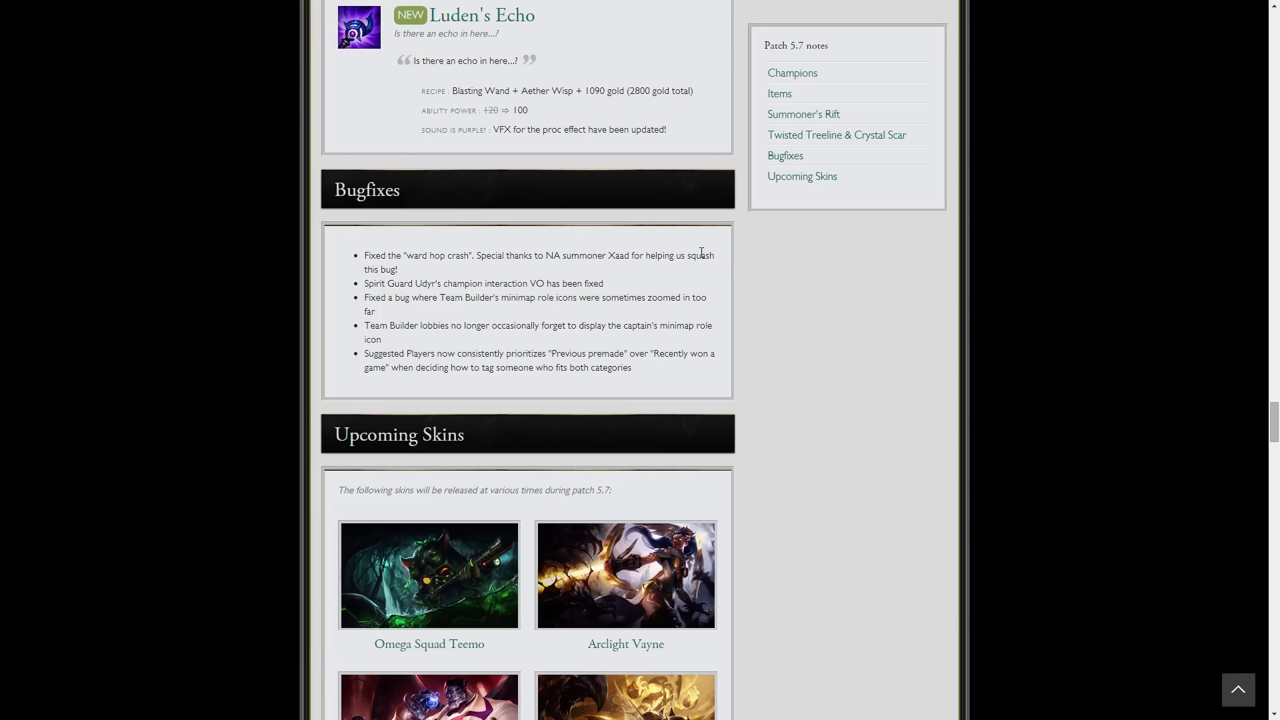
mouse_move(772, 302)
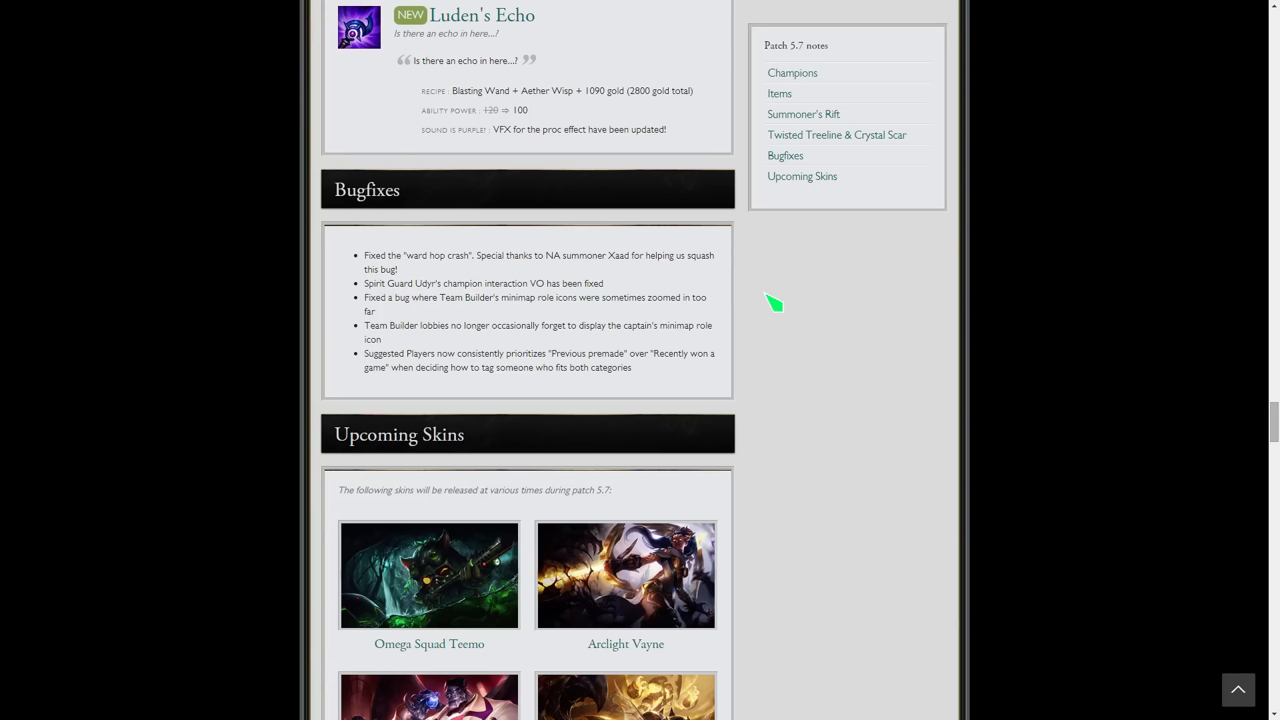
- Scroll through the Bugfixes list to Upcoming Skins with Omega Squad Teemo and Arclight Vayne
scroll("down", 3)
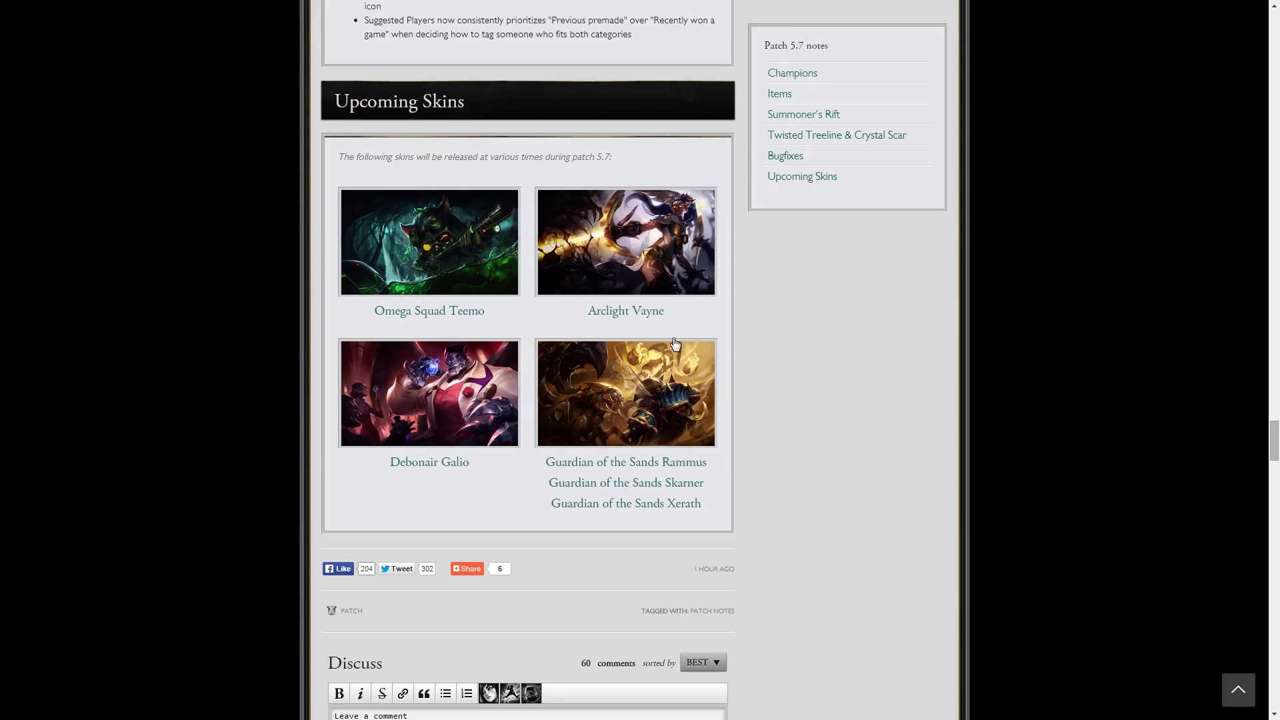
mouse_move(587, 236)
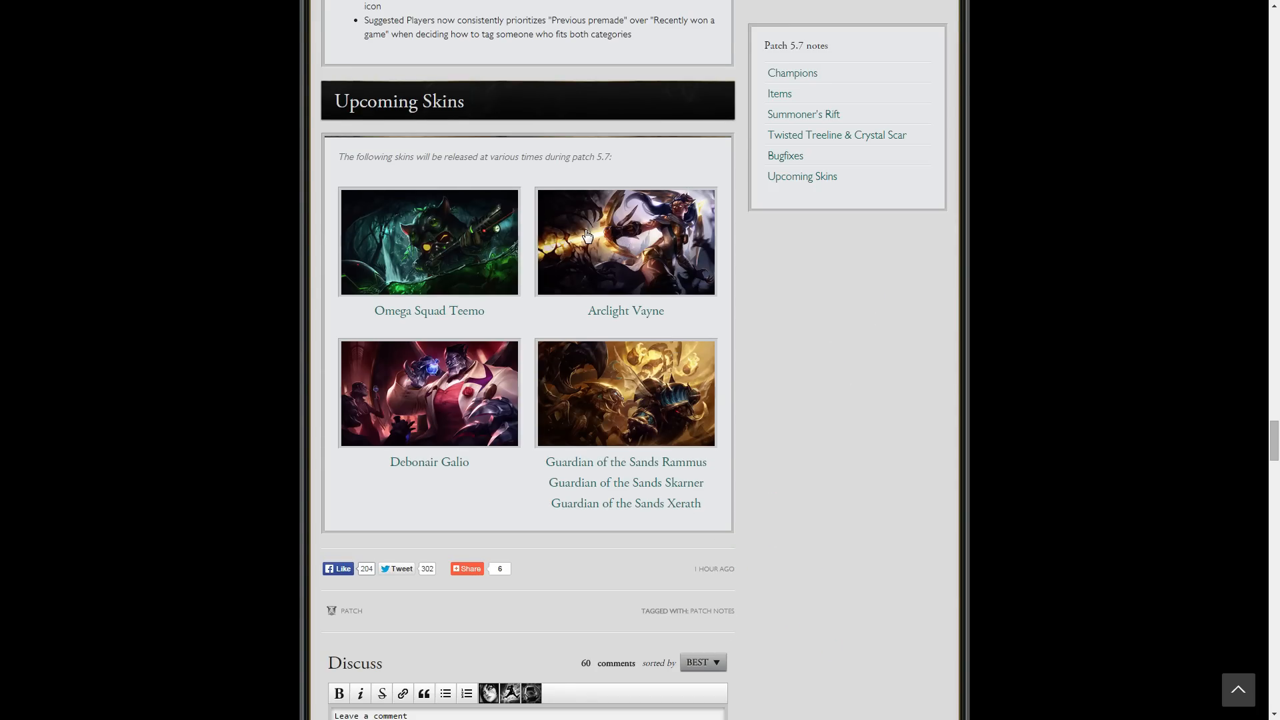
mouse_move(448, 443)
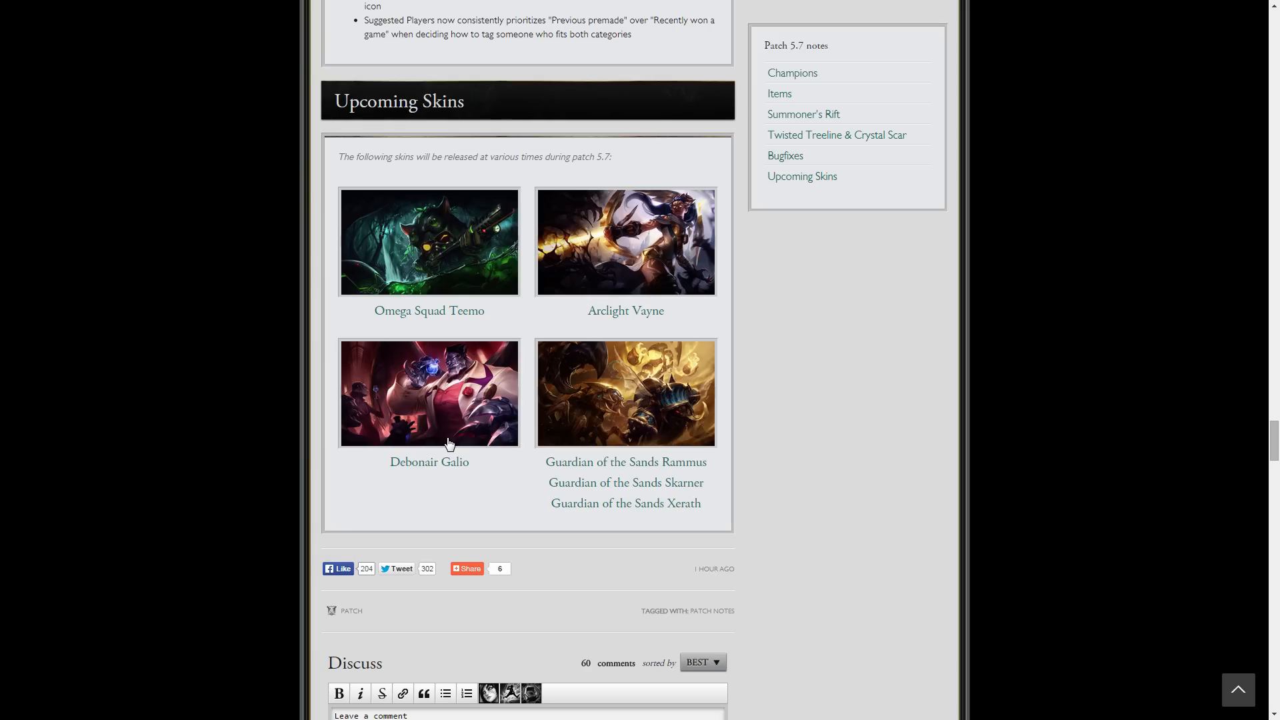
mouse_move(667, 272)
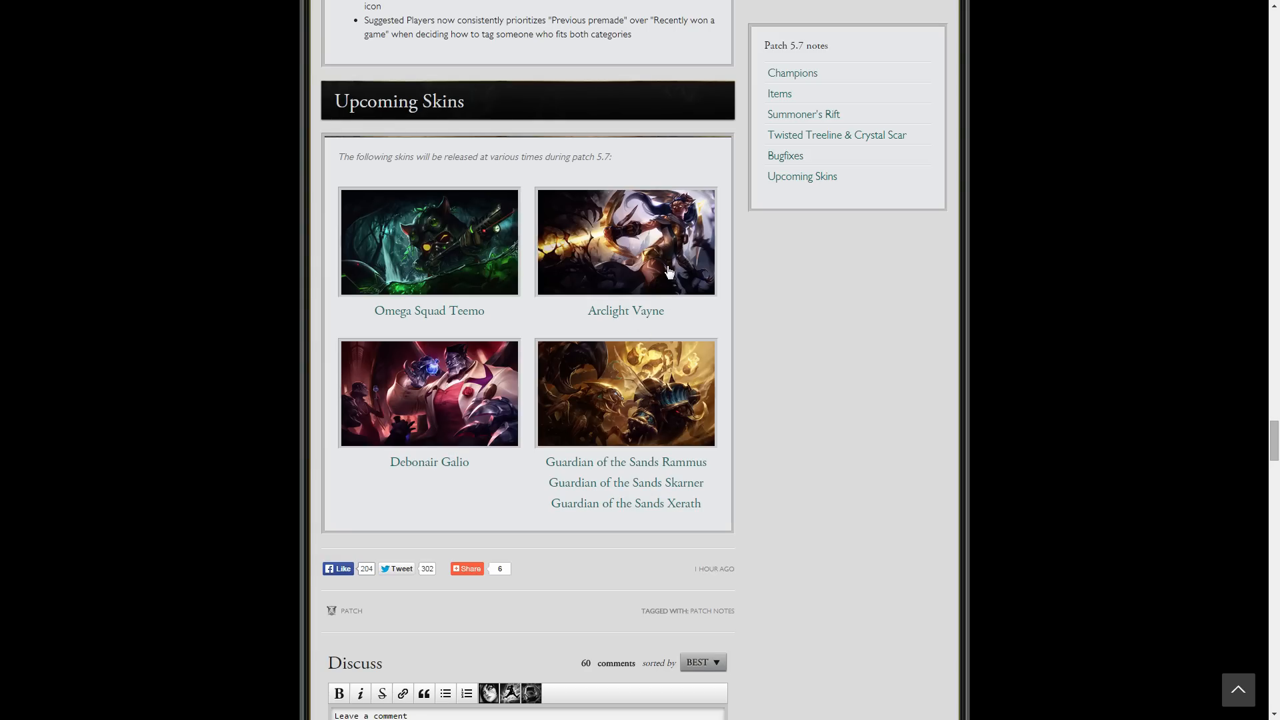
mouse_move(626, 269)
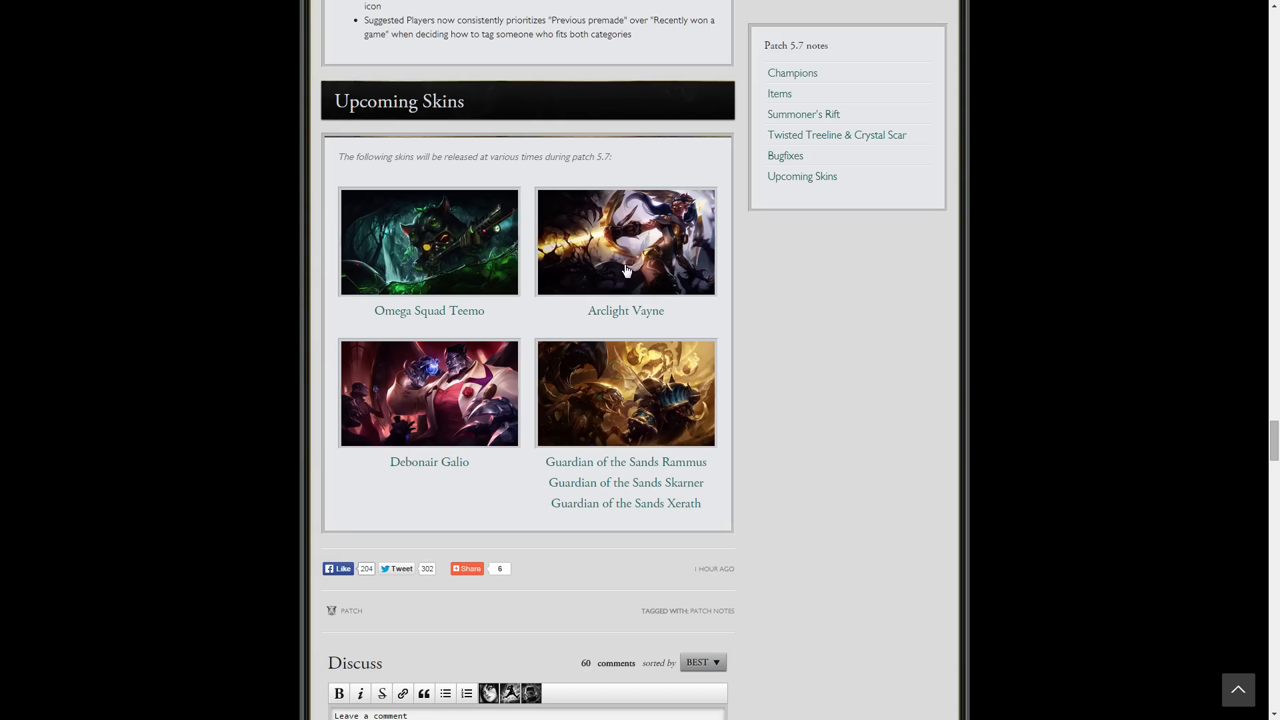
mouse_move(917, 271)
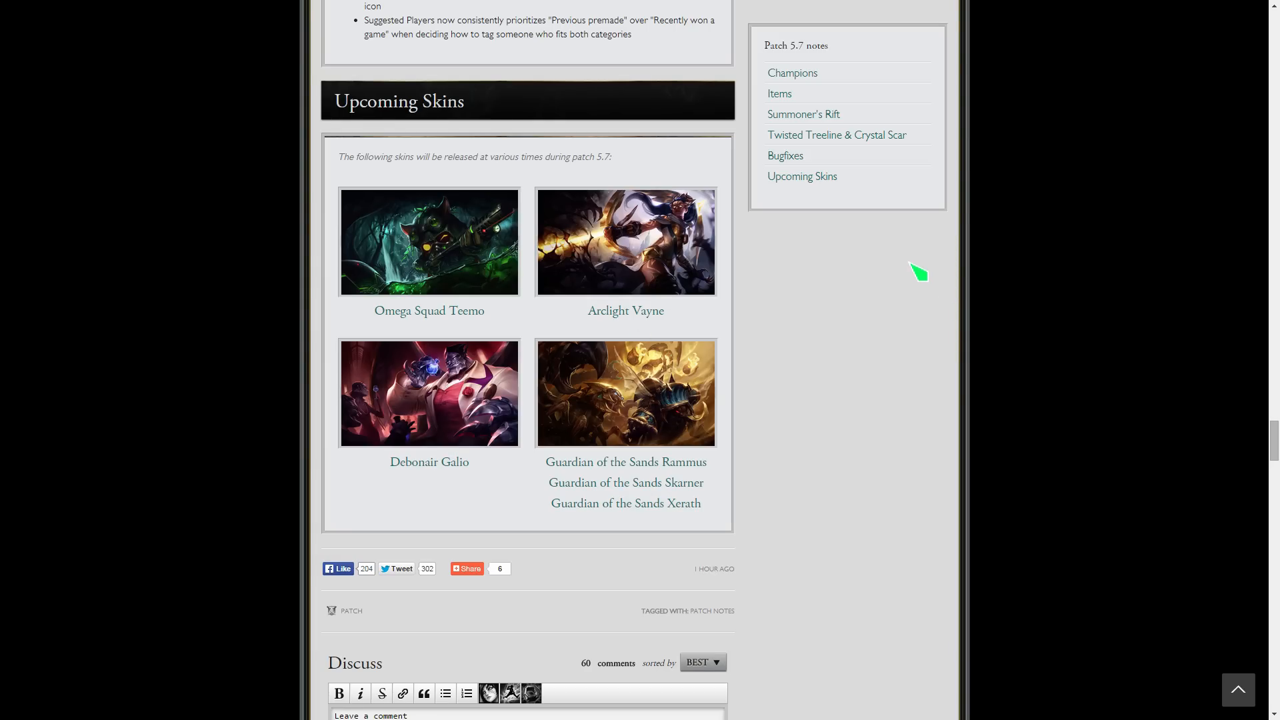
mouse_move(765, 264)
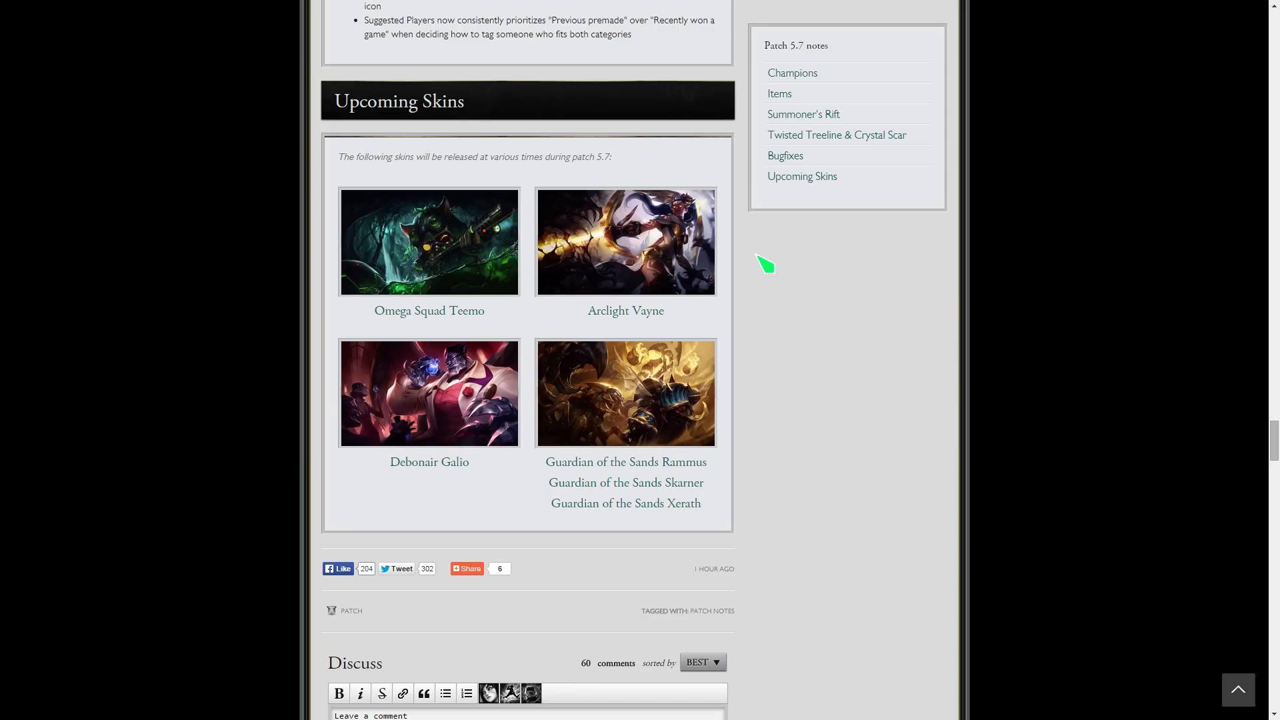
mouse_move(943, 424)
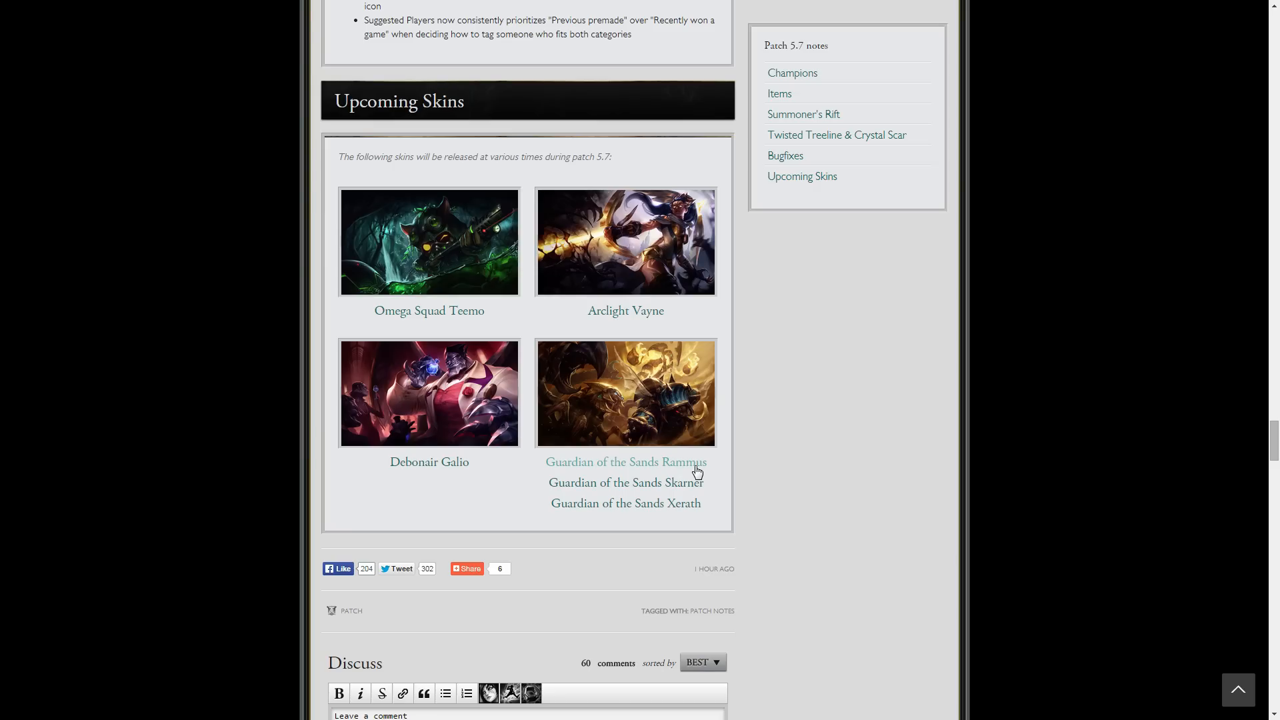
mouse_move(719, 496)
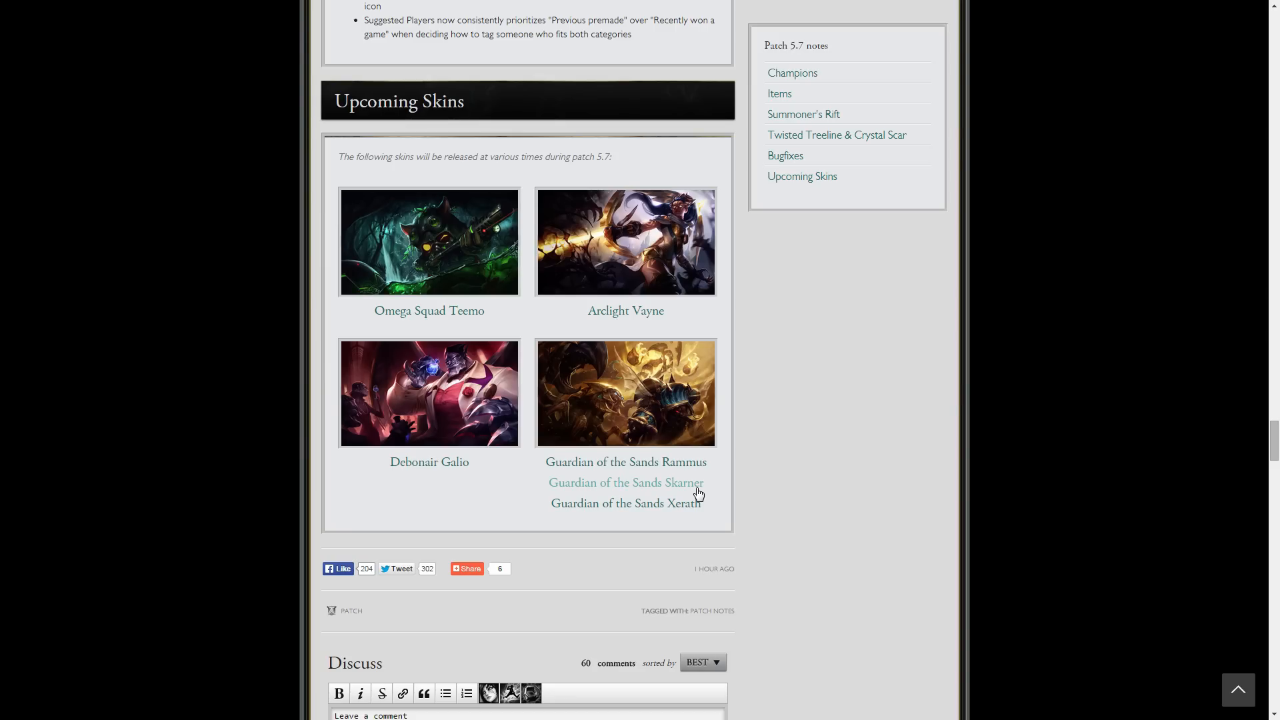
mouse_move(674, 507)
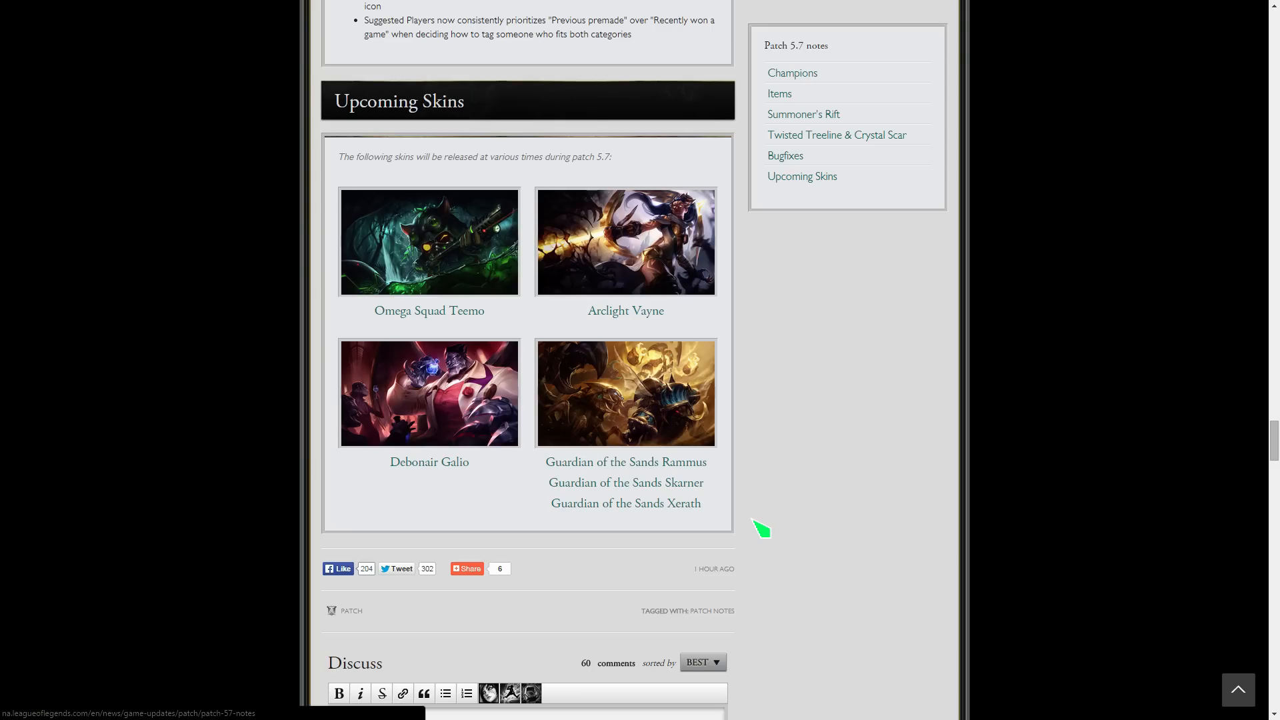
mouse_move(721, 570)
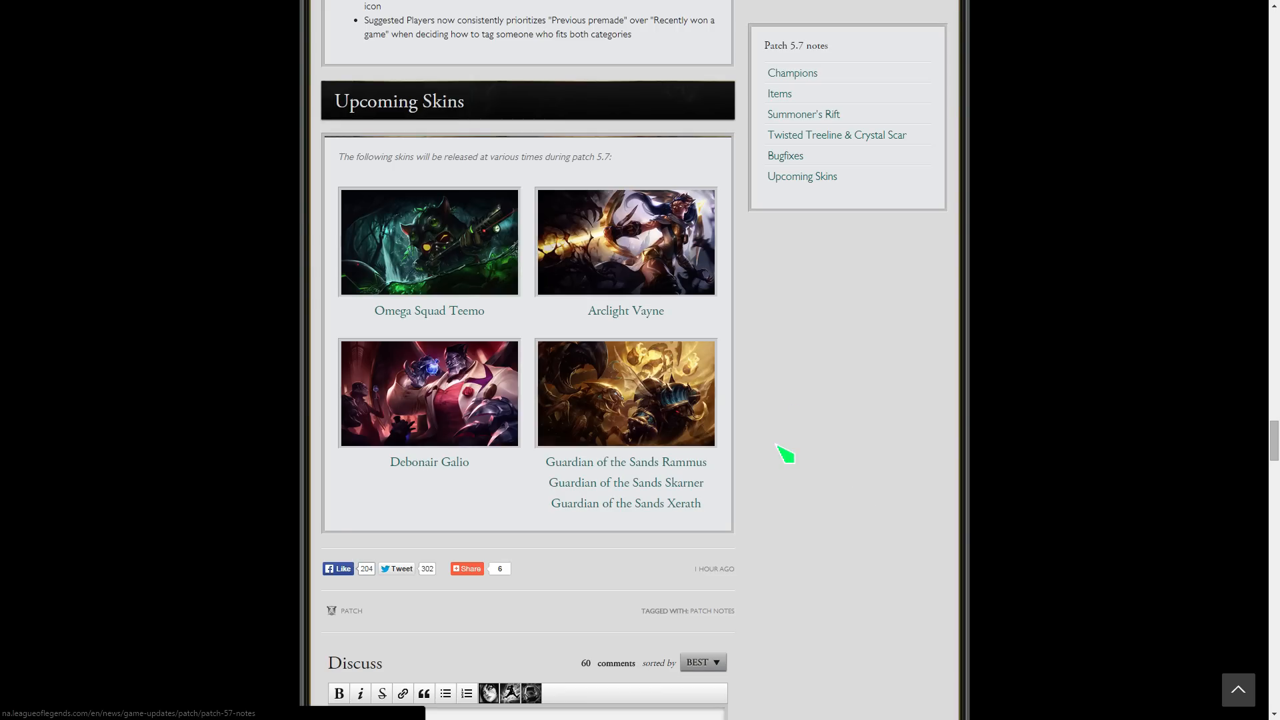
- Scroll so the Bugfixes list and Upcoming Skins gallery show together
scroll("down", 3)
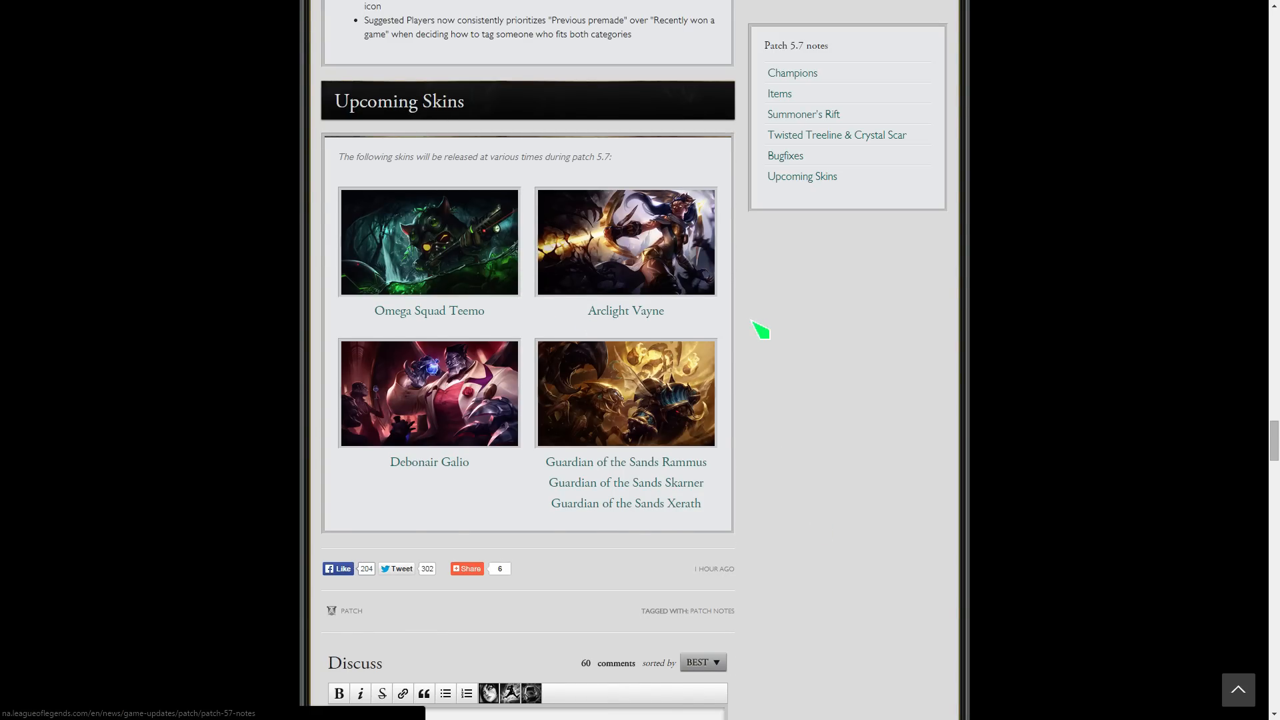
mouse_move(893, 401)
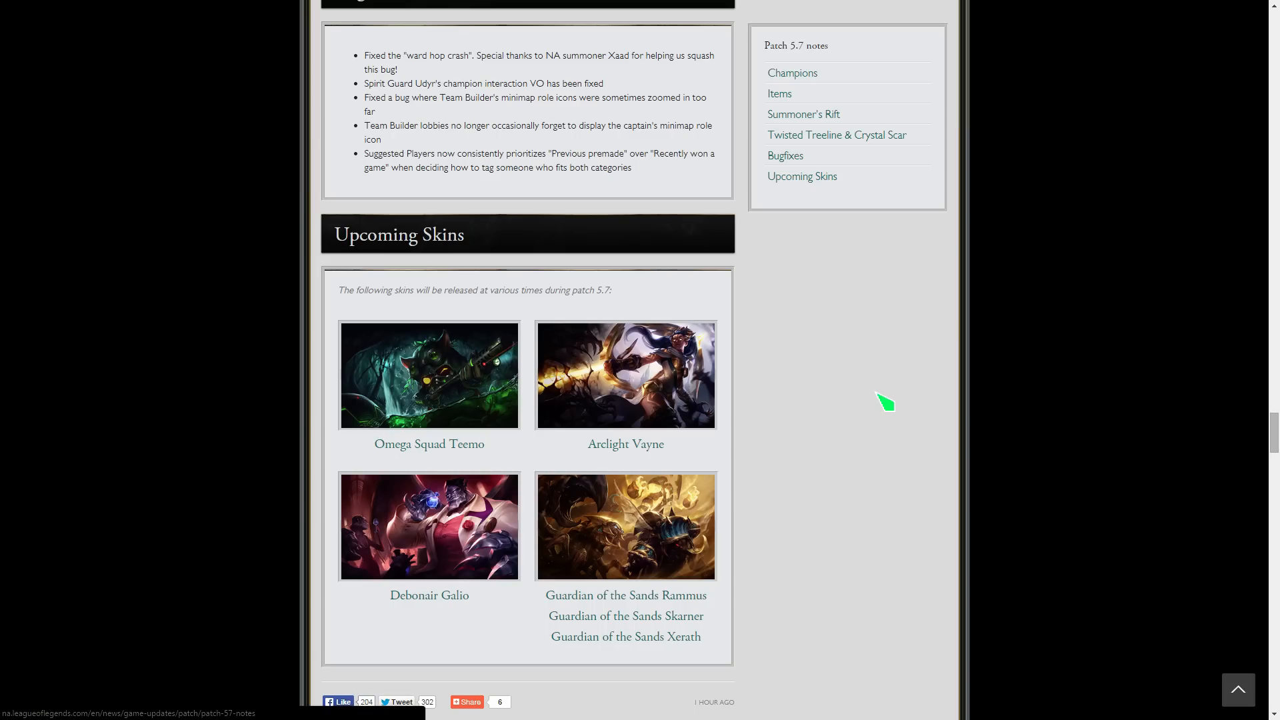
mouse_move(1032, 477)
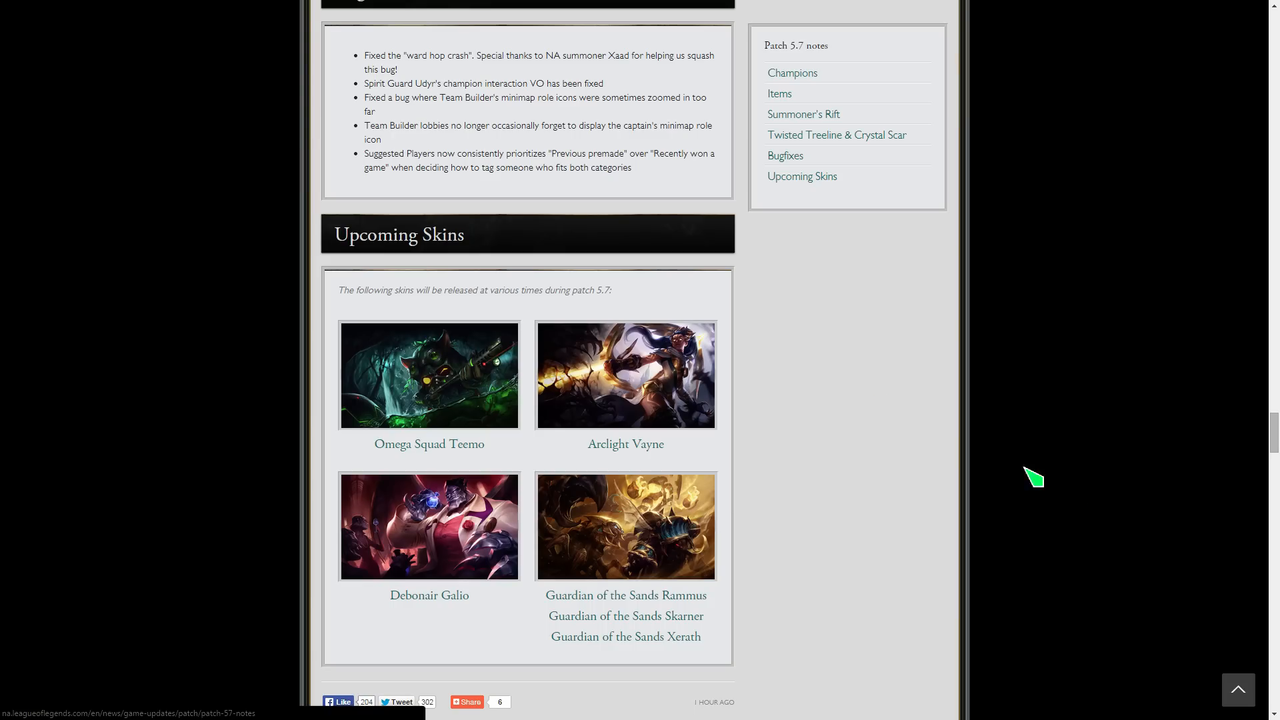
mouse_move(1177, 553)
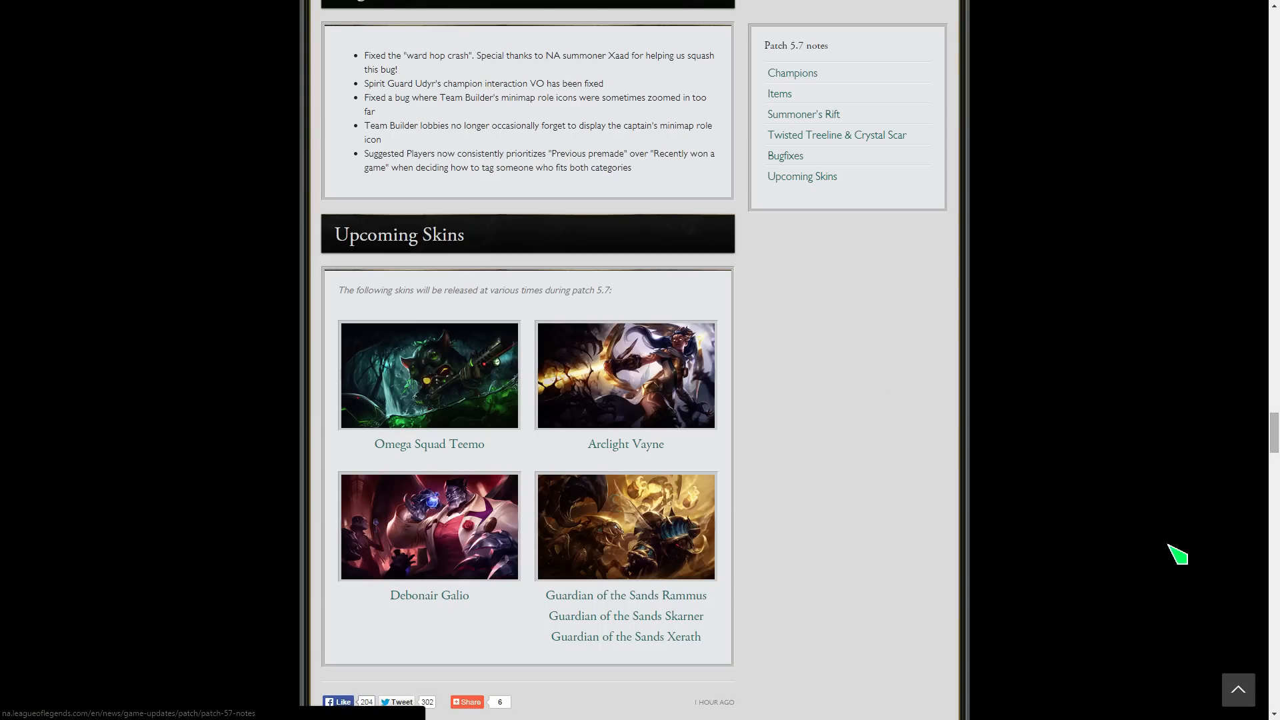